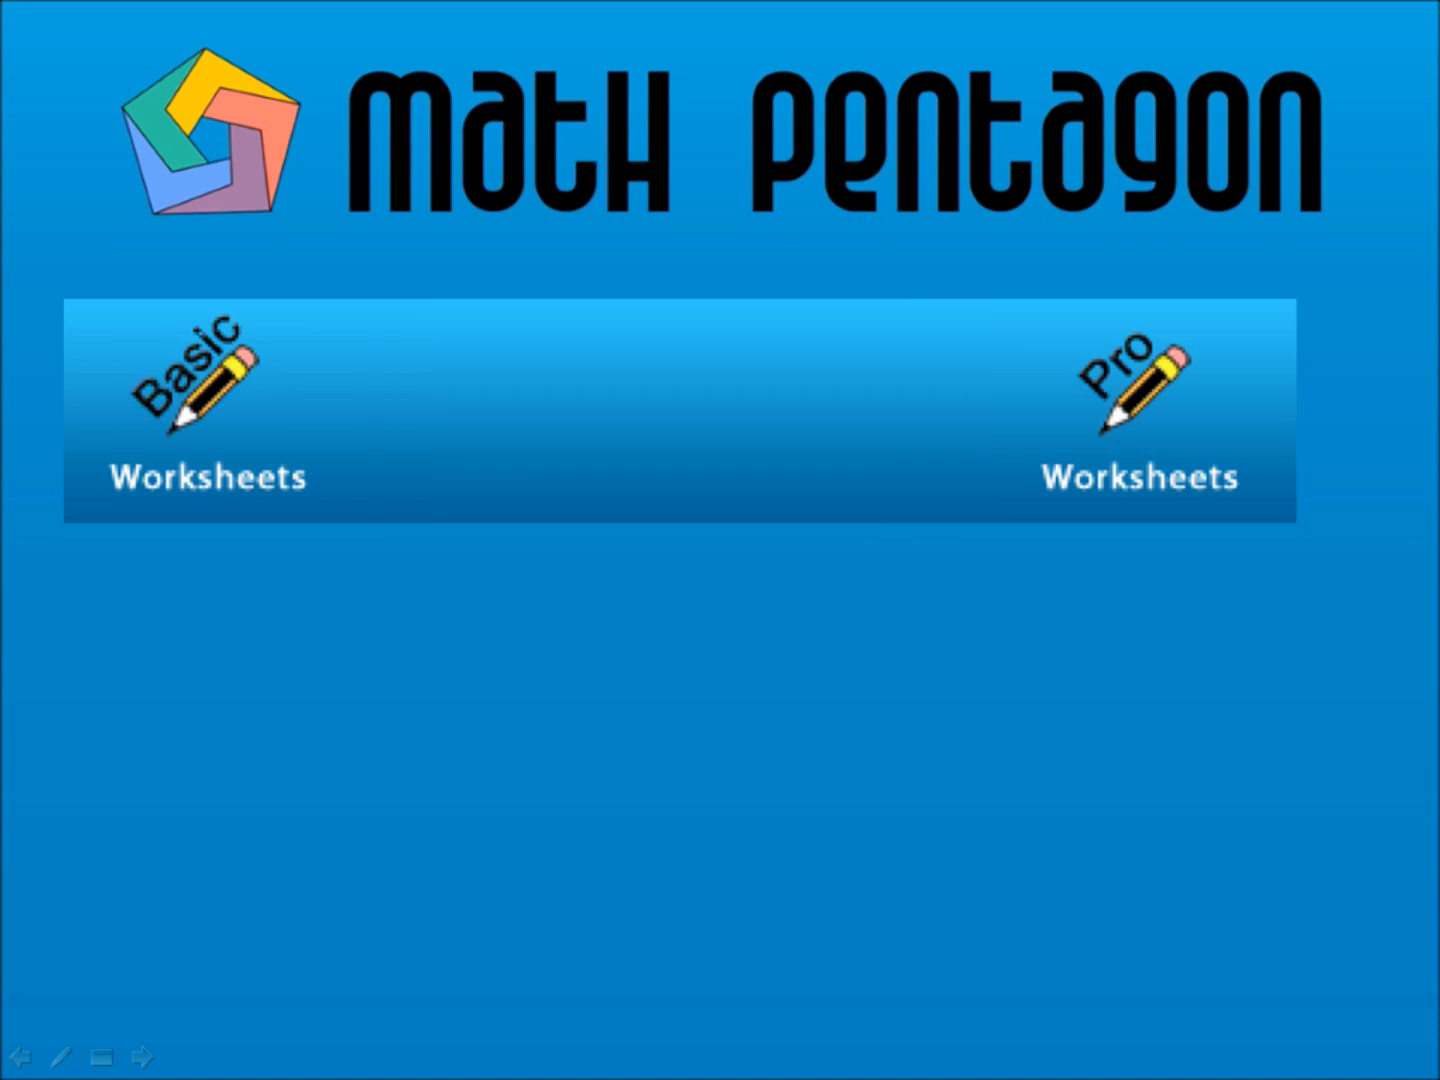
Step: Enter Pro Worksheets from the title screen to reach the worksheet catalog
{"action": "left_click", "coordinate": [1140, 410]}
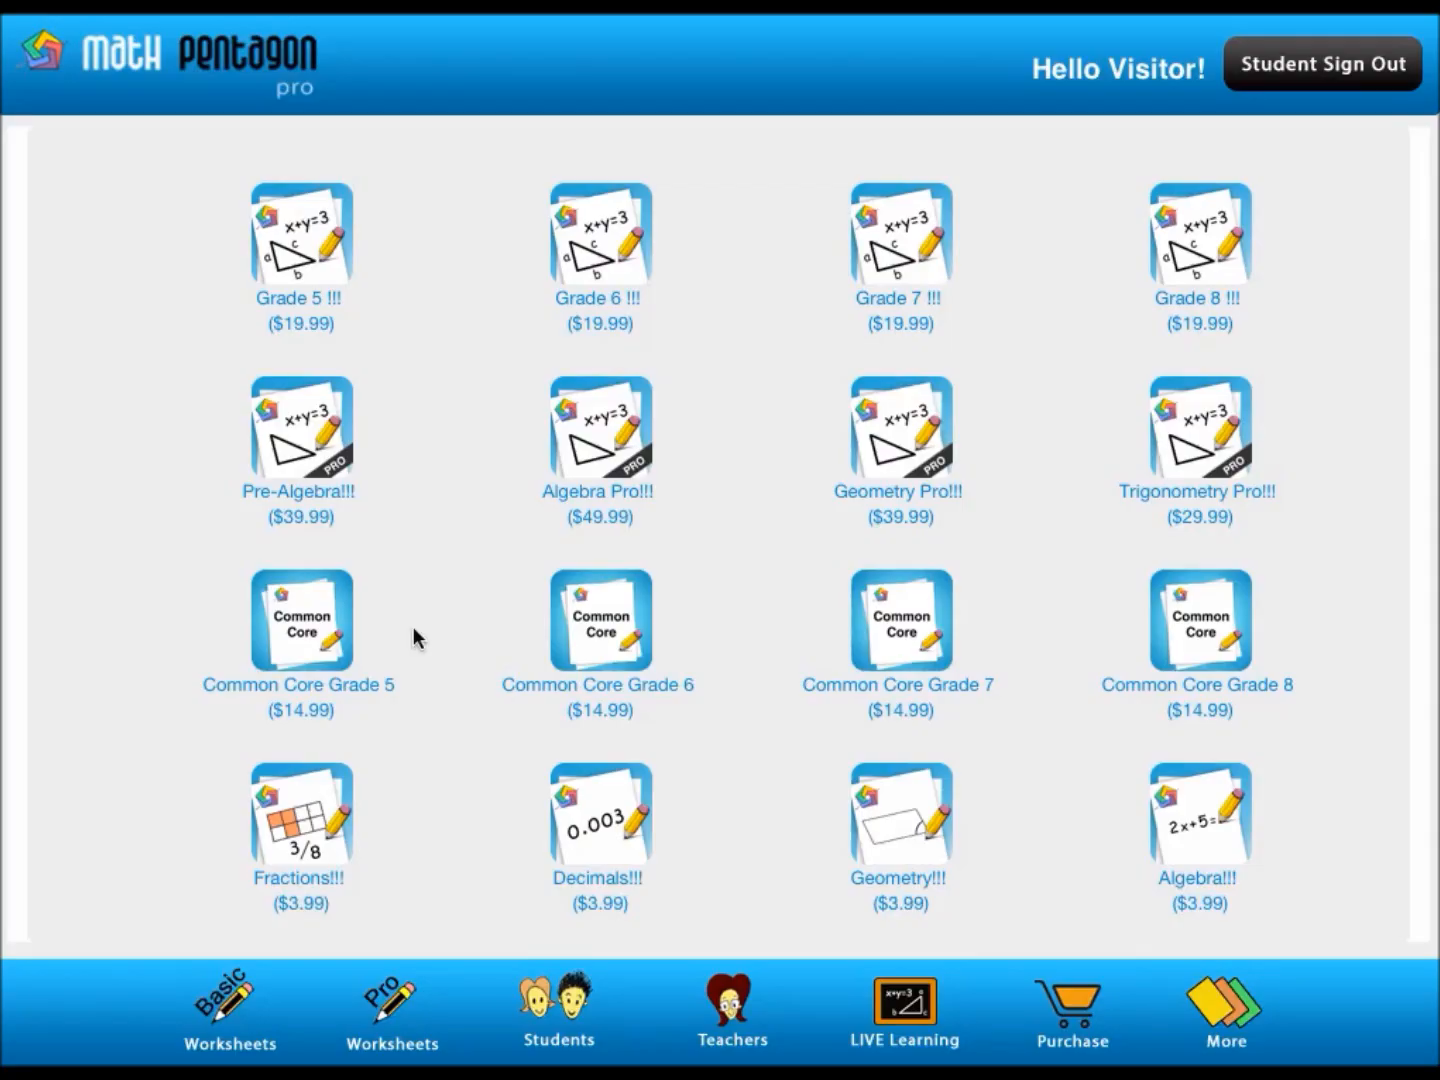
Step: Browse Place Value, Measurements and Multiplication topics, then open Multiply in Parts
{"action": "left_click", "coordinate": [228, 1010]}
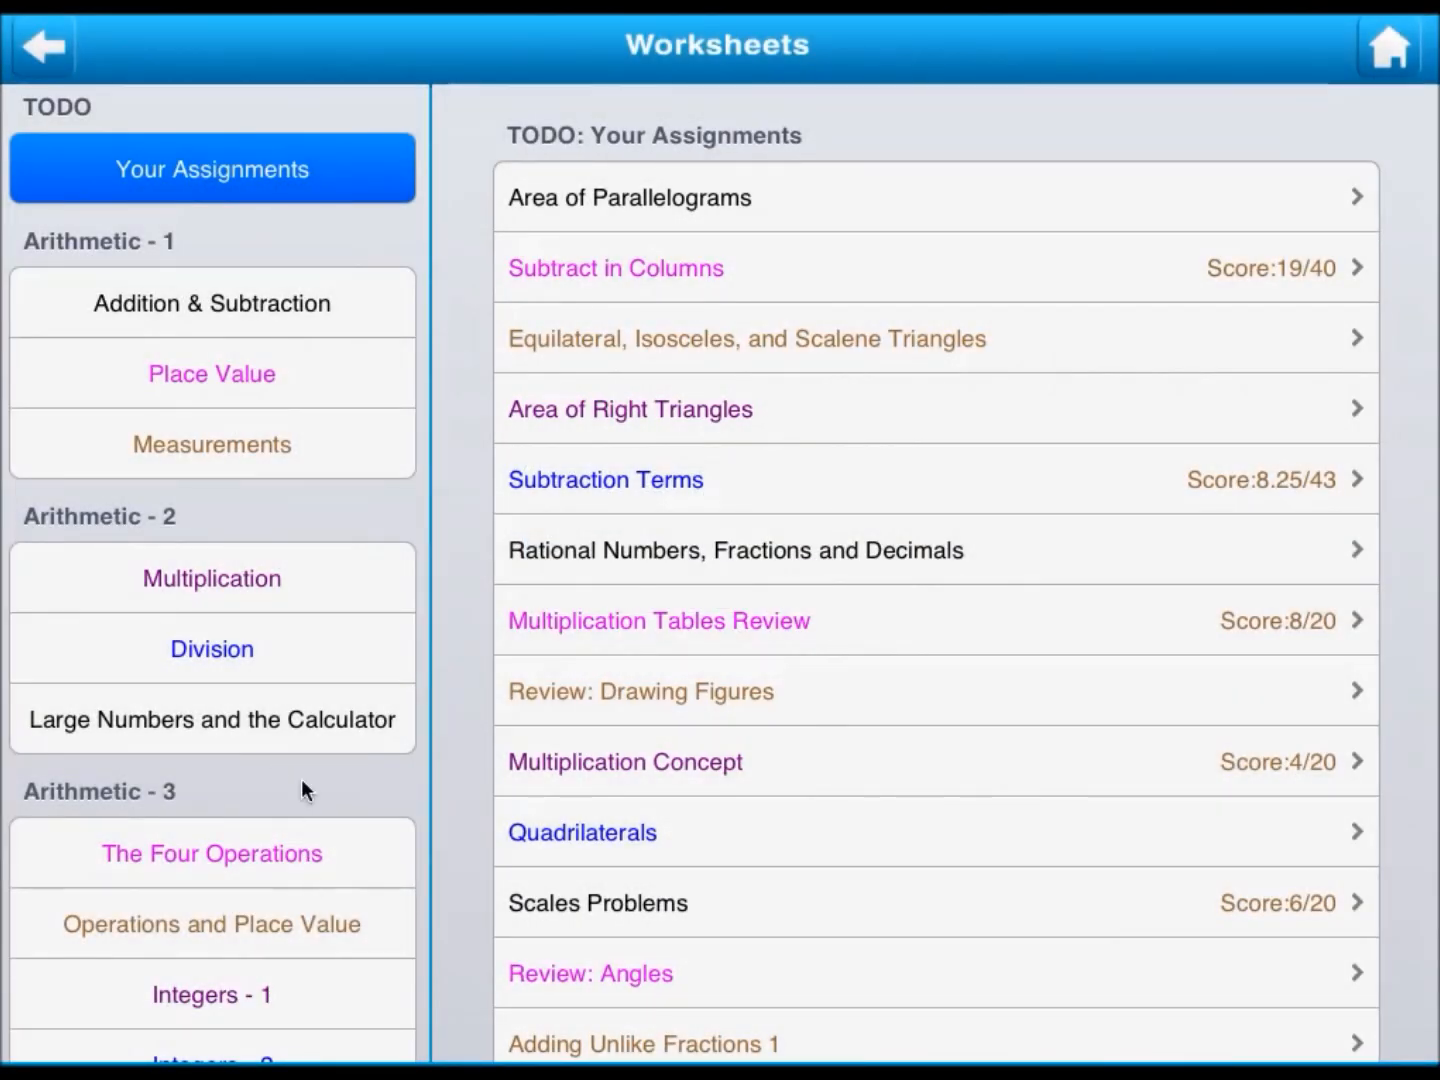
{"action": "scroll", "scroll_direction": "down", "scroll_amount": 3}
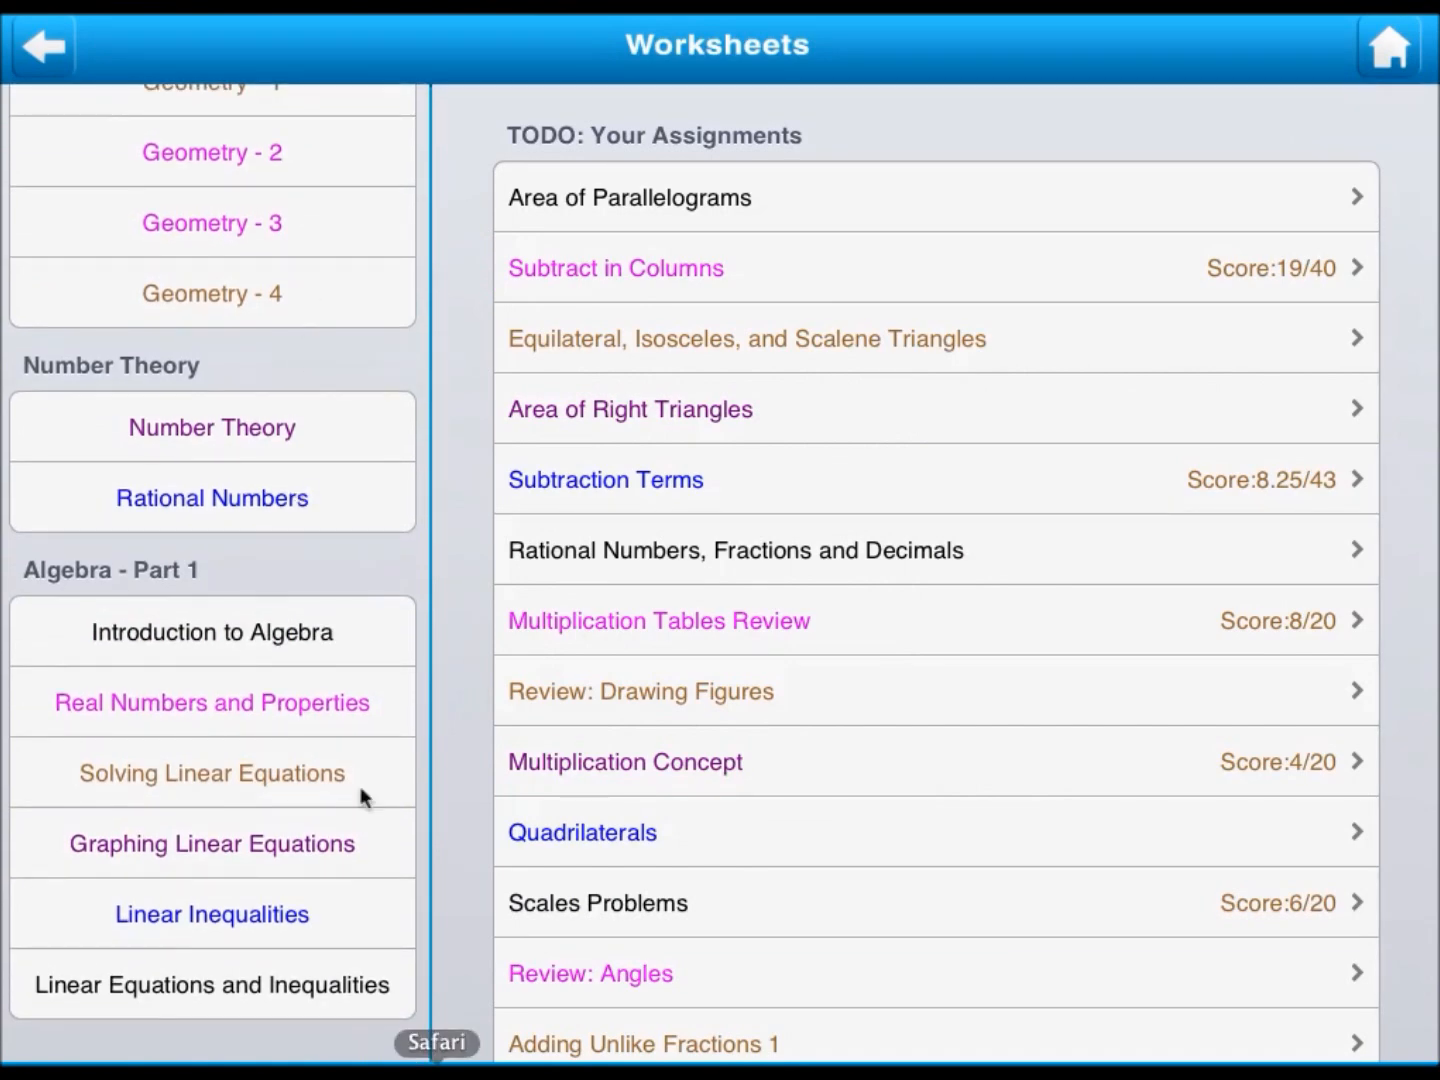
{"action": "left_click", "coordinate": [211, 348]}
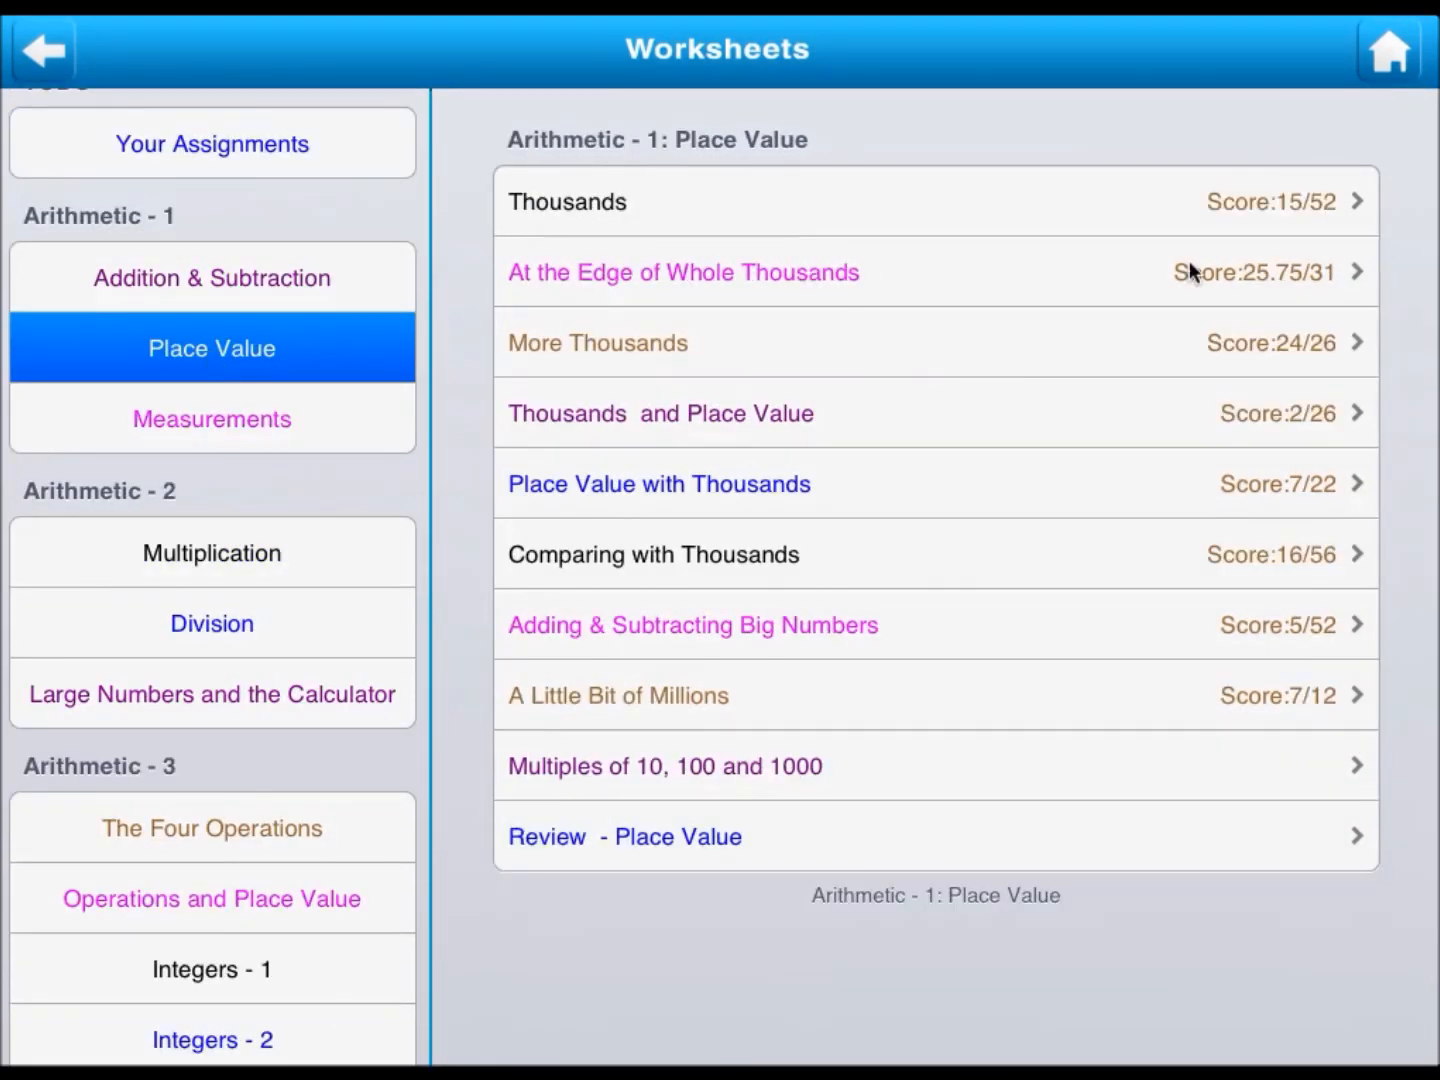
{"action": "left_click", "coordinate": [211, 418]}
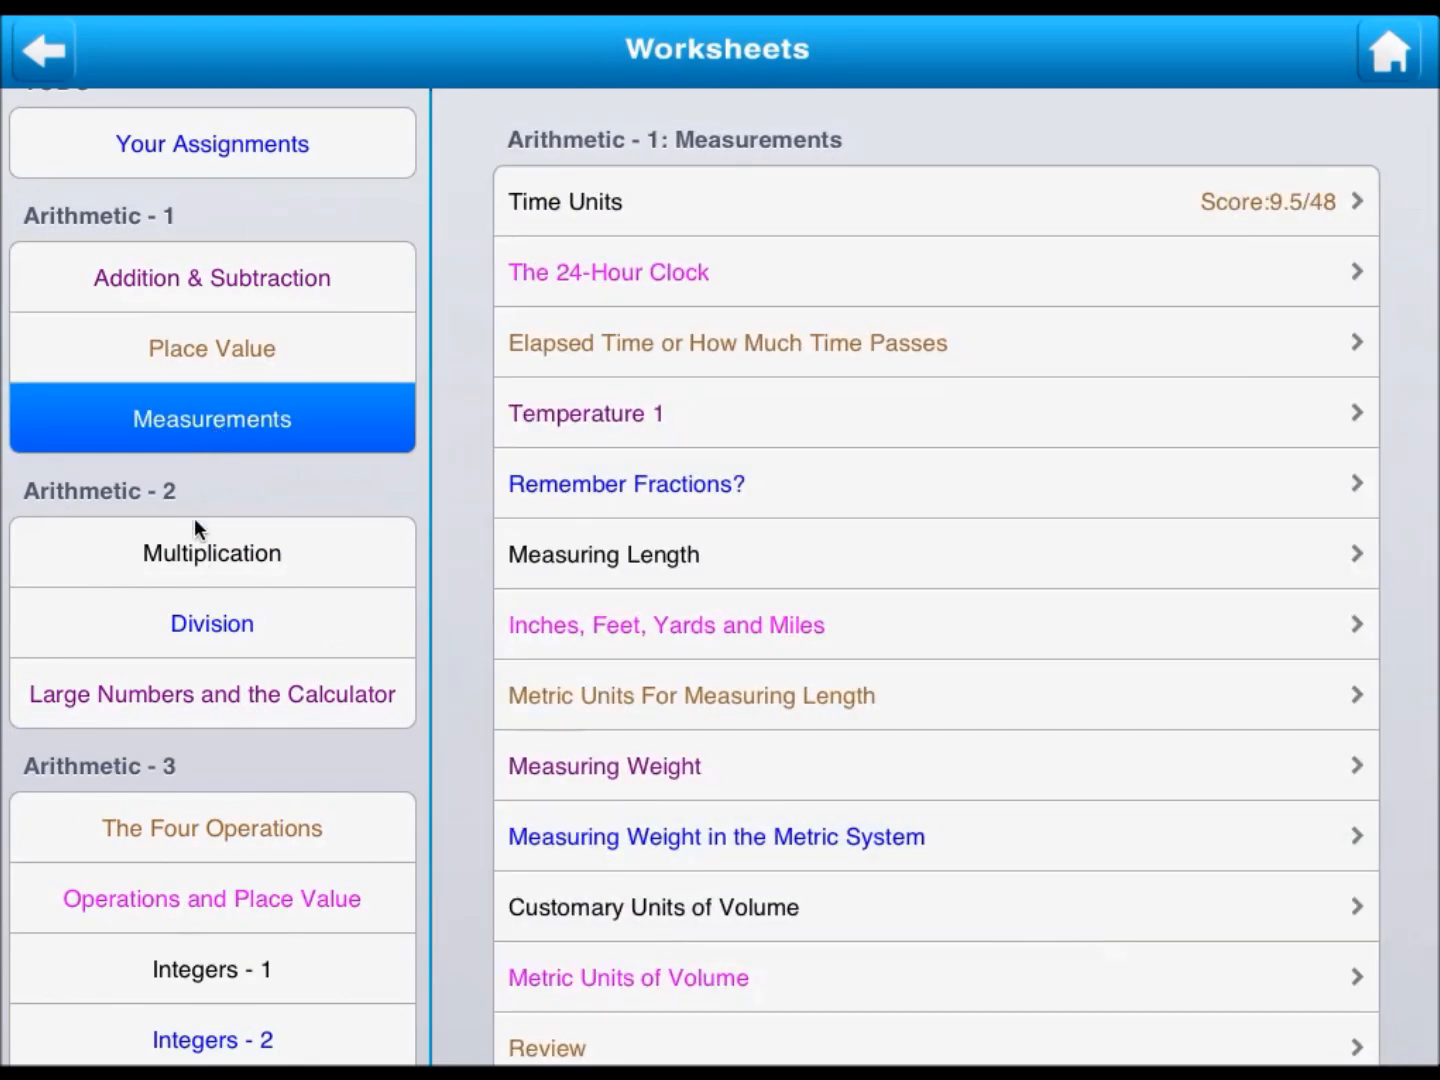
{"action": "left_click", "coordinate": [211, 552]}
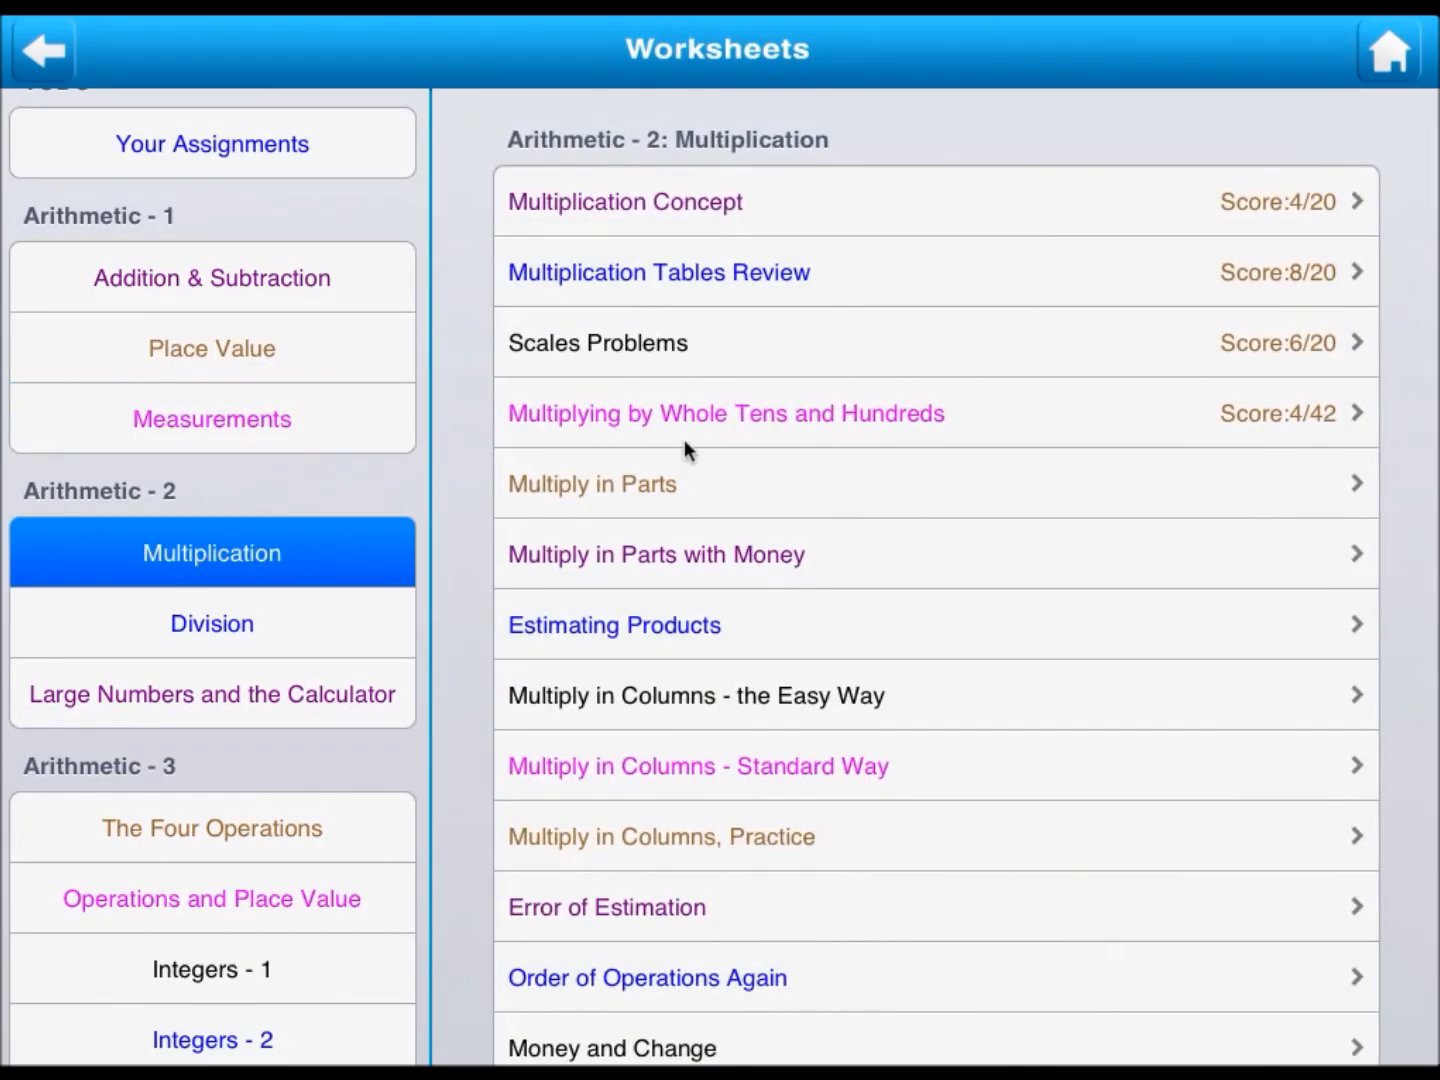
{"action": "mouse_move", "coordinate": [612, 497]}
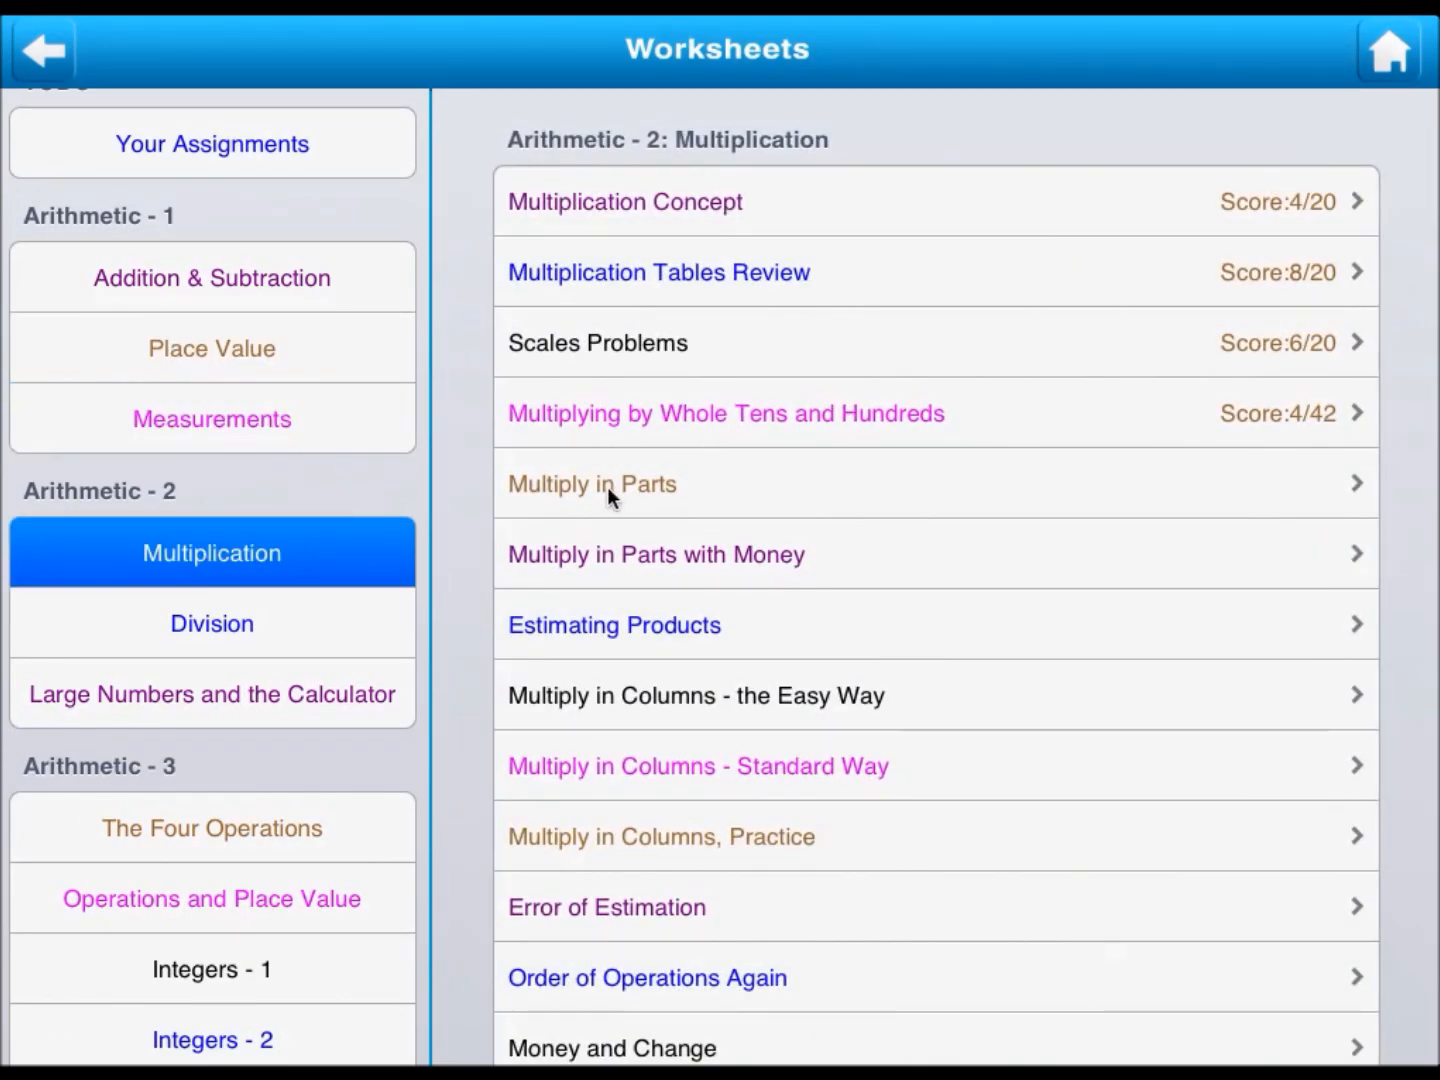
{"action": "left_click", "coordinate": [591, 483]}
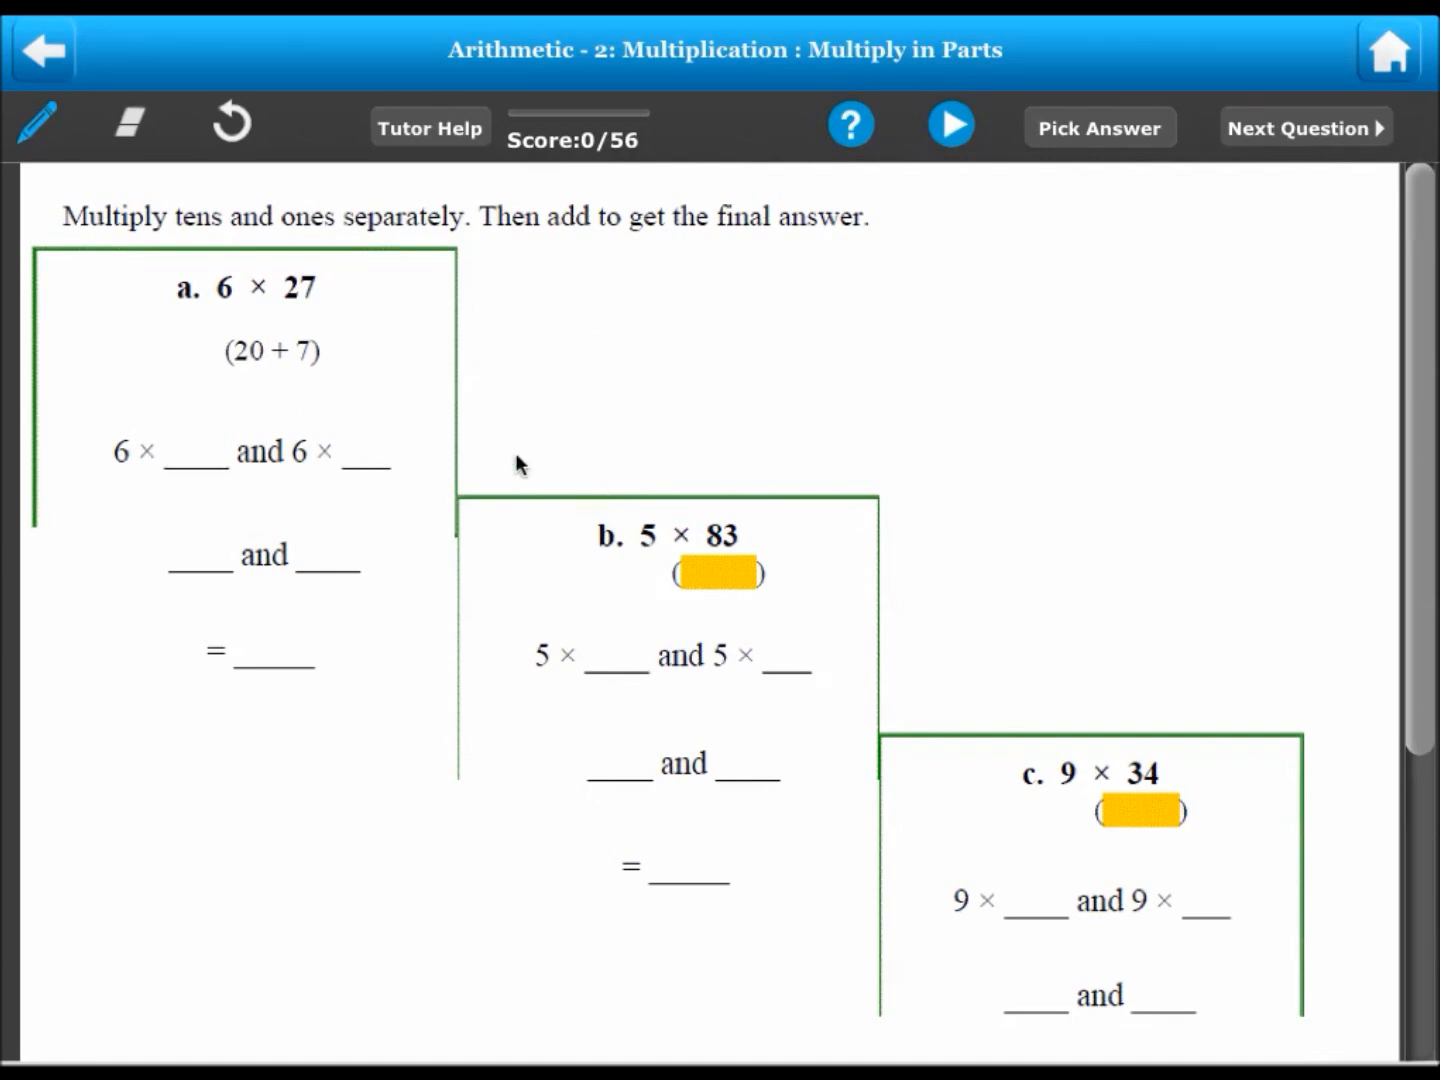
Step: Sketch working beside problem a and pick answers for two Multiply in Parts questions
{"action": "left_click_drag", "start_coordinate": [520, 360], "coordinate": [750, 365]}
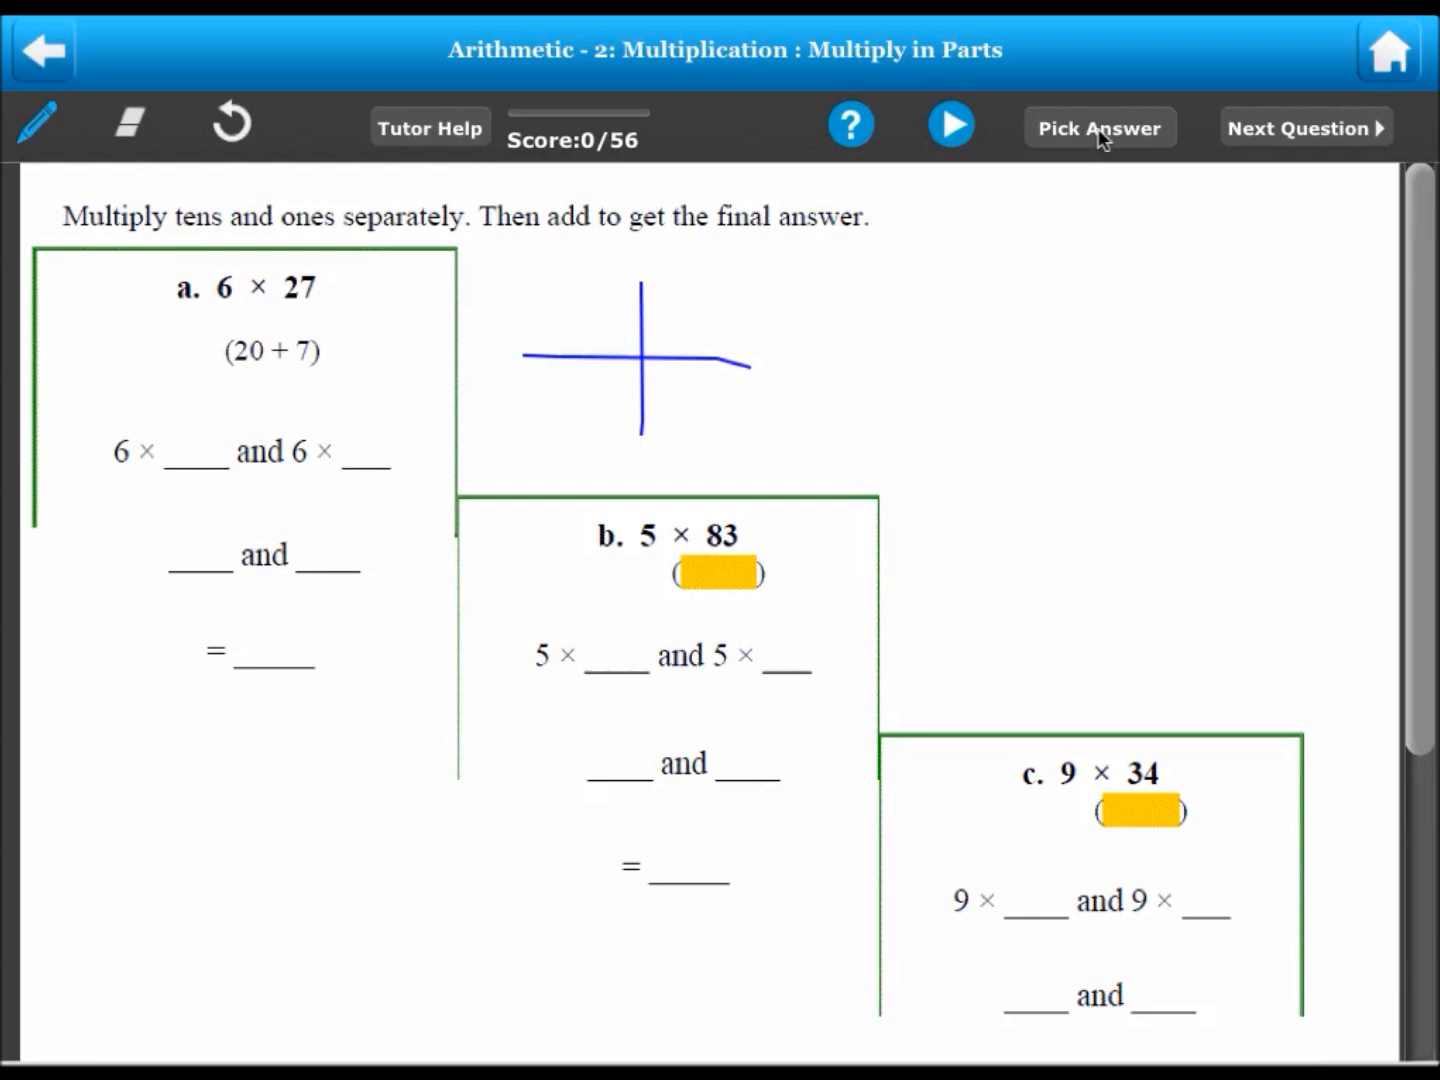
{"action": "left_click", "coordinate": [1099, 127]}
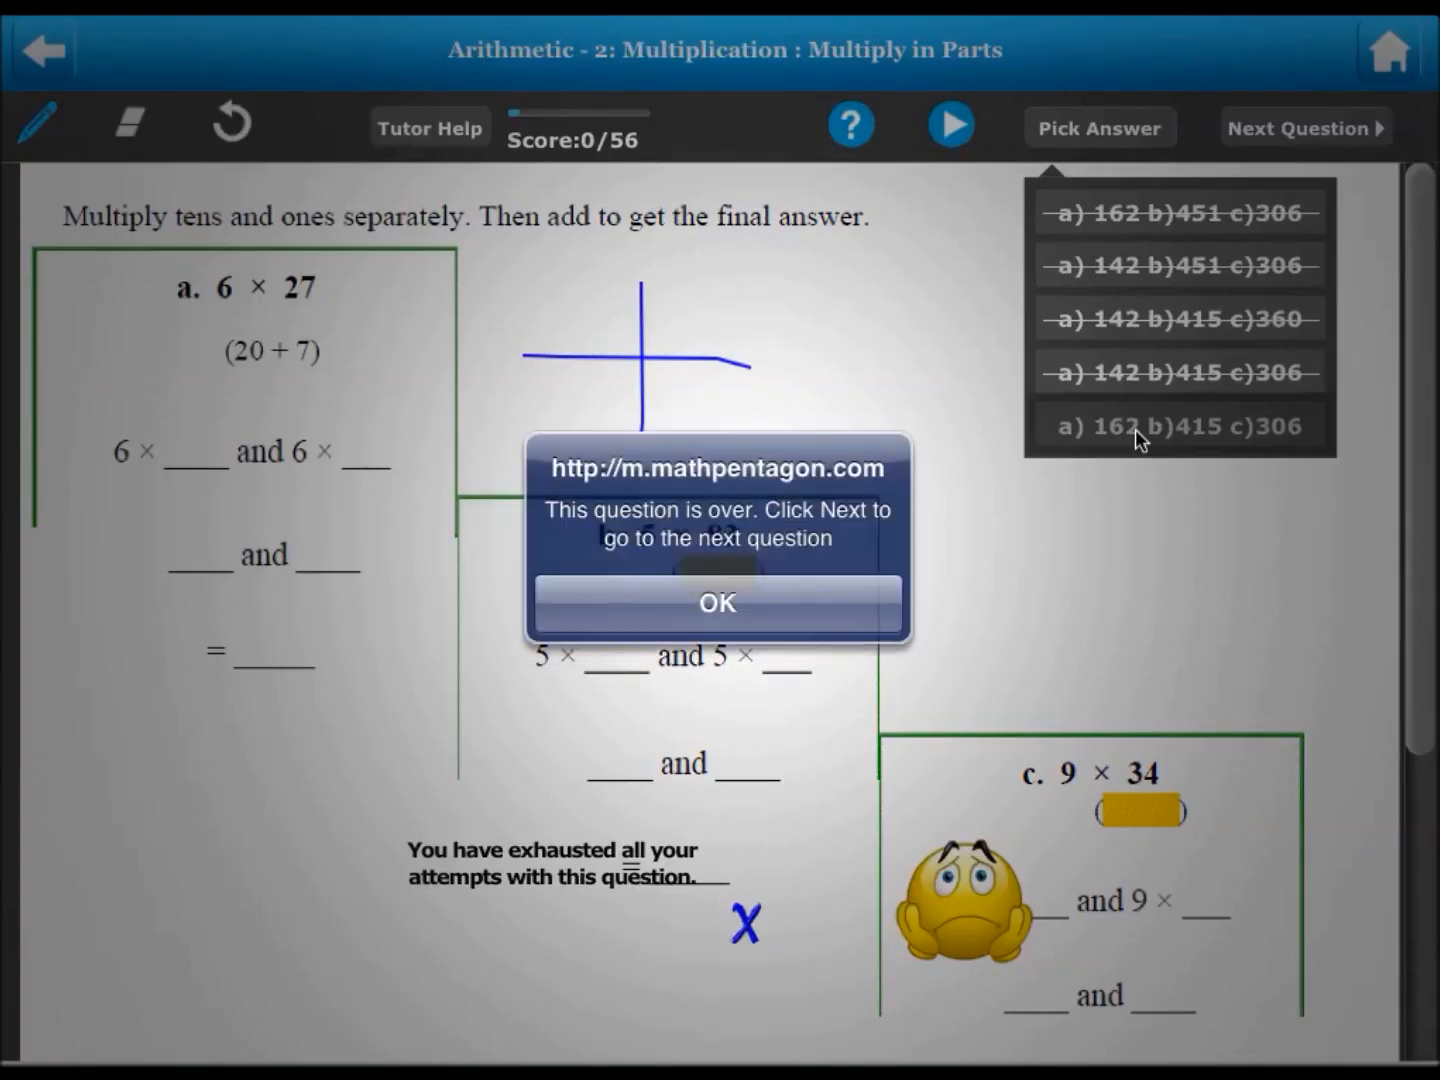
{"action": "left_click", "coordinate": [716, 602]}
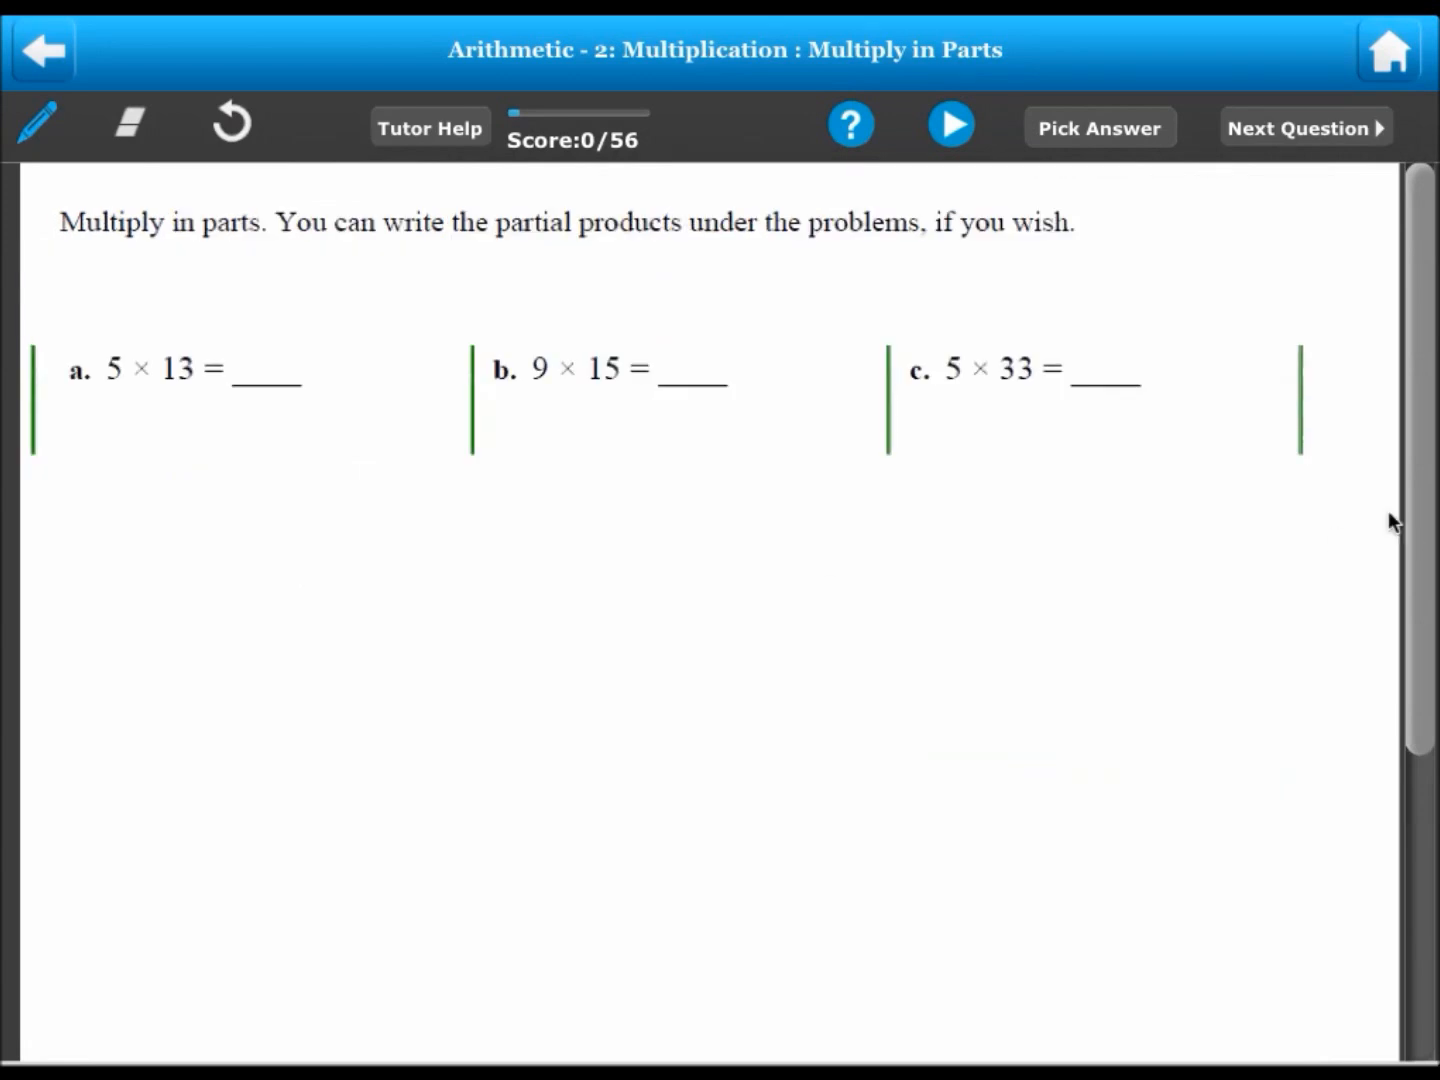
{"action": "left_click", "coordinate": [1099, 127]}
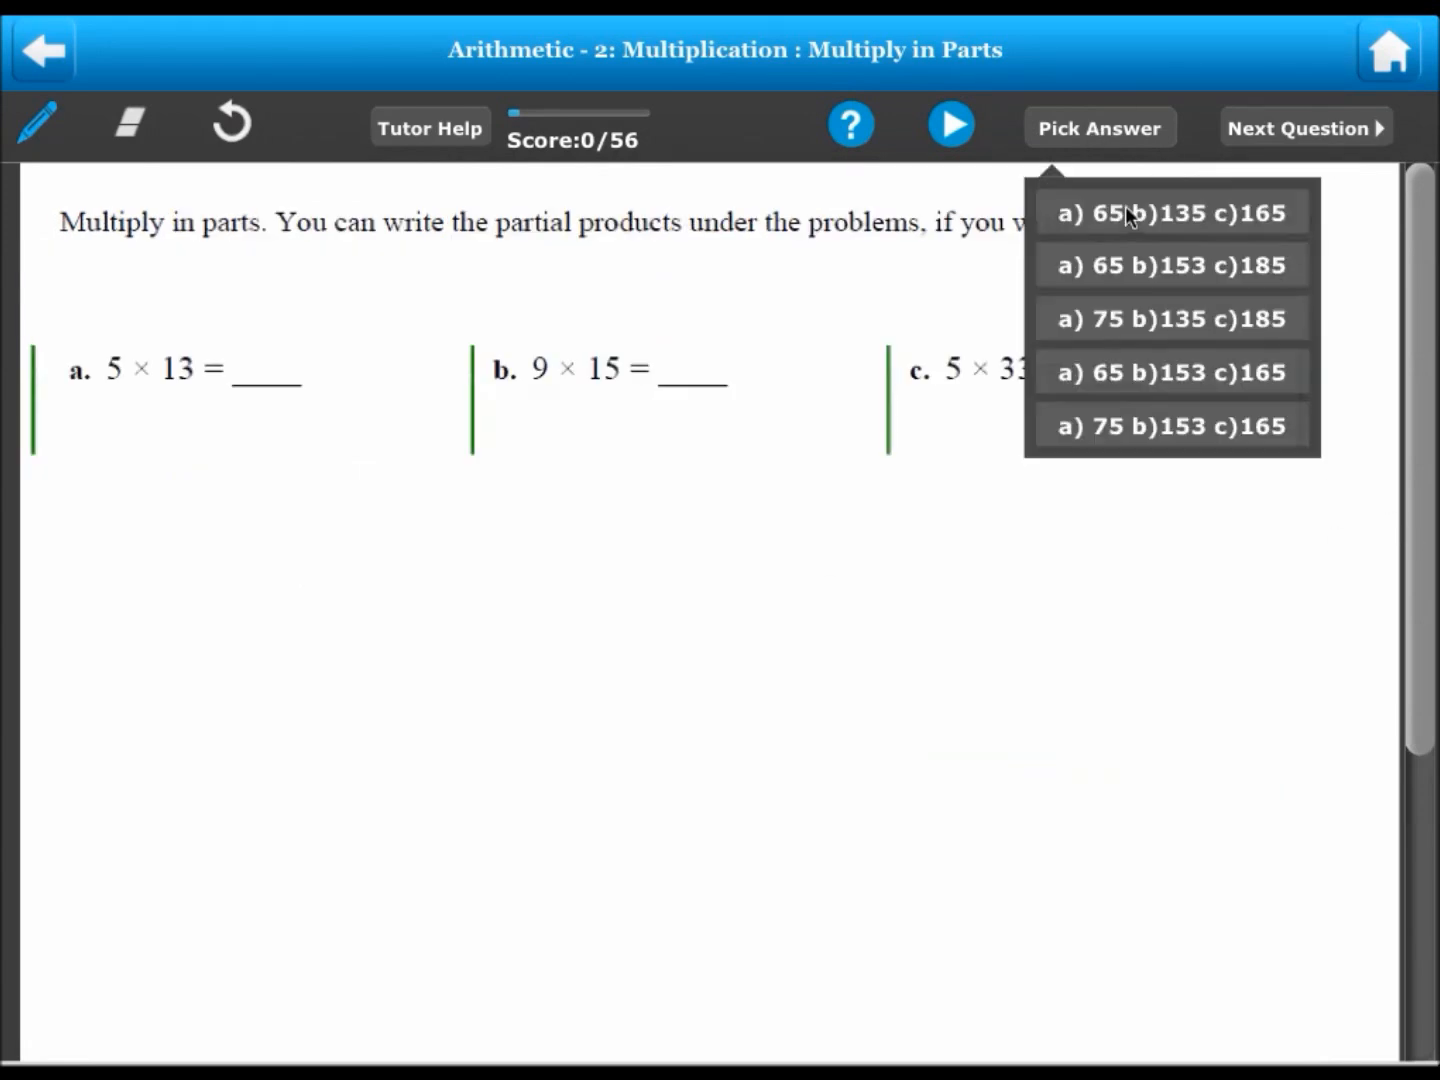
{"action": "left_click", "coordinate": [1171, 211]}
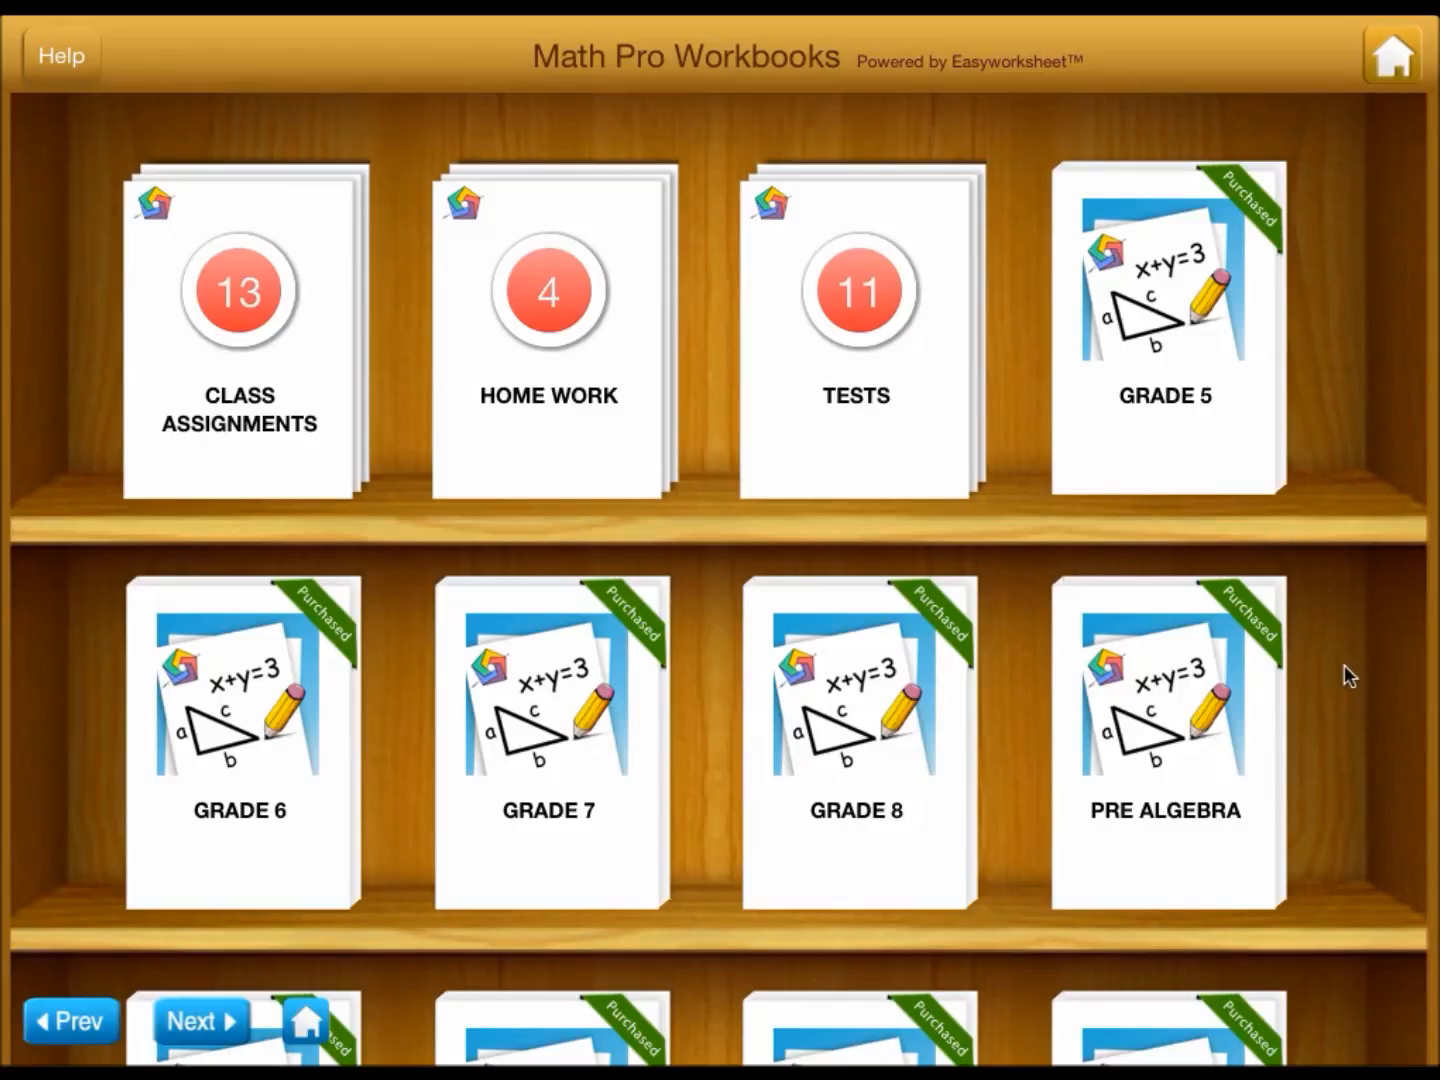
Step: Open a purchased workbook and start its Mixed Fractions to Improper Fractions question
{"action": "left_click", "coordinate": [199, 1021]}
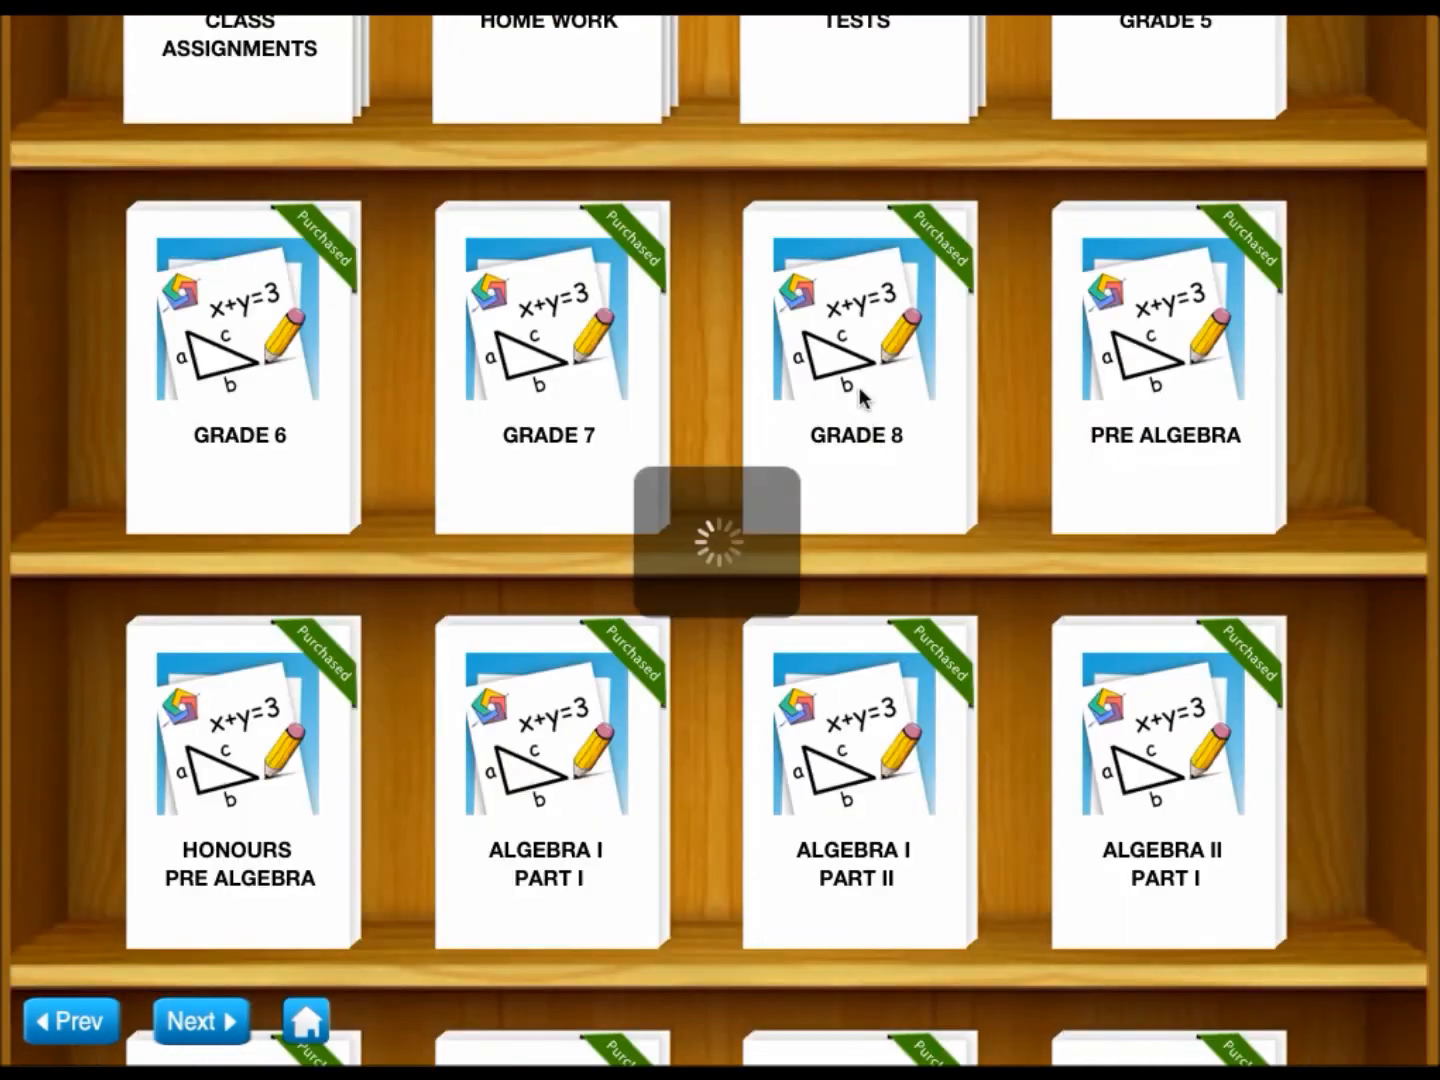
{"action": "left_click", "coordinate": [853, 320]}
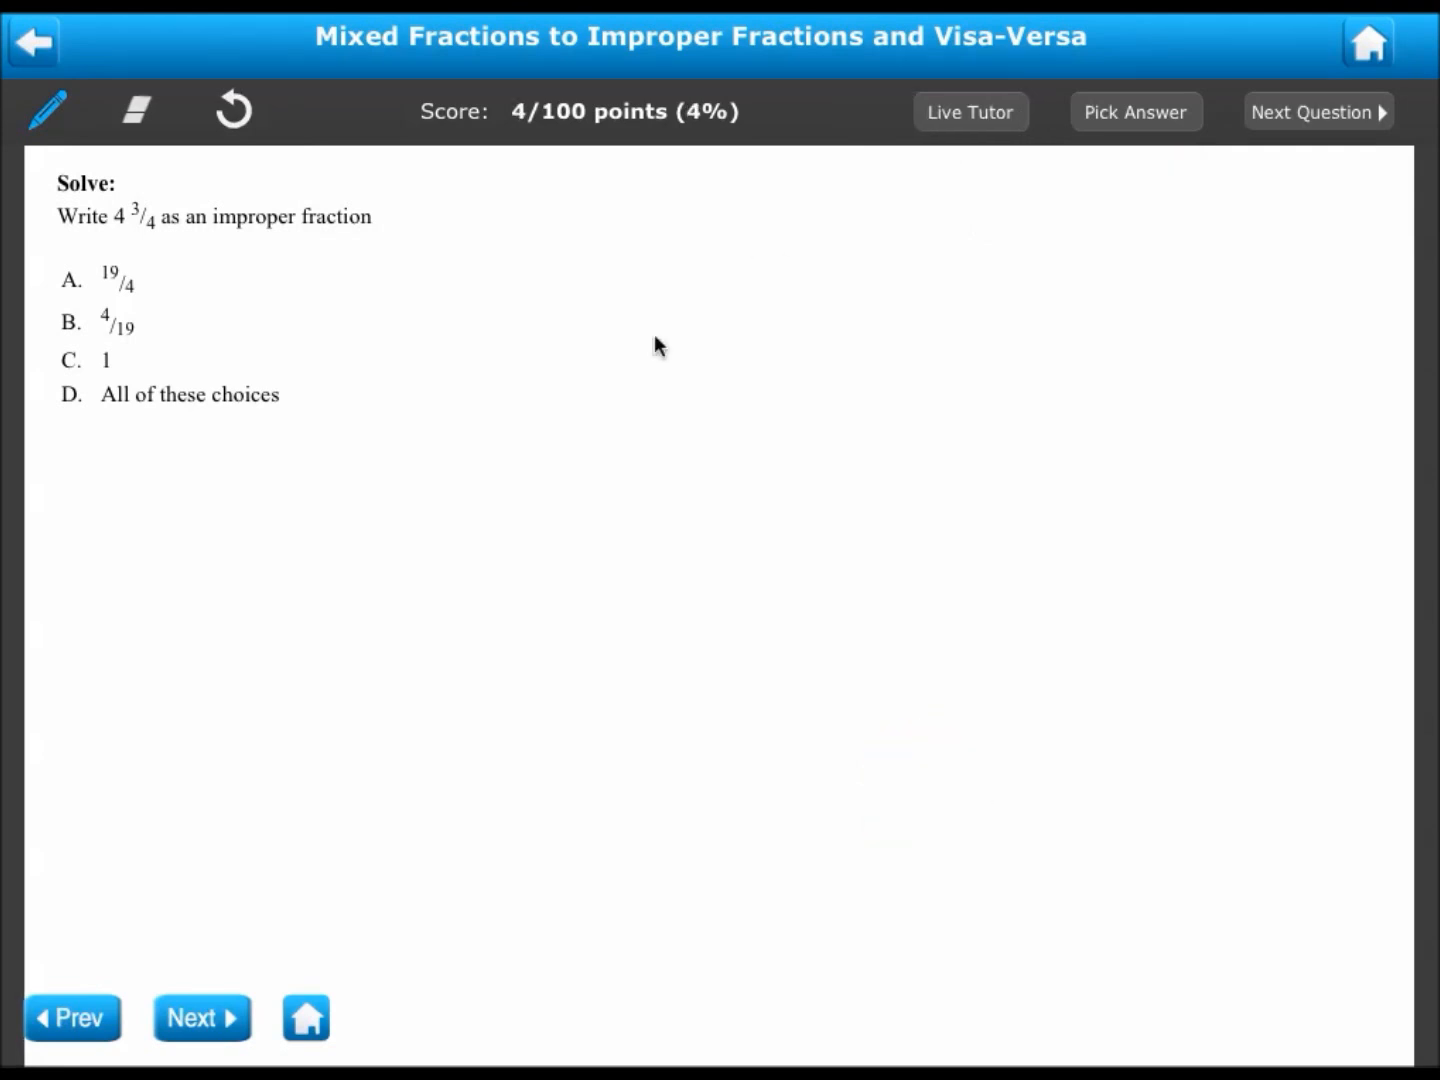
{"action": "mouse_move", "coordinate": [449, 282]}
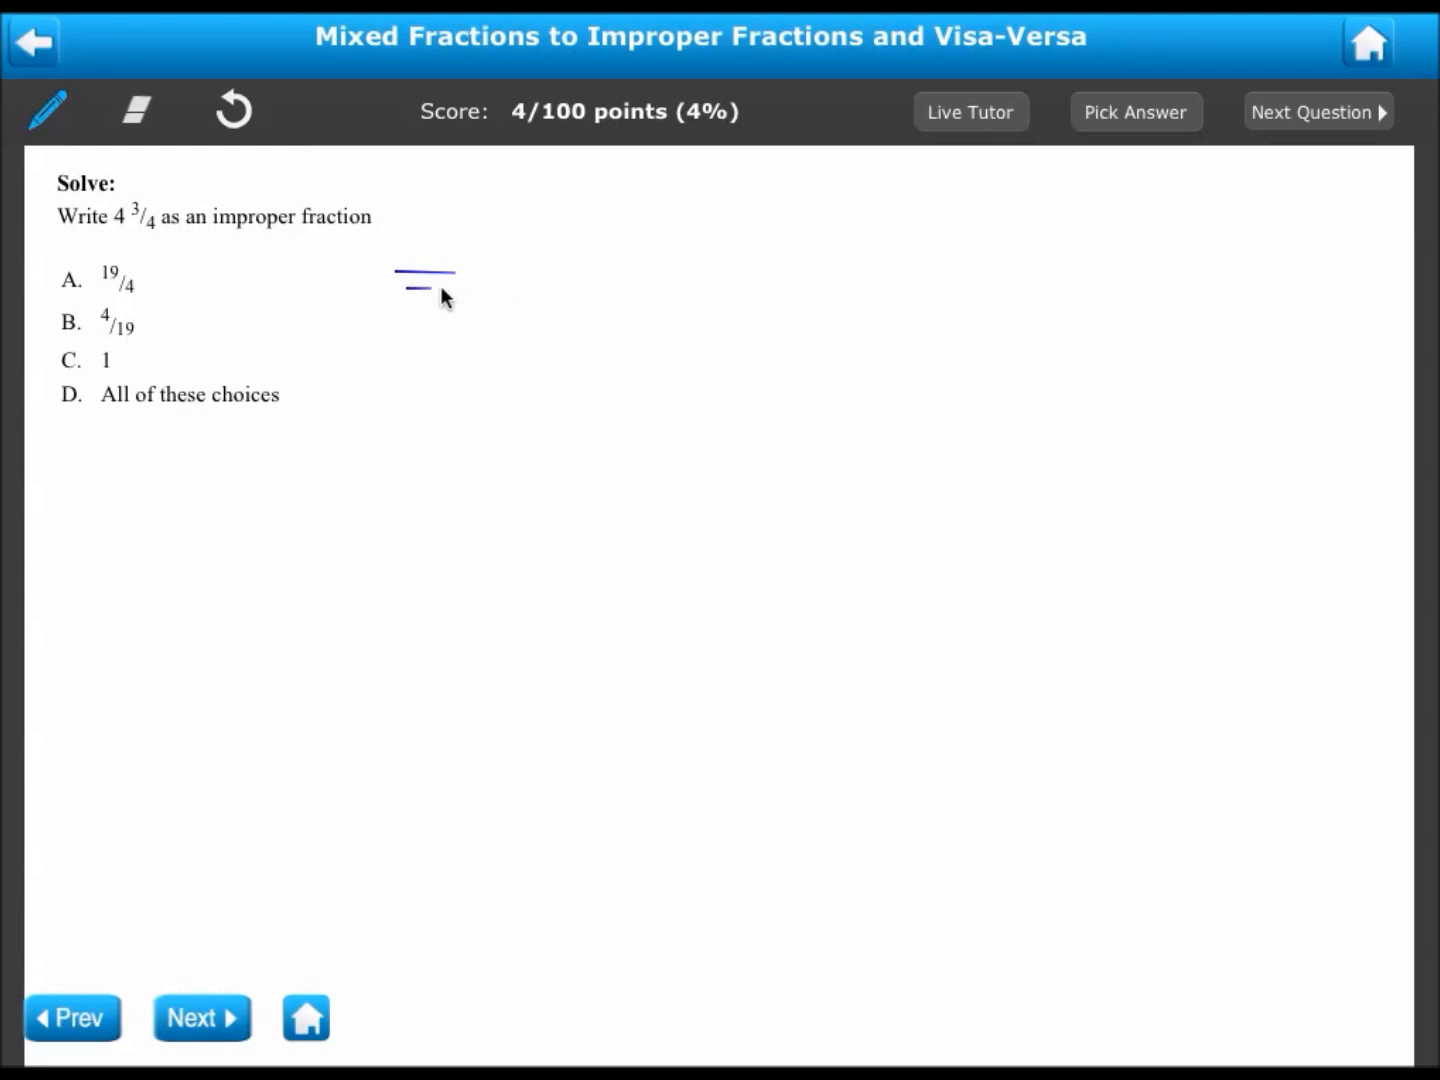
Step: Answer 19/4 for 4 3/4, view the worked solution, and check Live Tutor options
{"action": "left_click", "coordinate": [1135, 111]}
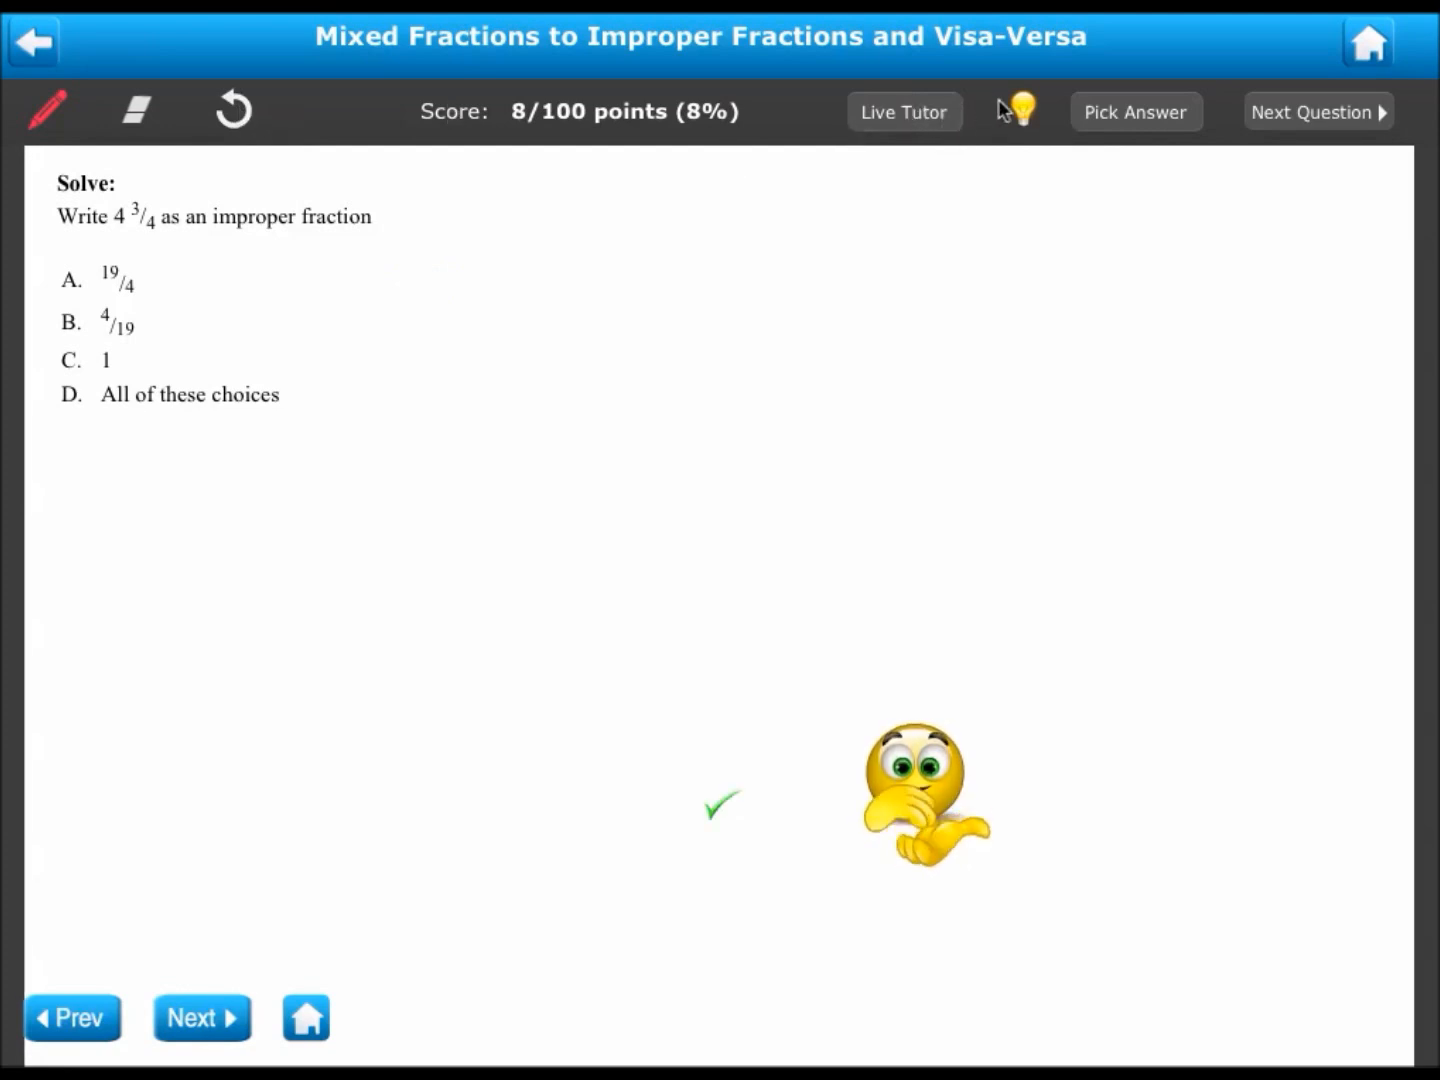
{"action": "left_click", "coordinate": [1016, 110]}
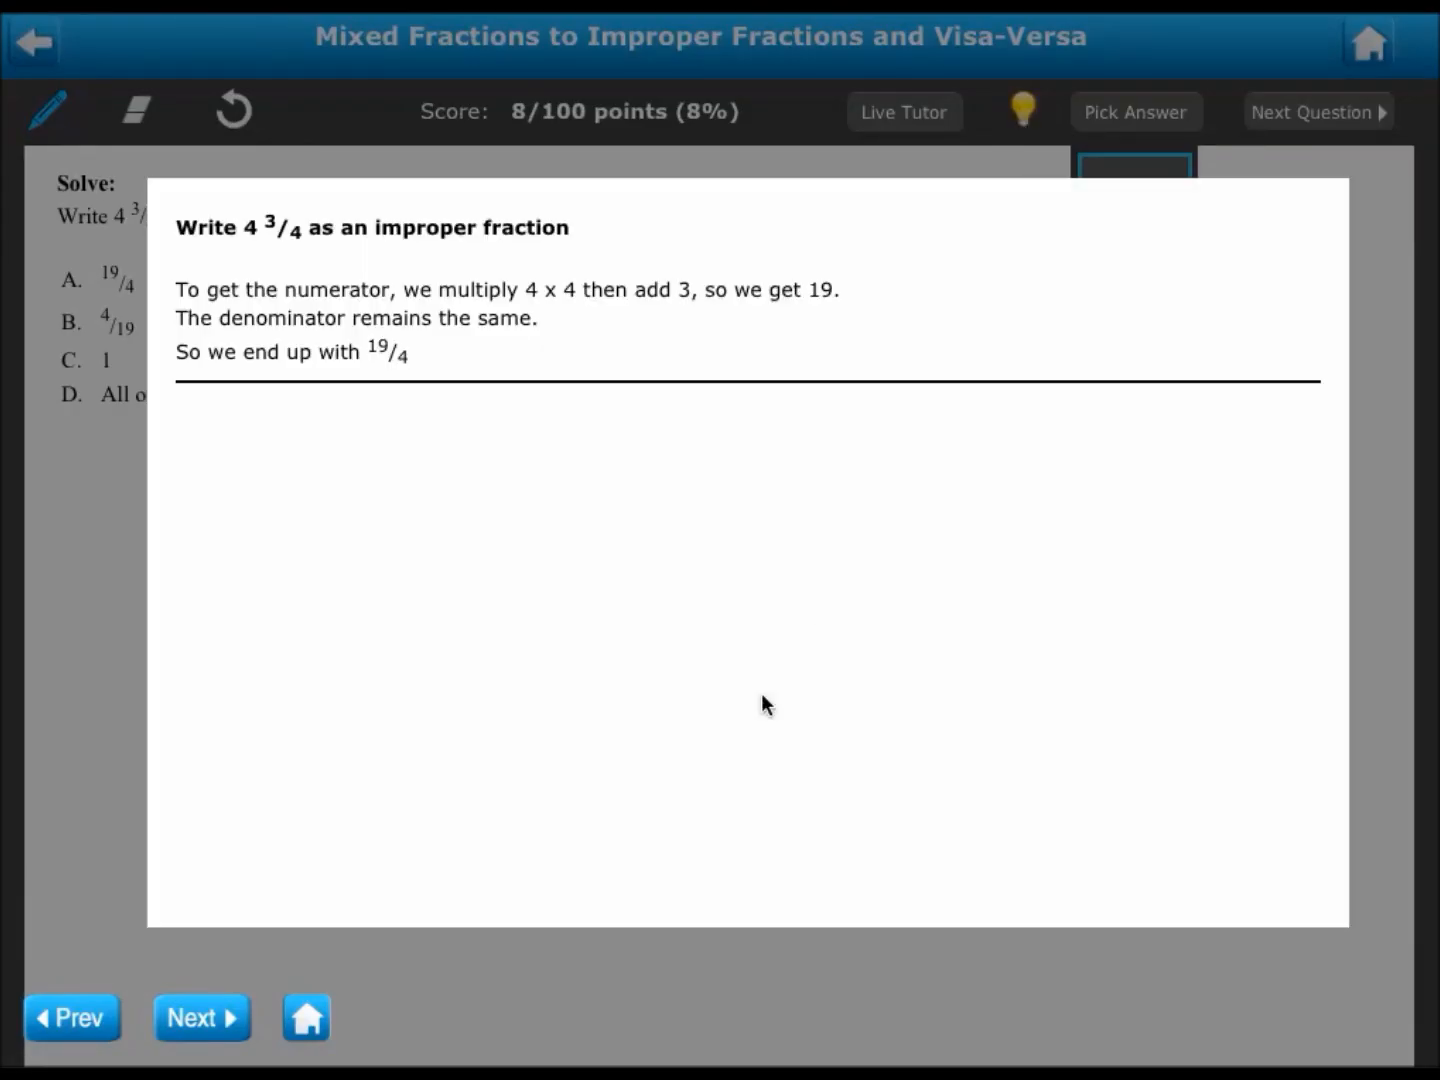
{"action": "mouse_move", "coordinate": [763, 697]}
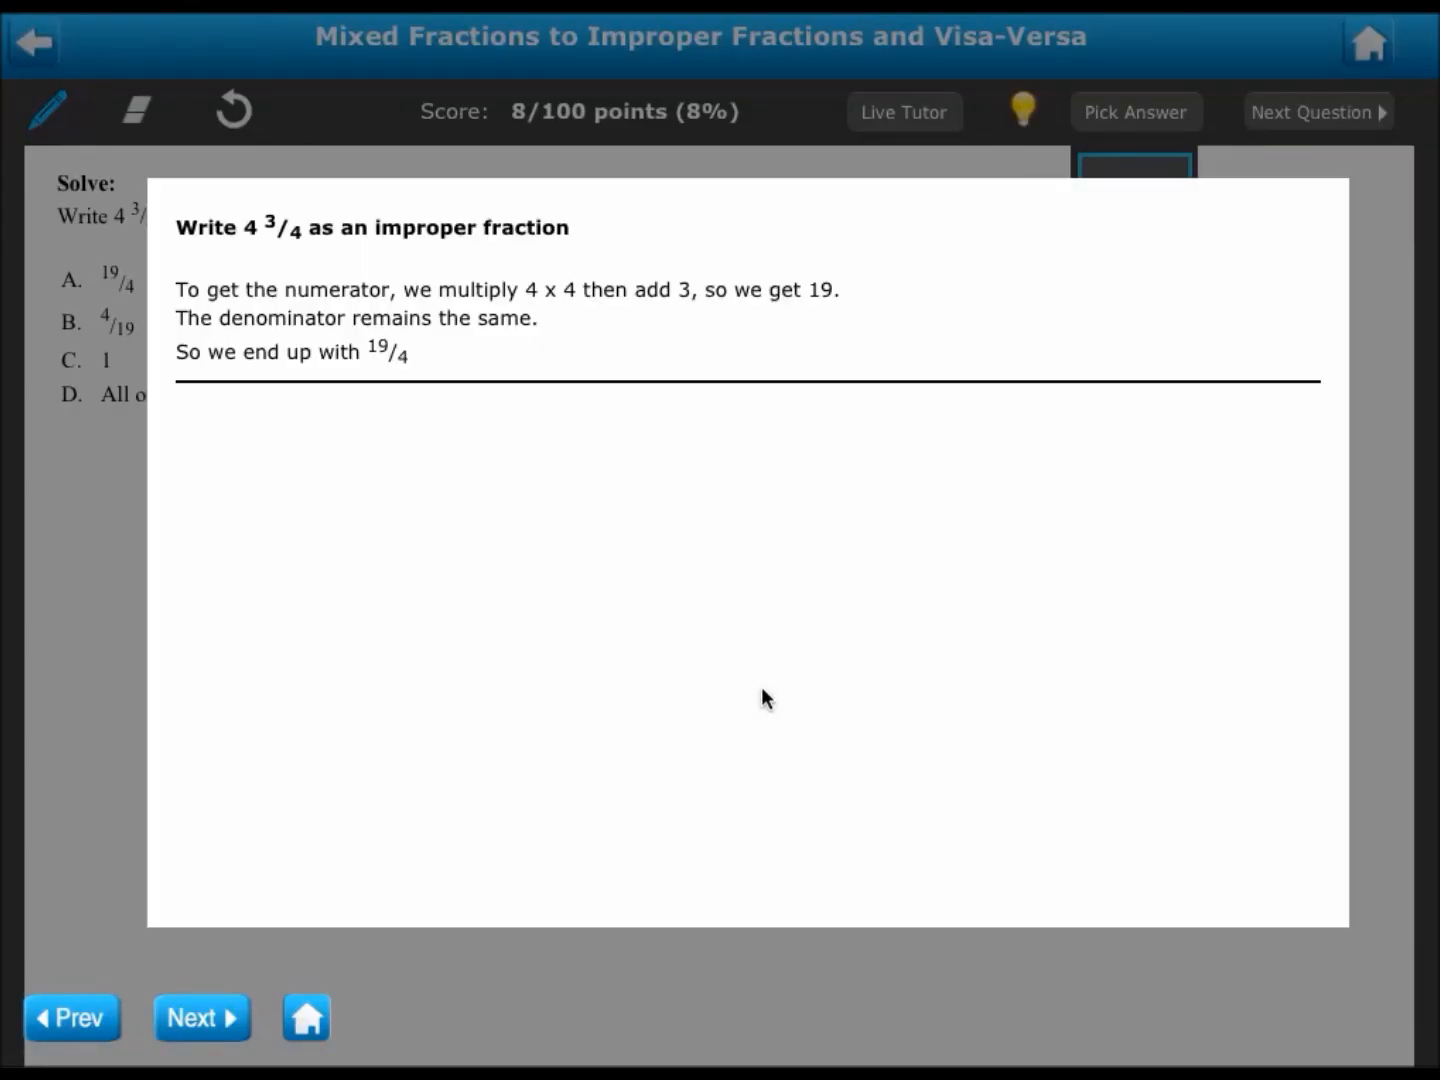
{"action": "mouse_move", "coordinate": [70, 247]}
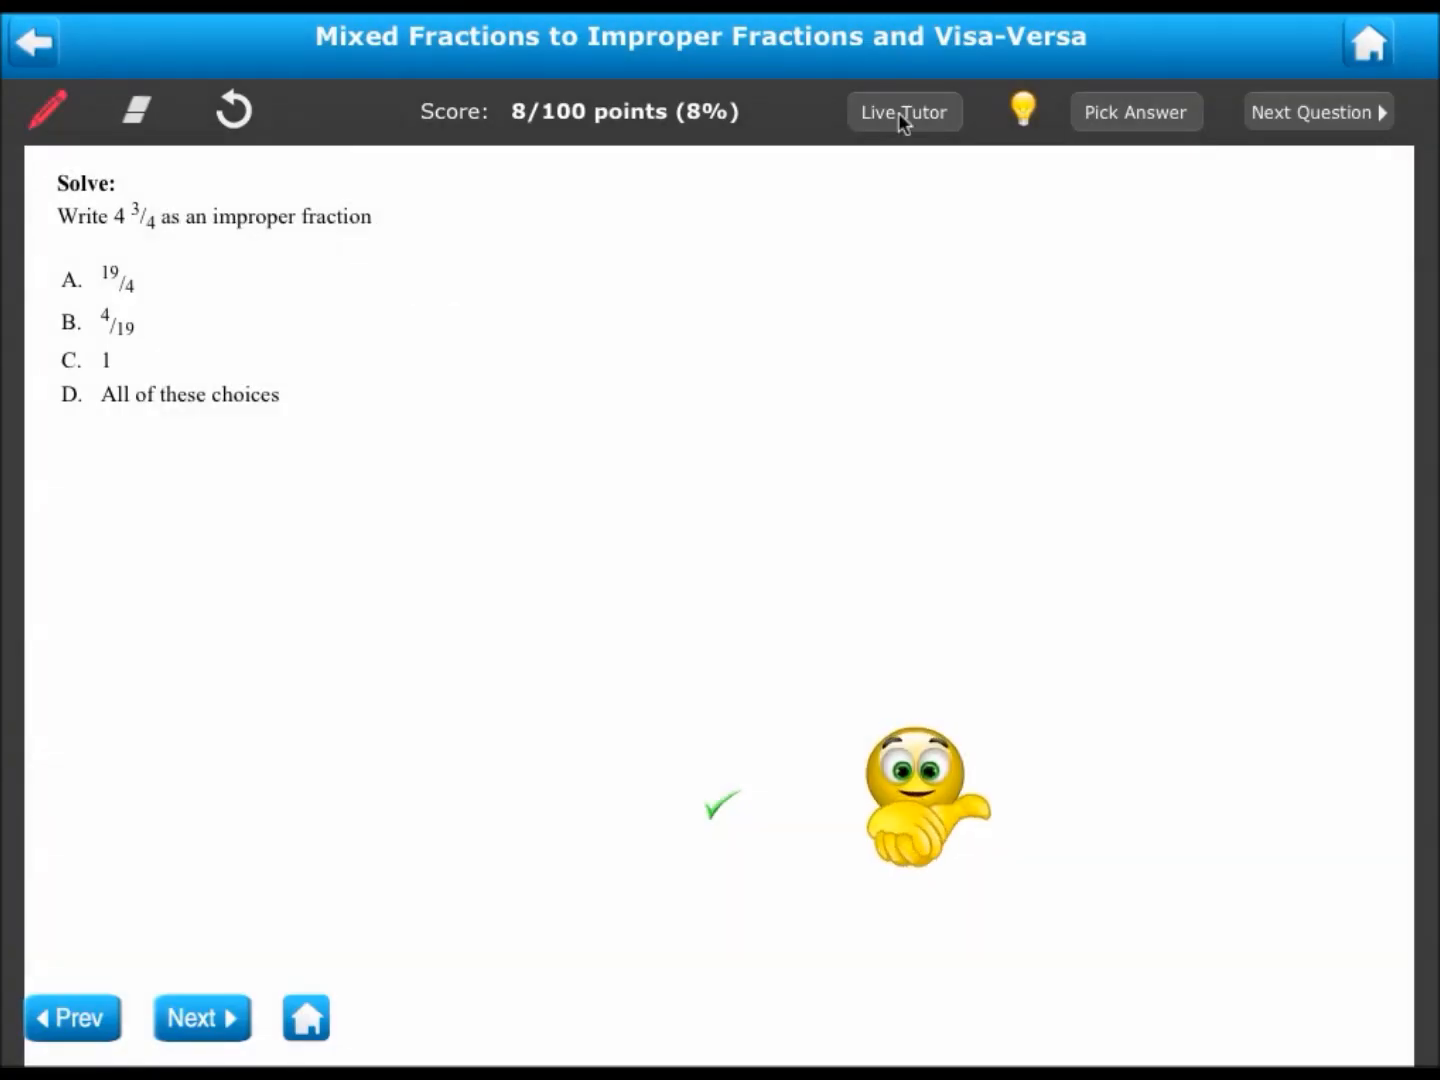
{"action": "left_click", "coordinate": [903, 111]}
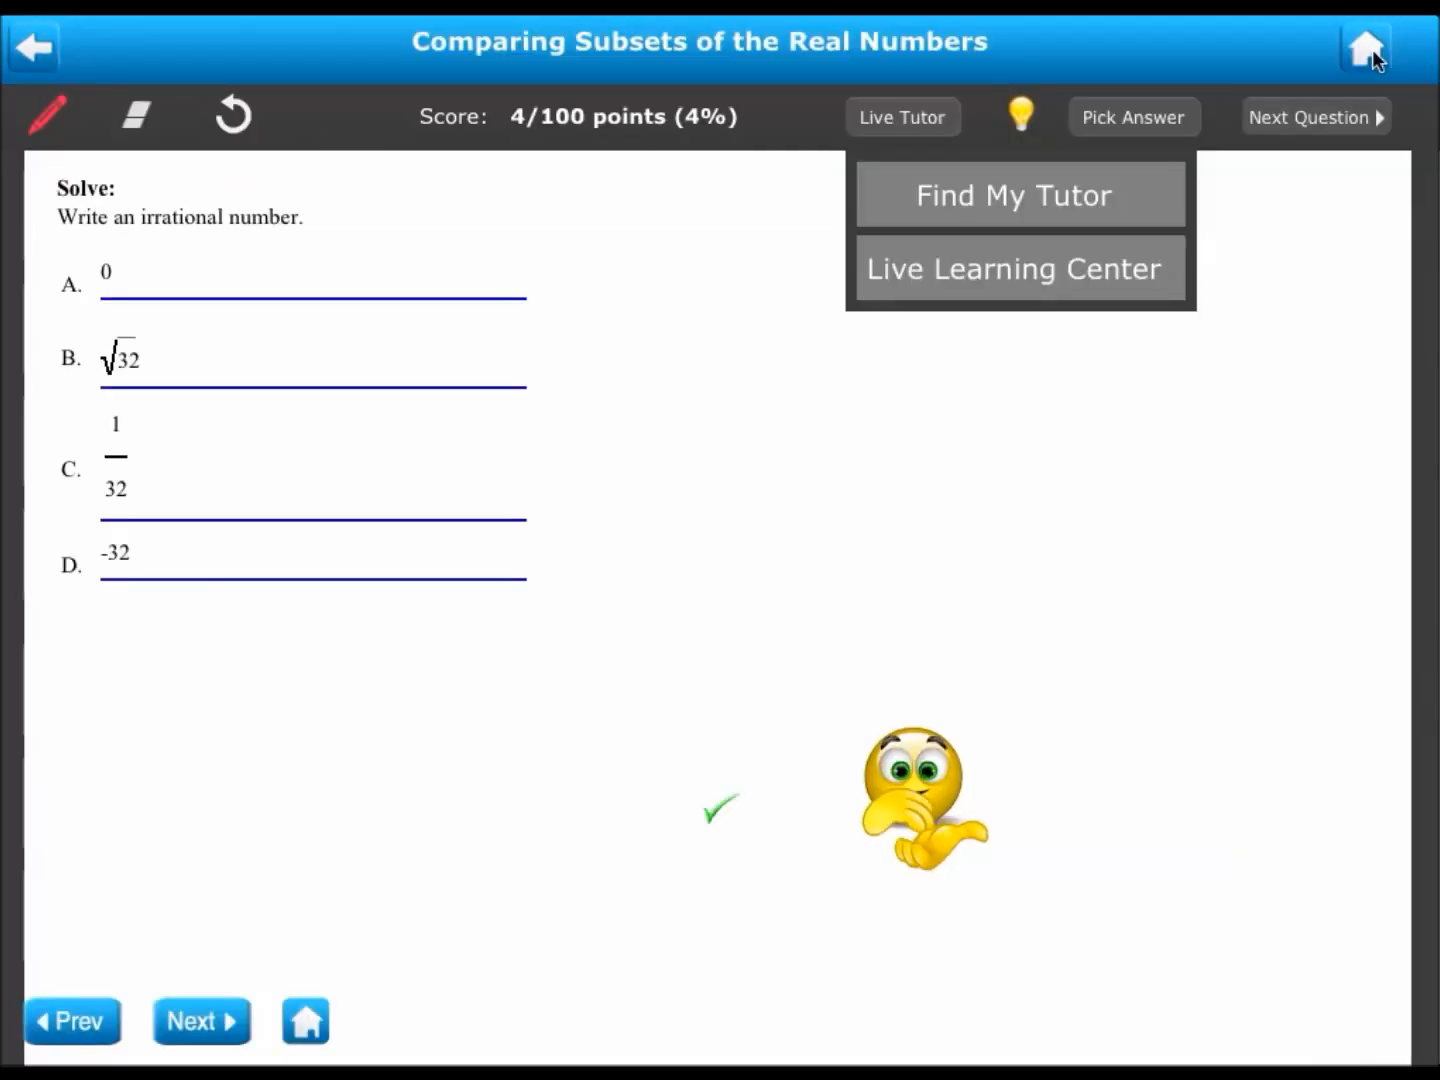
Step: Return to the home screen and open Students from the bottom bar
{"action": "left_click", "coordinate": [1363, 47]}
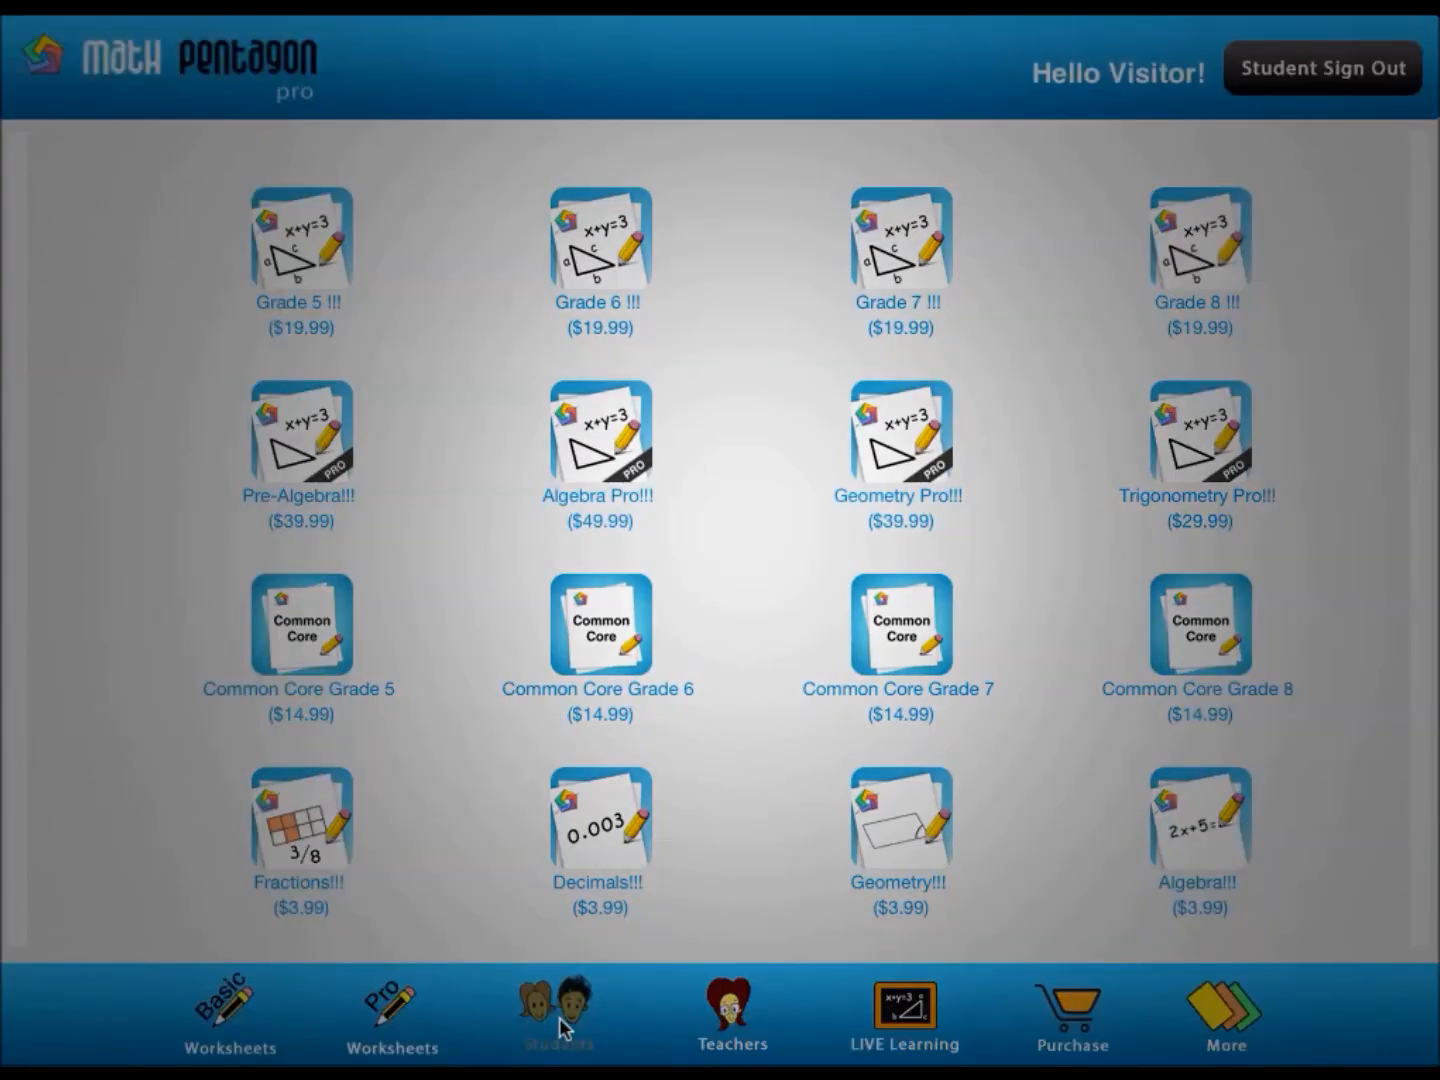
{"action": "left_click", "coordinate": [557, 1010]}
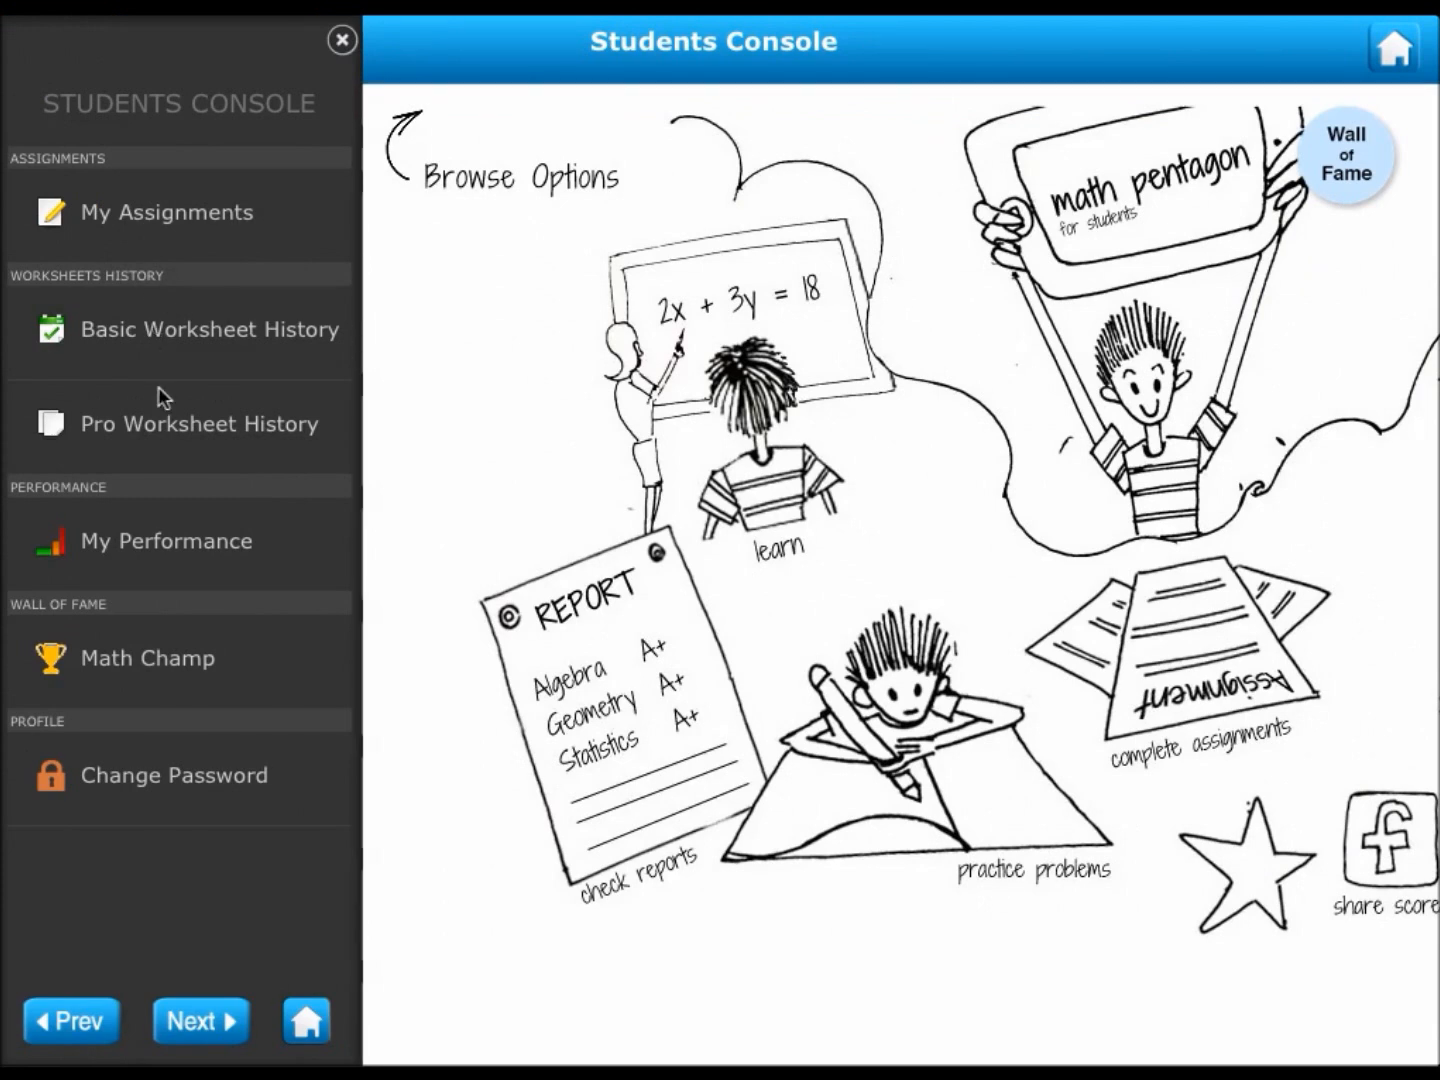
{"action": "mouse_move", "coordinate": [168, 563]}
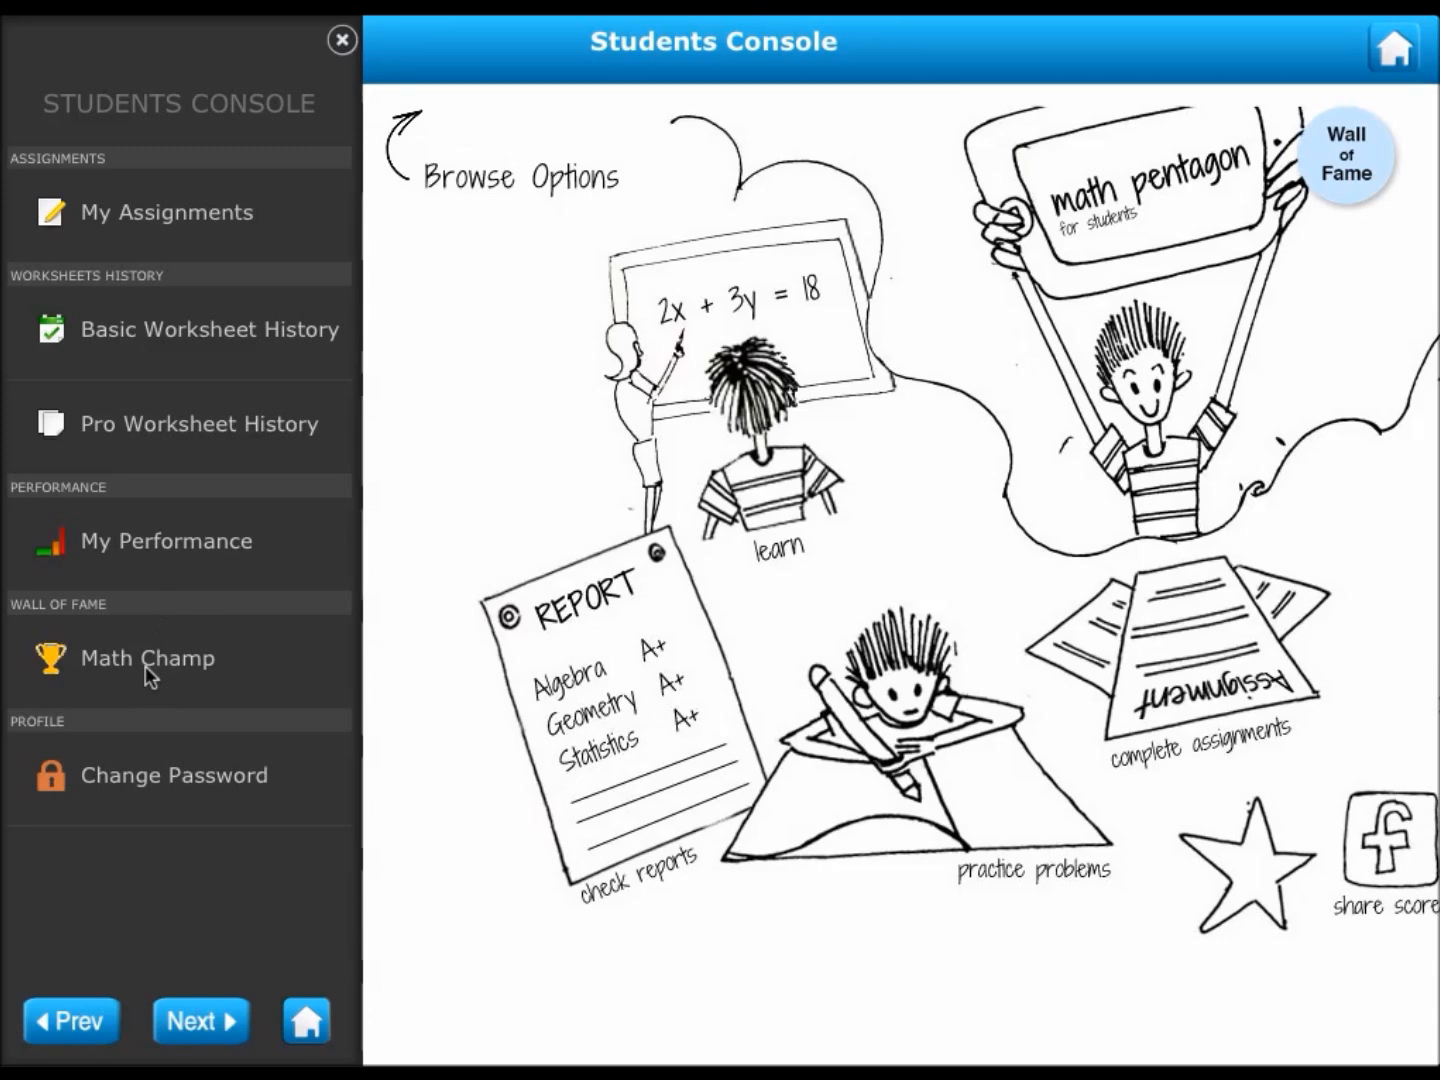
Step: View the Wall of Fame MathChamp score of 754, then return home
{"action": "left_click", "coordinate": [147, 658]}
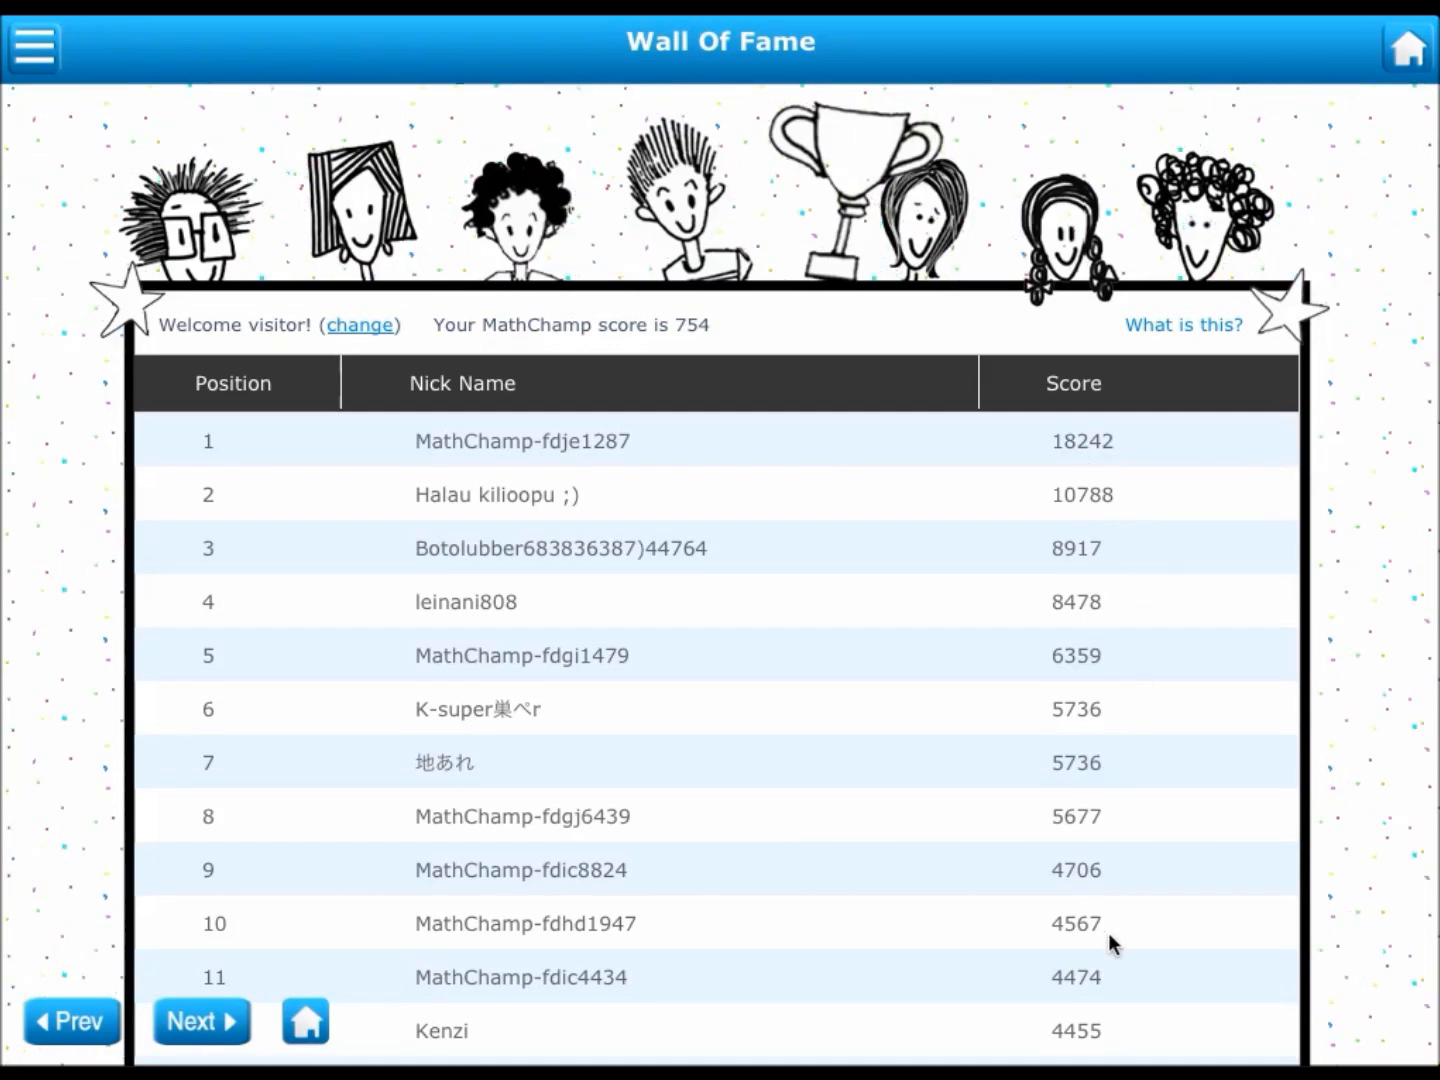
{"action": "mouse_move", "coordinate": [1160, 728]}
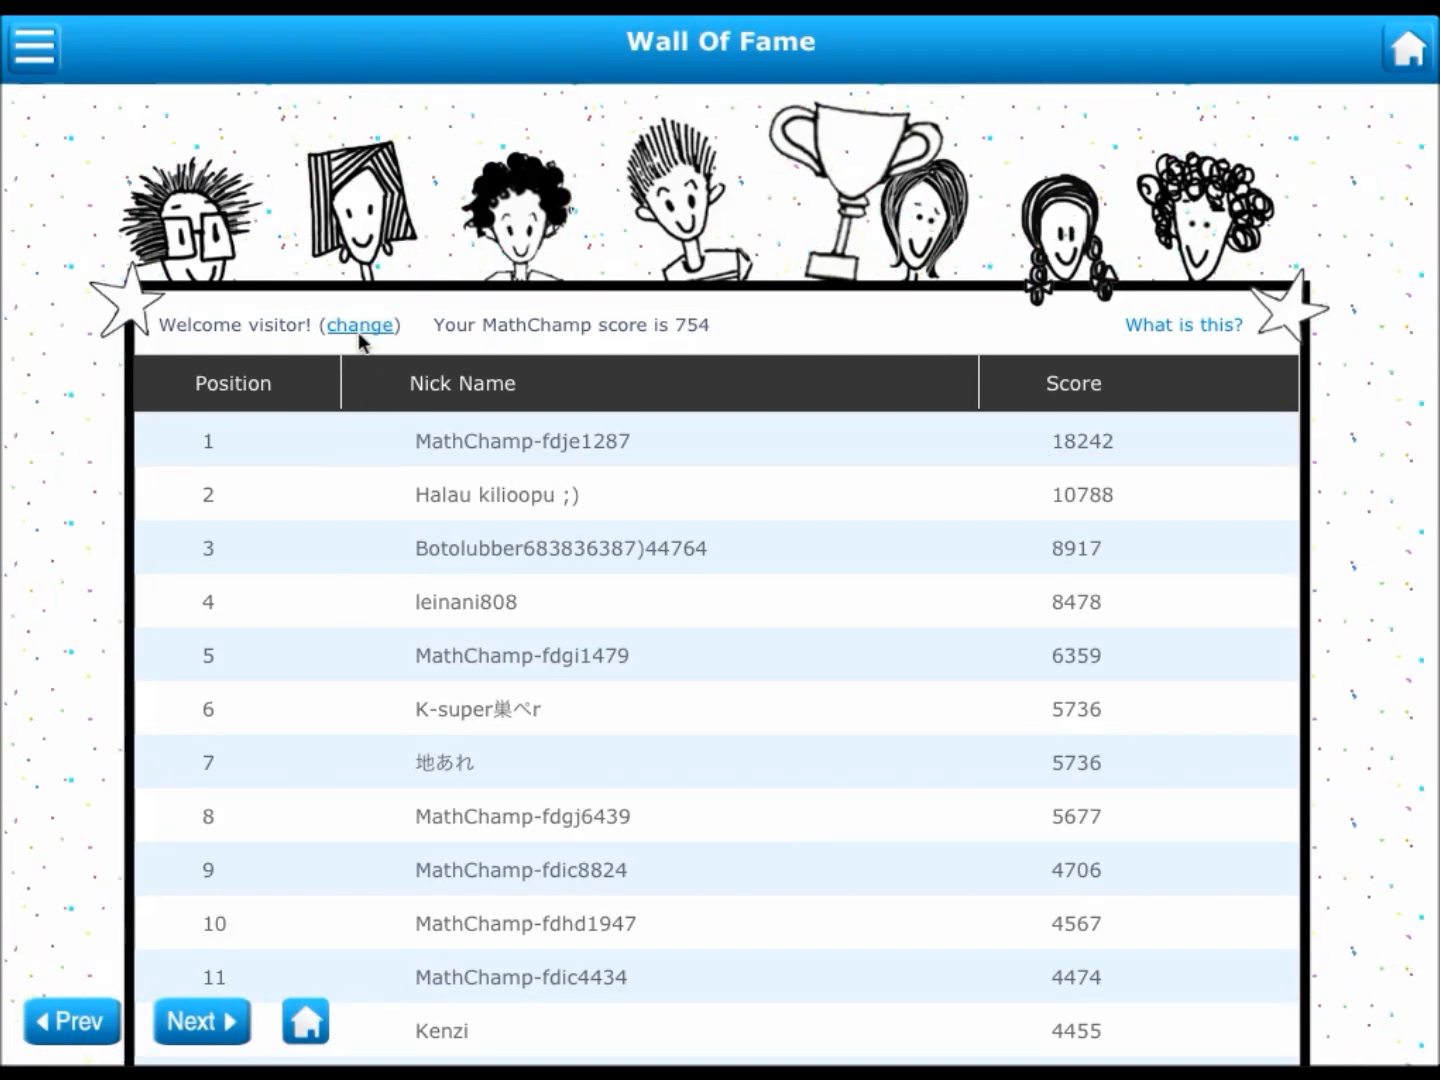
{"action": "left_click", "coordinate": [360, 324]}
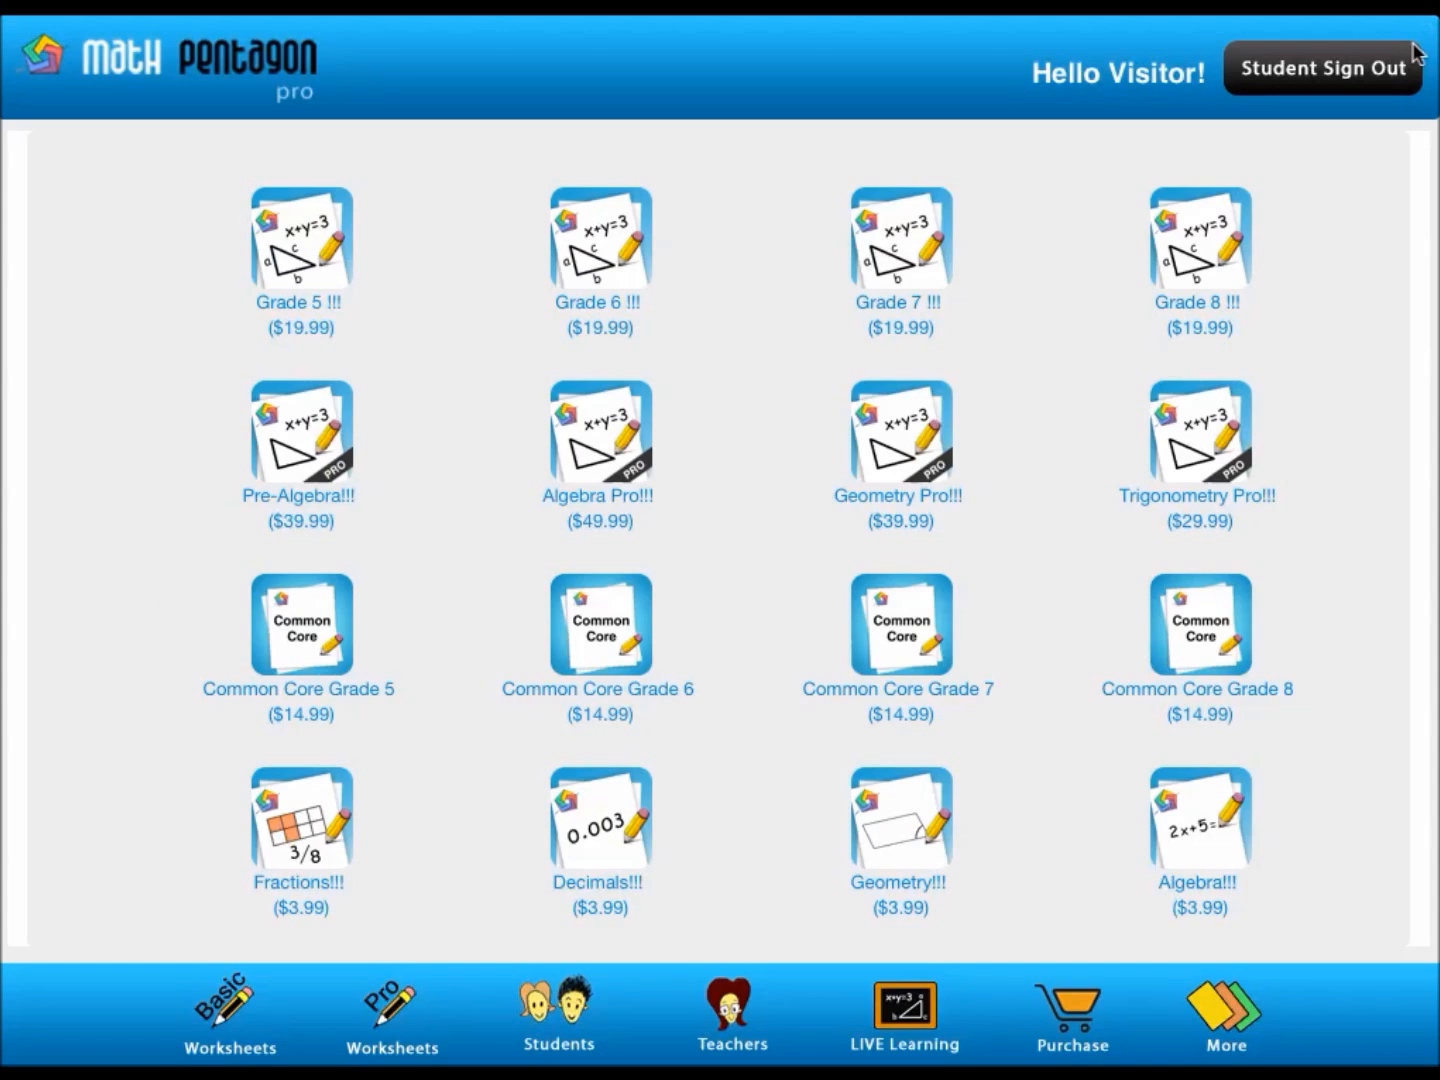
{"action": "mouse_move", "coordinate": [740, 1020]}
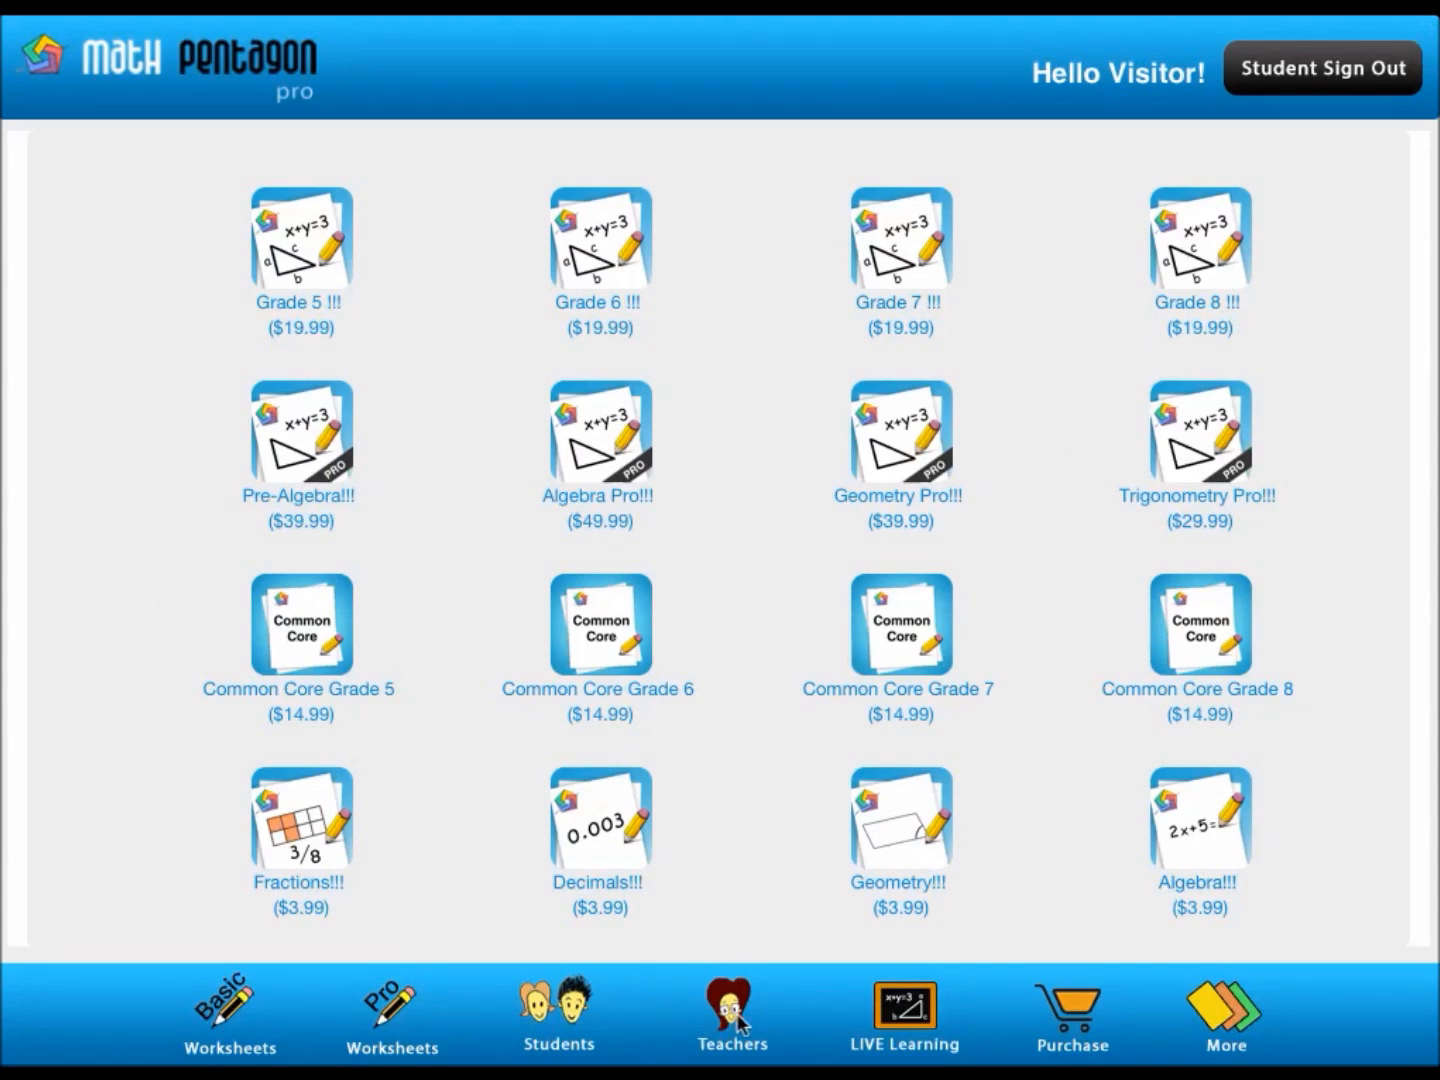
{"action": "mouse_move", "coordinate": [785, 1007]}
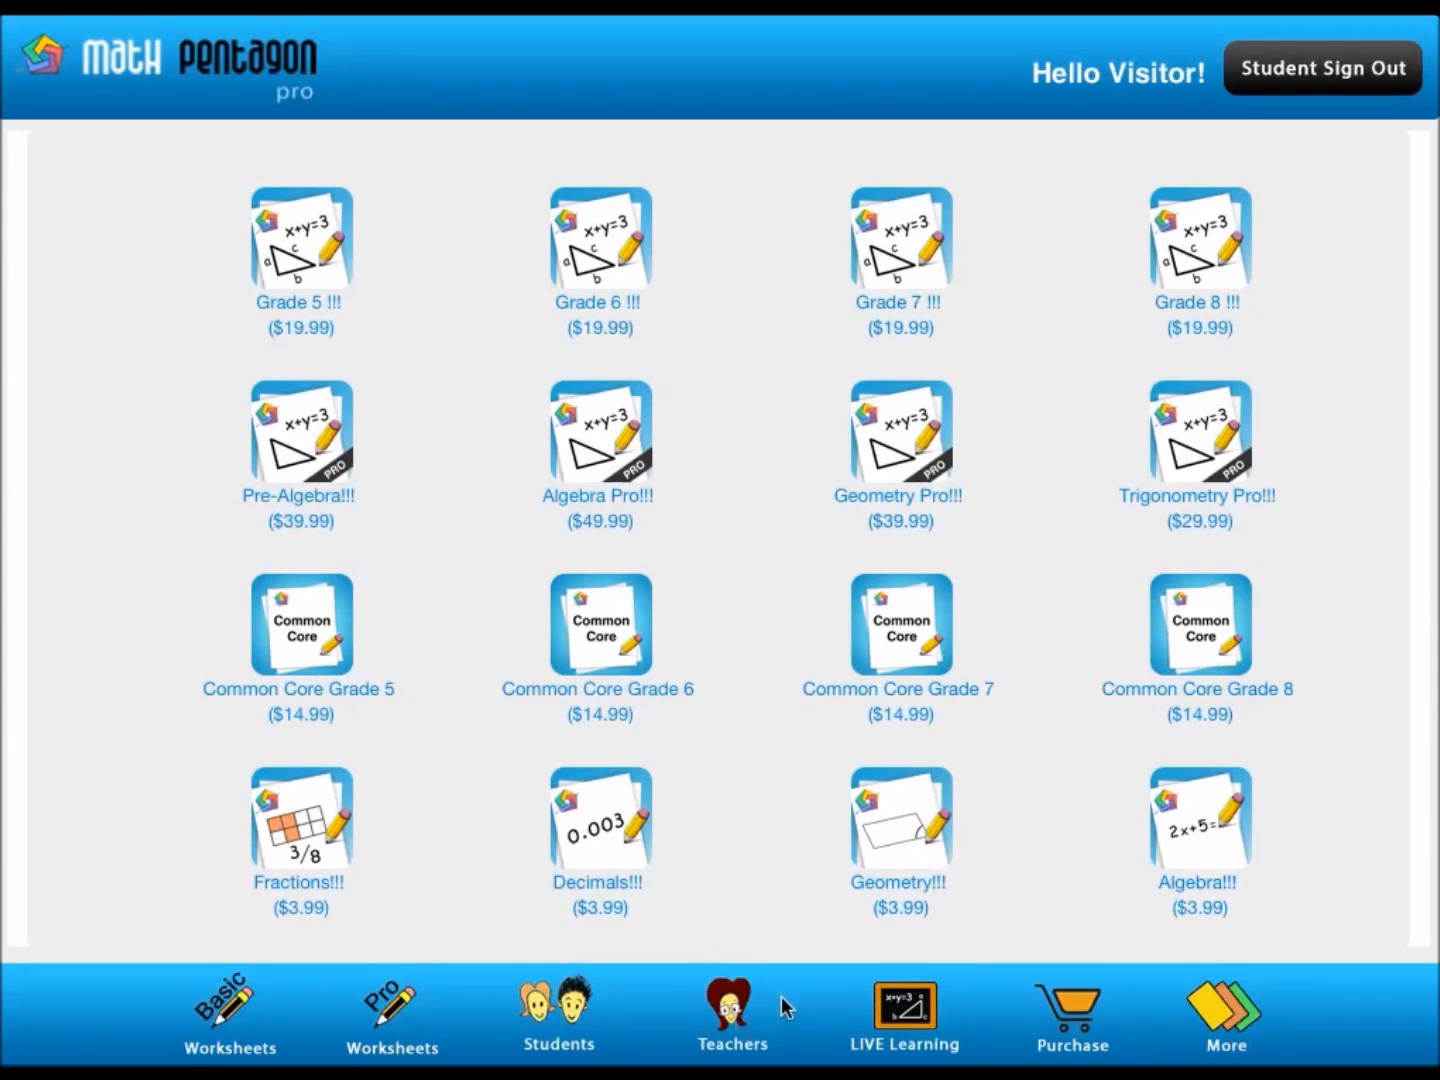
Step: Open Purchase to see subscription plans and individual workbook prices
{"action": "left_click", "coordinate": [1071, 1015]}
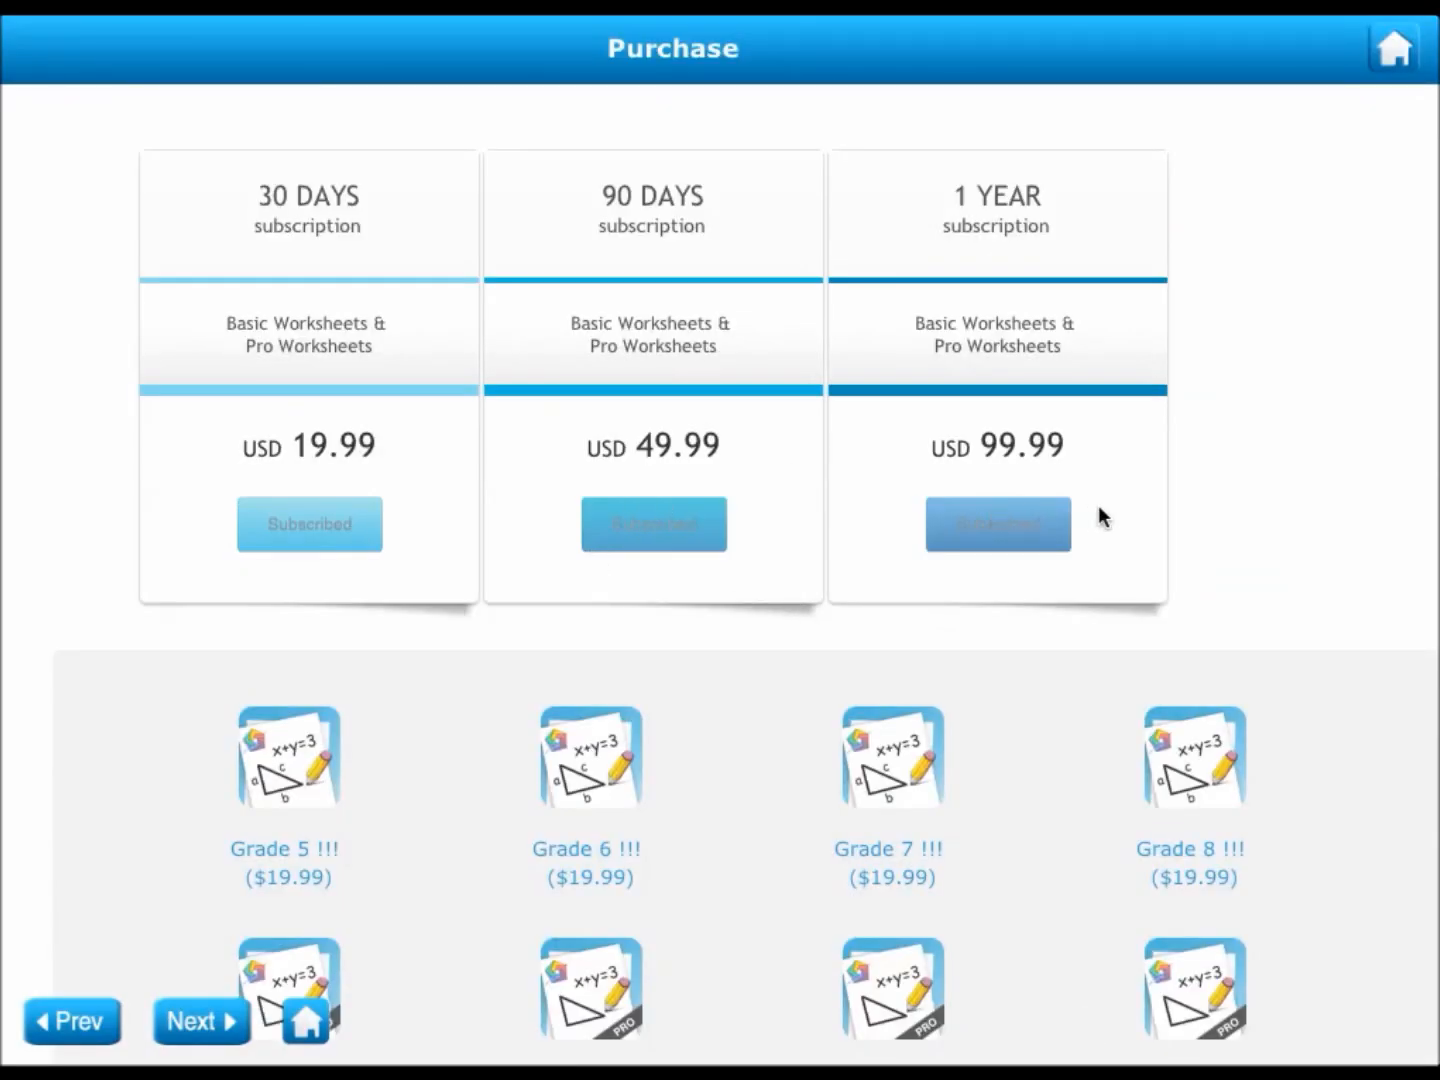
{"action": "mouse_move", "coordinate": [1060, 393]}
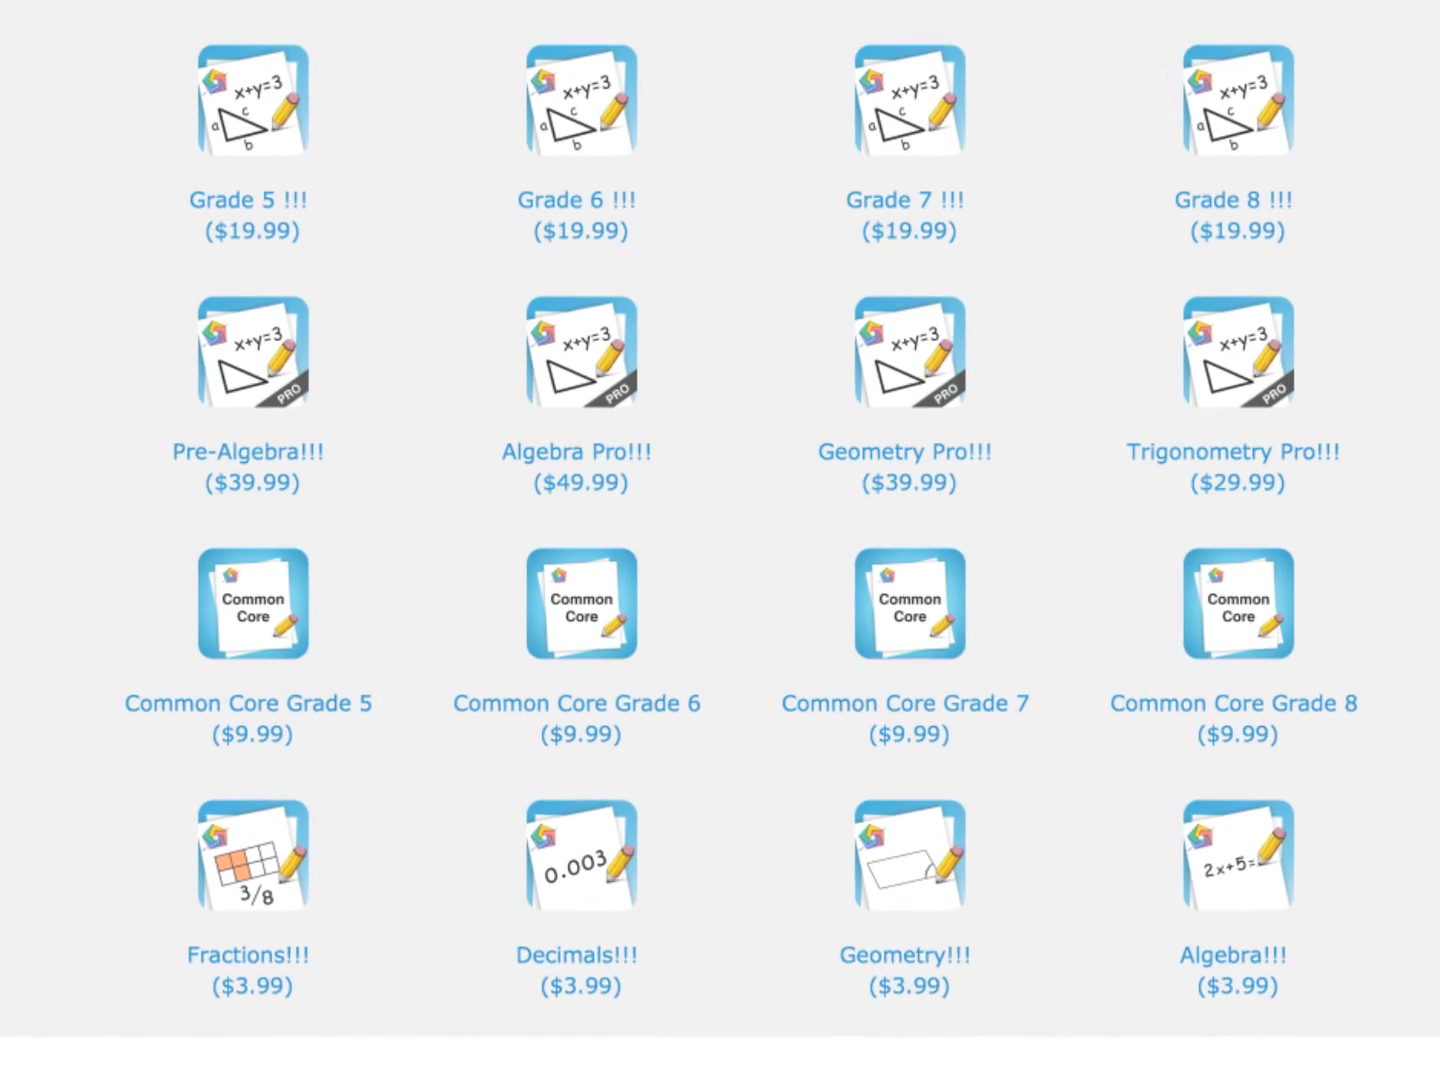
{"action": "scroll", "scroll_direction": "down", "scroll_amount": 3}
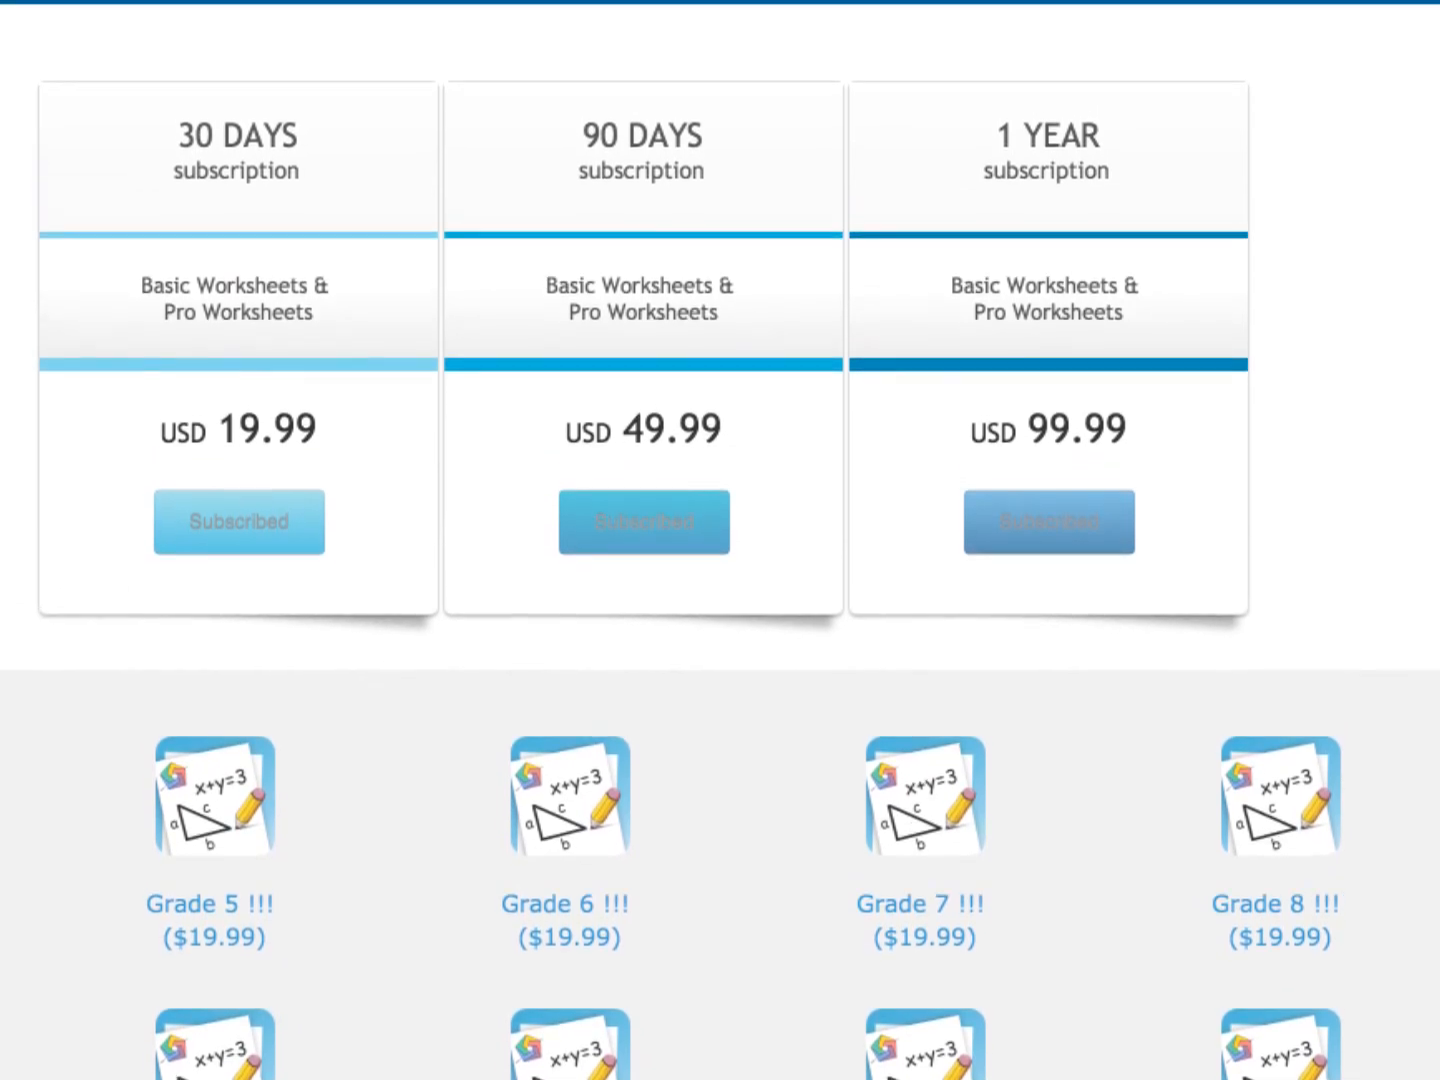
{"action": "scroll", "scroll_direction": "down", "scroll_amount": 3}
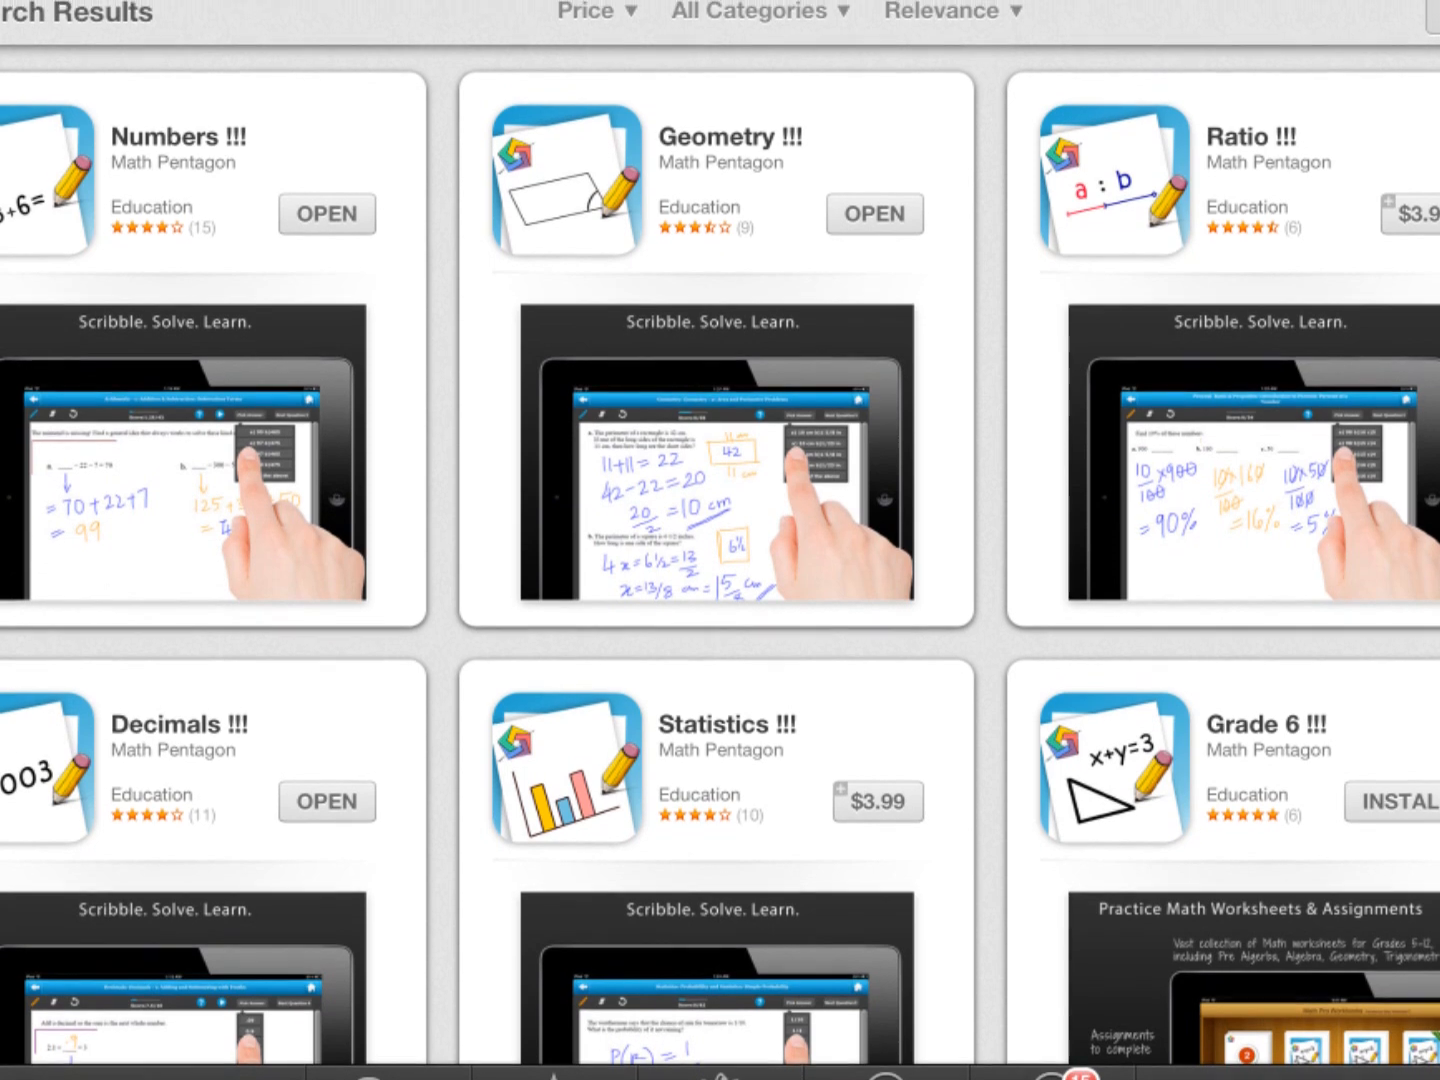
Step: Scroll through the App Store search results for Math Pentagon apps
{"action": "scroll", "scroll_direction": "down", "scroll_amount": 3}
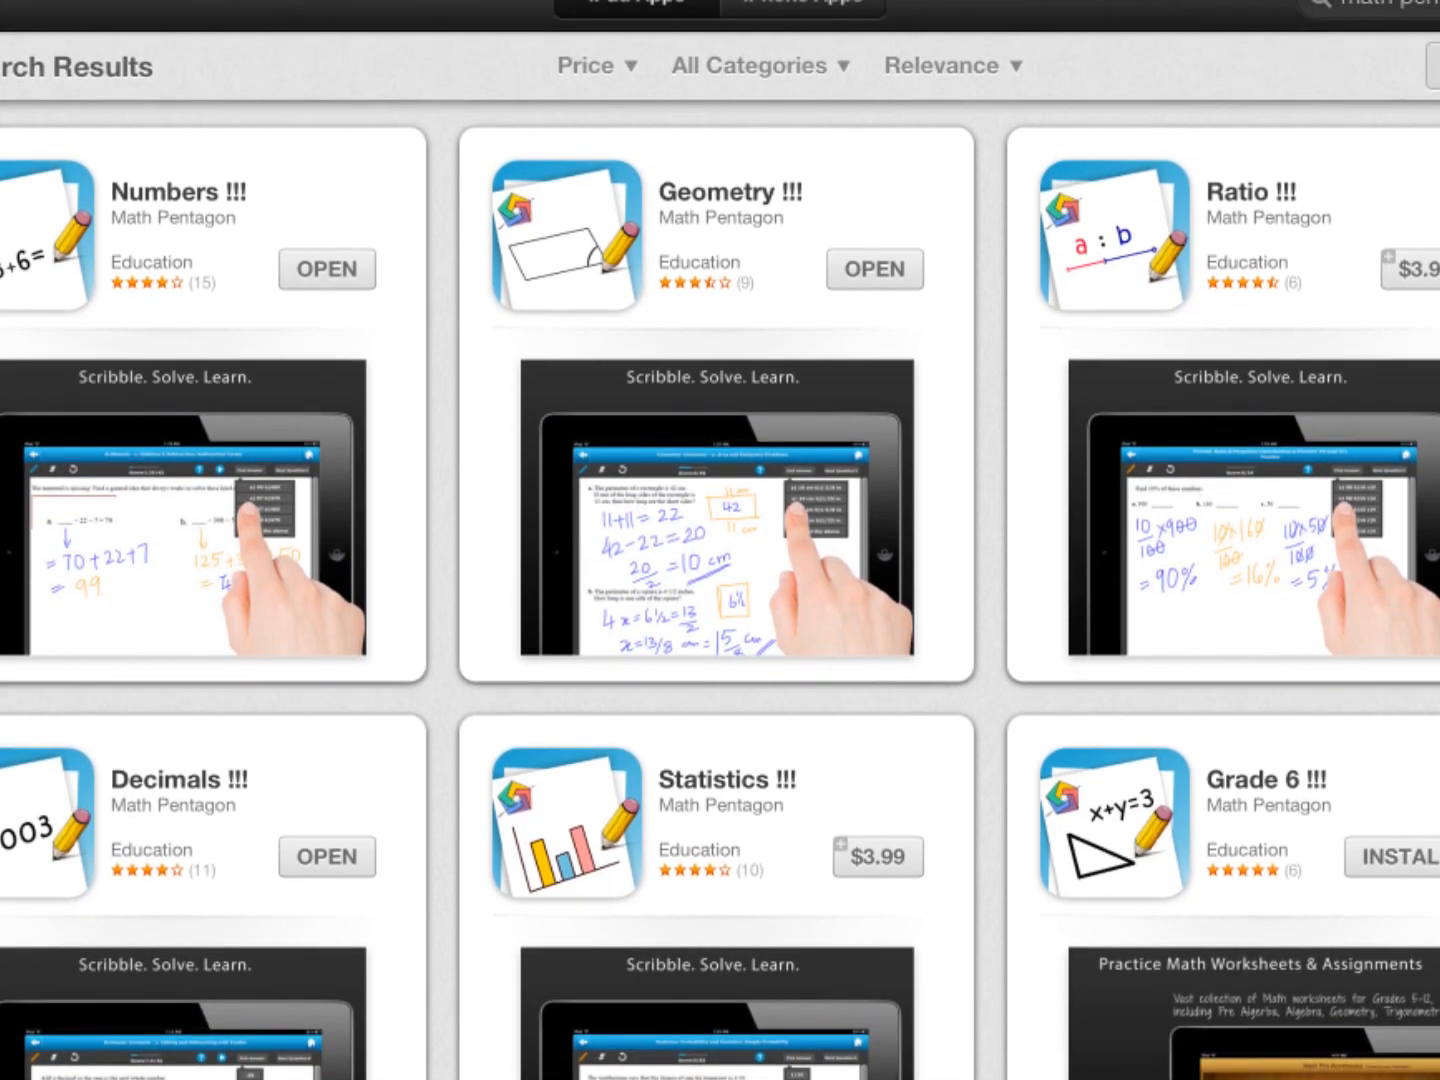
{"action": "scroll", "scroll_direction": "down", "scroll_amount": 3}
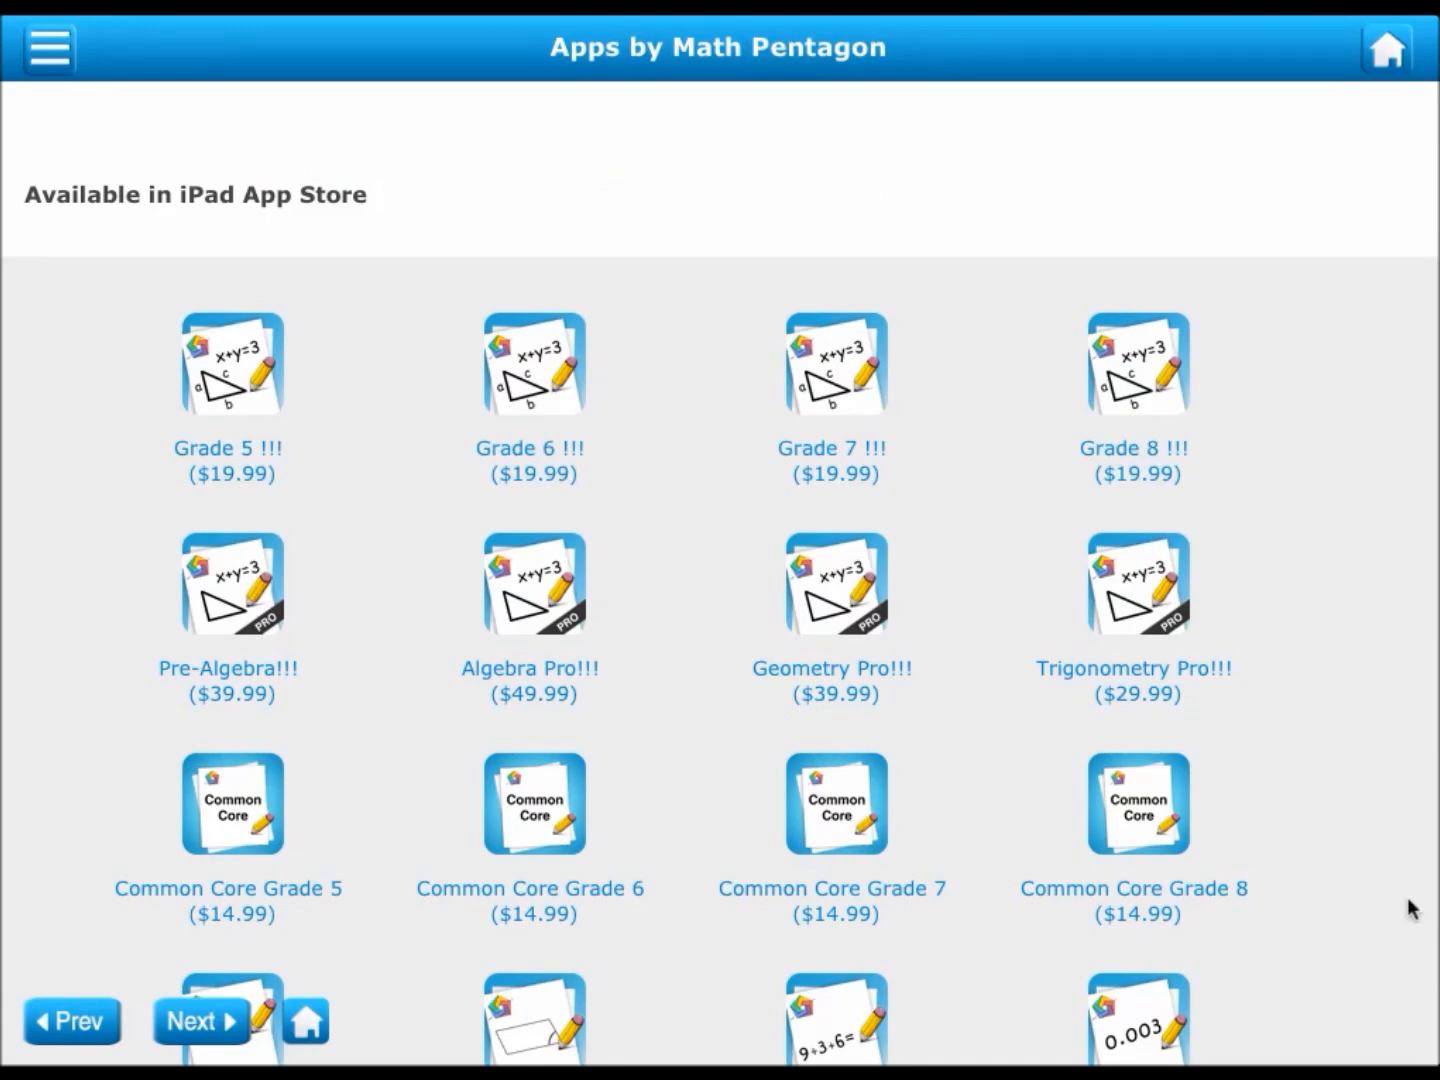
Step: Sign in on the Teachers page, answer the remember-password prompt, and reach the console
{"action": "scroll", "scroll_direction": "down", "scroll_amount": 3}
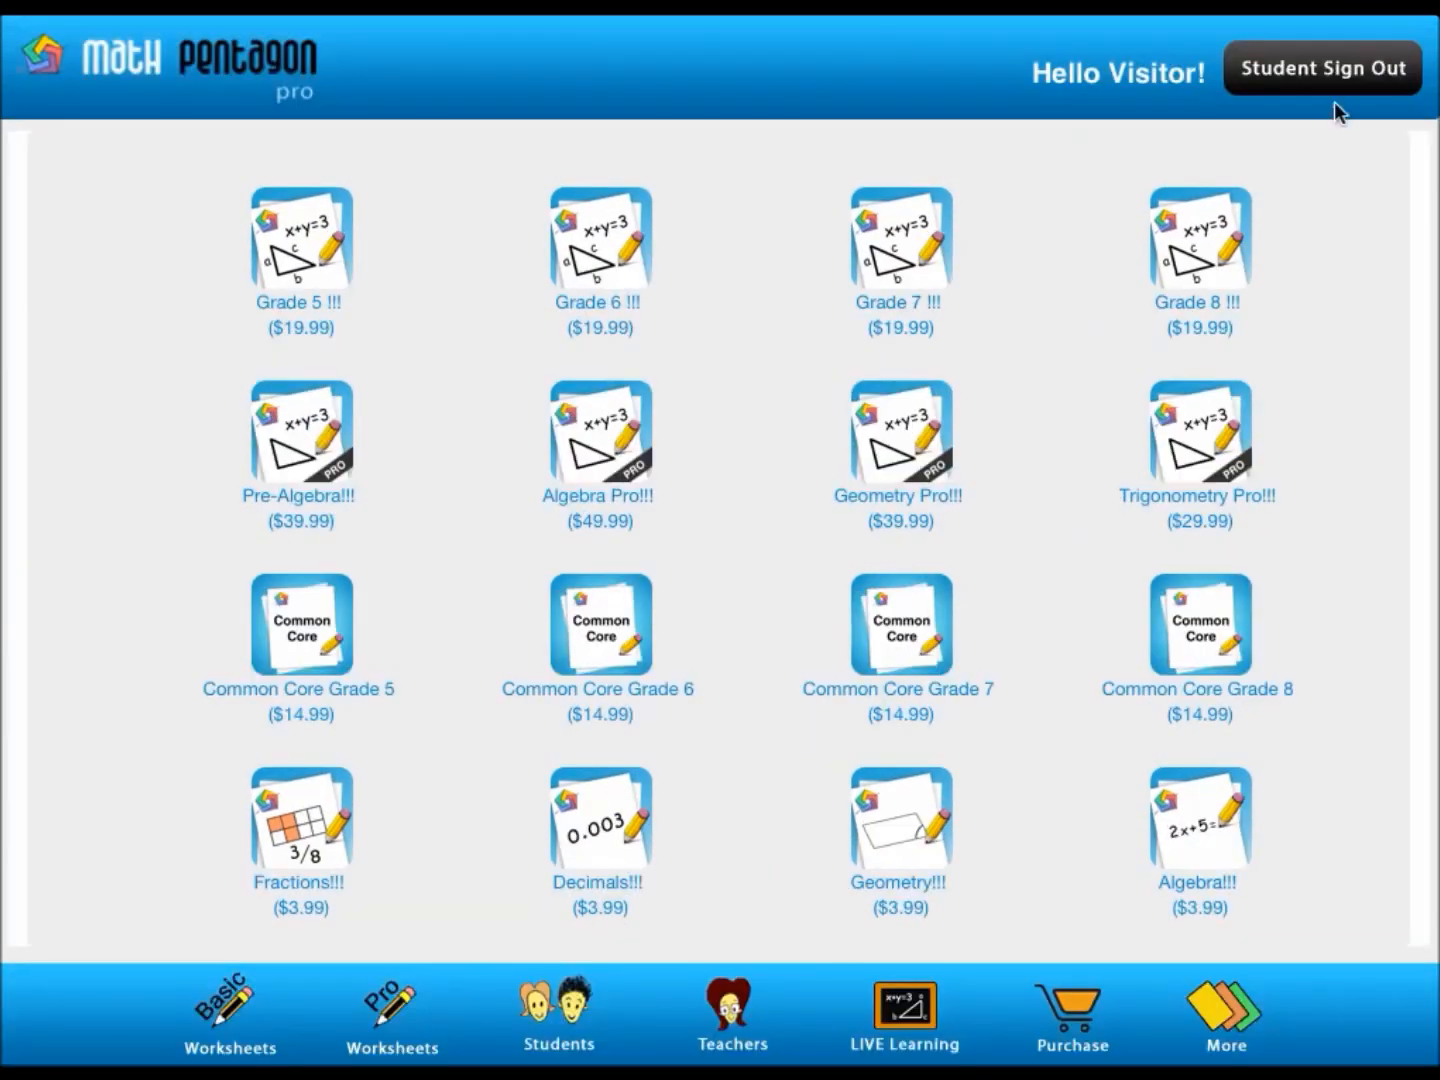
{"action": "left_click", "coordinate": [732, 1015]}
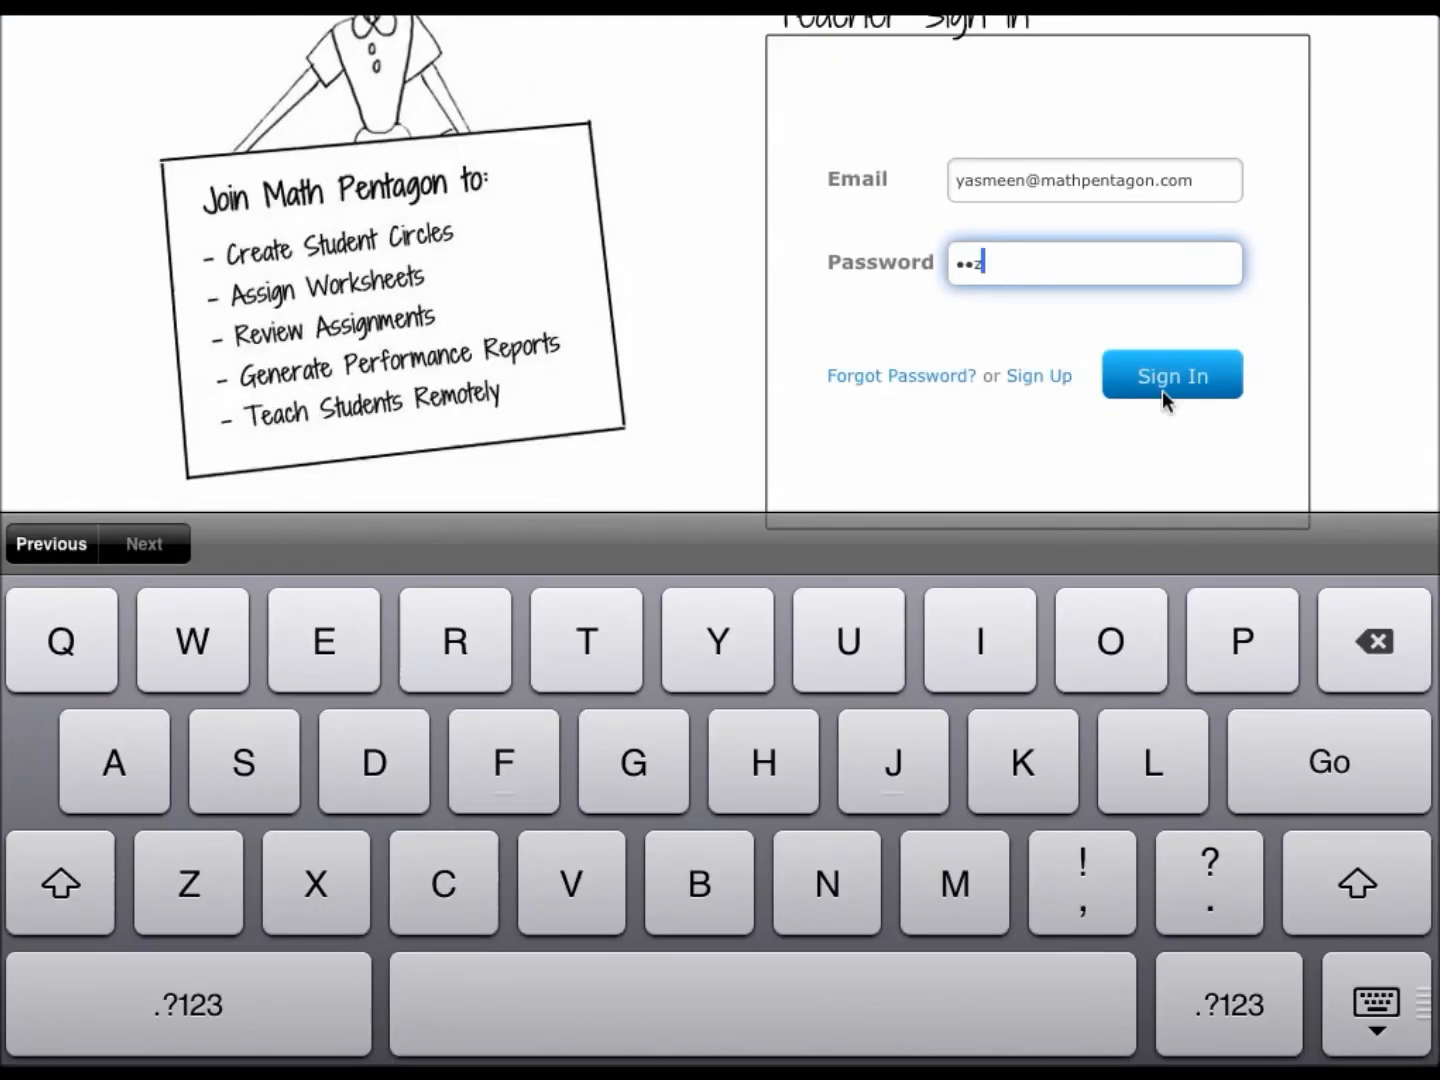
{"action": "left_click", "coordinate": [1172, 374]}
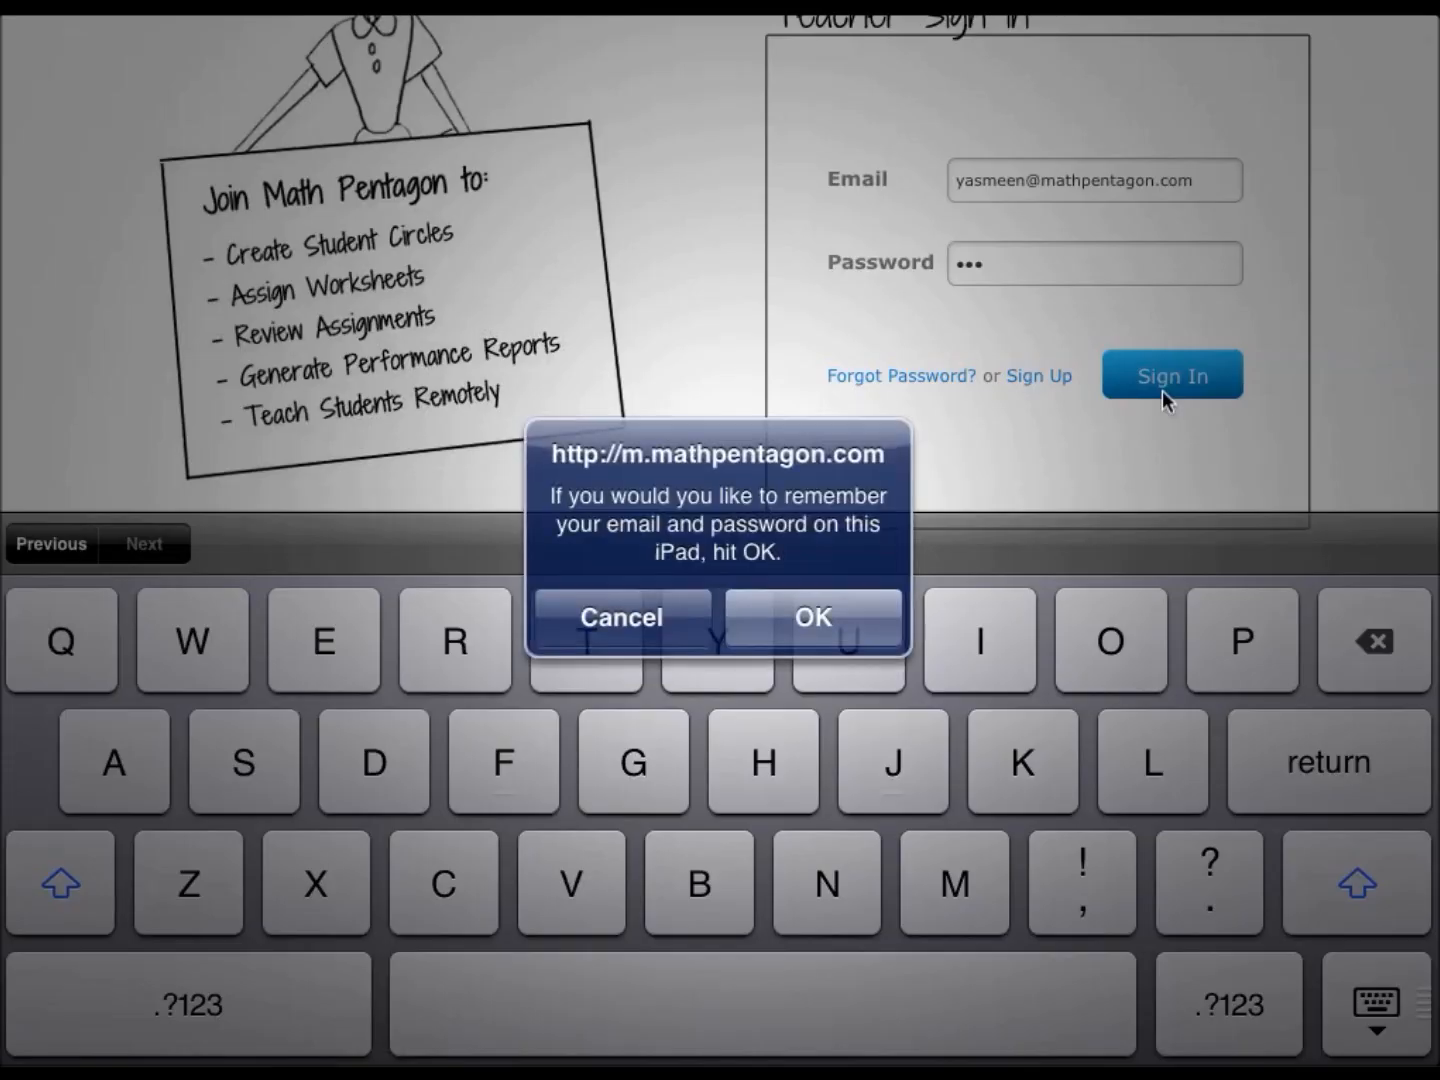
{"action": "left_click", "coordinate": [811, 616]}
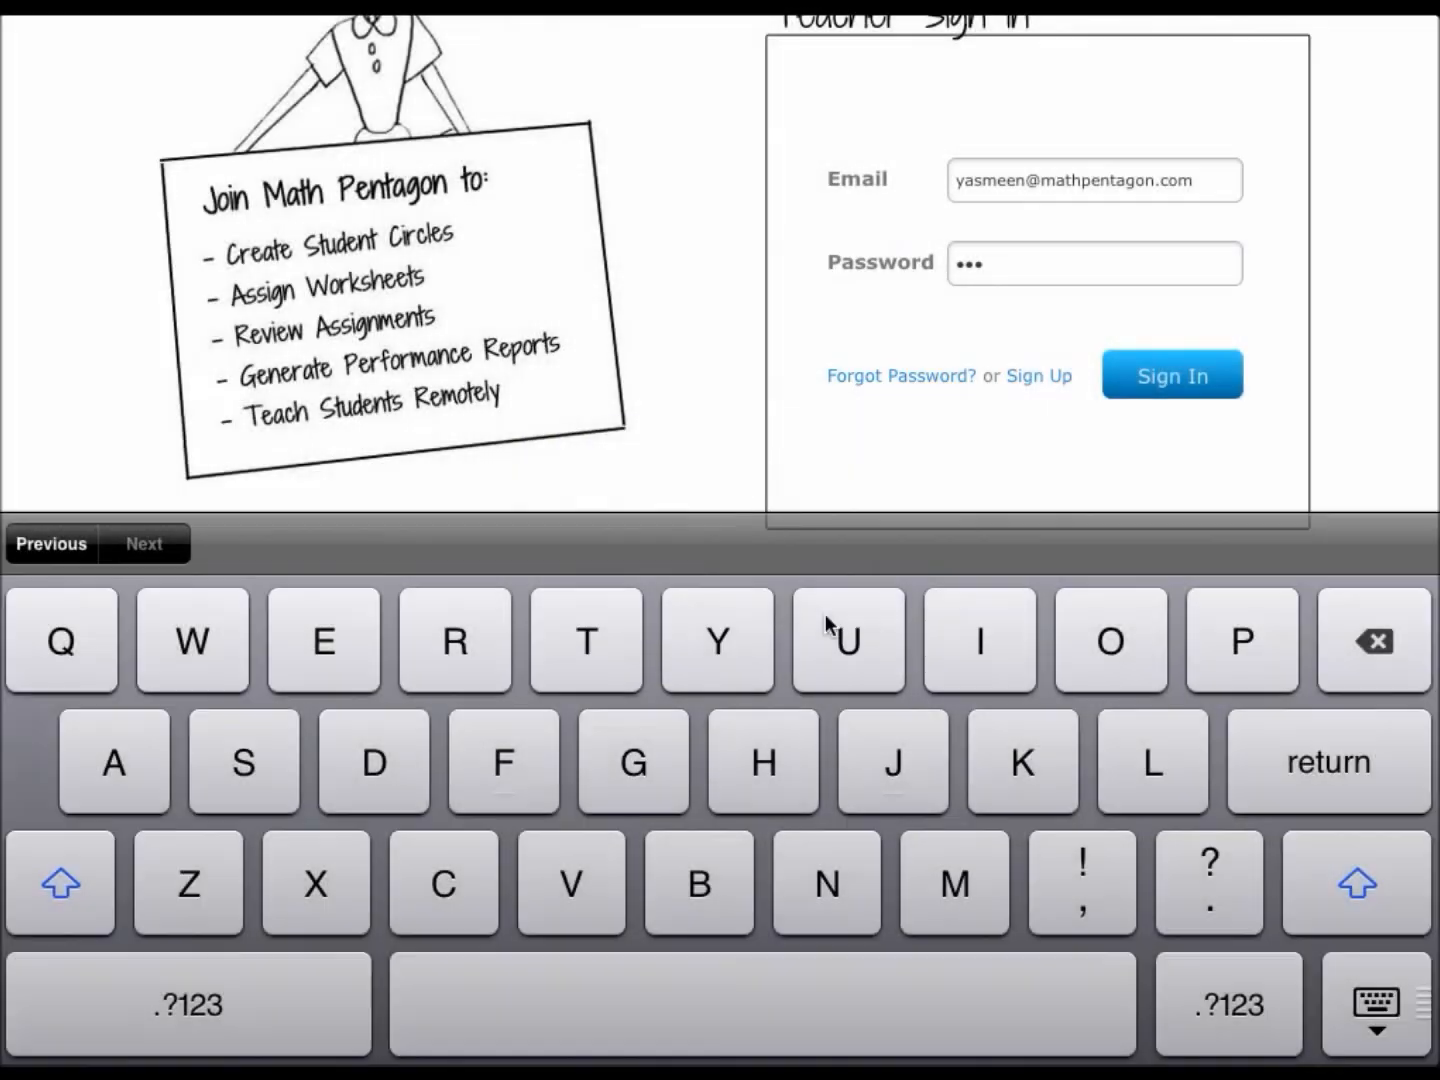
{"action": "left_click", "coordinate": [1172, 374]}
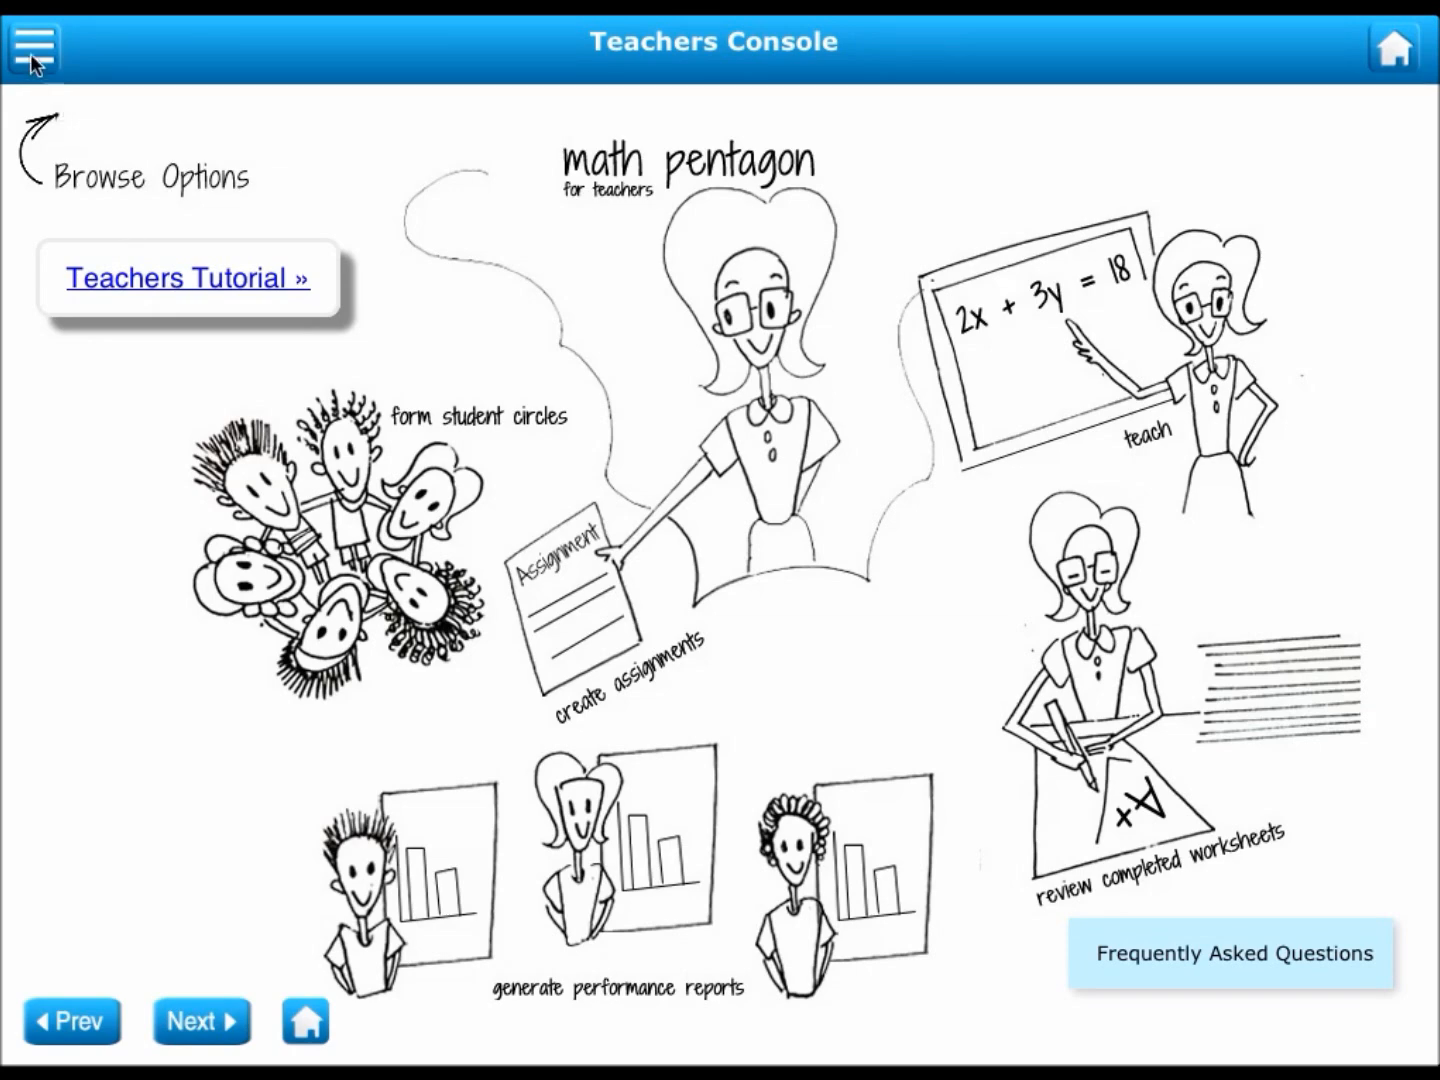
Step: Open the Student Circle roster of students, then open and close the Add A Student form
{"action": "left_click", "coordinate": [38, 48]}
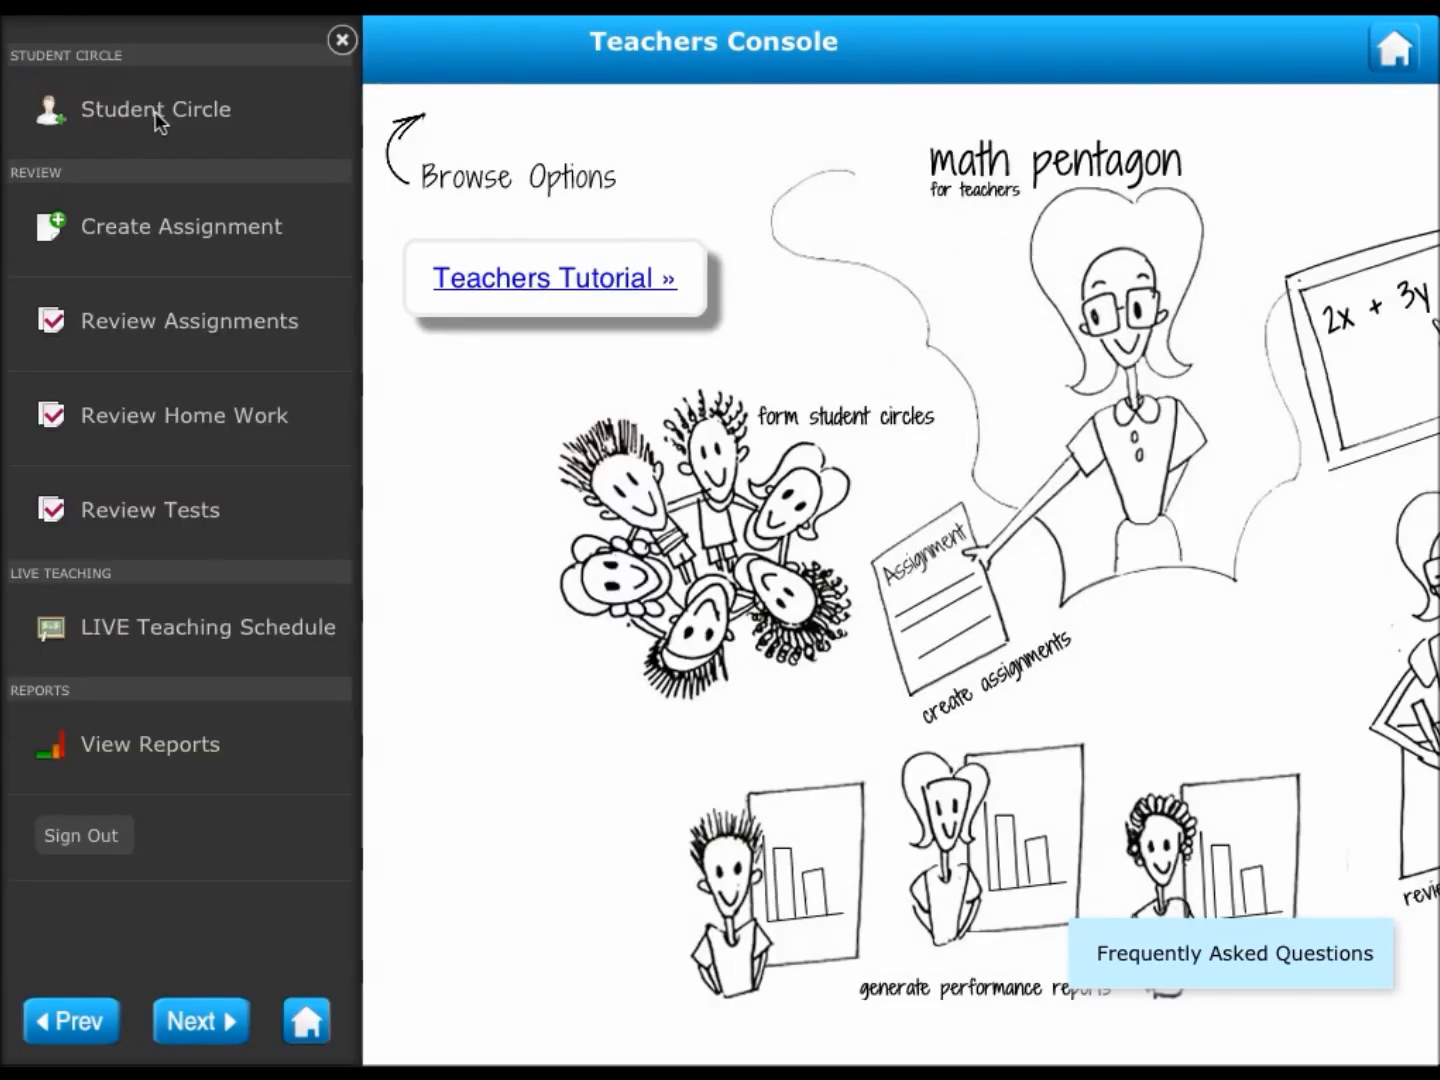
{"action": "left_click", "coordinate": [341, 40]}
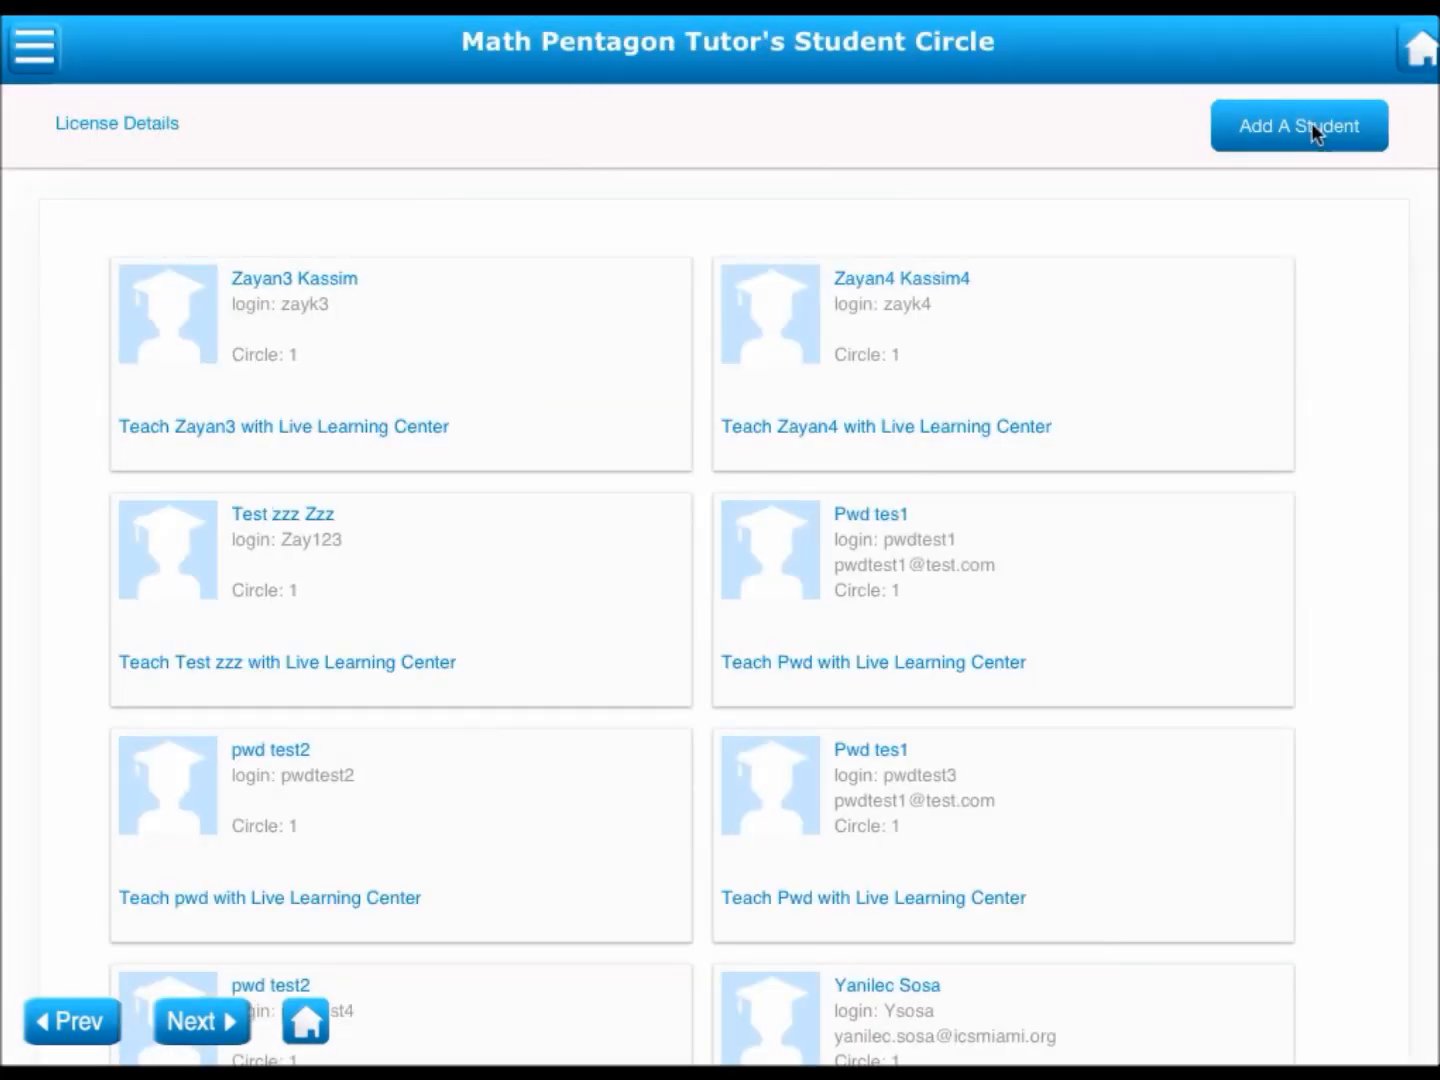
{"action": "left_click", "coordinate": [1298, 125]}
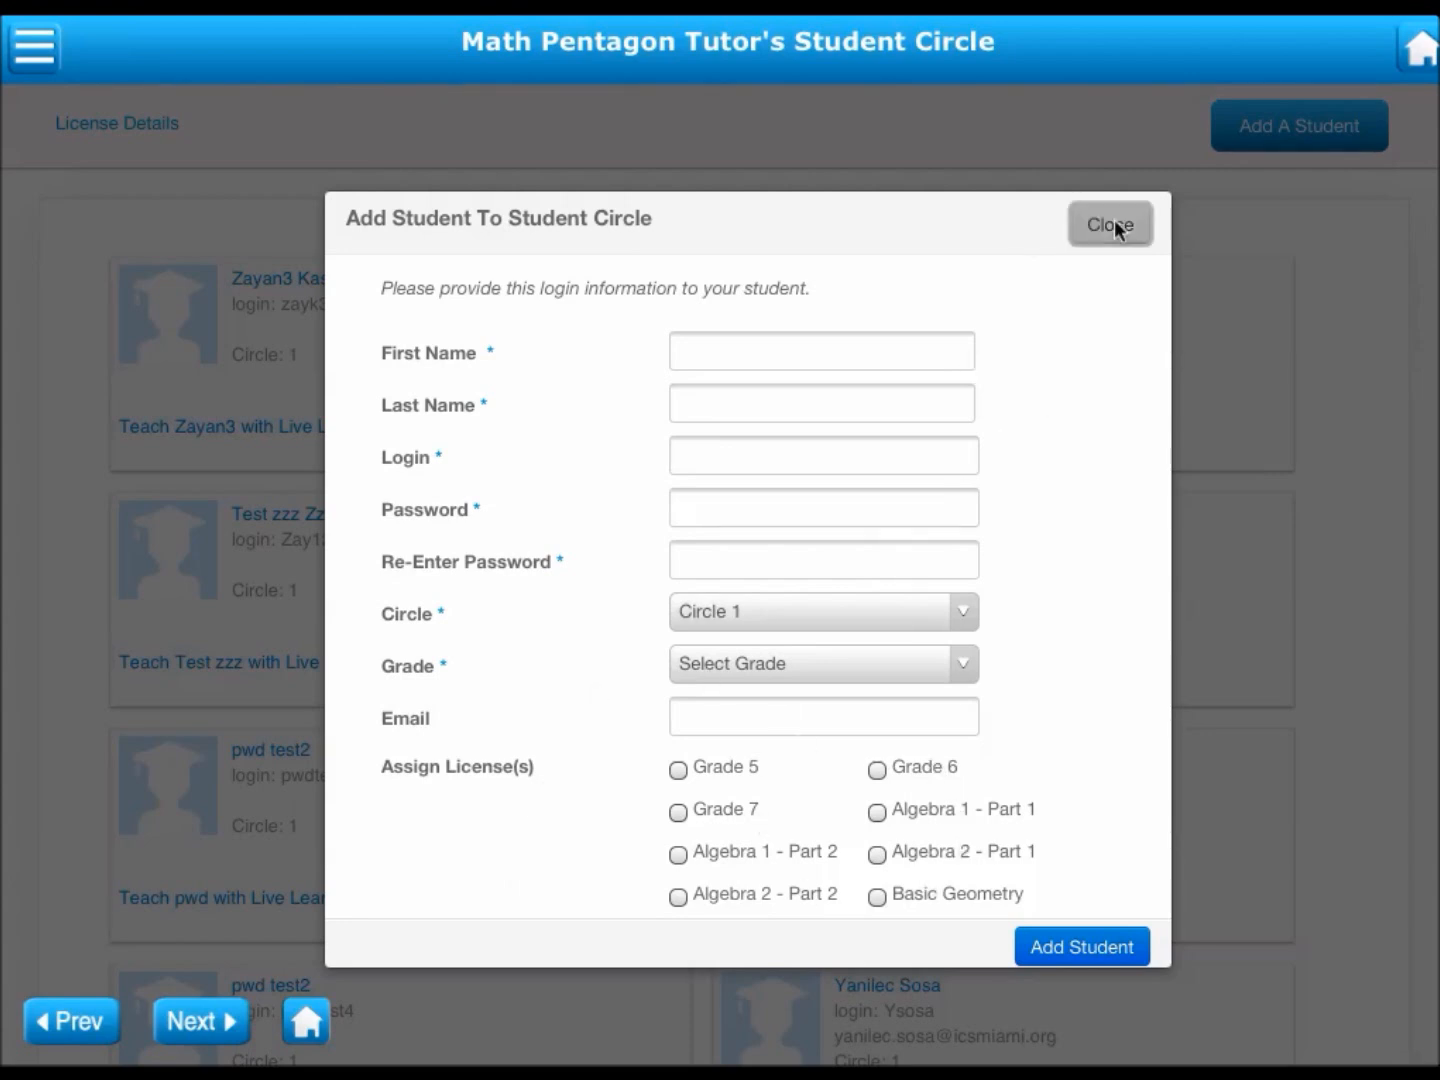
{"action": "left_click", "coordinate": [1110, 224]}
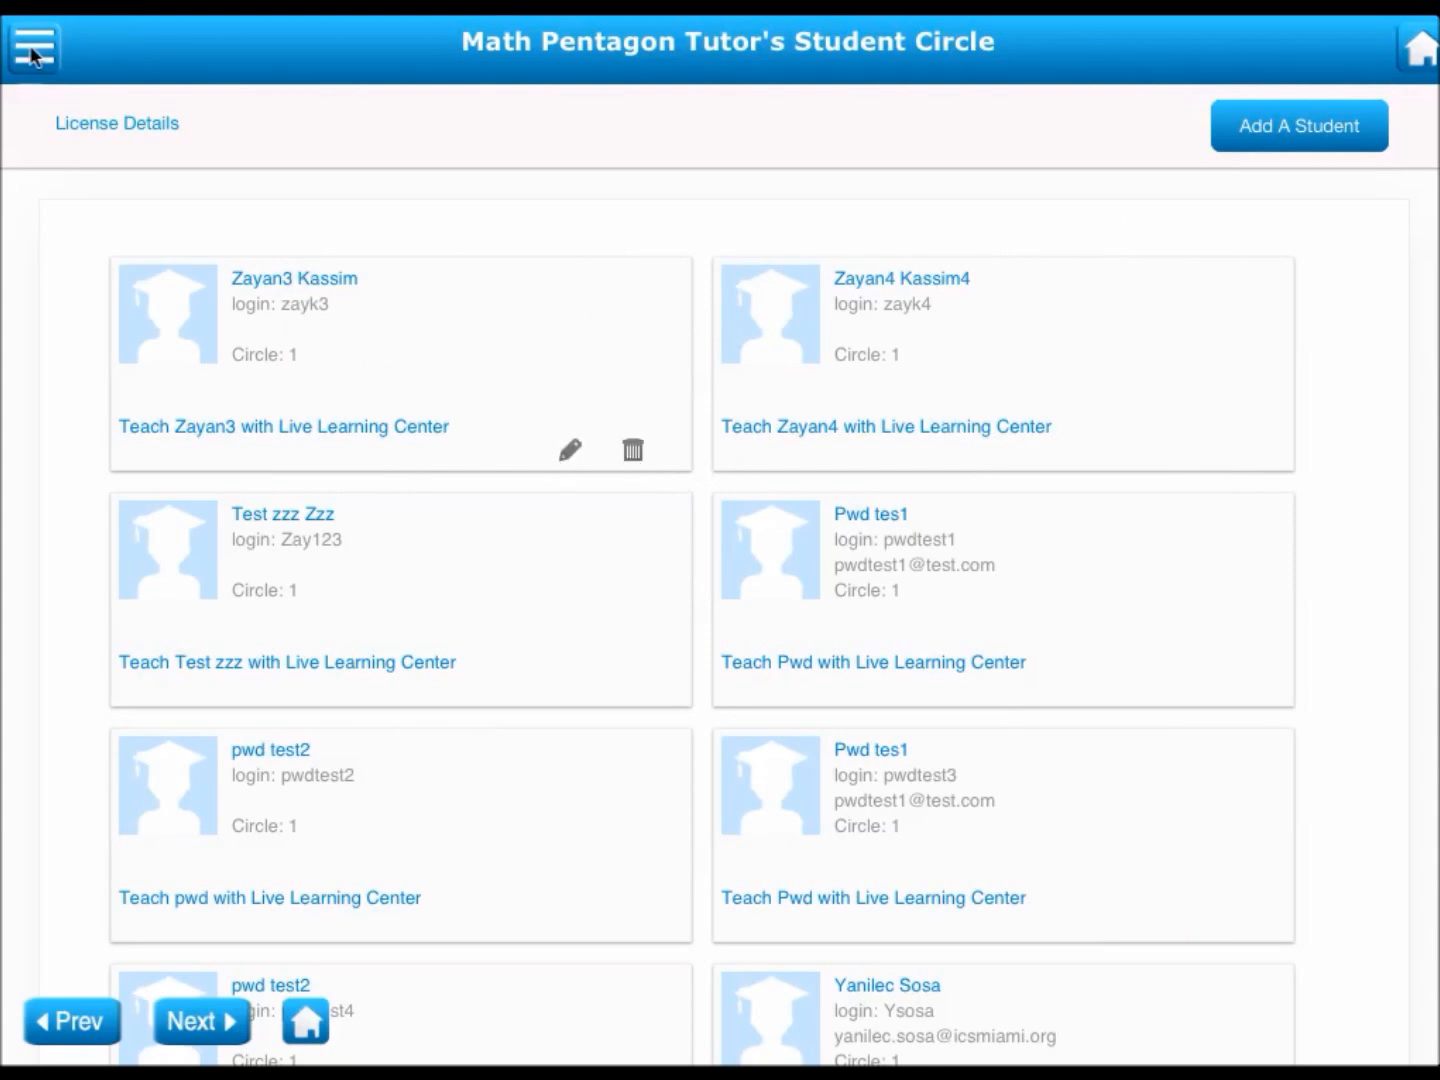
Step: On Create Assignments, set 'This Assignment Is For' to Selected Students and tick two students
{"action": "left_click", "coordinate": [32, 48]}
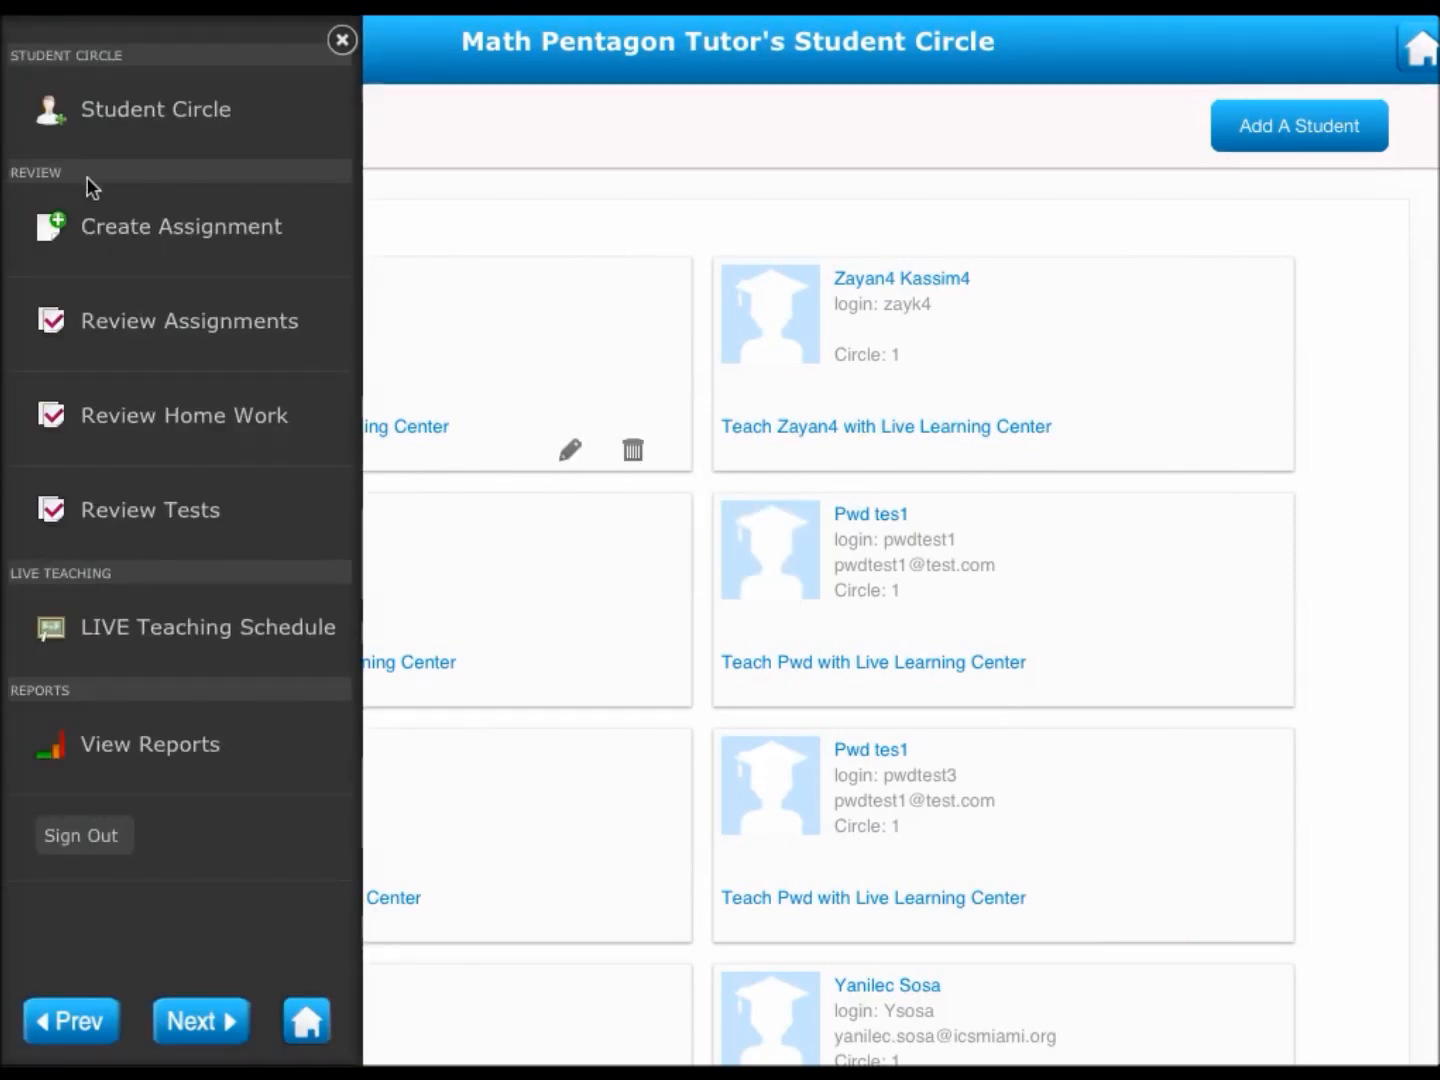
{"action": "left_click", "coordinate": [181, 226]}
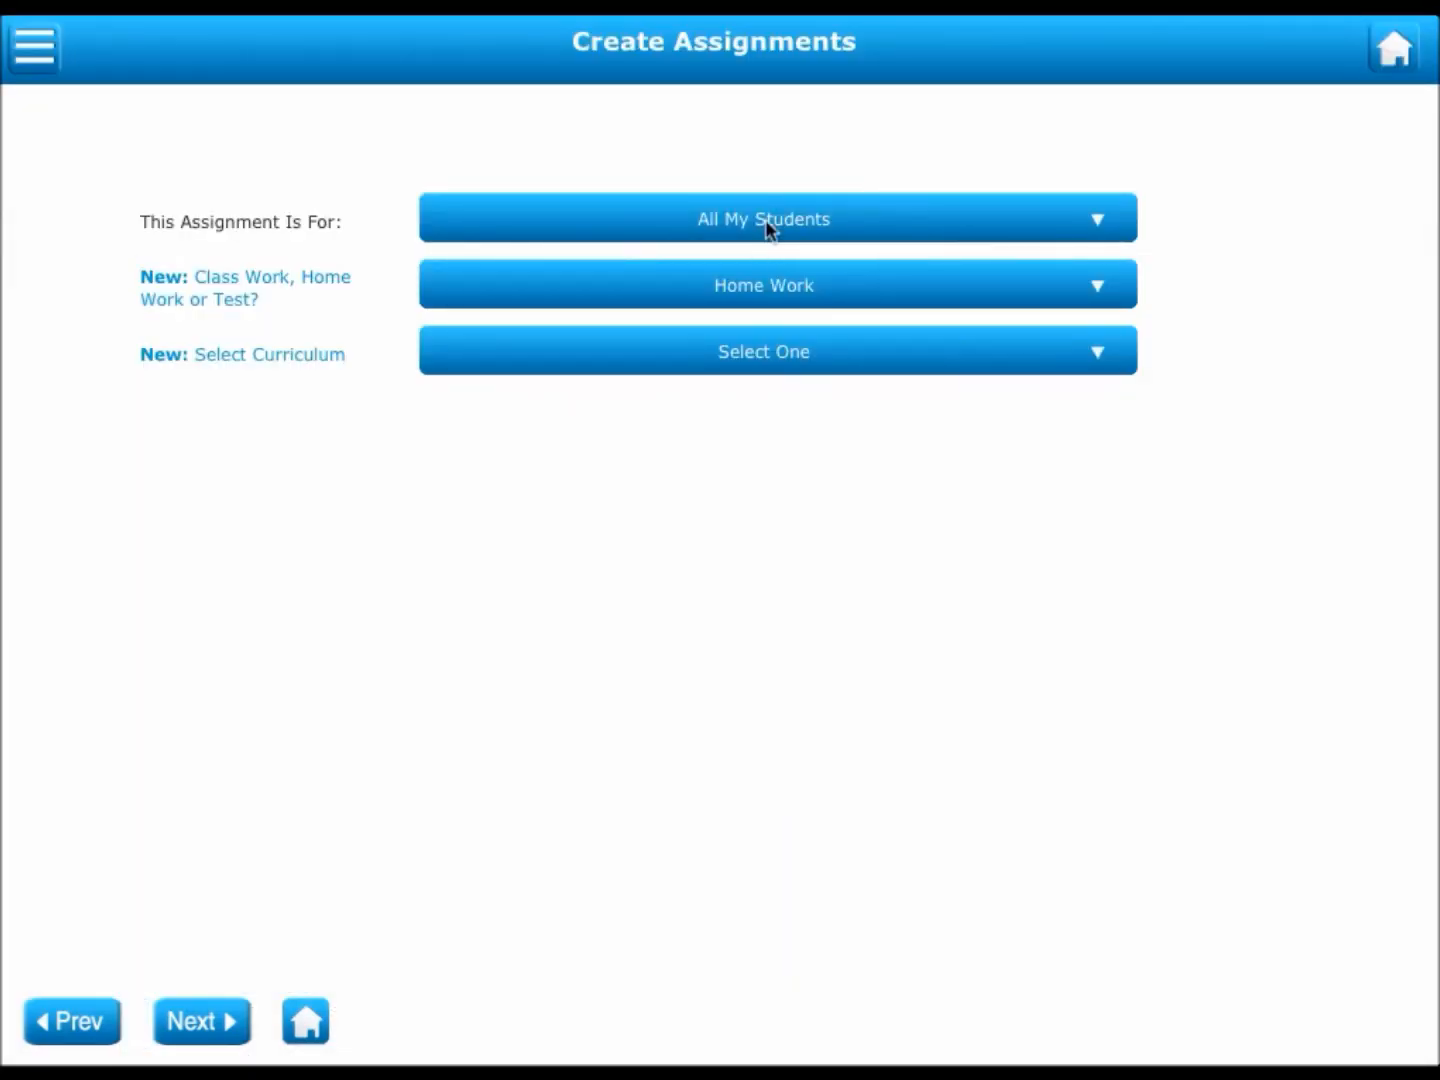
{"action": "left_click", "coordinate": [763, 218]}
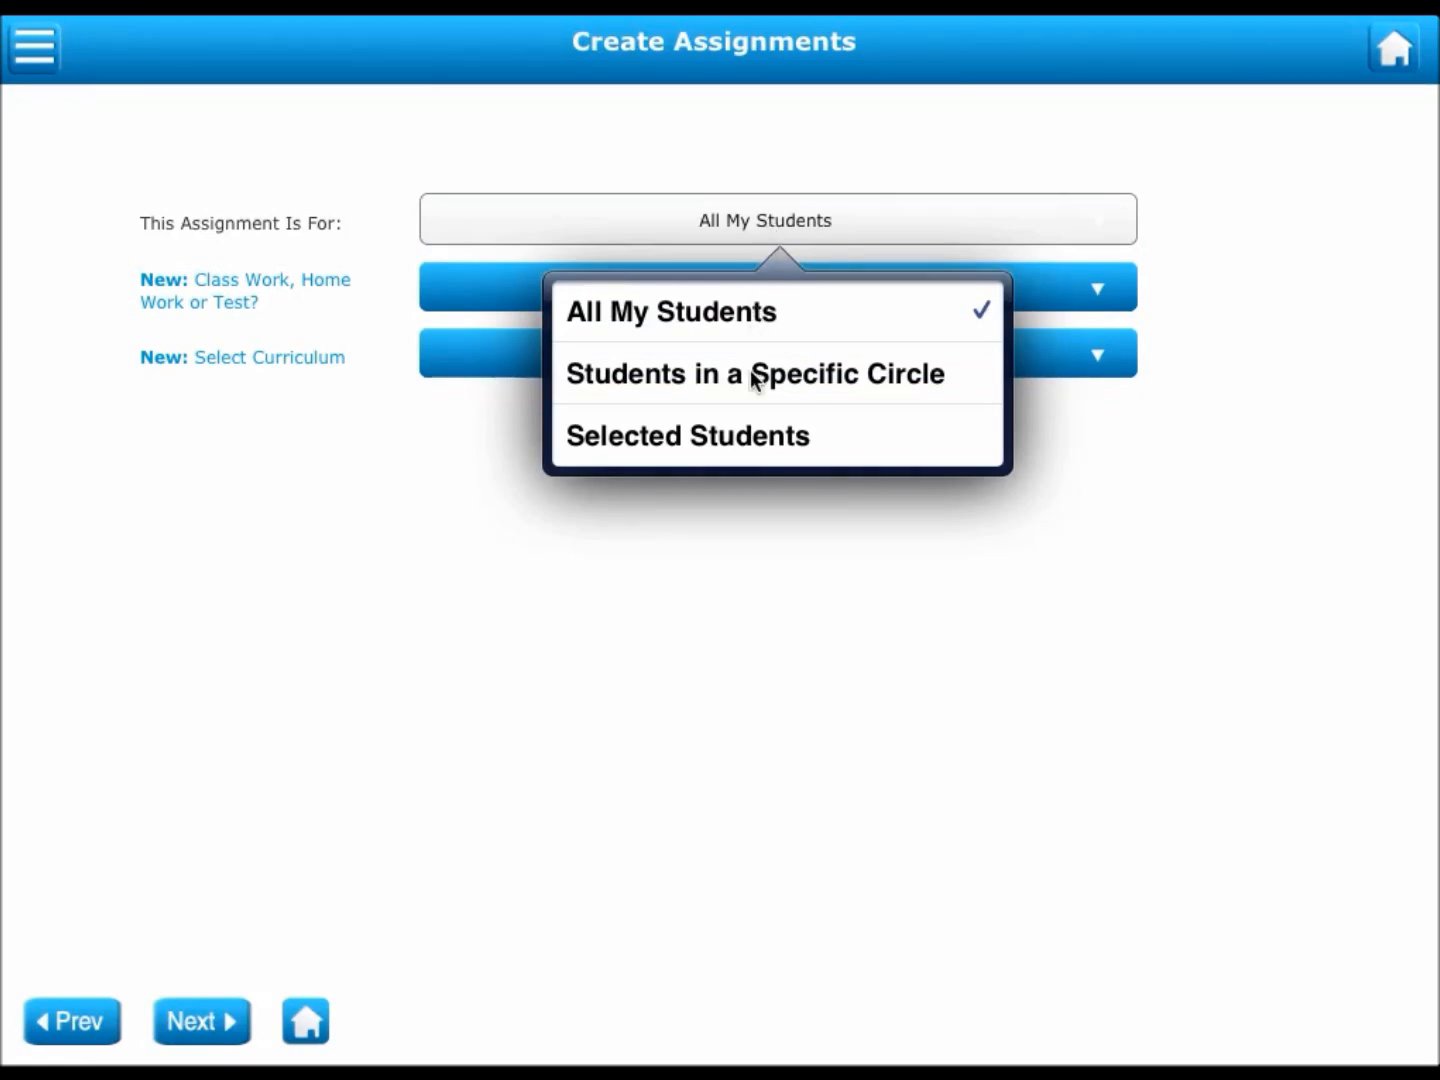
{"action": "left_click", "coordinate": [756, 373]}
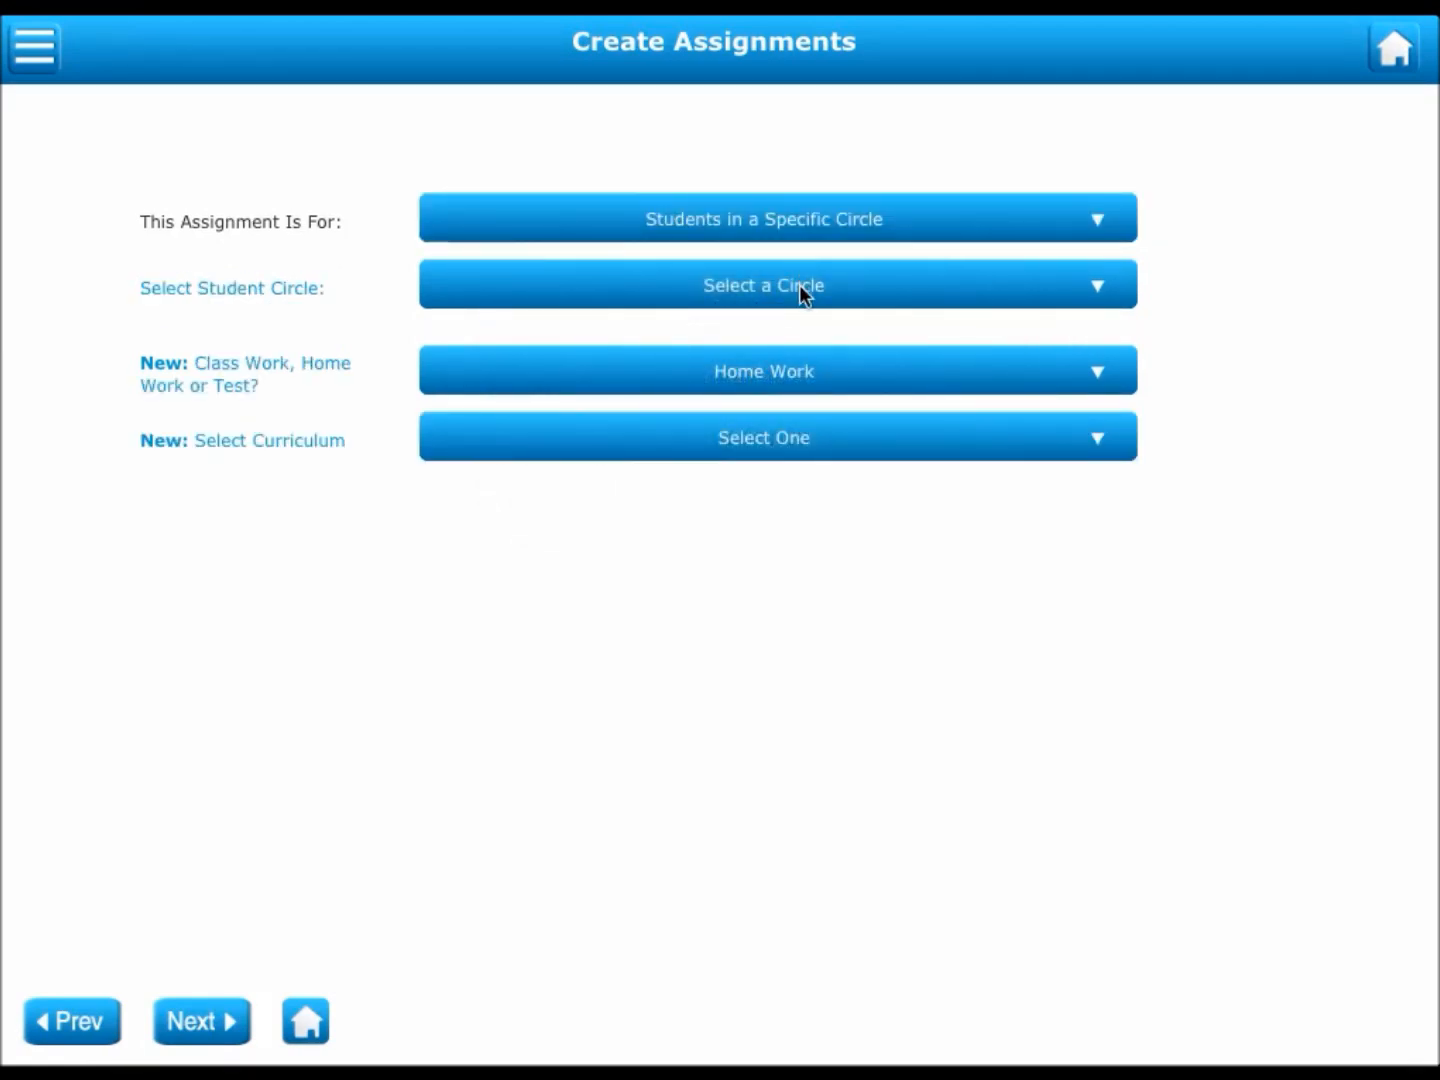
{"action": "left_click", "coordinate": [777, 285]}
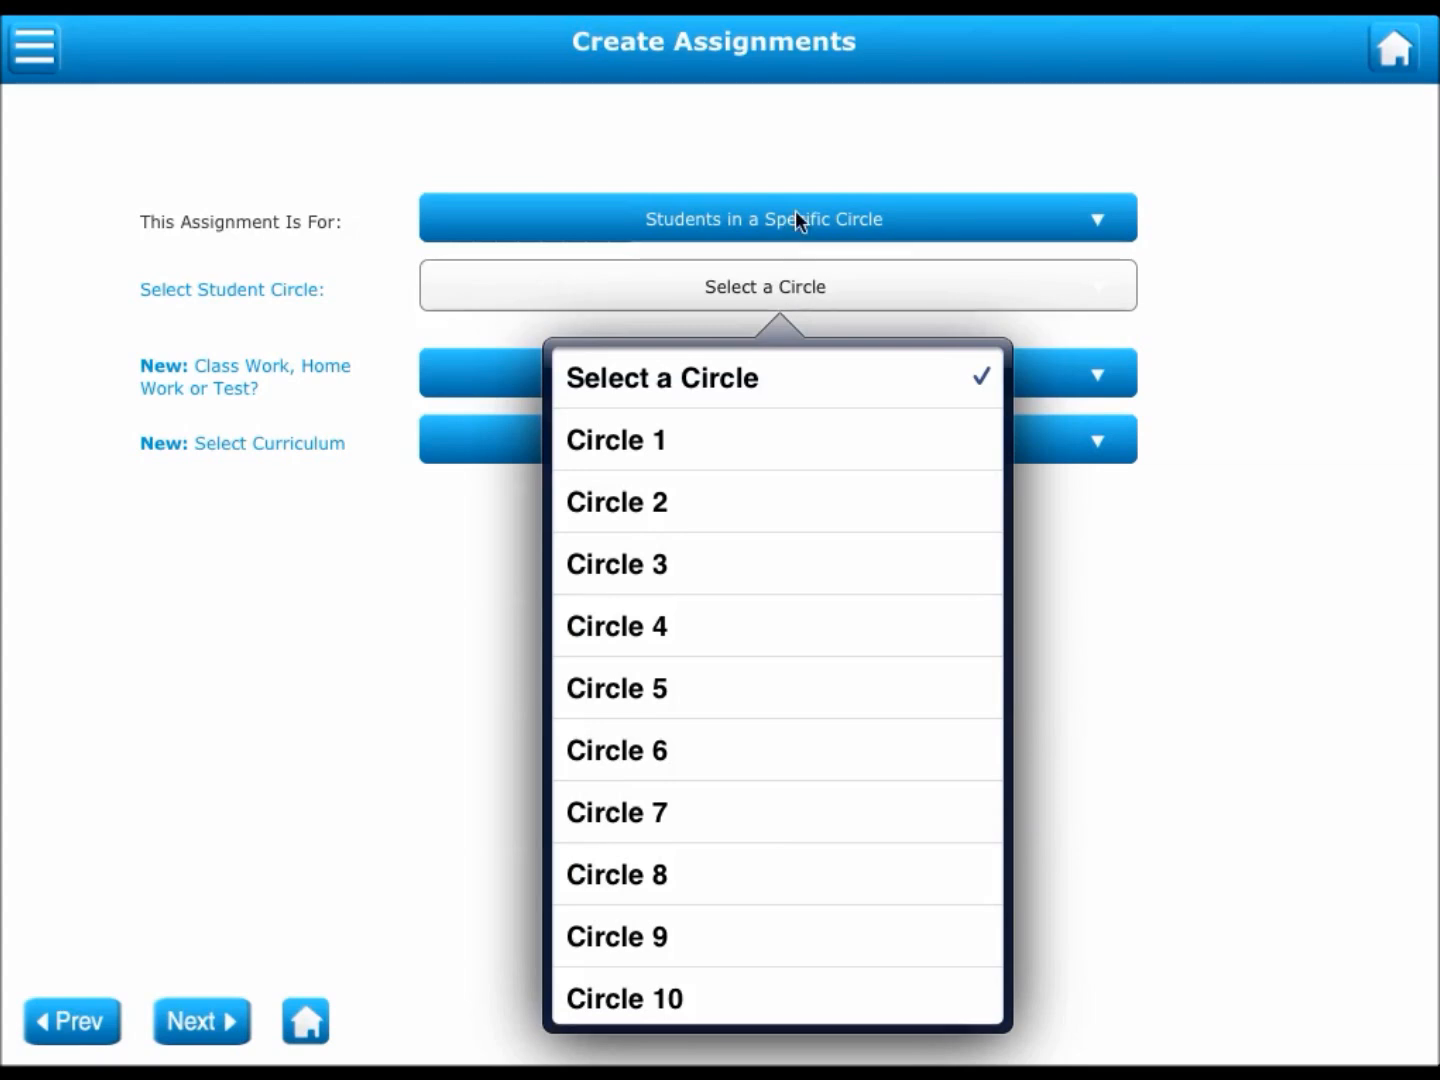
{"action": "mouse_move", "coordinate": [805, 293]}
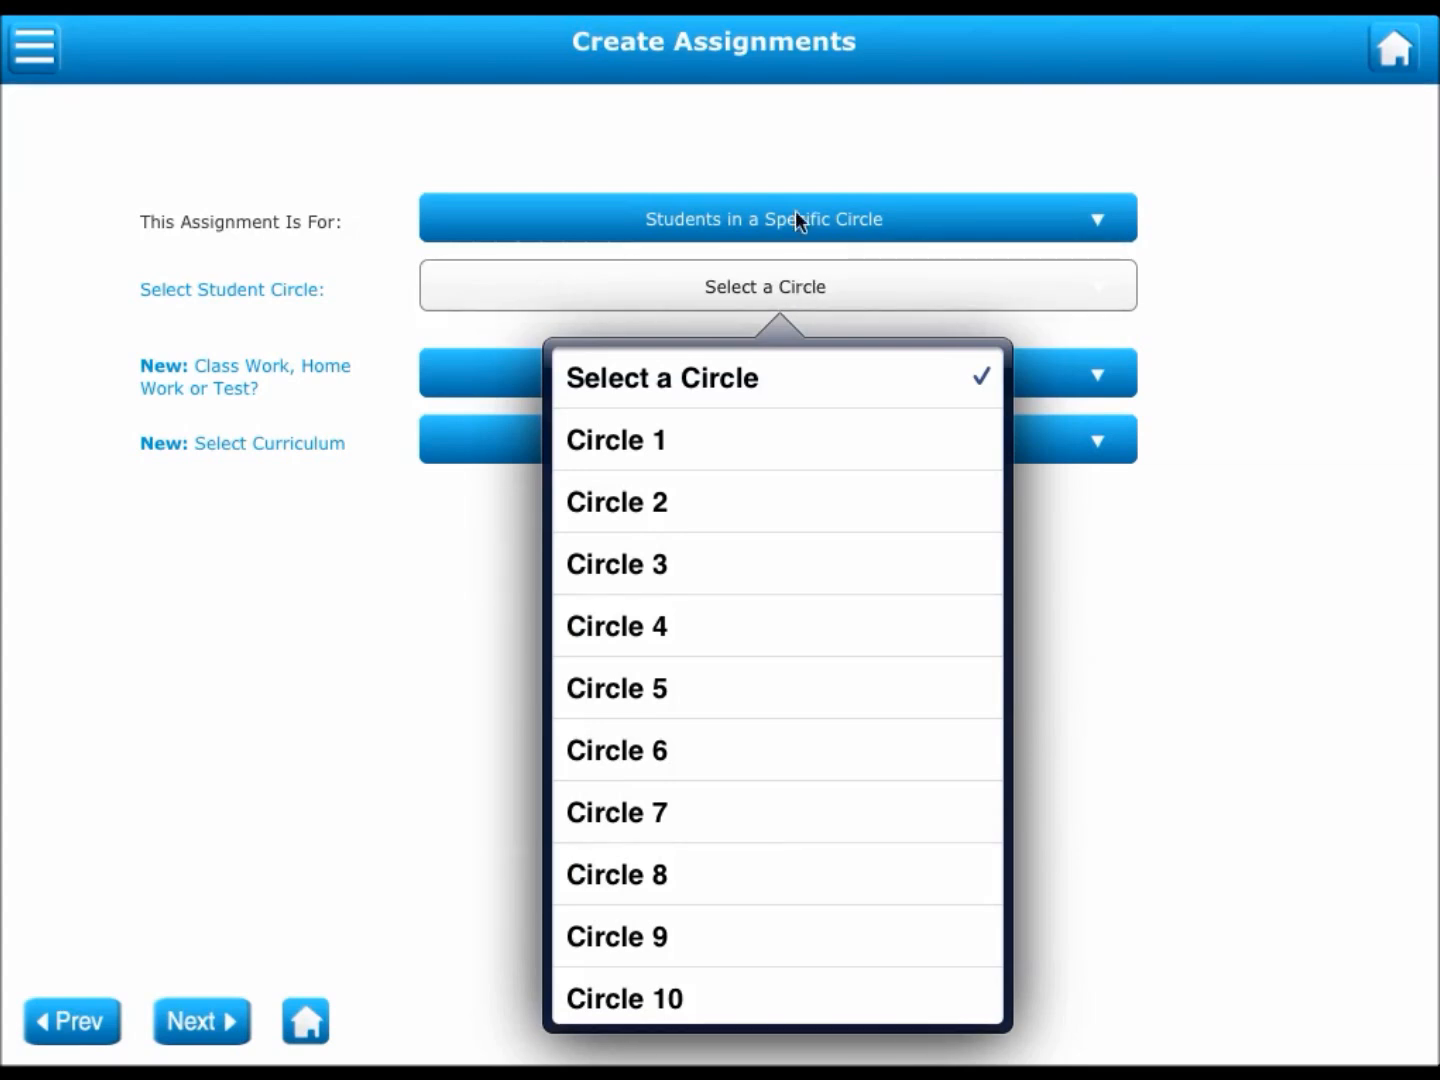
{"action": "left_click", "coordinate": [763, 219]}
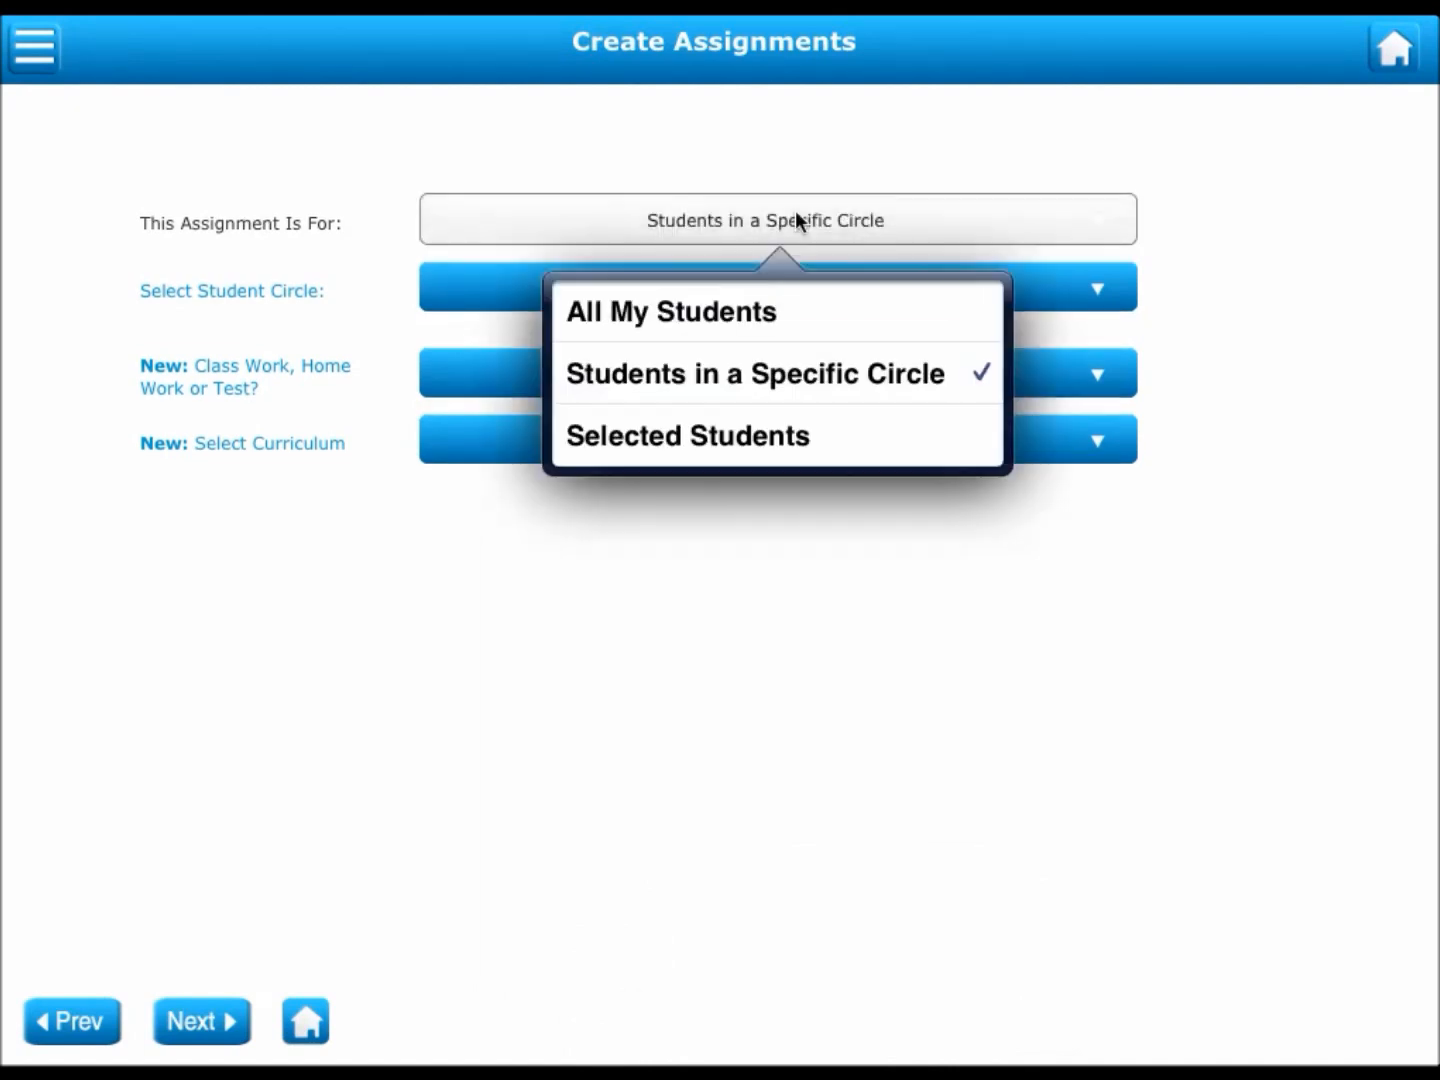
{"action": "left_click", "coordinate": [687, 435]}
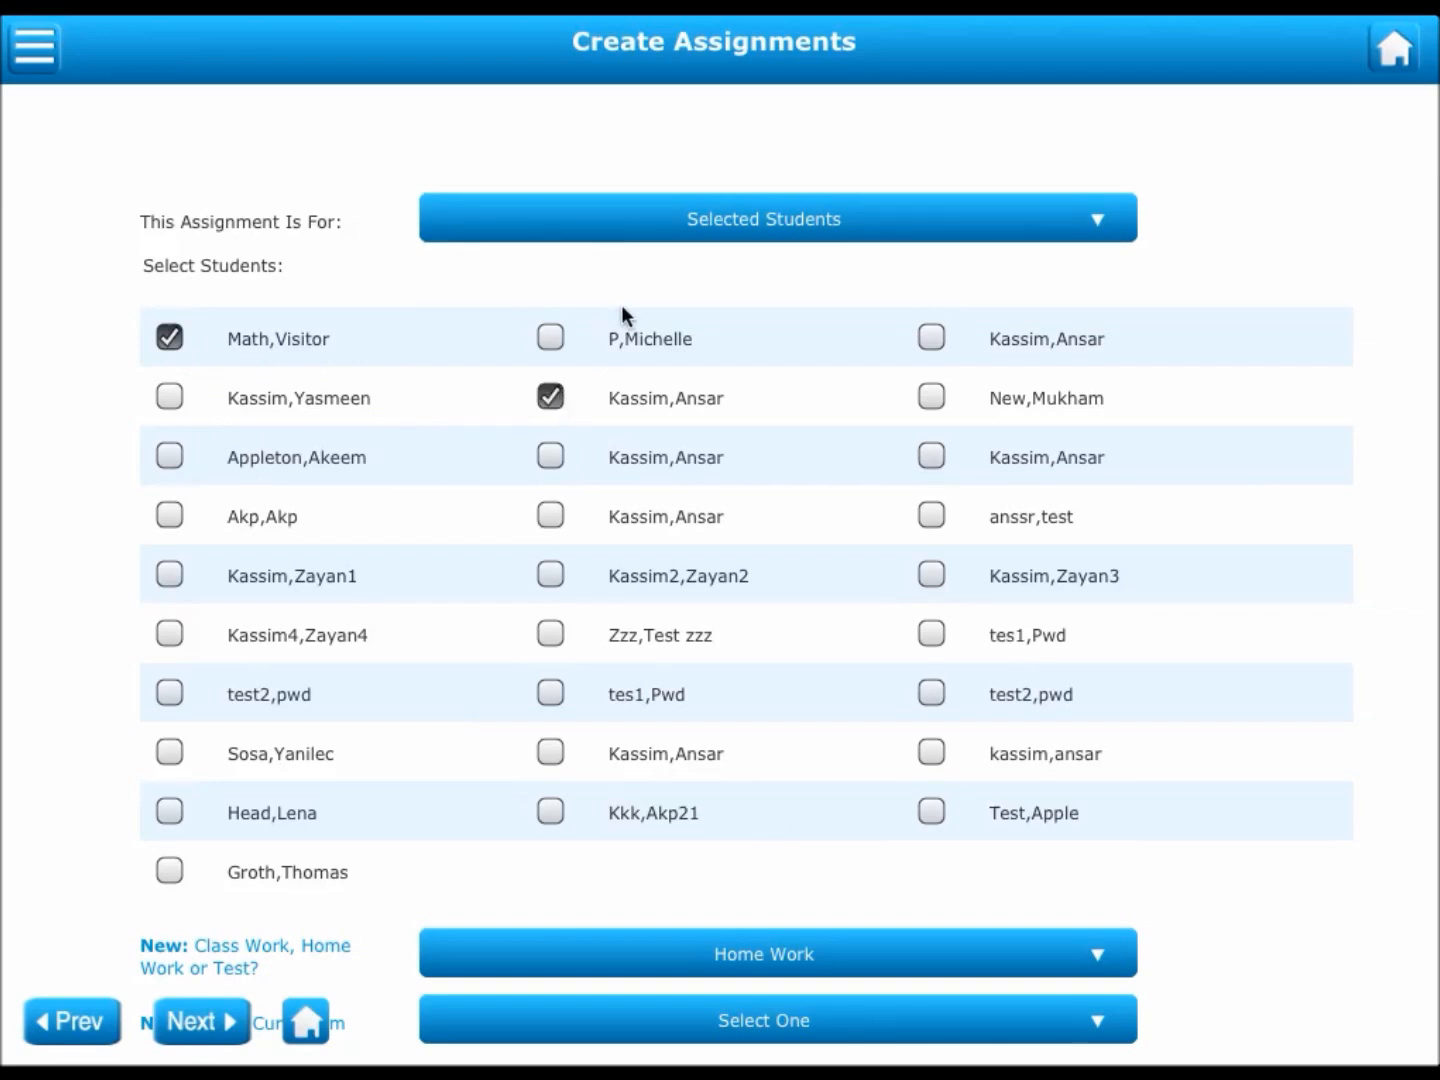
Step: Set the assignment audience to All My Students, leaving the Home Work type unchanged
{"action": "left_click", "coordinate": [778, 218]}
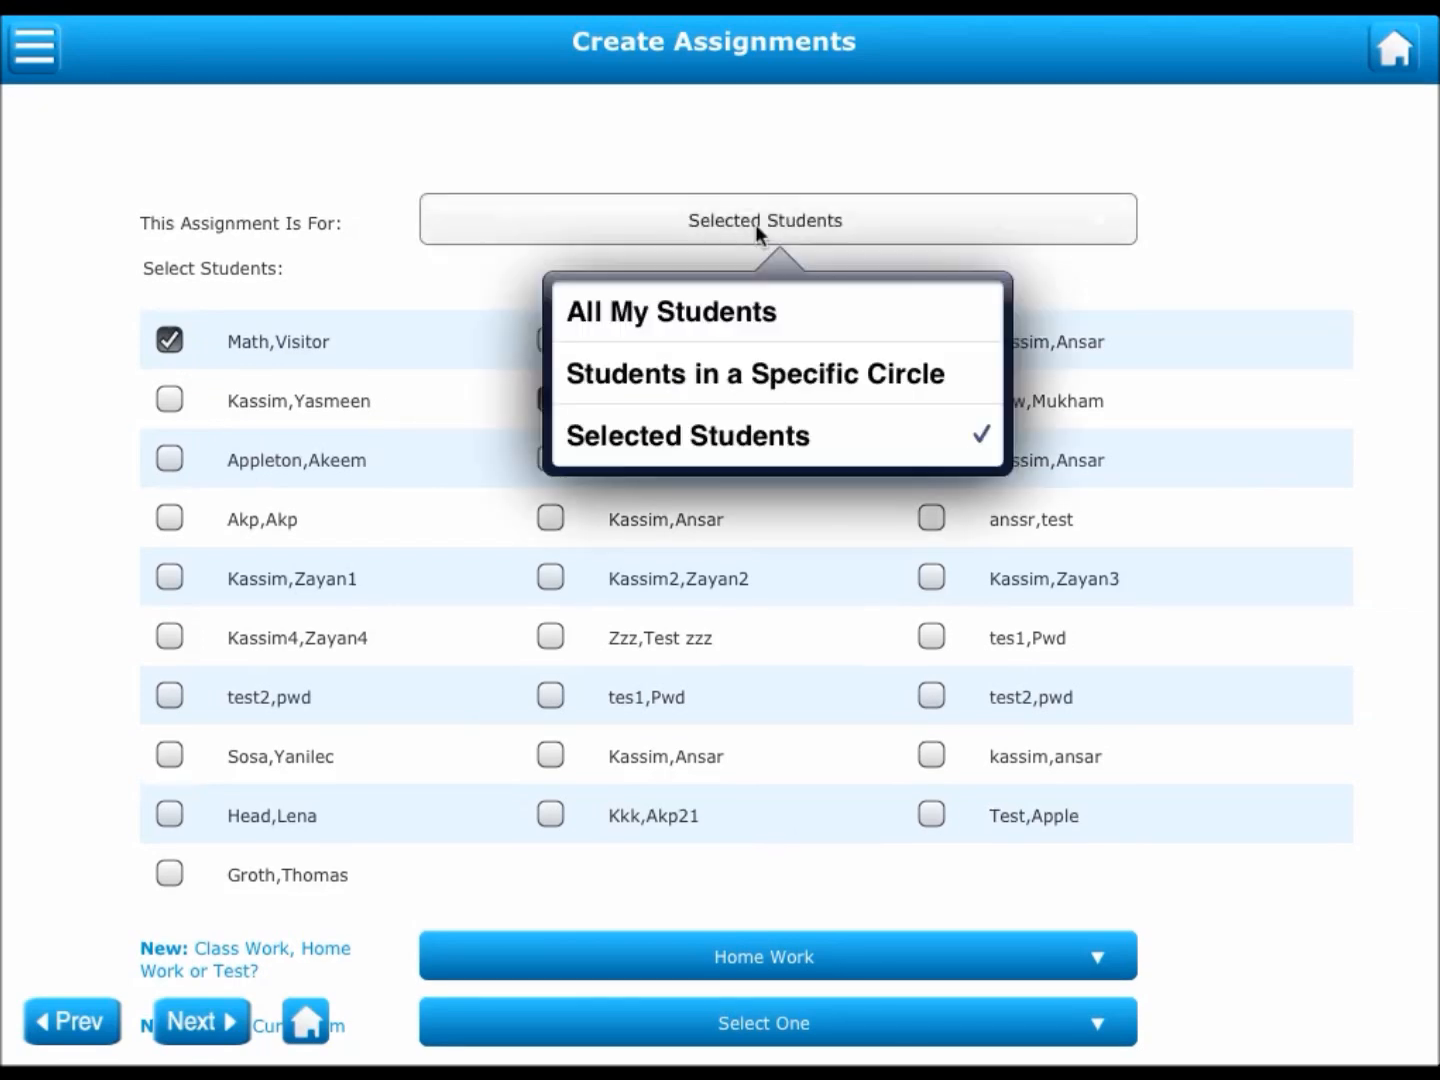
{"action": "left_click", "coordinate": [670, 311]}
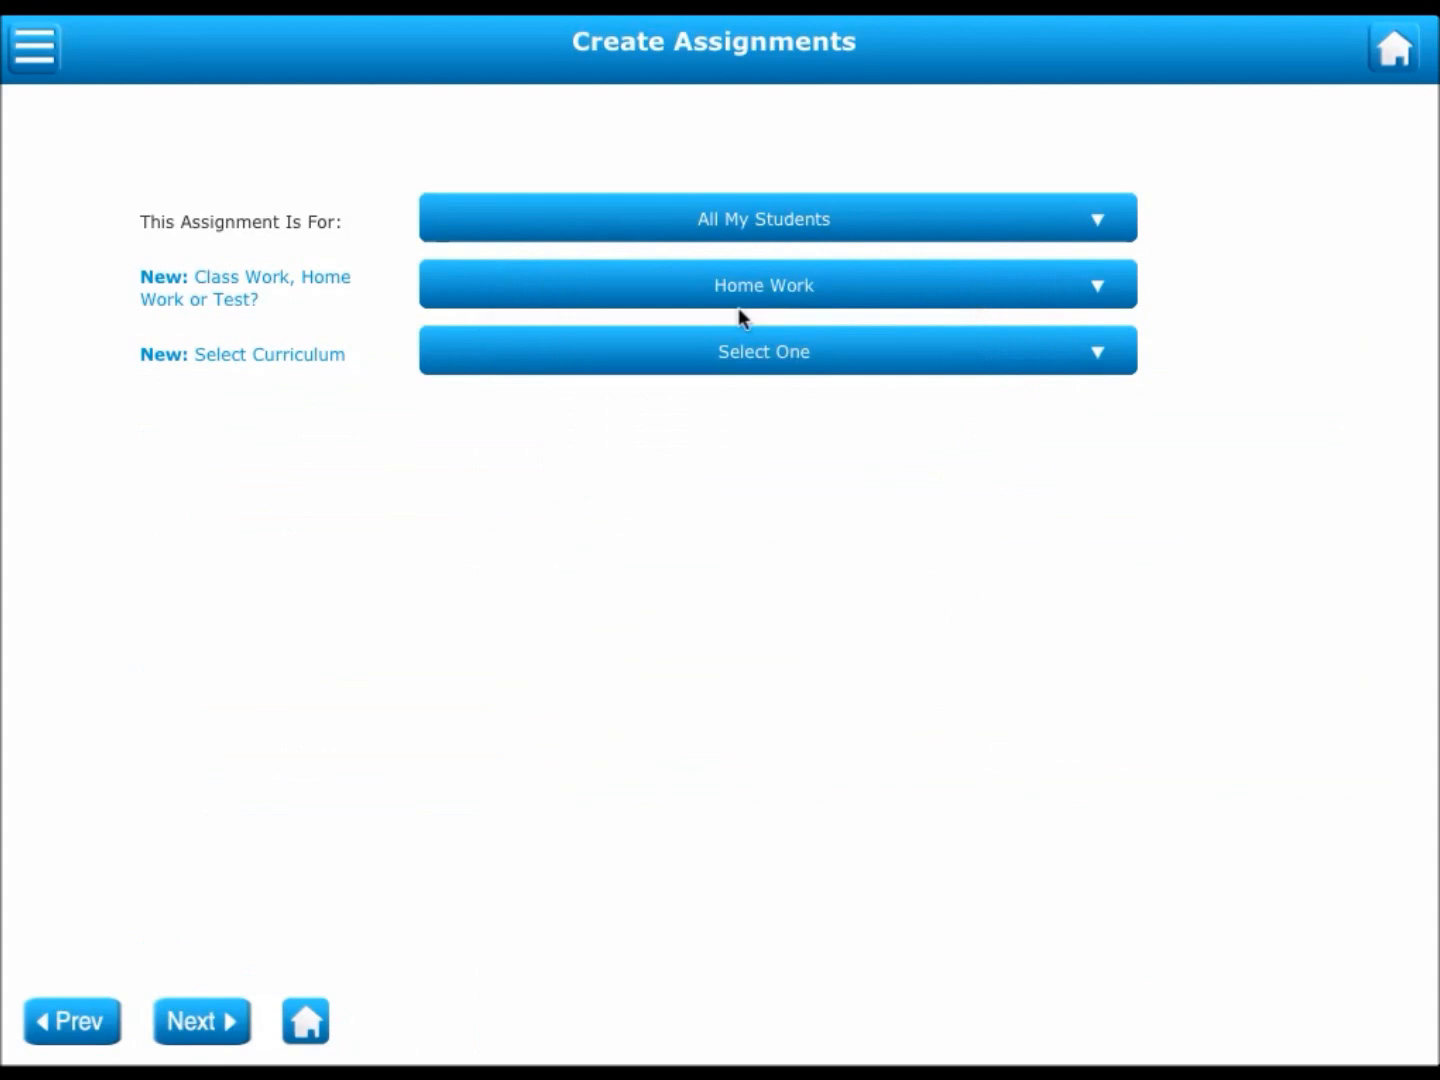
{"action": "left_click", "coordinate": [763, 285]}
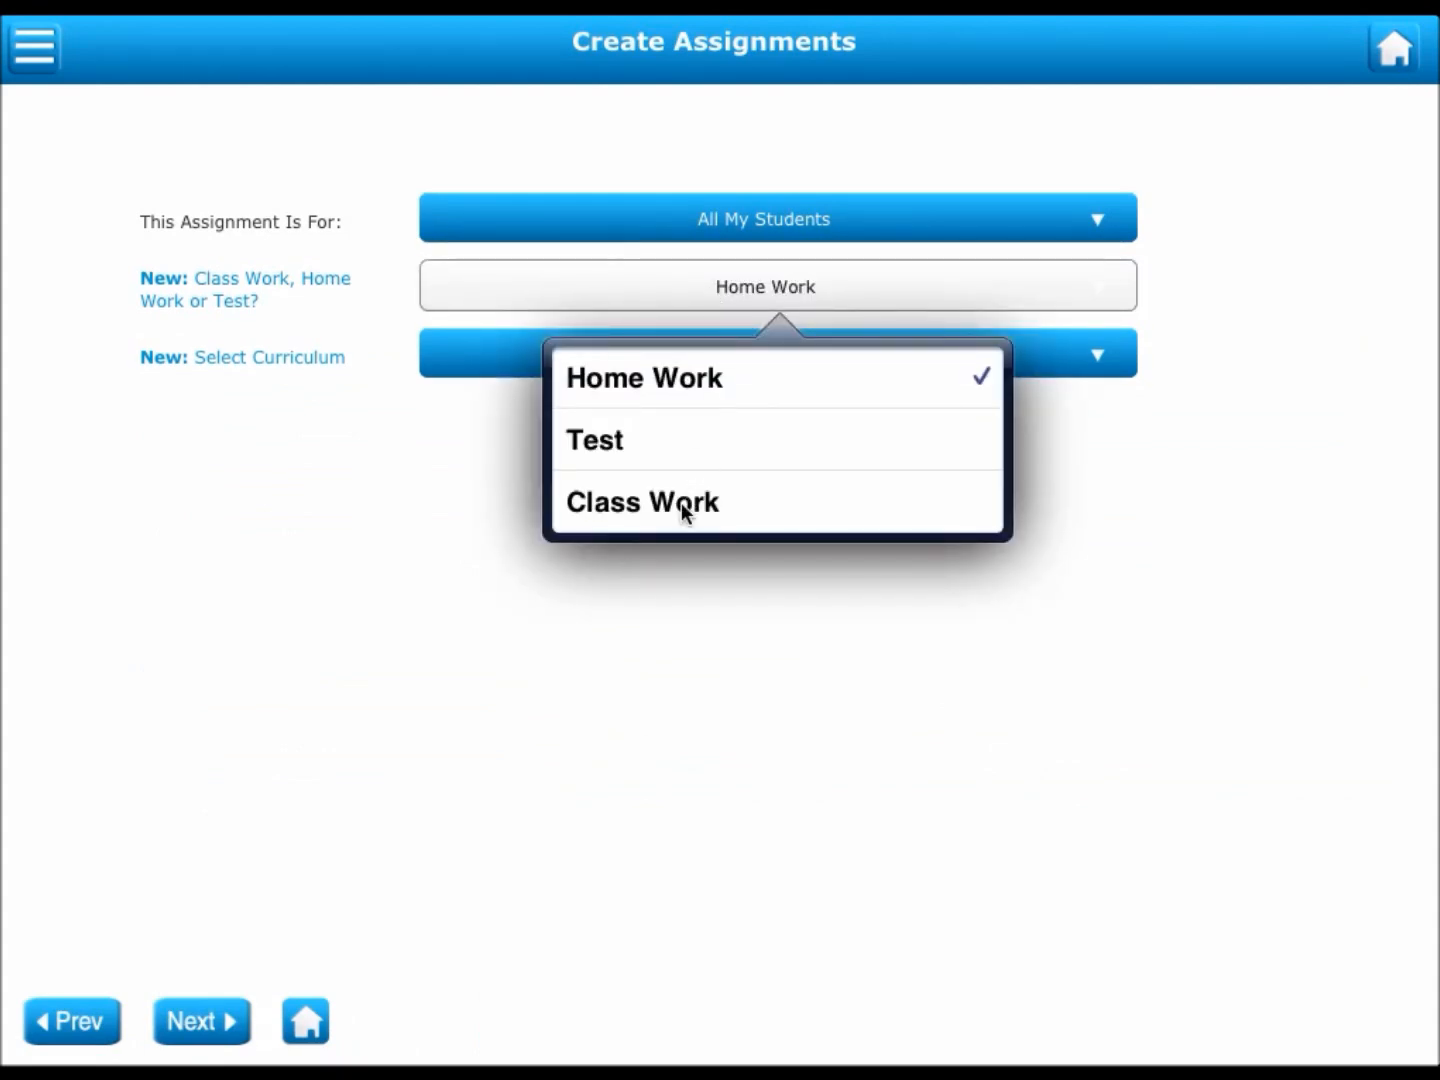
{"action": "mouse_move", "coordinate": [234, 603]}
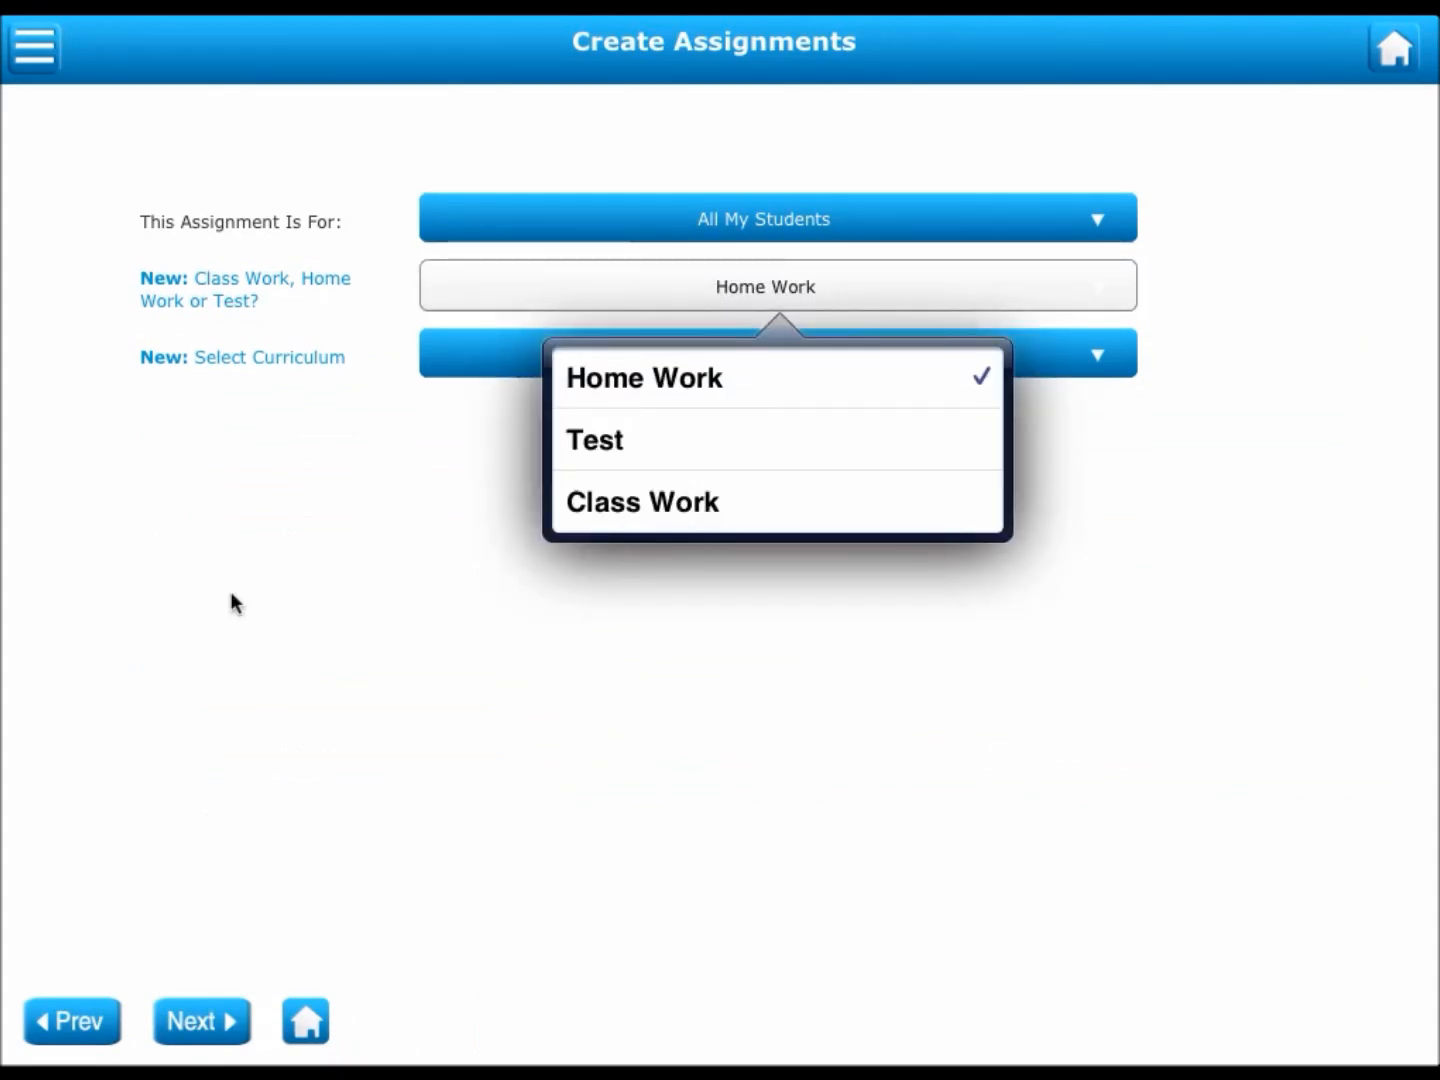
{"action": "left_click", "coordinate": [643, 378]}
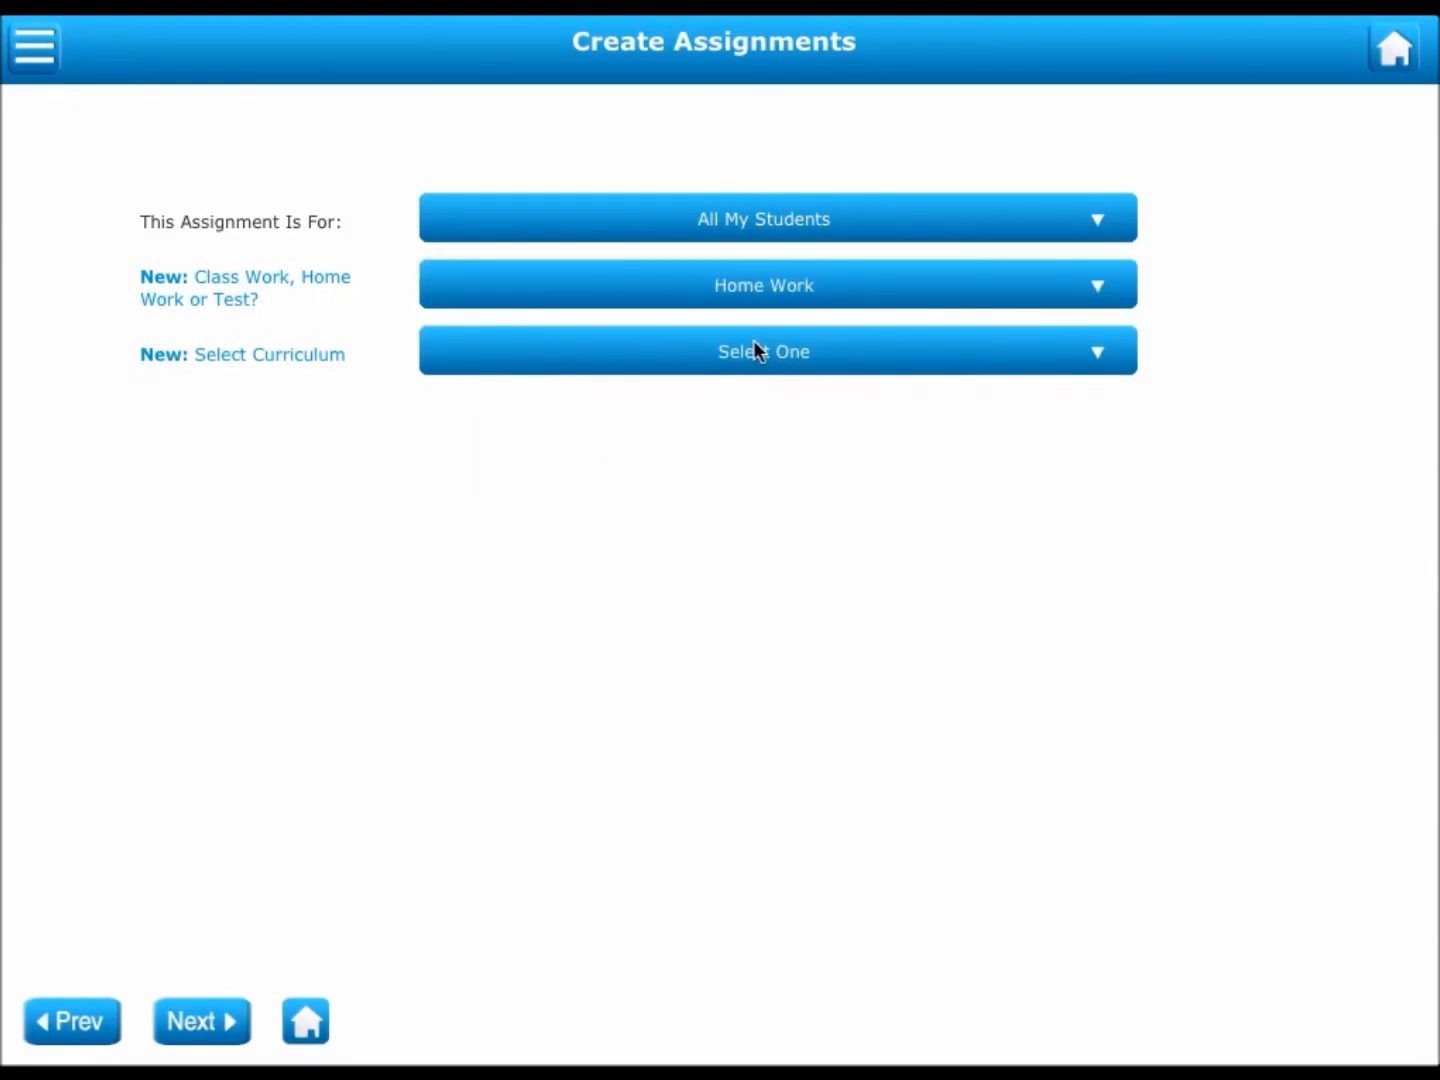
Step: Choose the Pro Worksheets curriculum, Grade 5 subject, and Divisibility Rules category
{"action": "left_click", "coordinate": [777, 351]}
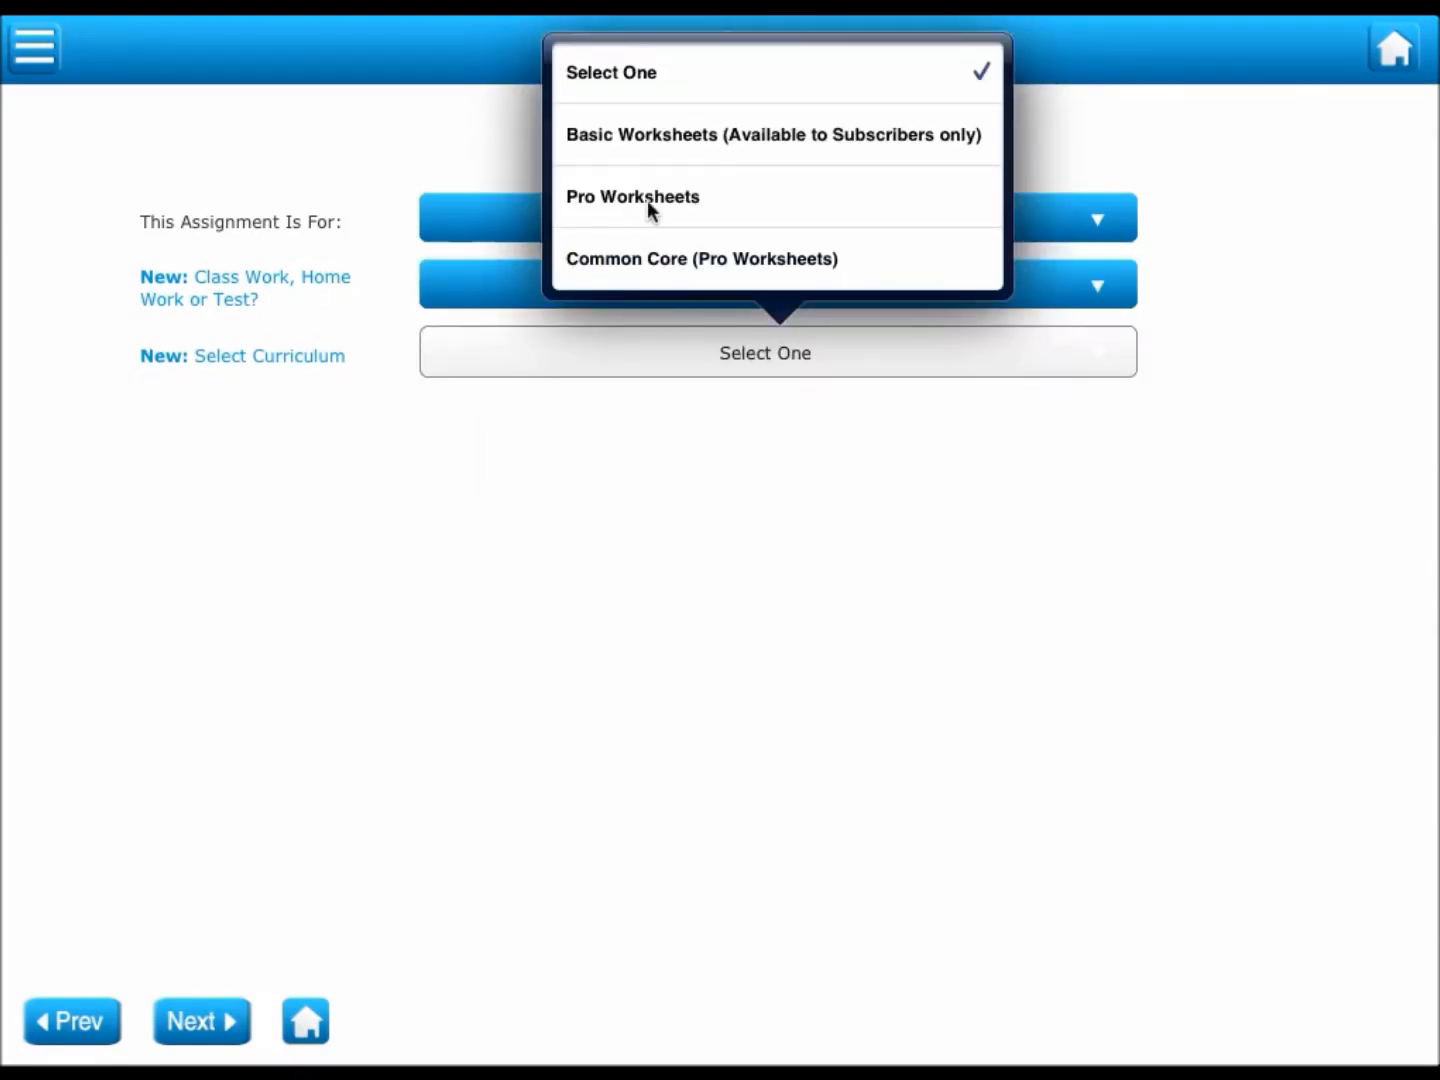
{"action": "left_click", "coordinate": [632, 197]}
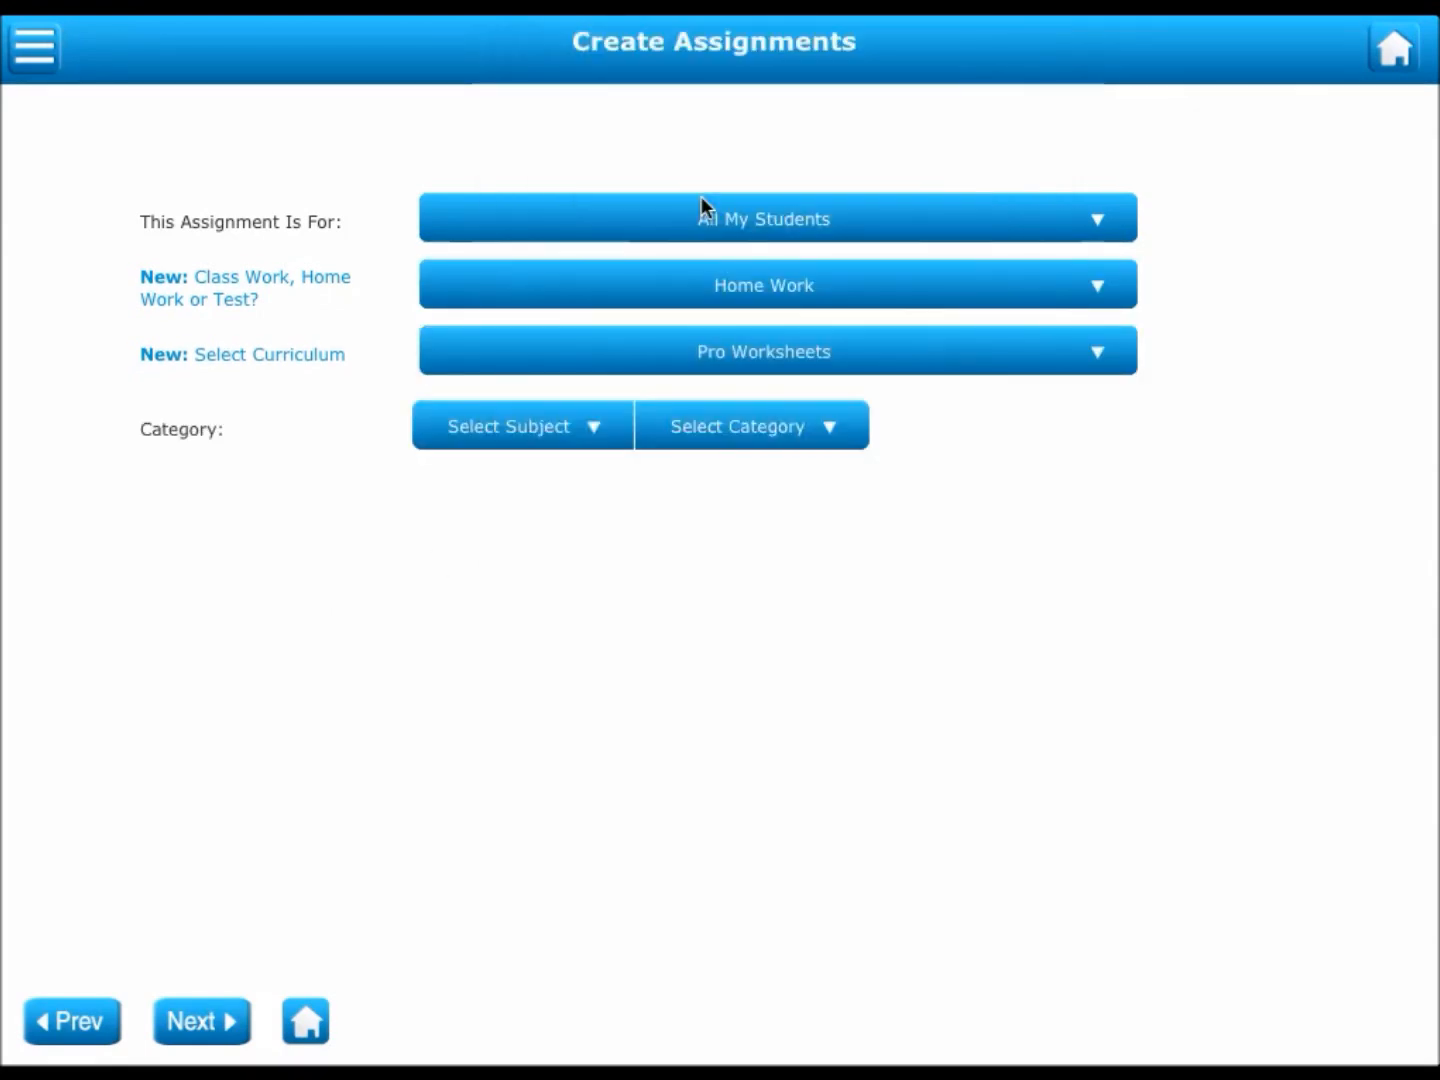
{"action": "left_click", "coordinate": [520, 425]}
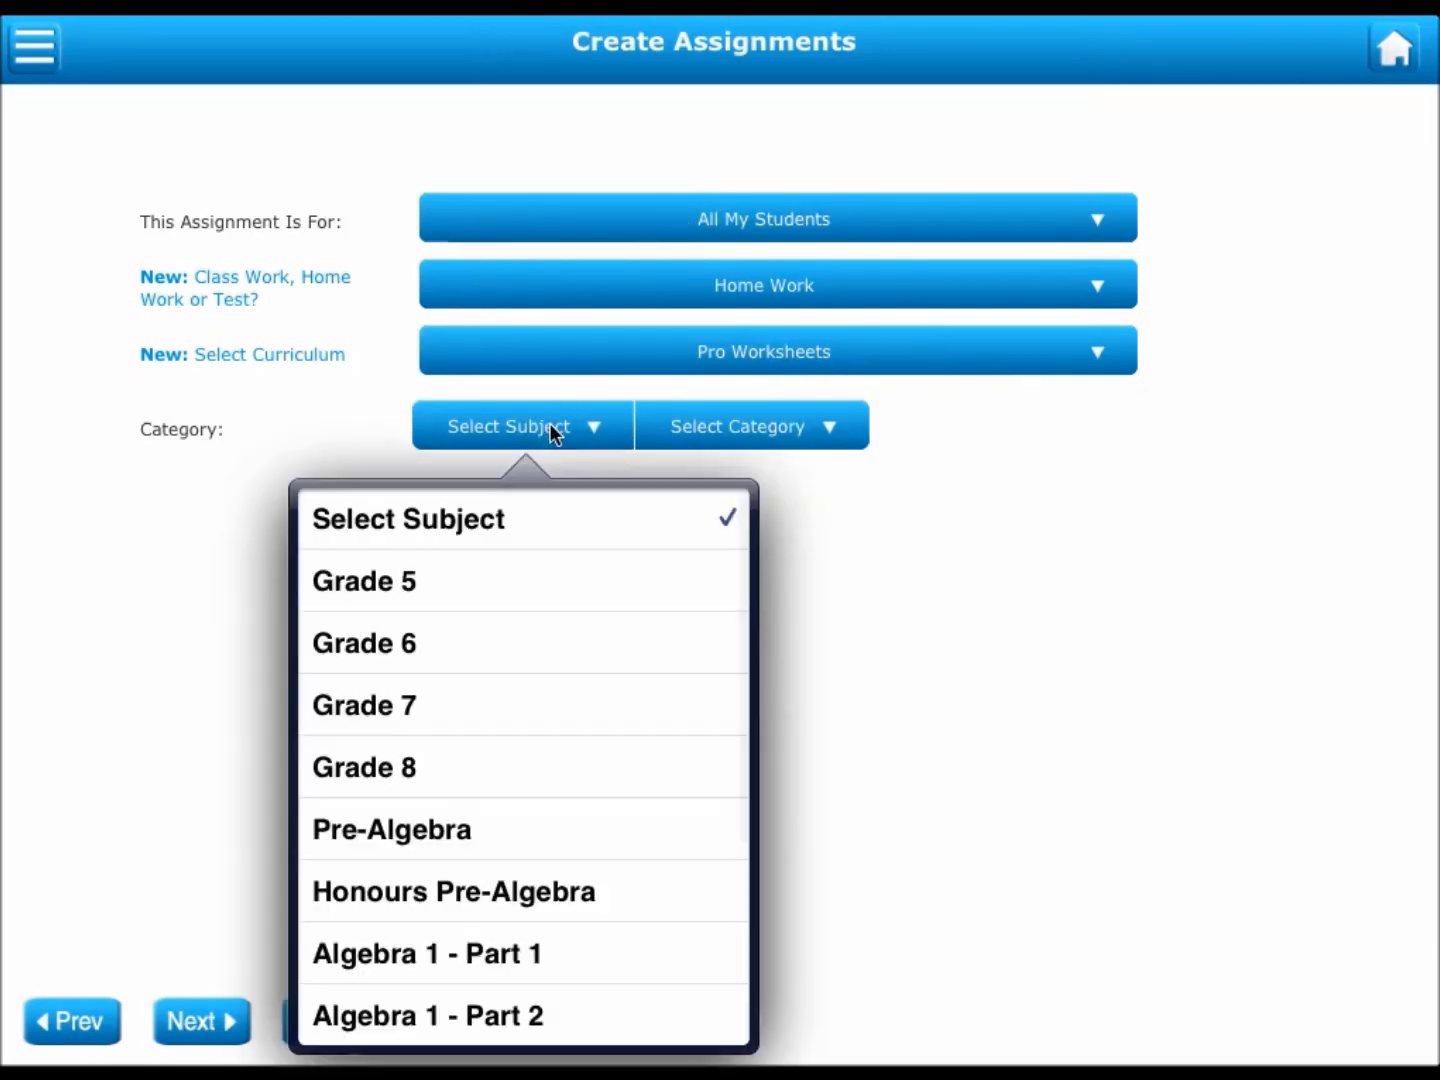
{"action": "left_click", "coordinate": [363, 581]}
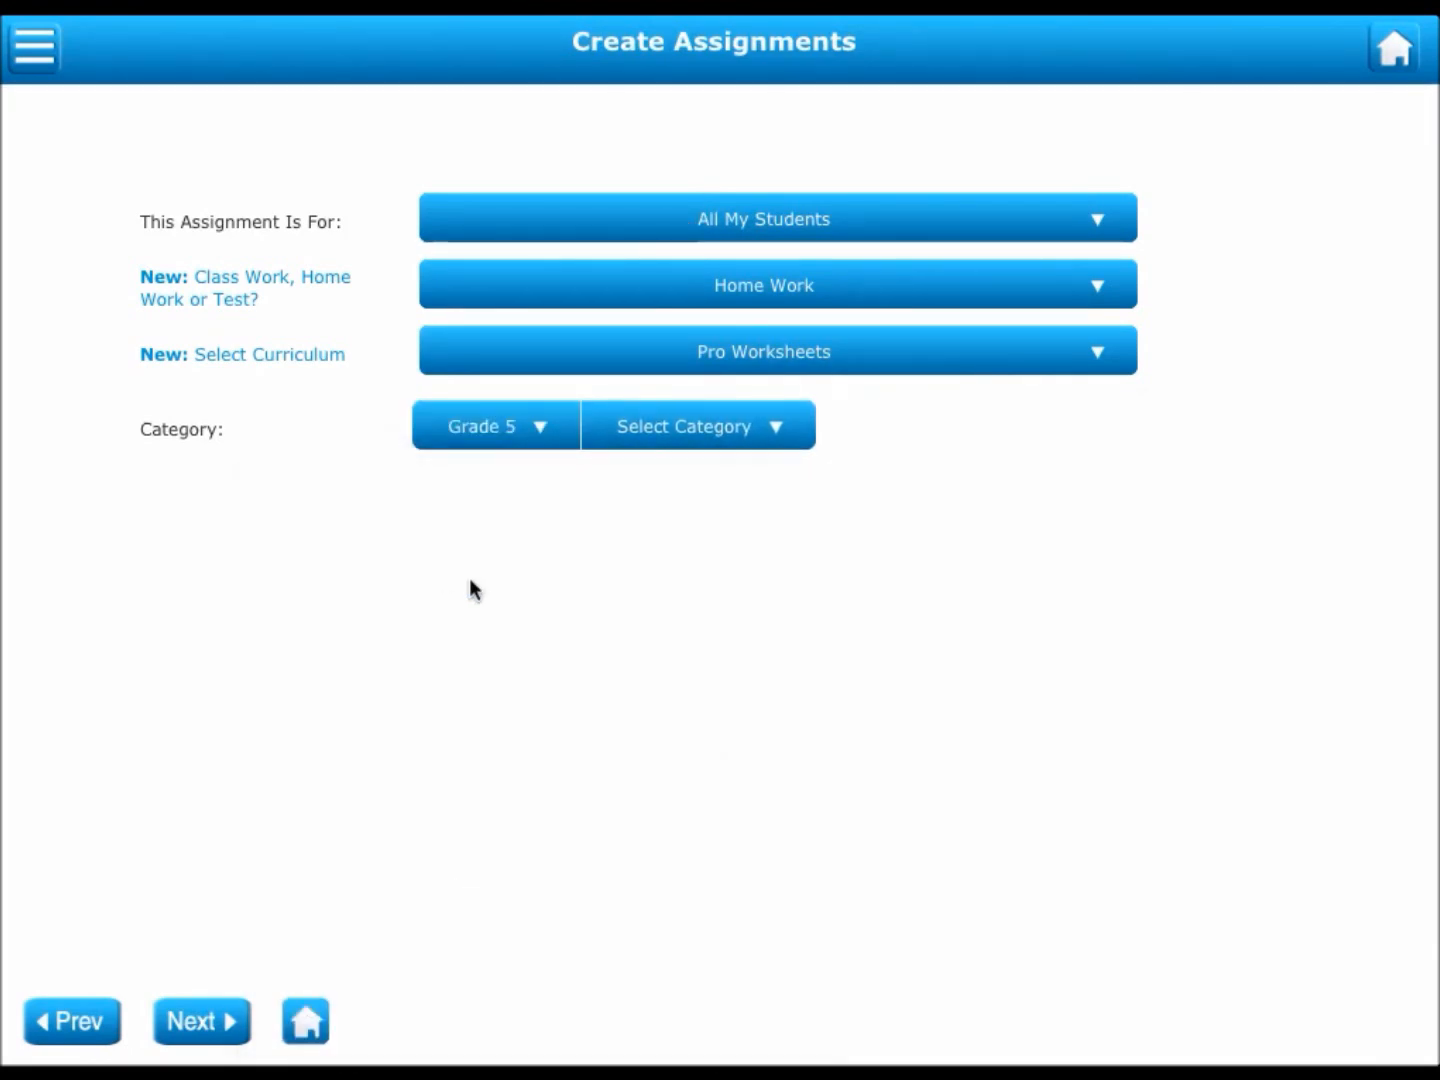
{"action": "left_click", "coordinate": [698, 425]}
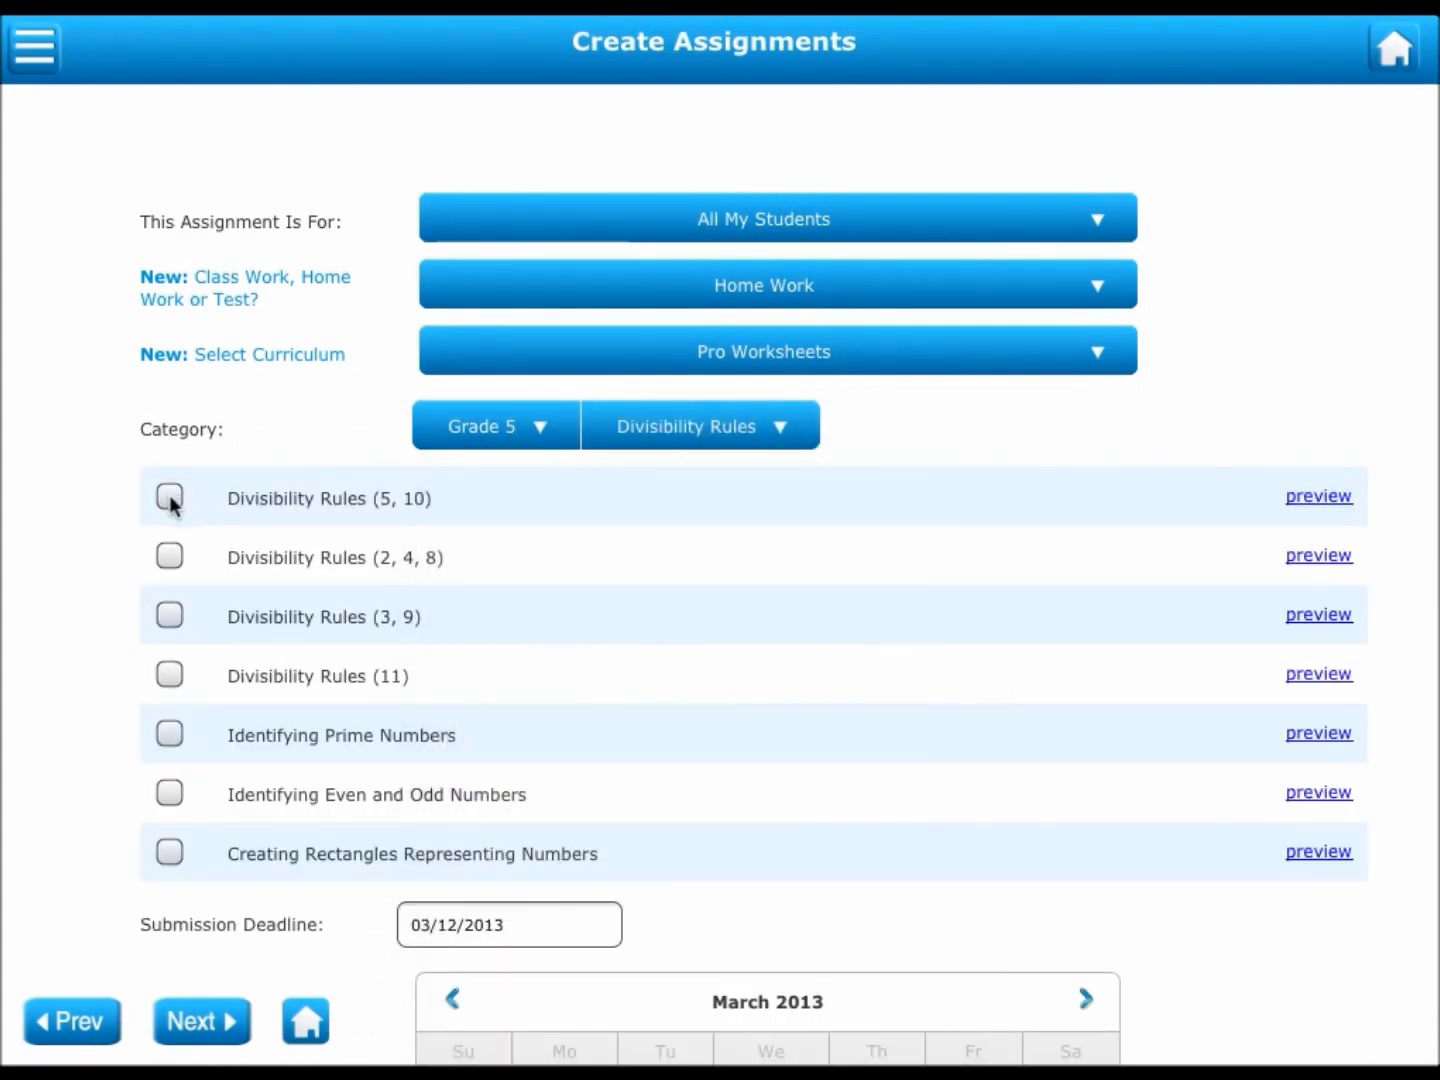
Step: Tick the Divisibility Rules (5, 10) and (2, 4, 8) worksheets and set the deadline to 03/21/2013
{"action": "left_click", "coordinate": [169, 497]}
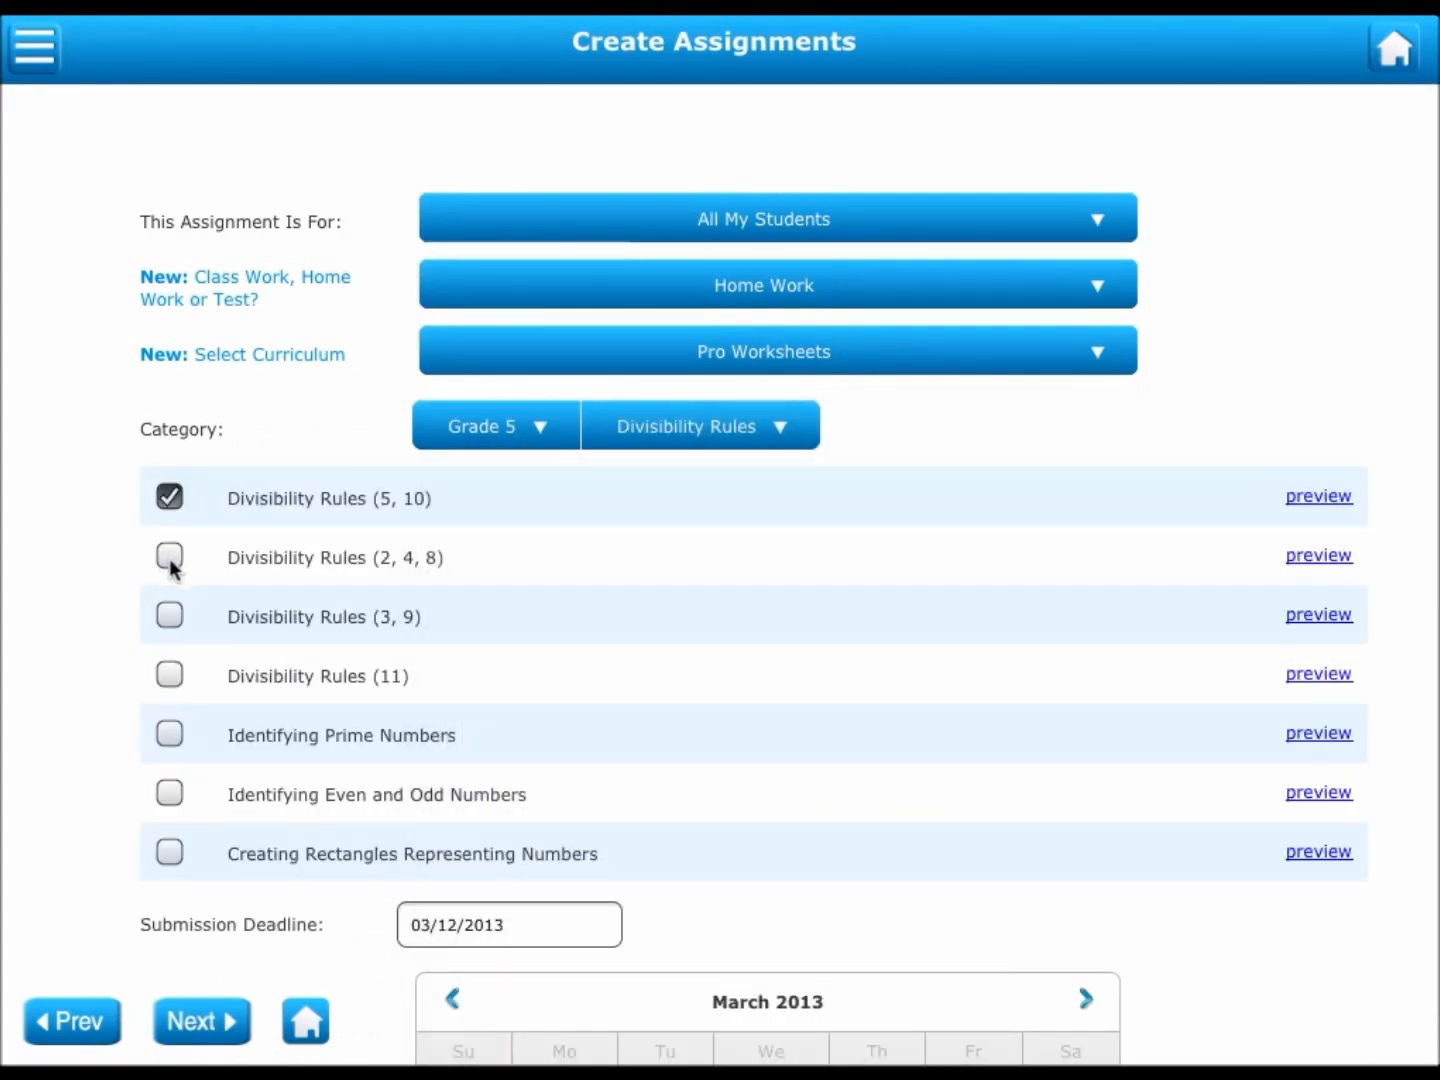
{"action": "left_click", "coordinate": [169, 557]}
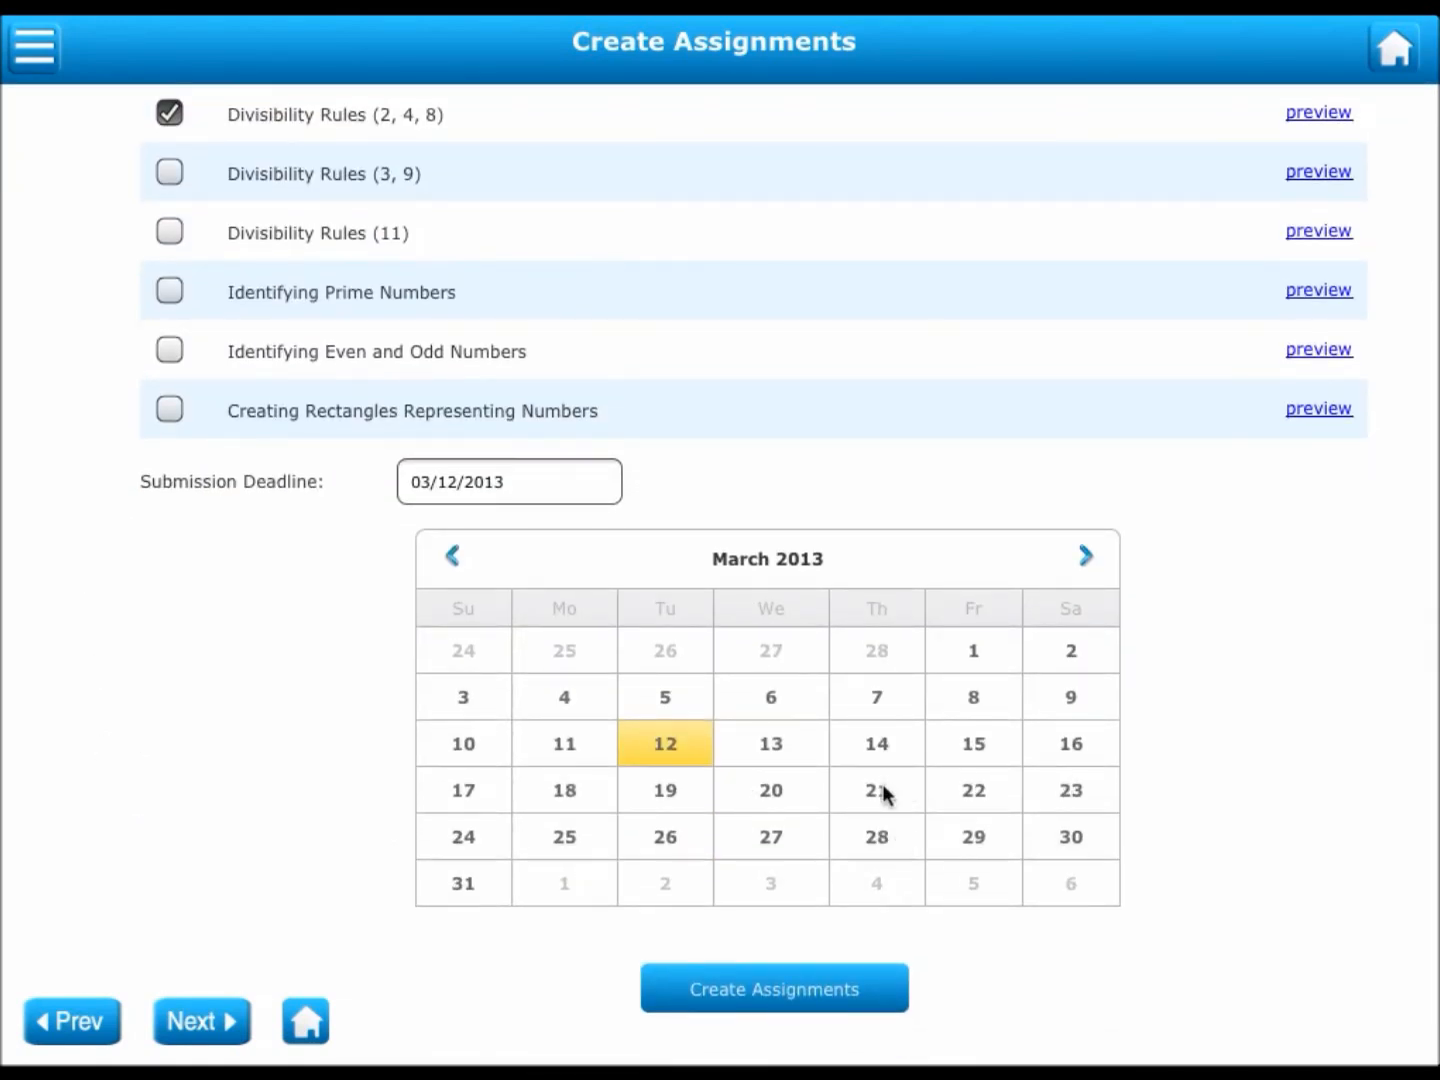
{"action": "left_click", "coordinate": [876, 790]}
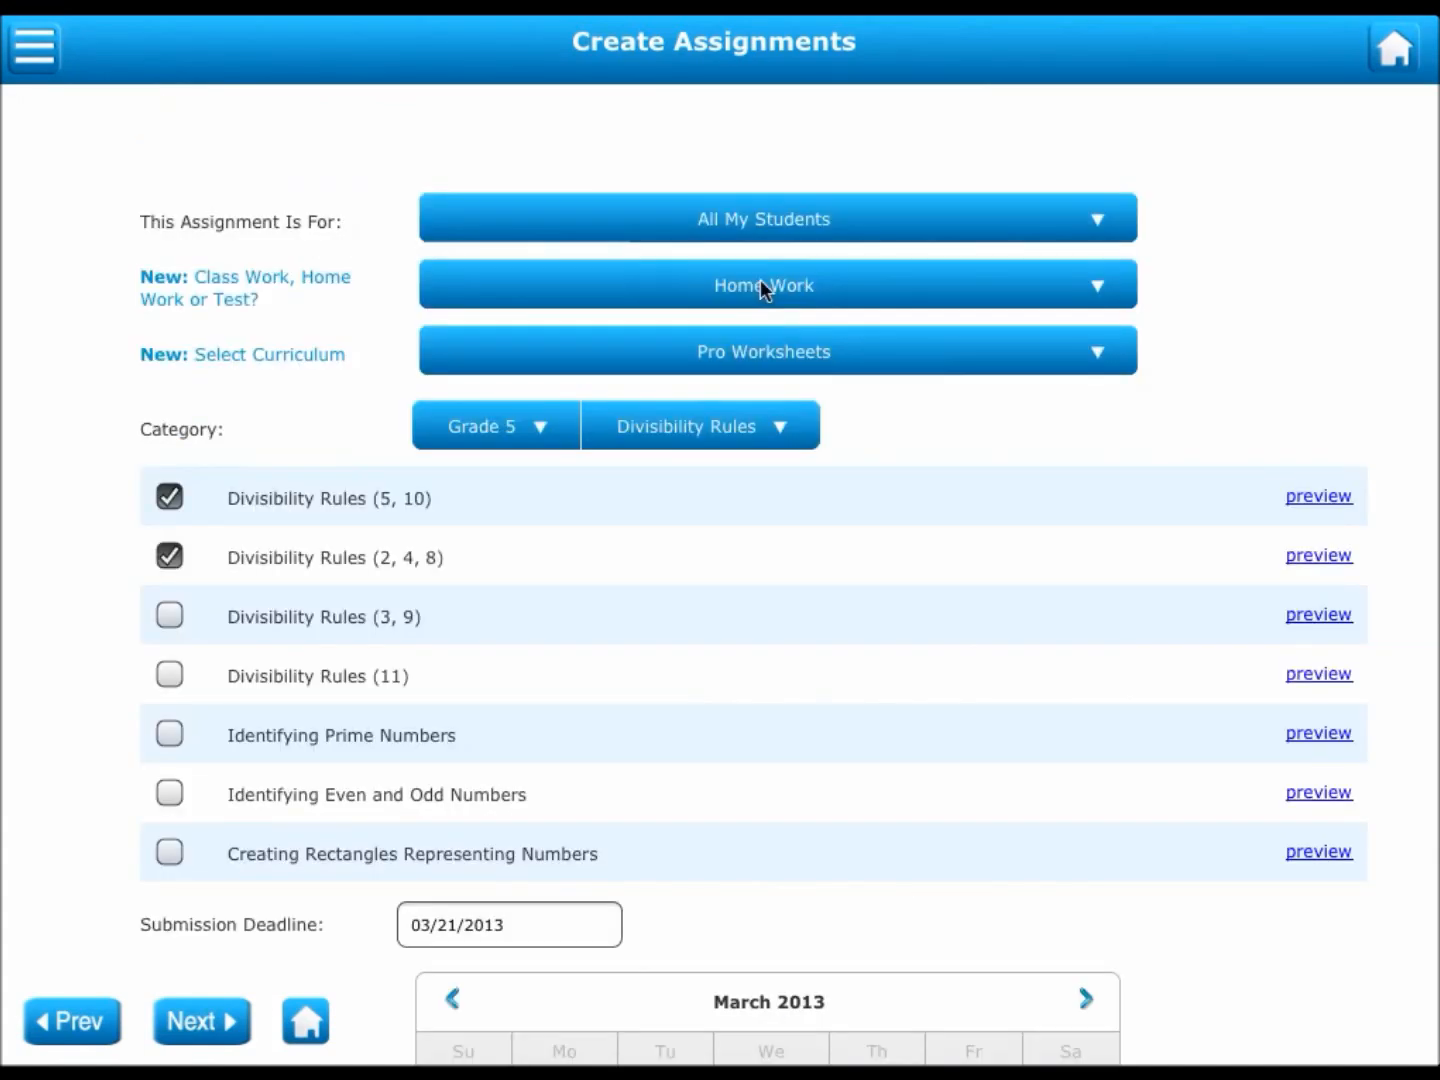
Step: Change the assignment type to Test and name it 'My first test'
{"action": "left_click", "coordinate": [763, 285]}
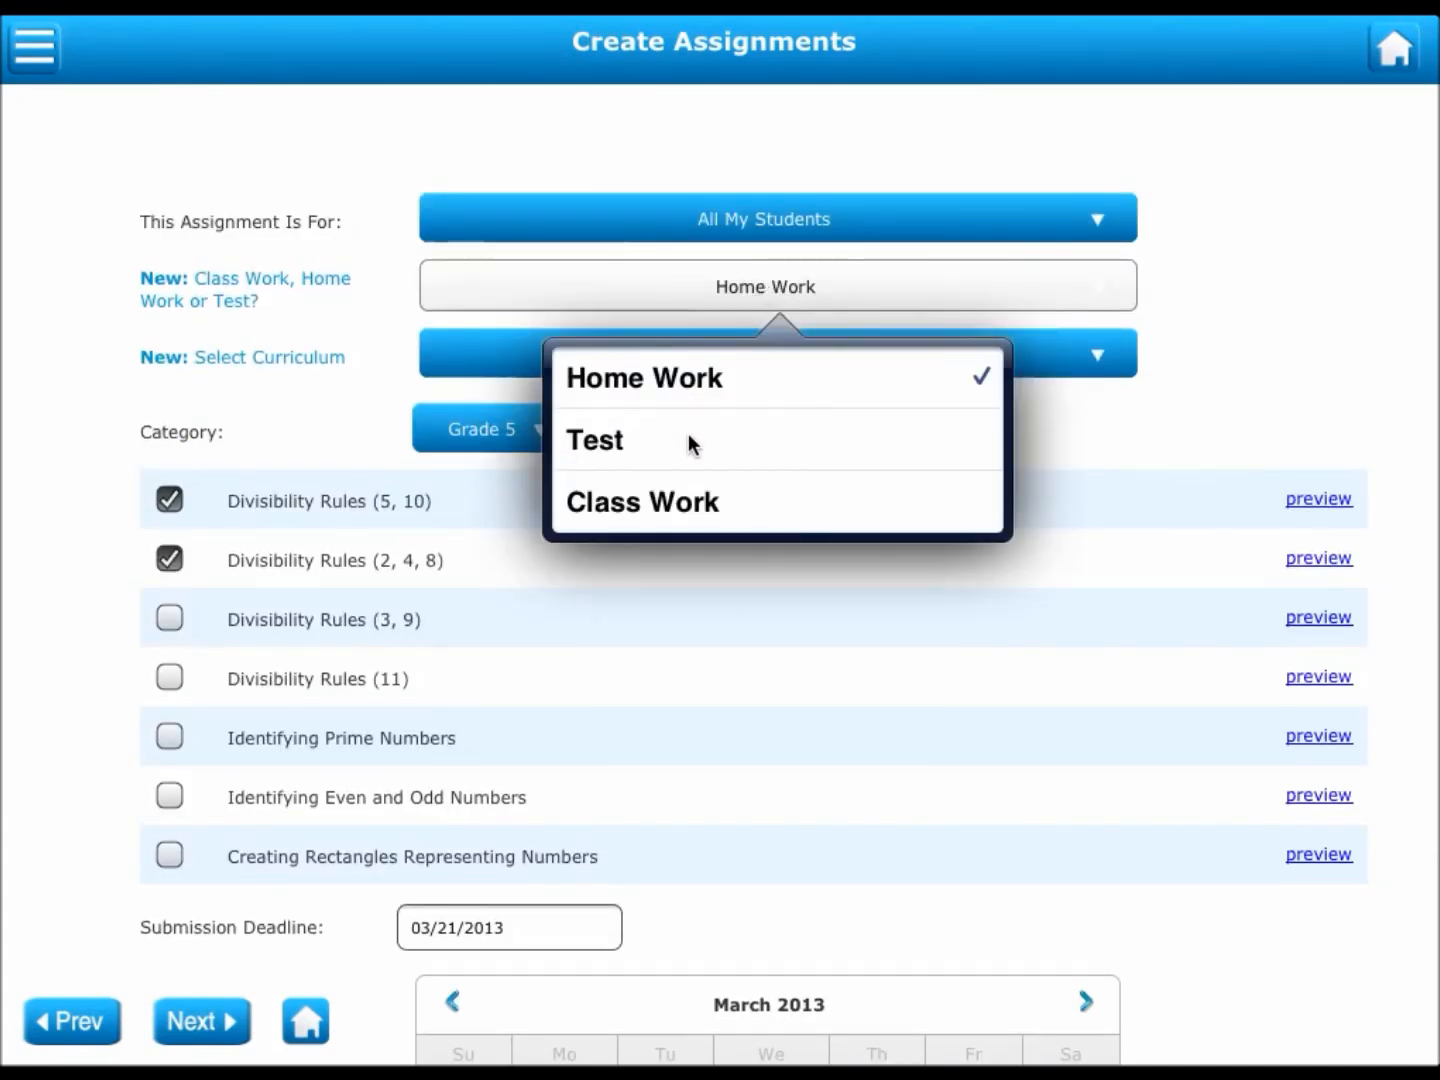
{"action": "left_click", "coordinate": [594, 440]}
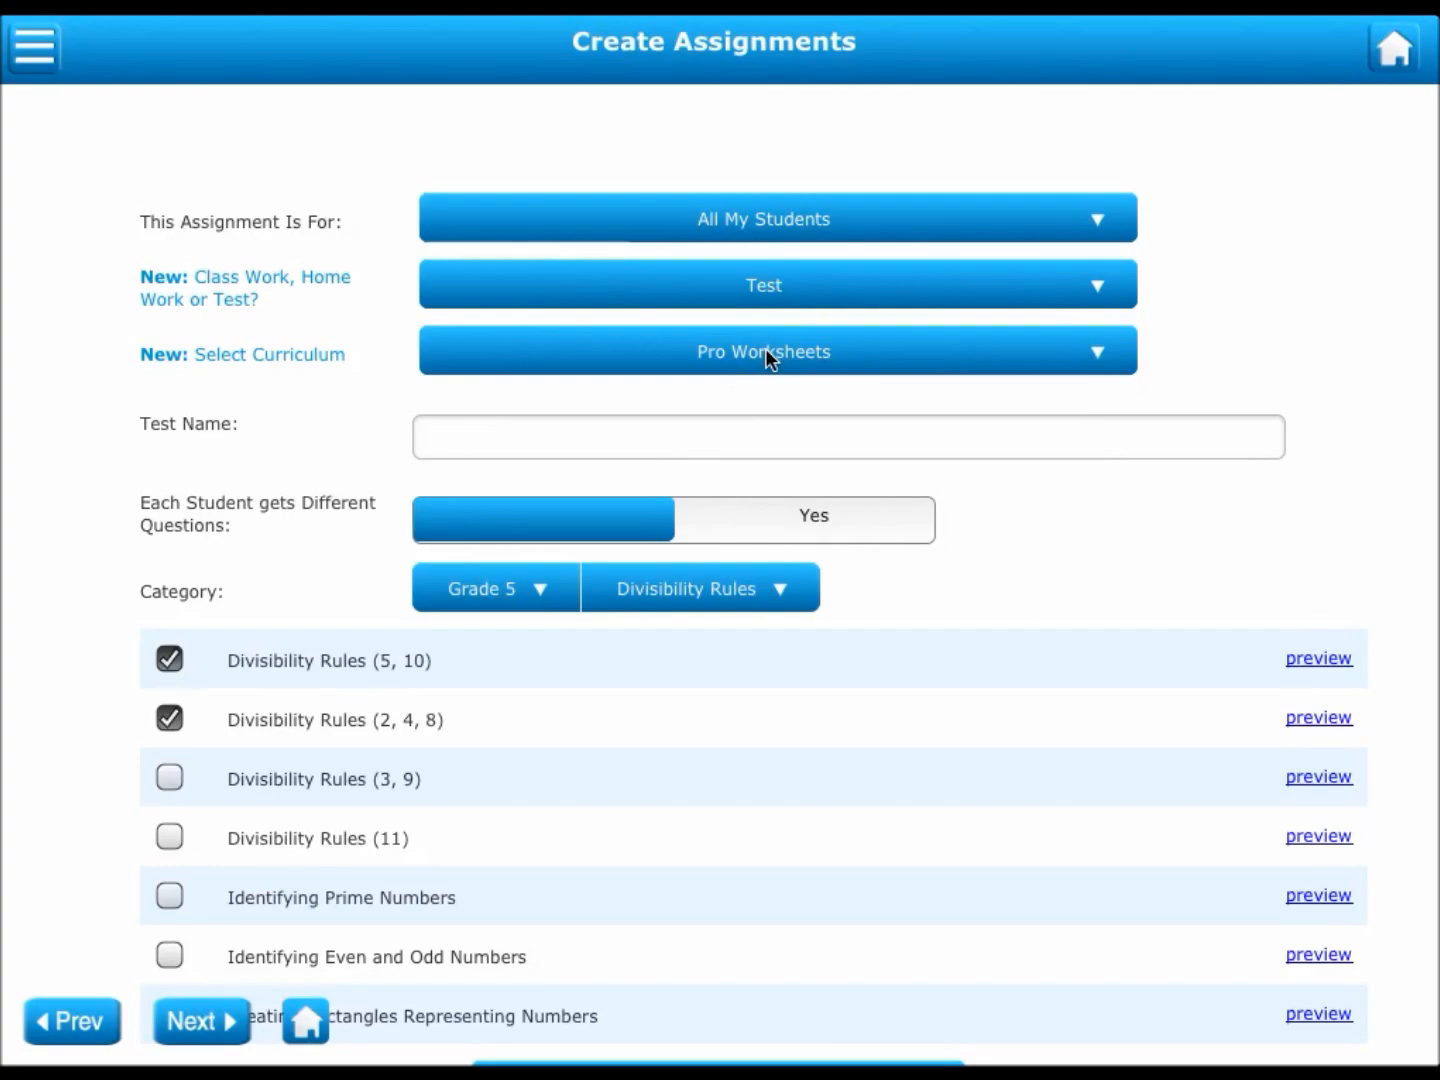
{"action": "left_click", "coordinate": [847, 437]}
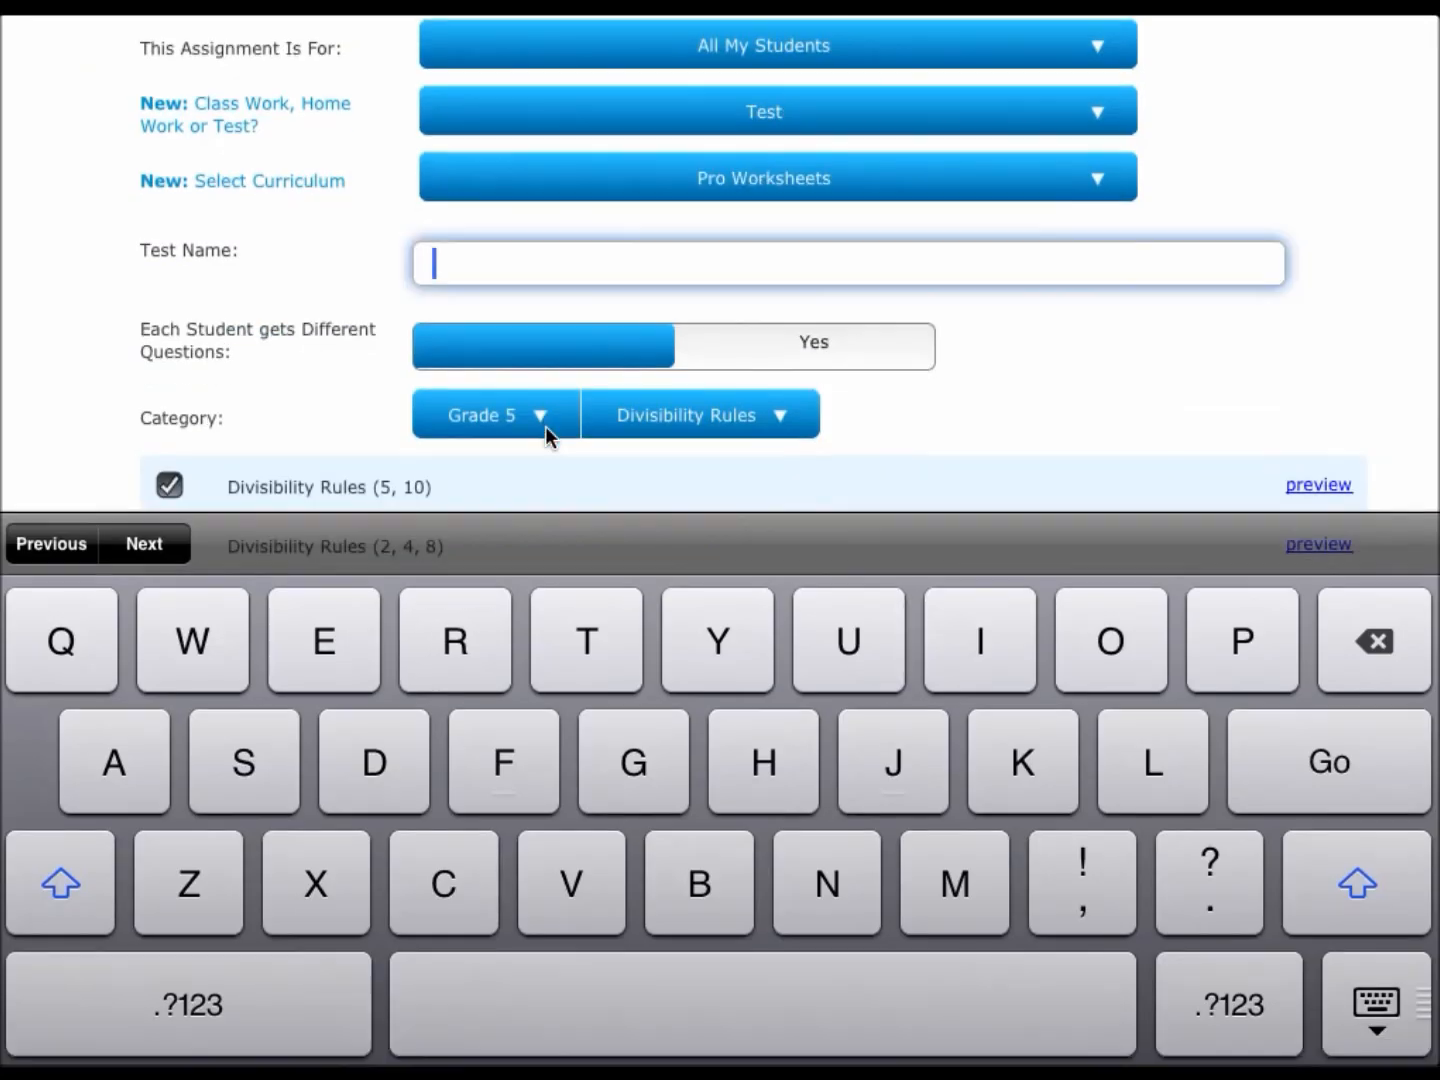
{"action": "type", "text": "My"}
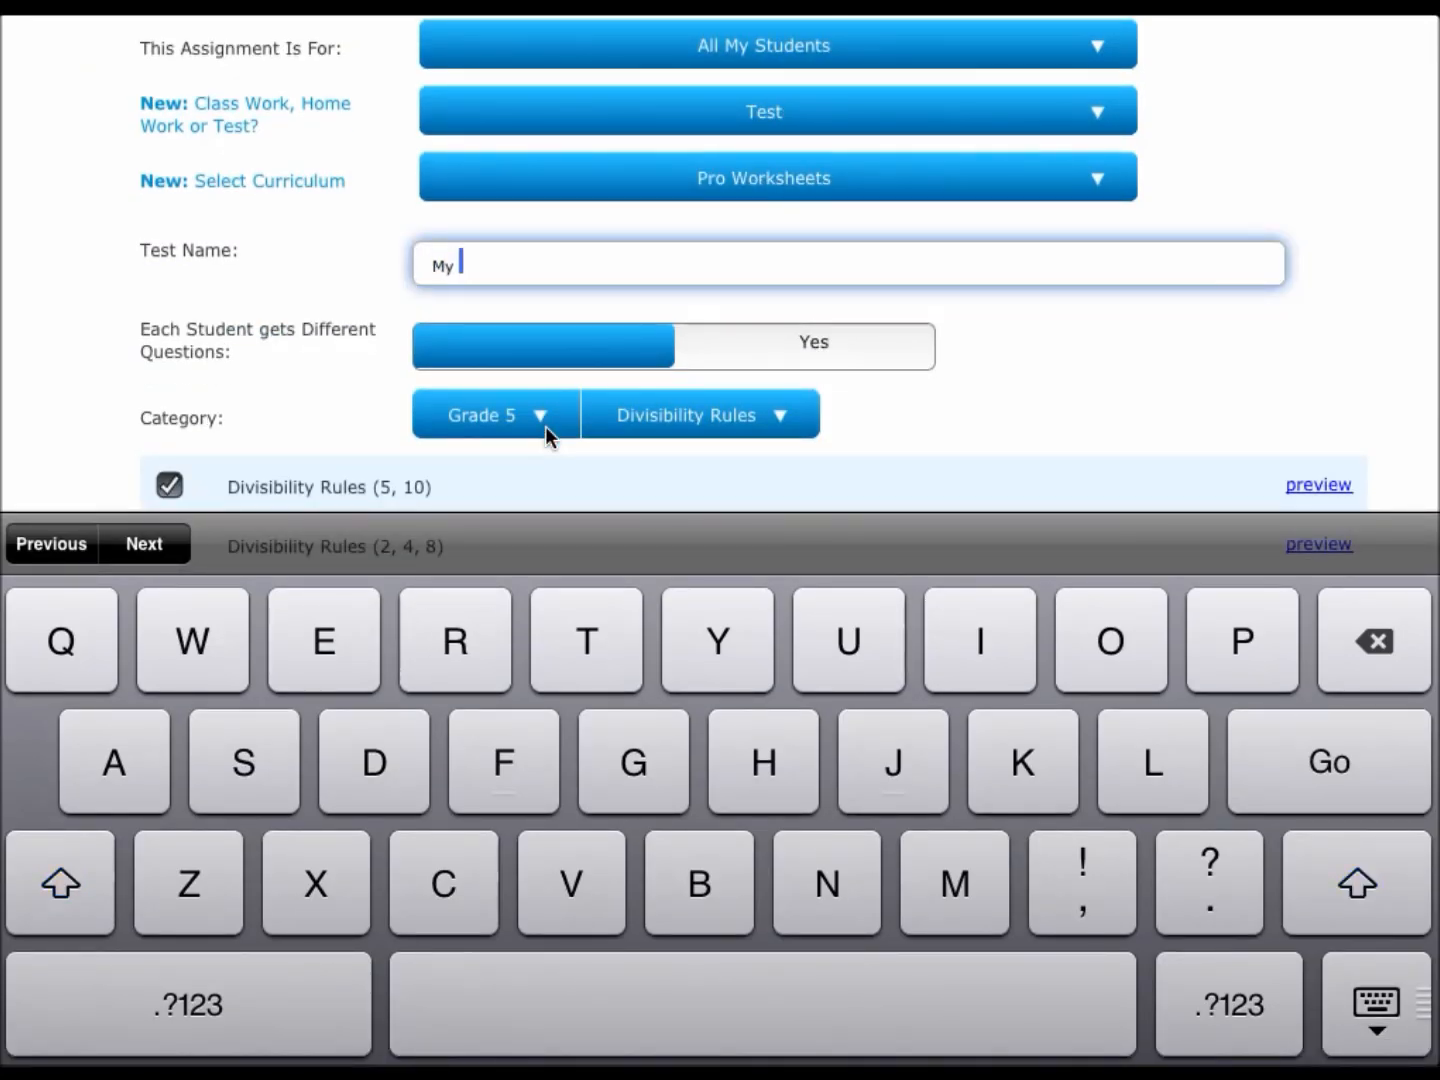
{"action": "type", "text": "first test"}
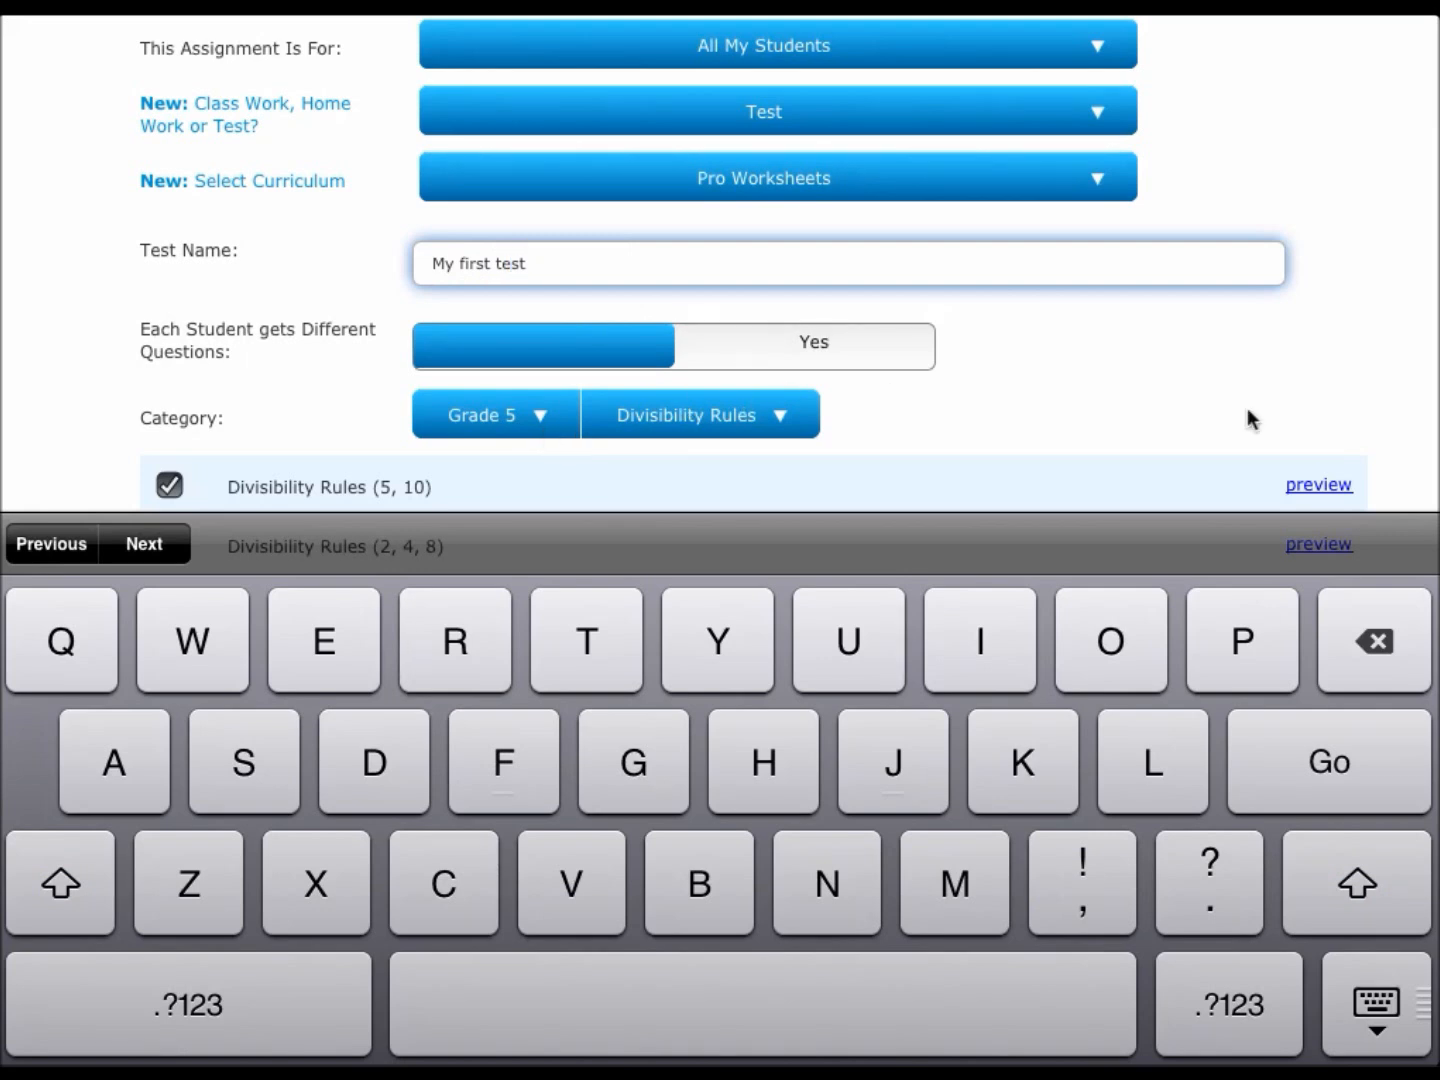
{"action": "mouse_move", "coordinate": [1090, 668]}
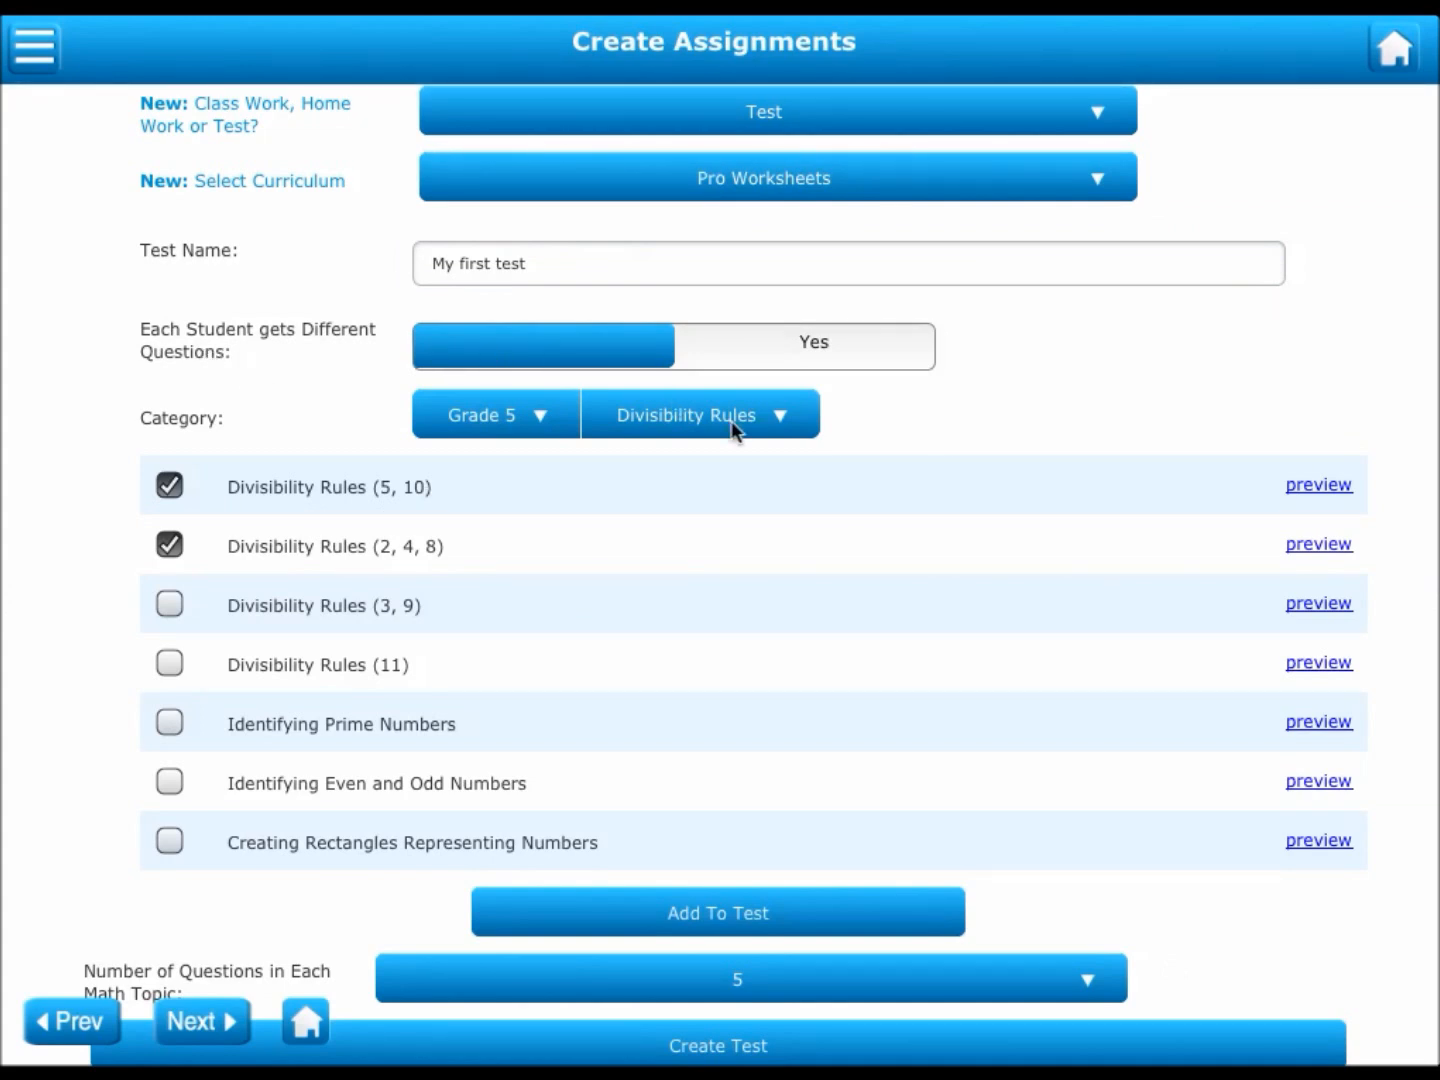
{"action": "mouse_move", "coordinate": [825, 360]}
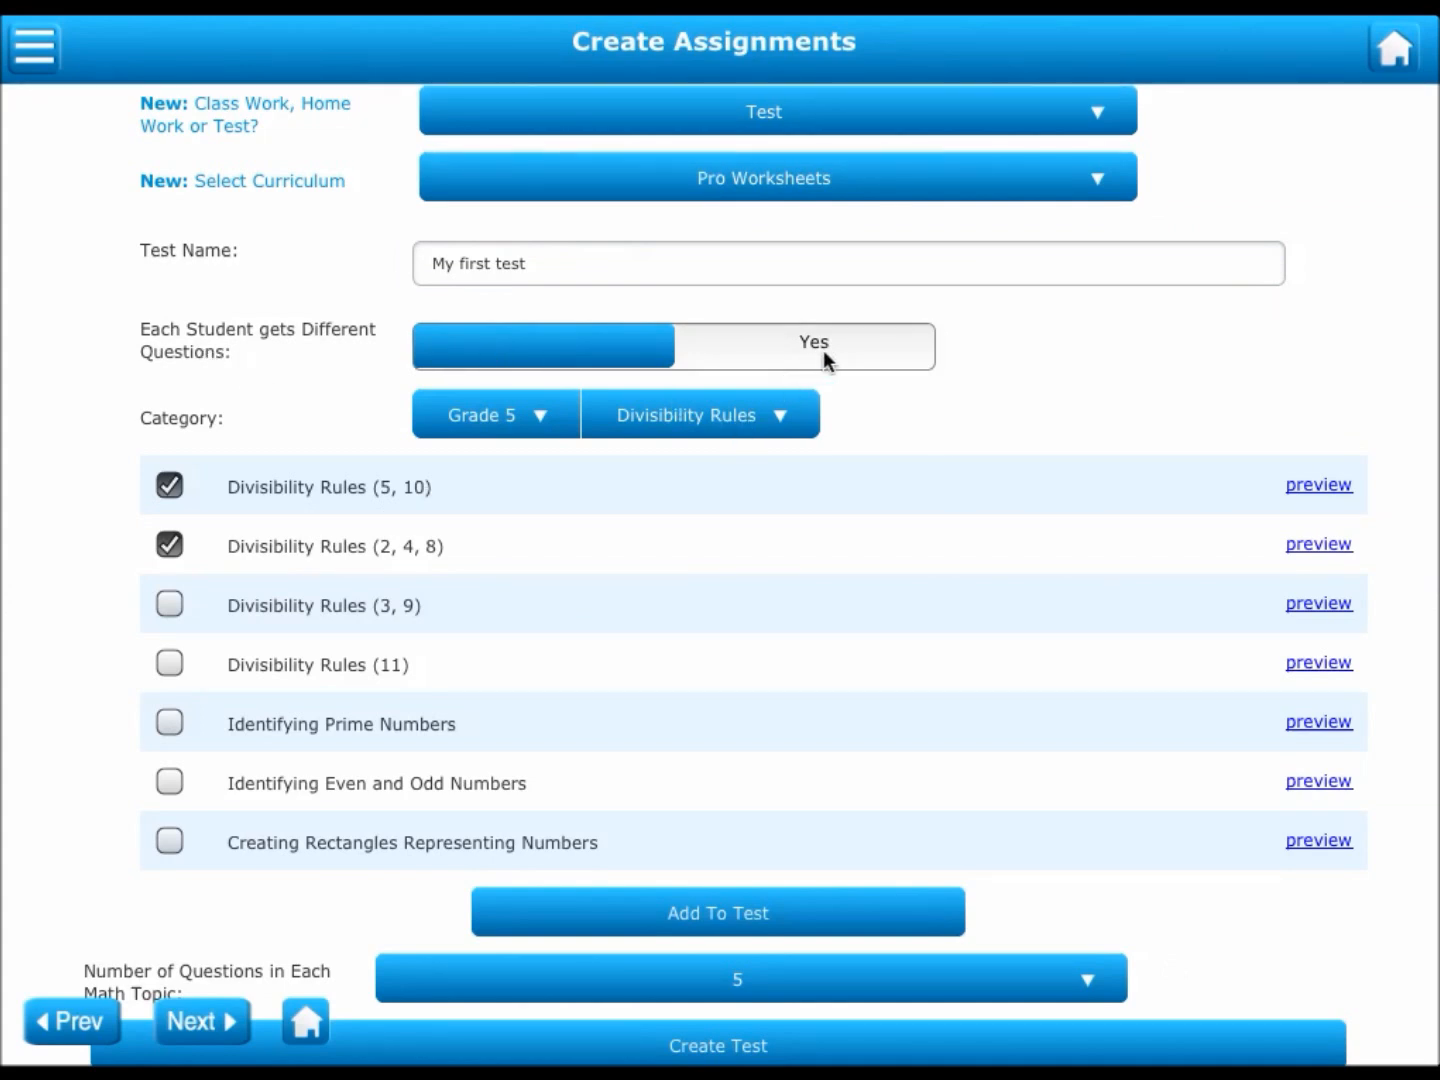
{"action": "left_click", "coordinate": [543, 346]}
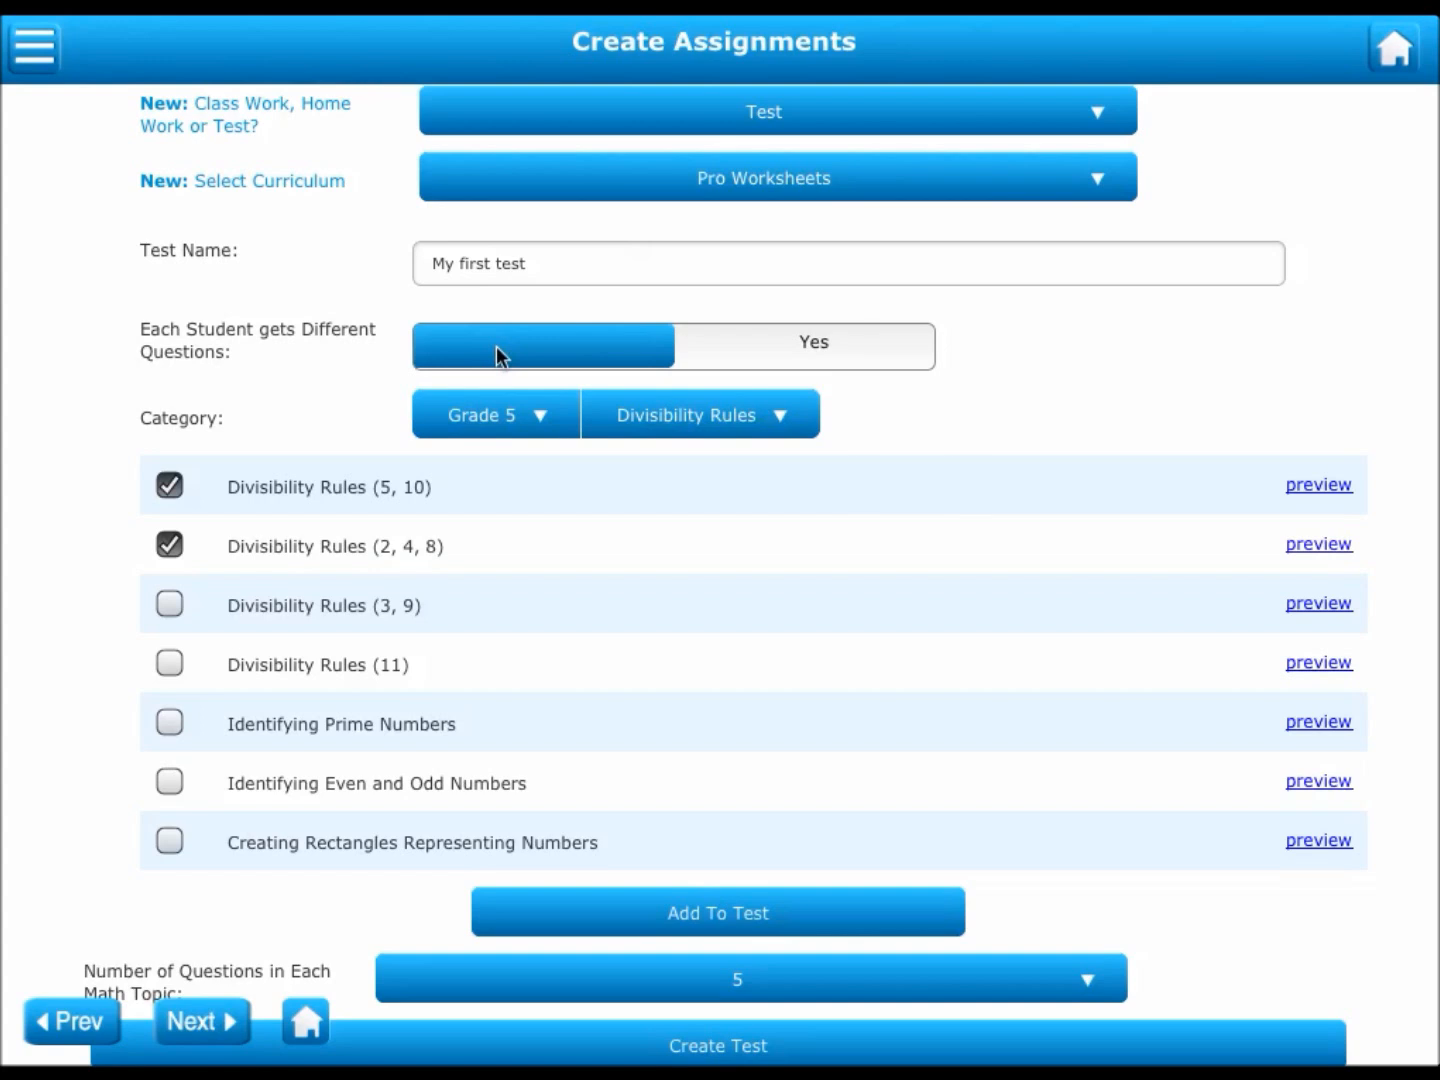
{"action": "mouse_move", "coordinate": [562, 470]}
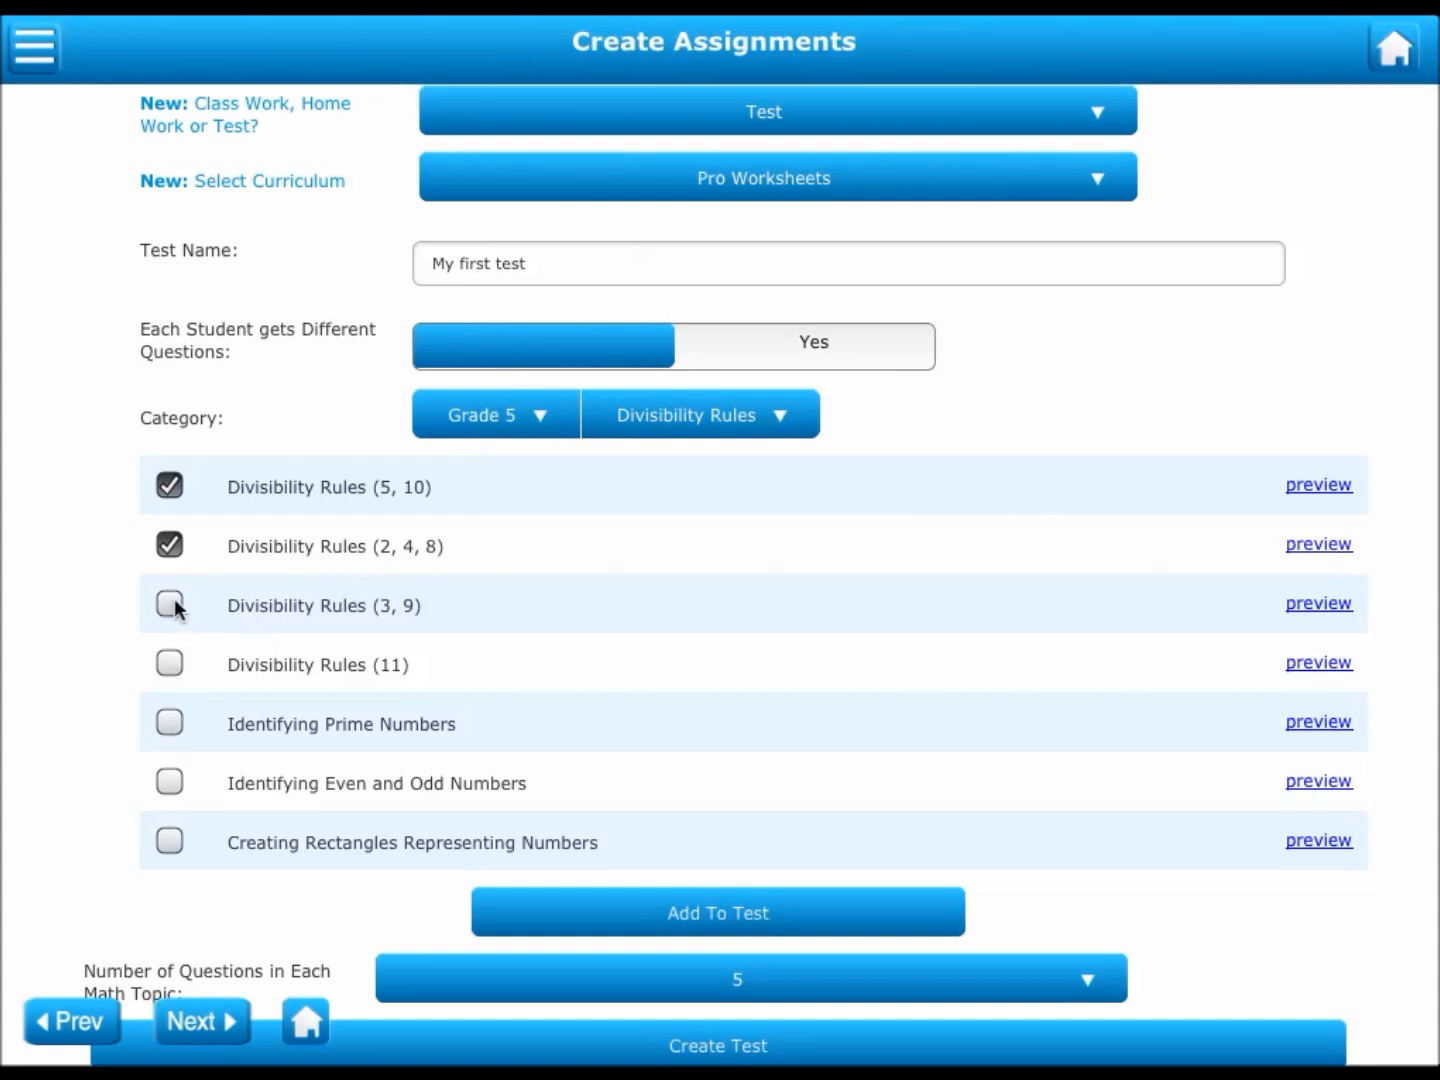
{"action": "mouse_move", "coordinate": [170, 724]}
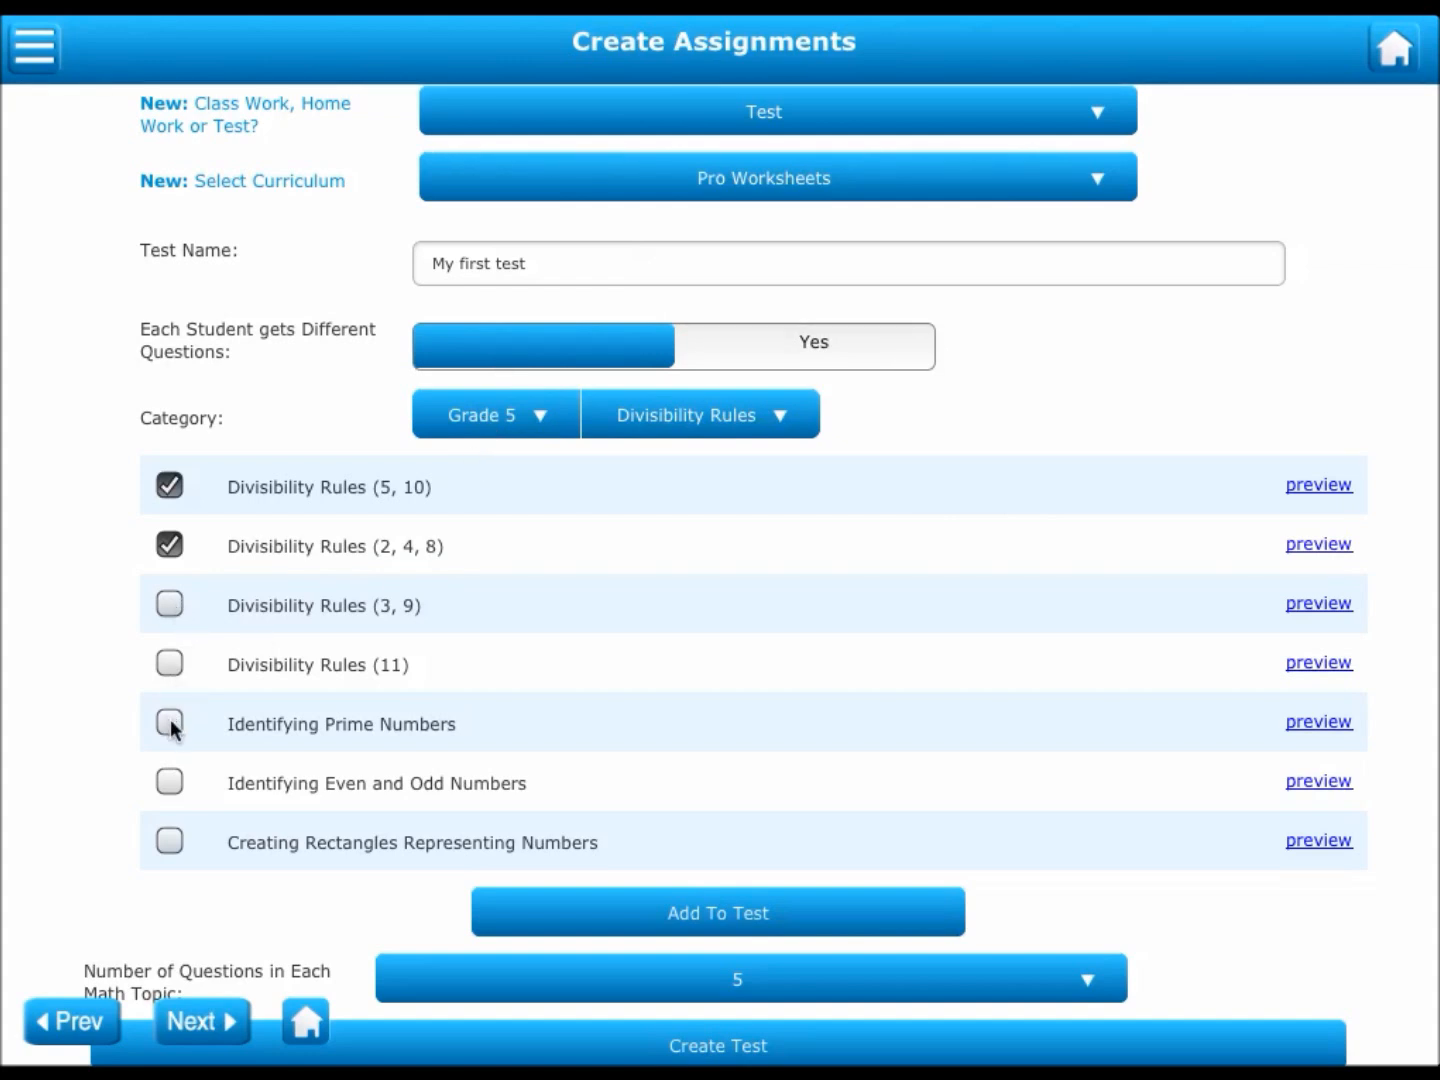
Step: Tick Identifying Prime Numbers, add the checked topics to the test, and change the topic category
{"action": "left_click", "coordinate": [169, 723]}
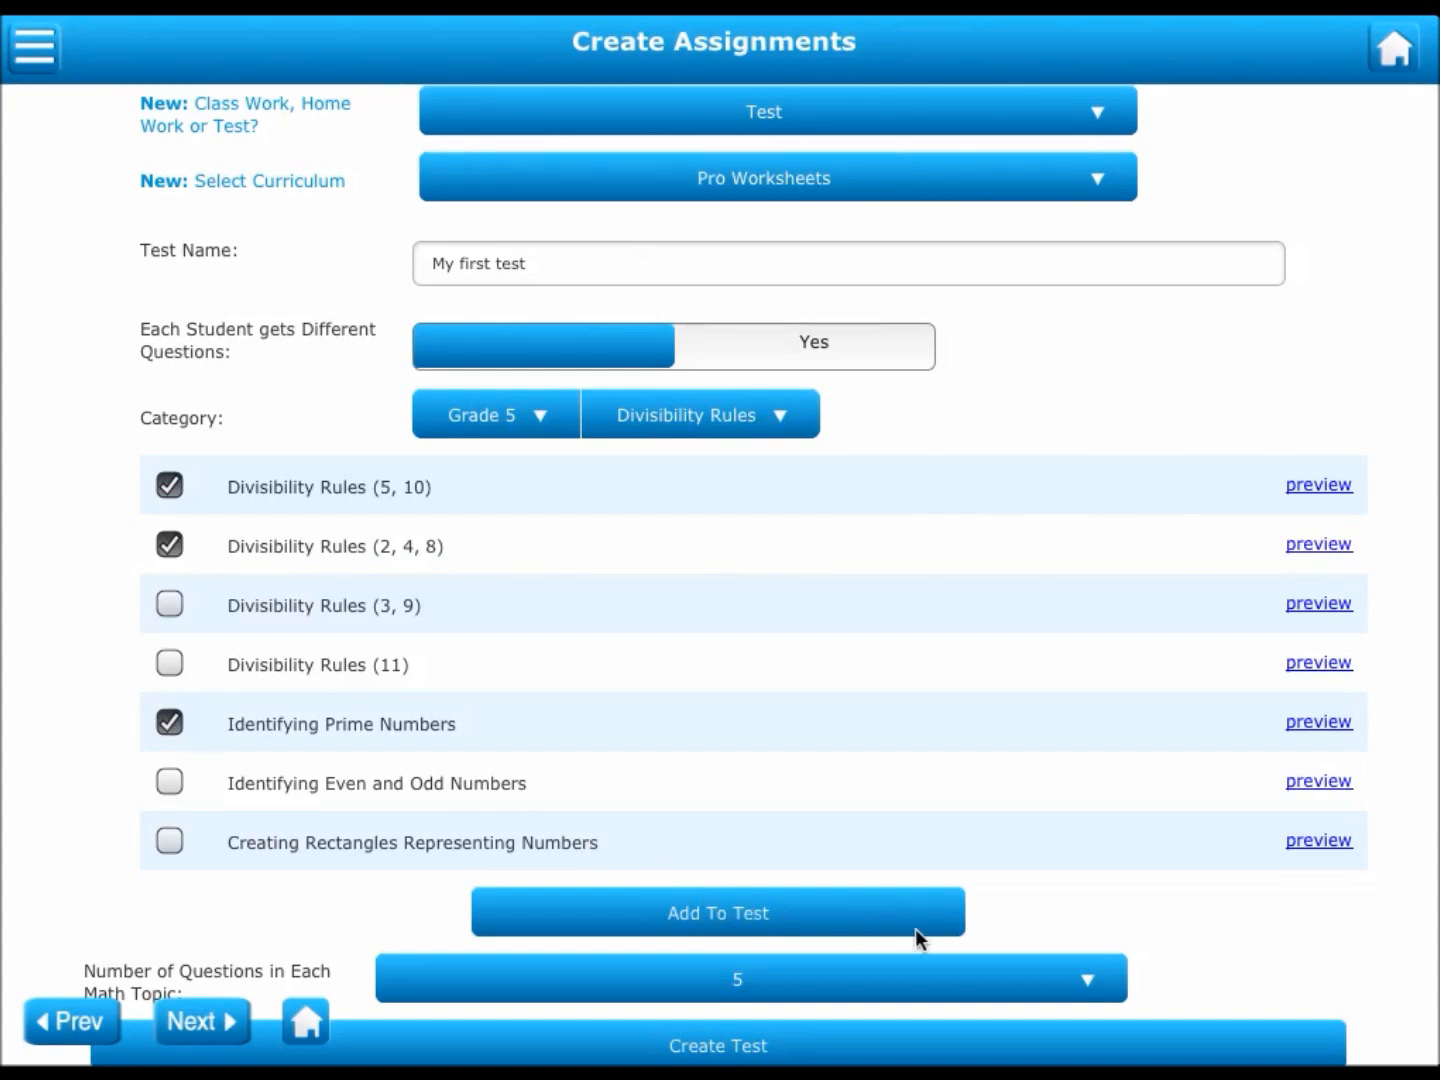
{"action": "scroll", "scroll_direction": "down", "scroll_amount": 3}
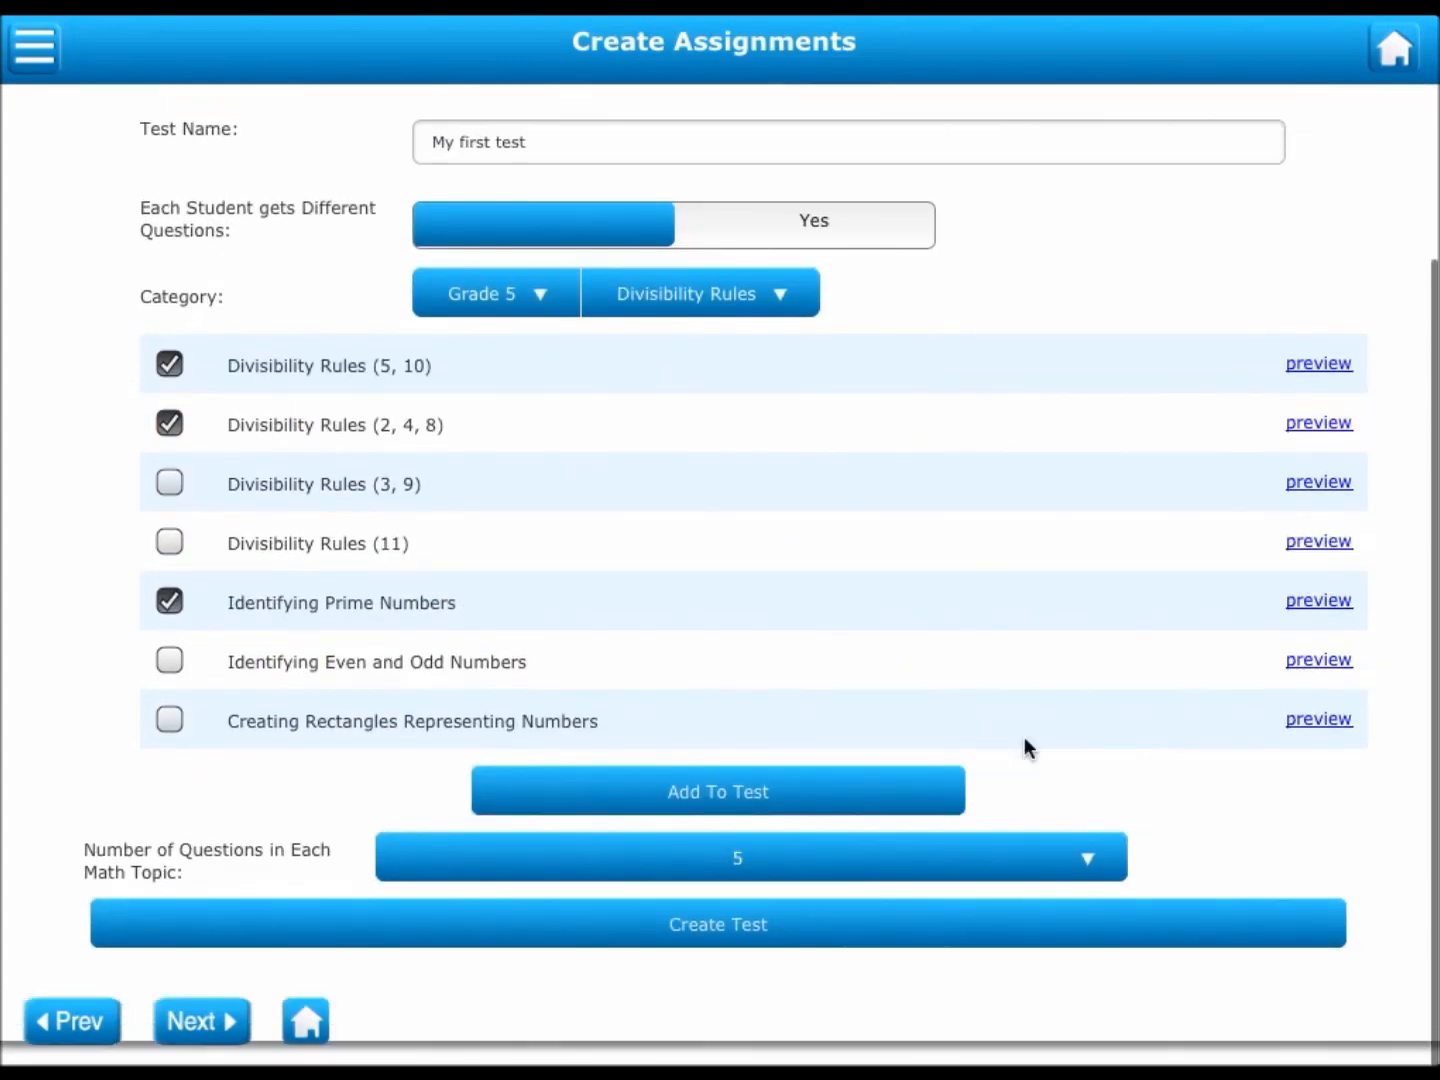
{"action": "scroll", "scroll_direction": "down", "scroll_amount": 3}
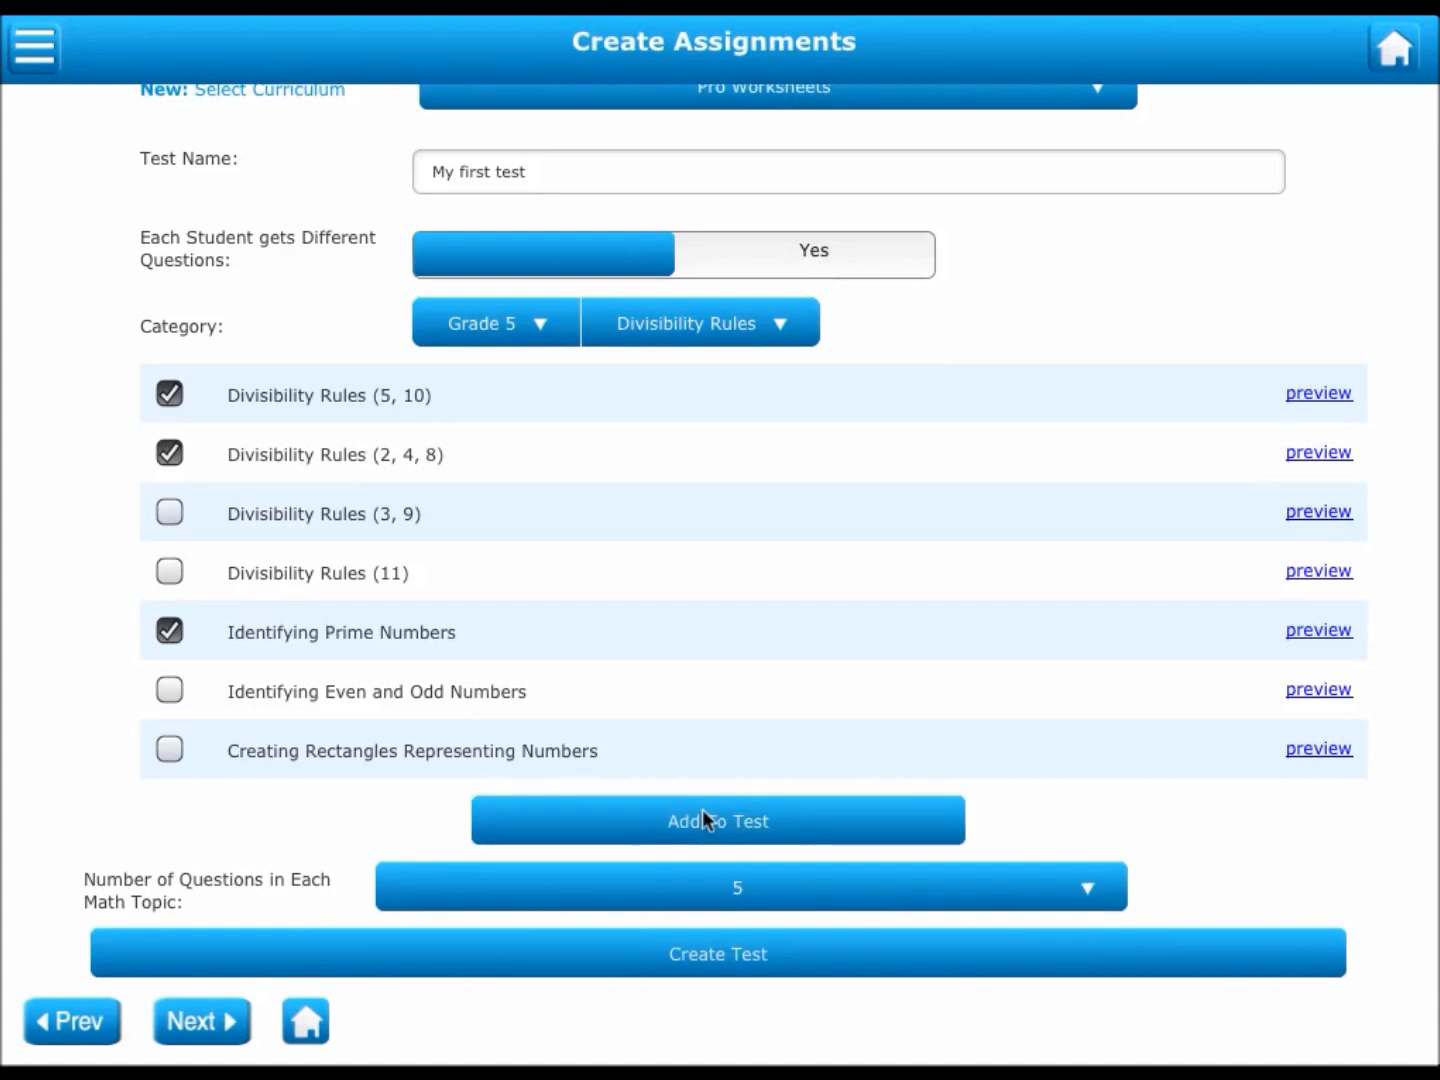
{"action": "left_click", "coordinate": [717, 820]}
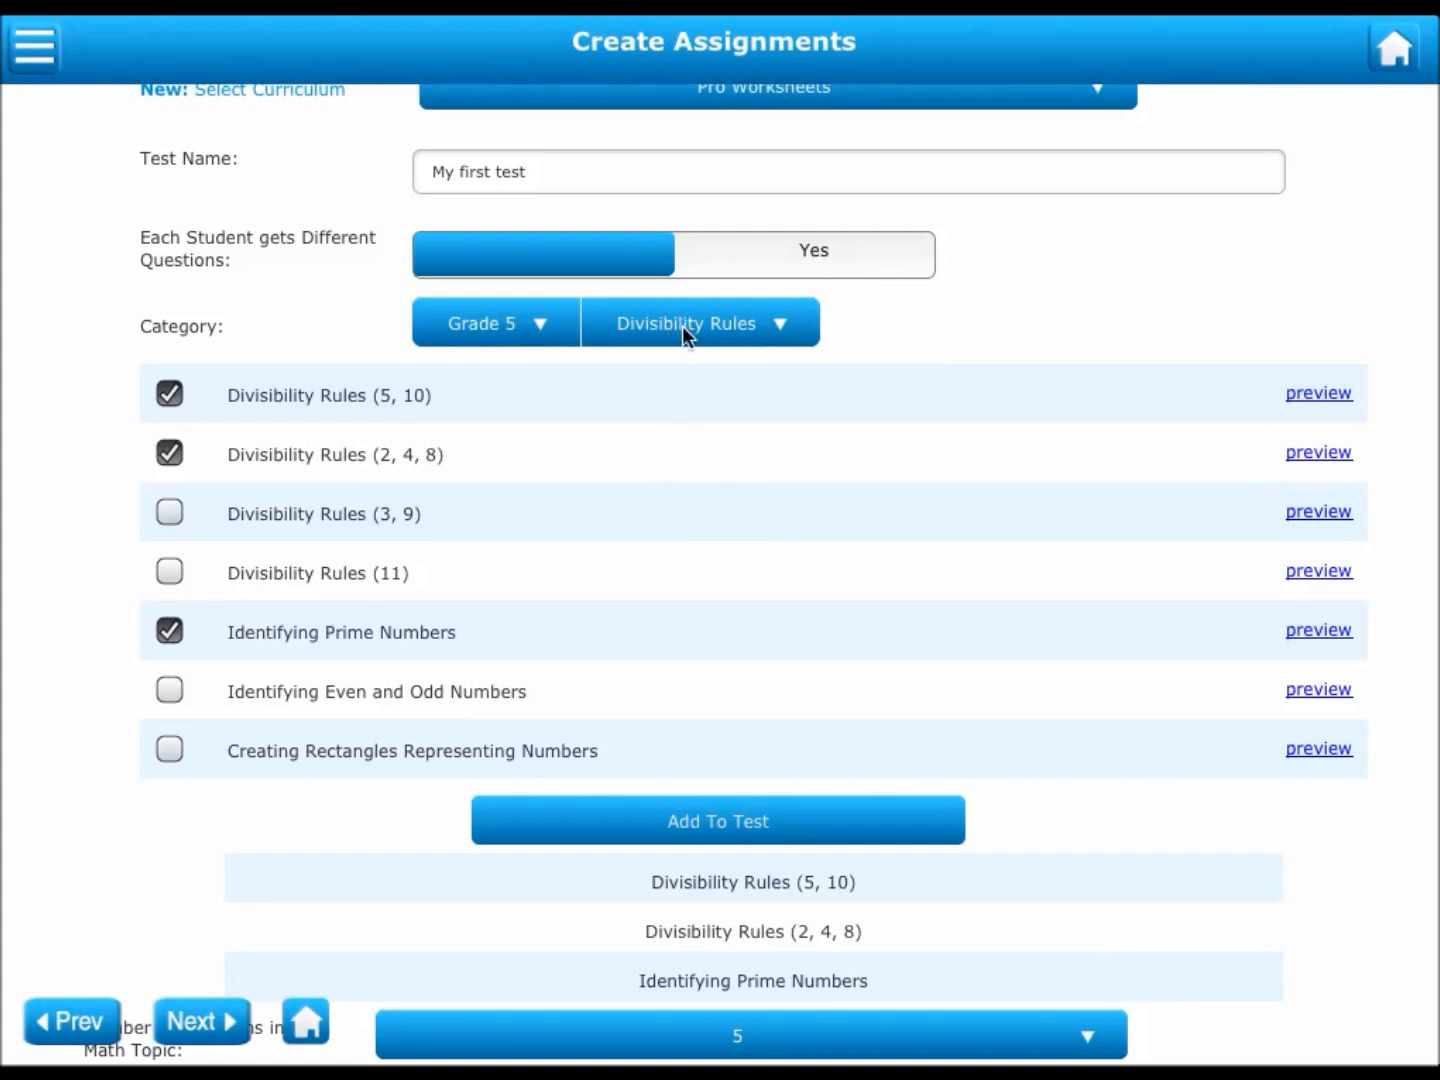
{"action": "left_click", "coordinate": [699, 322]}
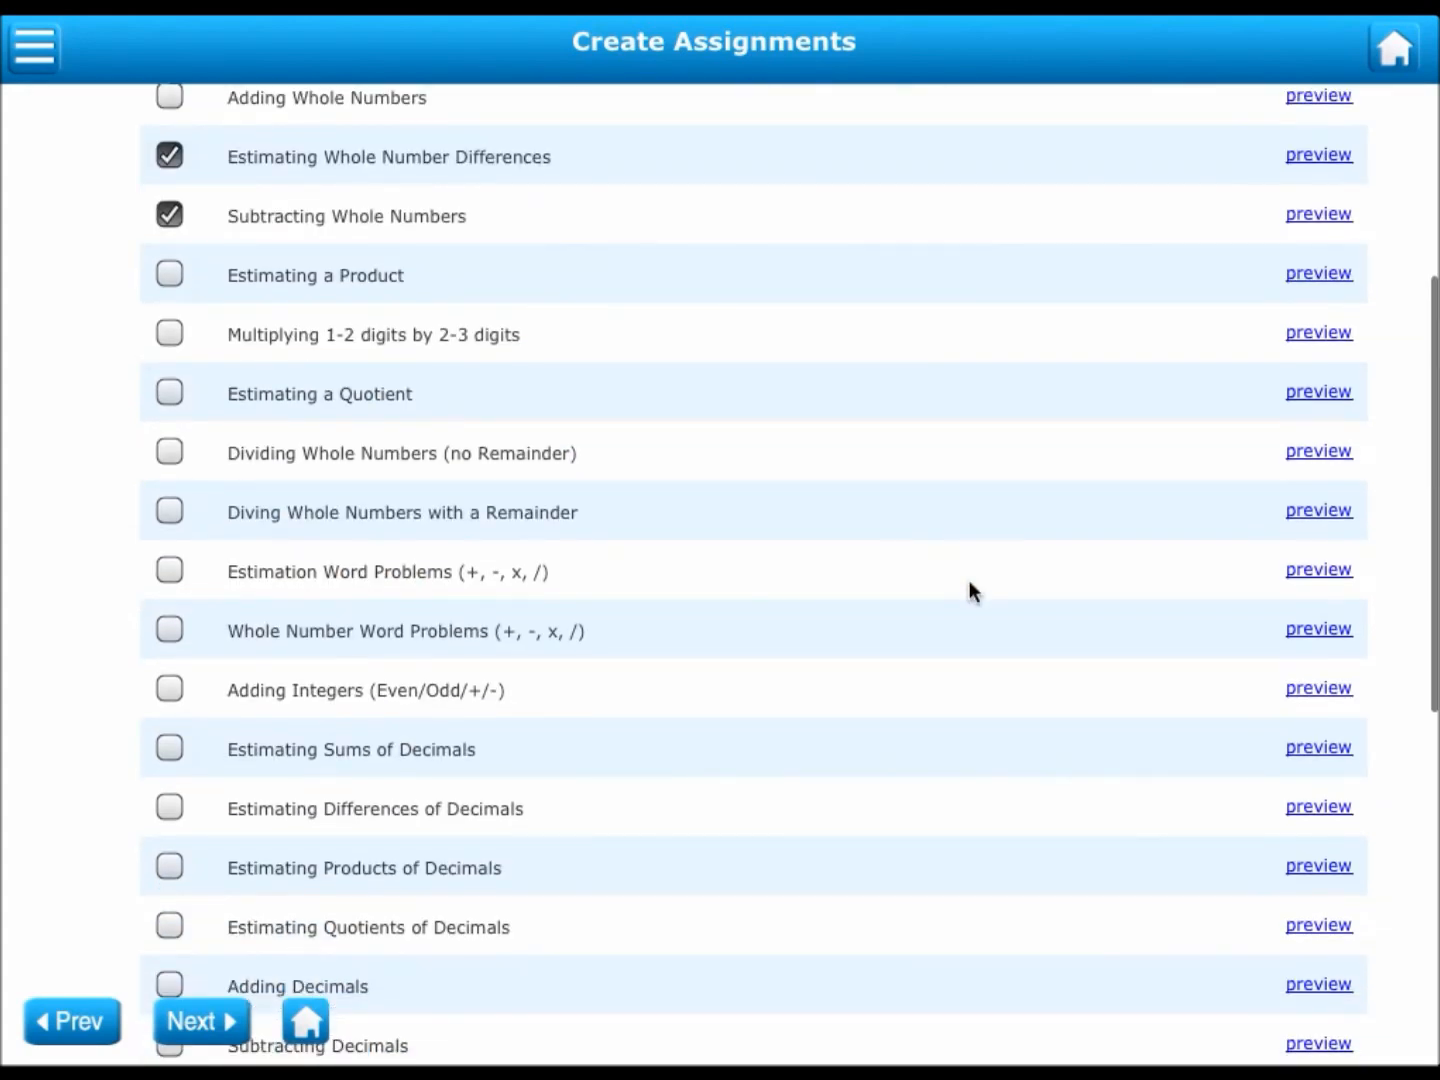
{"action": "scroll", "scroll_direction": "down", "scroll_amount": 3}
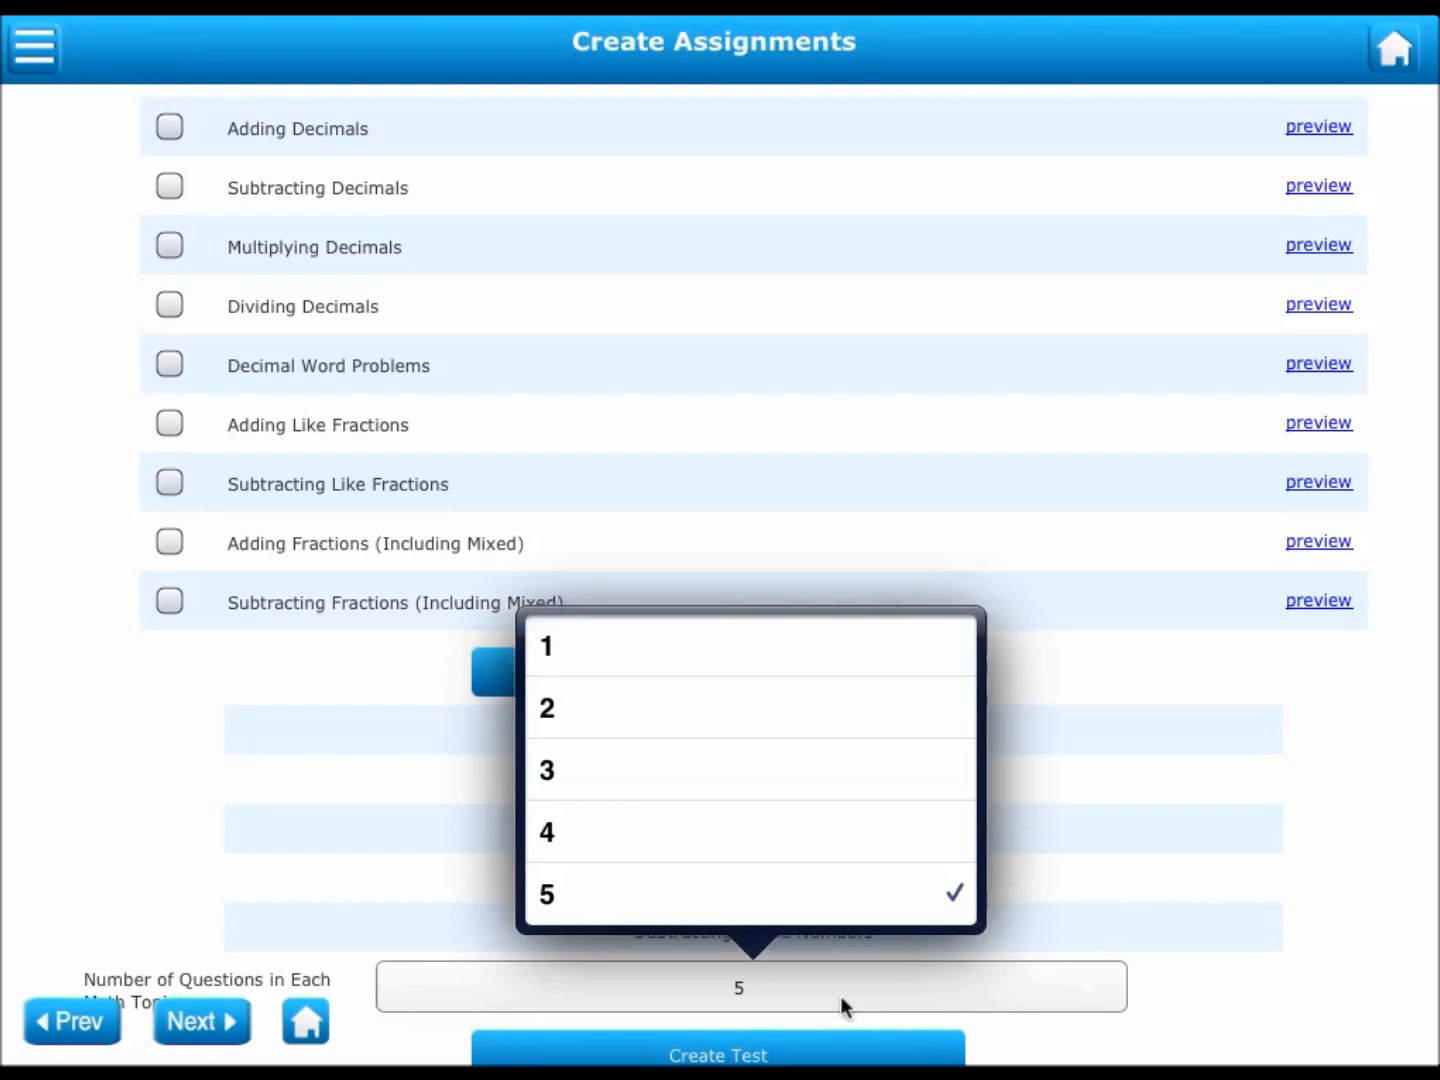
{"action": "mouse_move", "coordinate": [770, 786]}
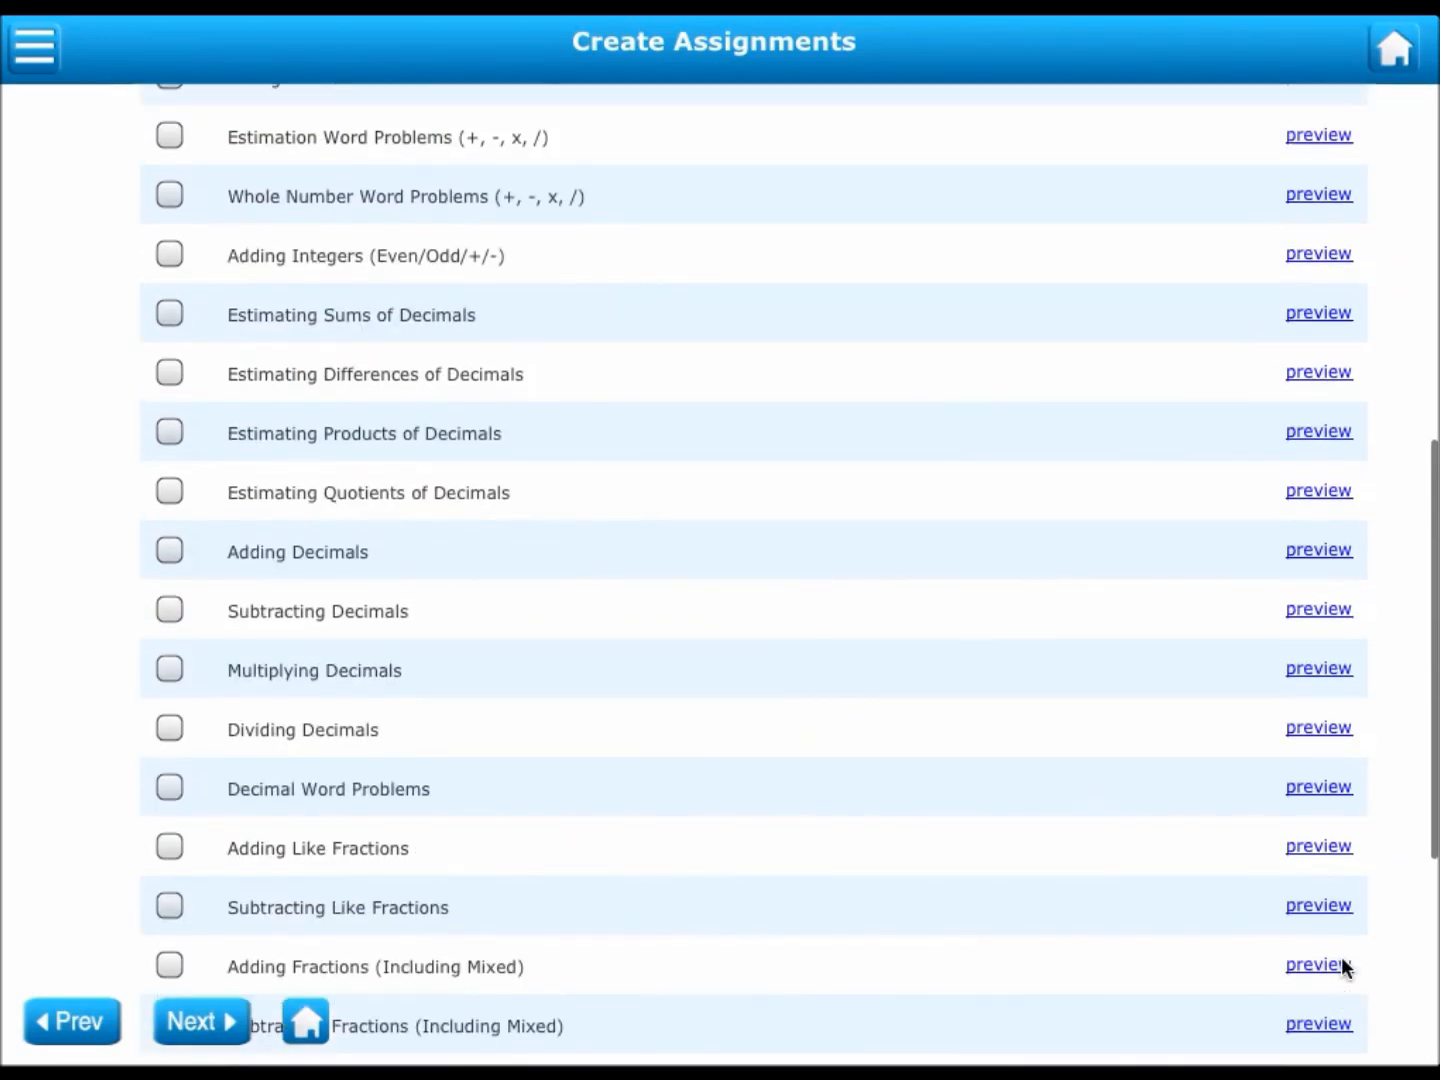
{"action": "scroll", "scroll_direction": "up", "scroll_amount": 3}
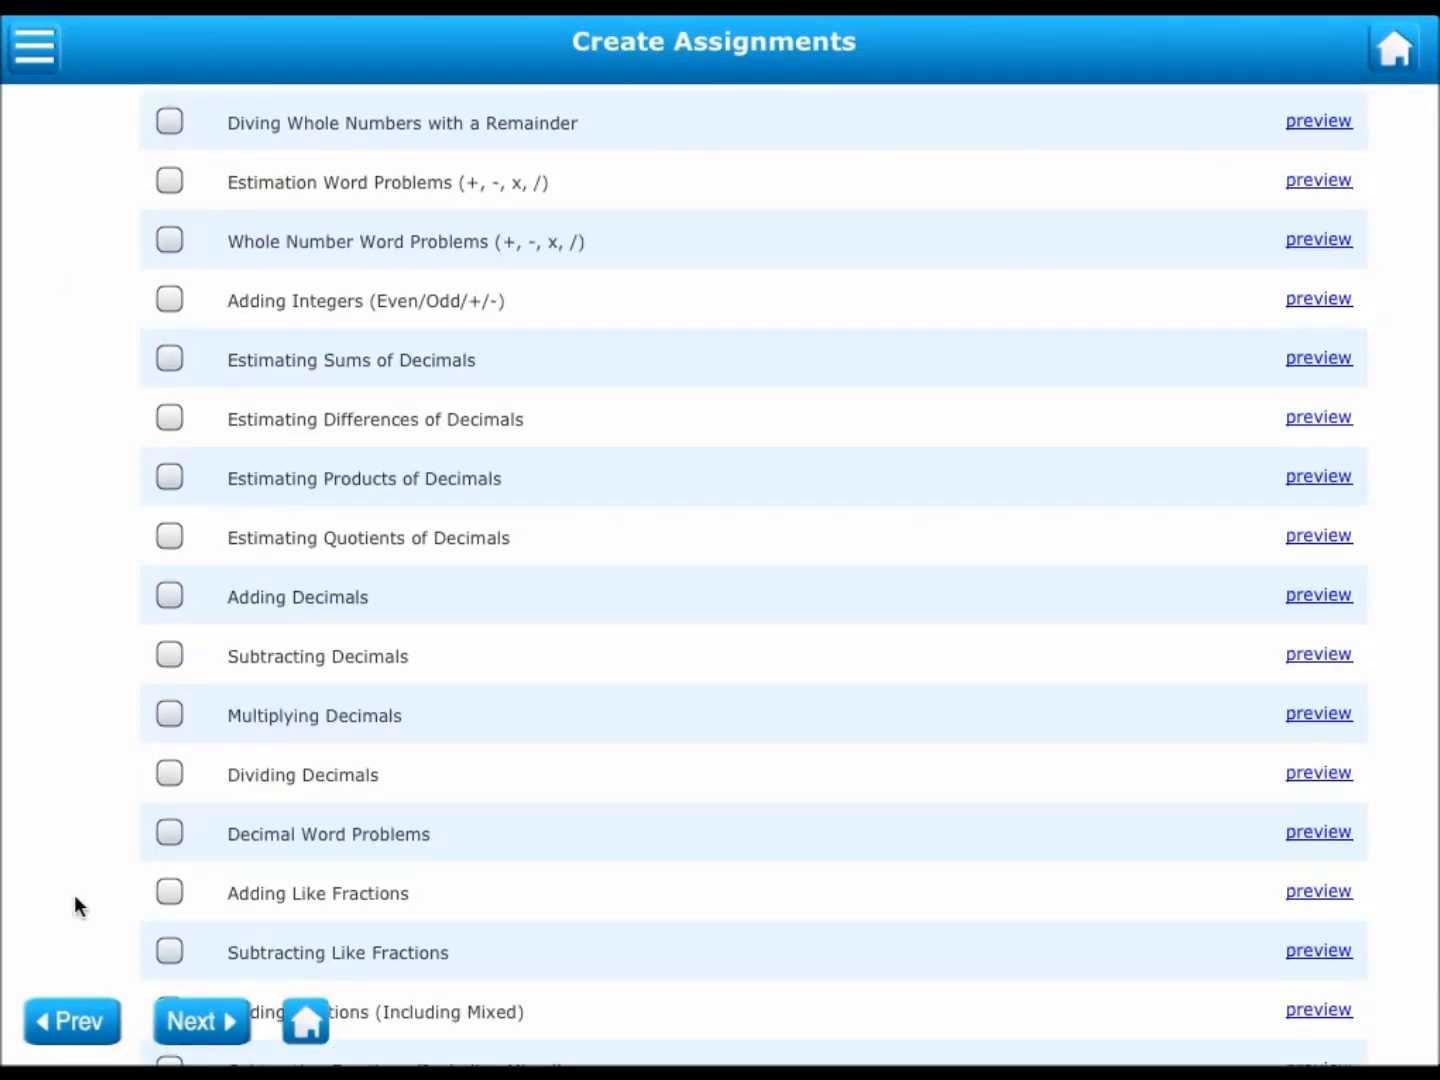
{"action": "mouse_move", "coordinate": [33, 48]}
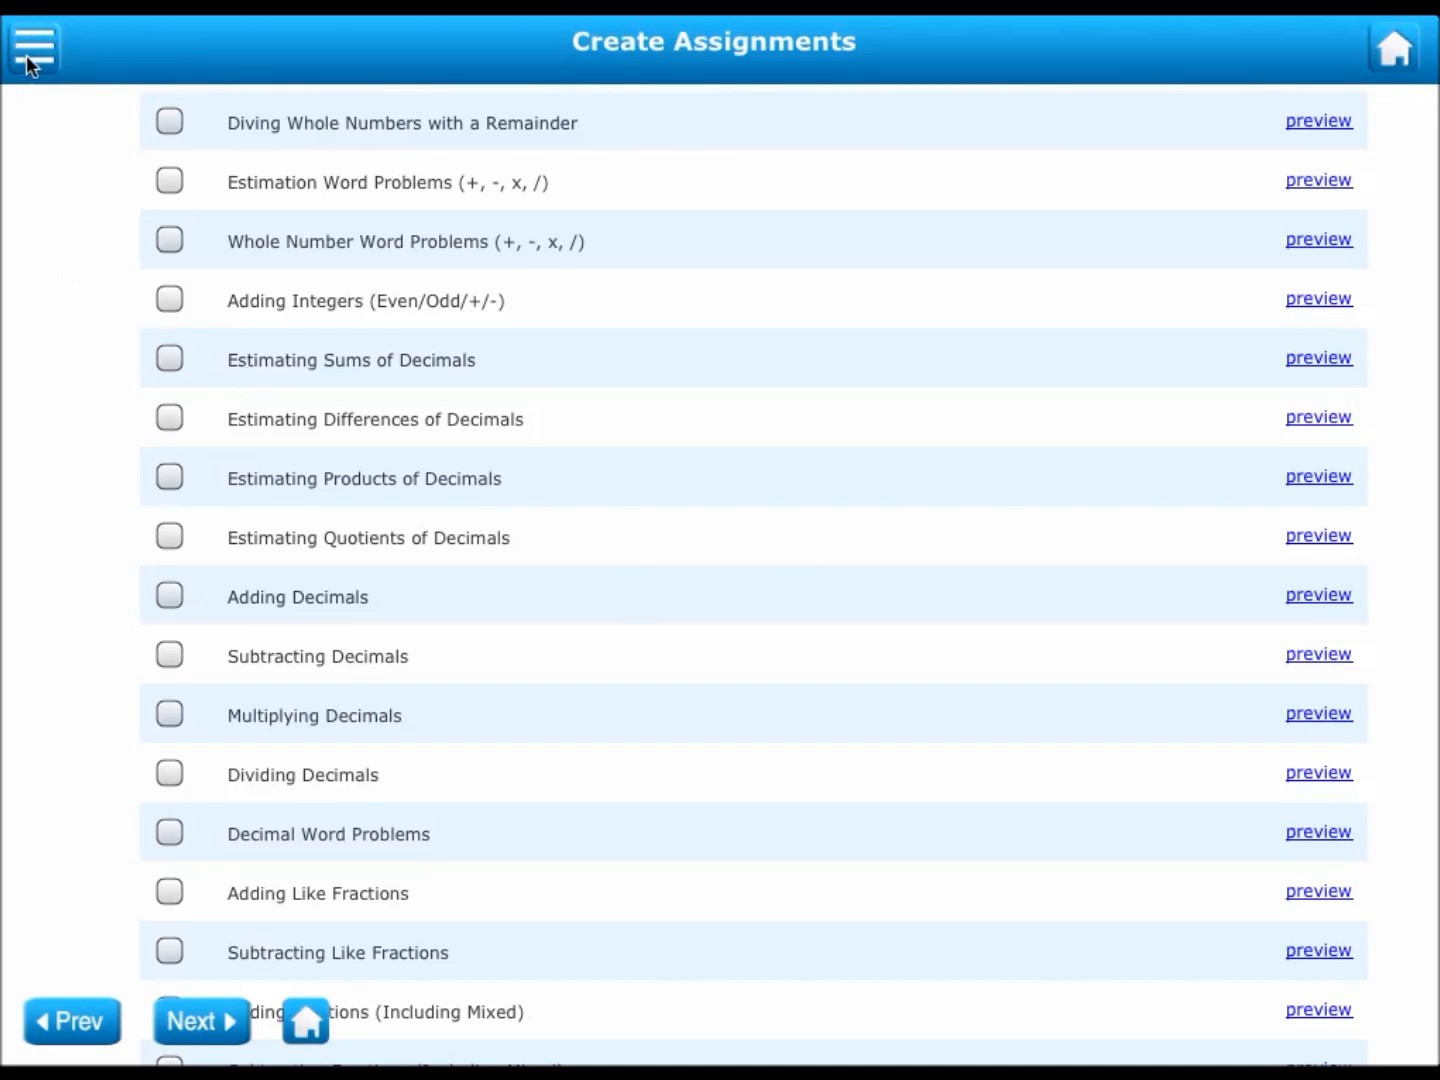
Step: Open Review Assignments and show the completed student's 100% Addition Review score
{"action": "left_click", "coordinate": [33, 48]}
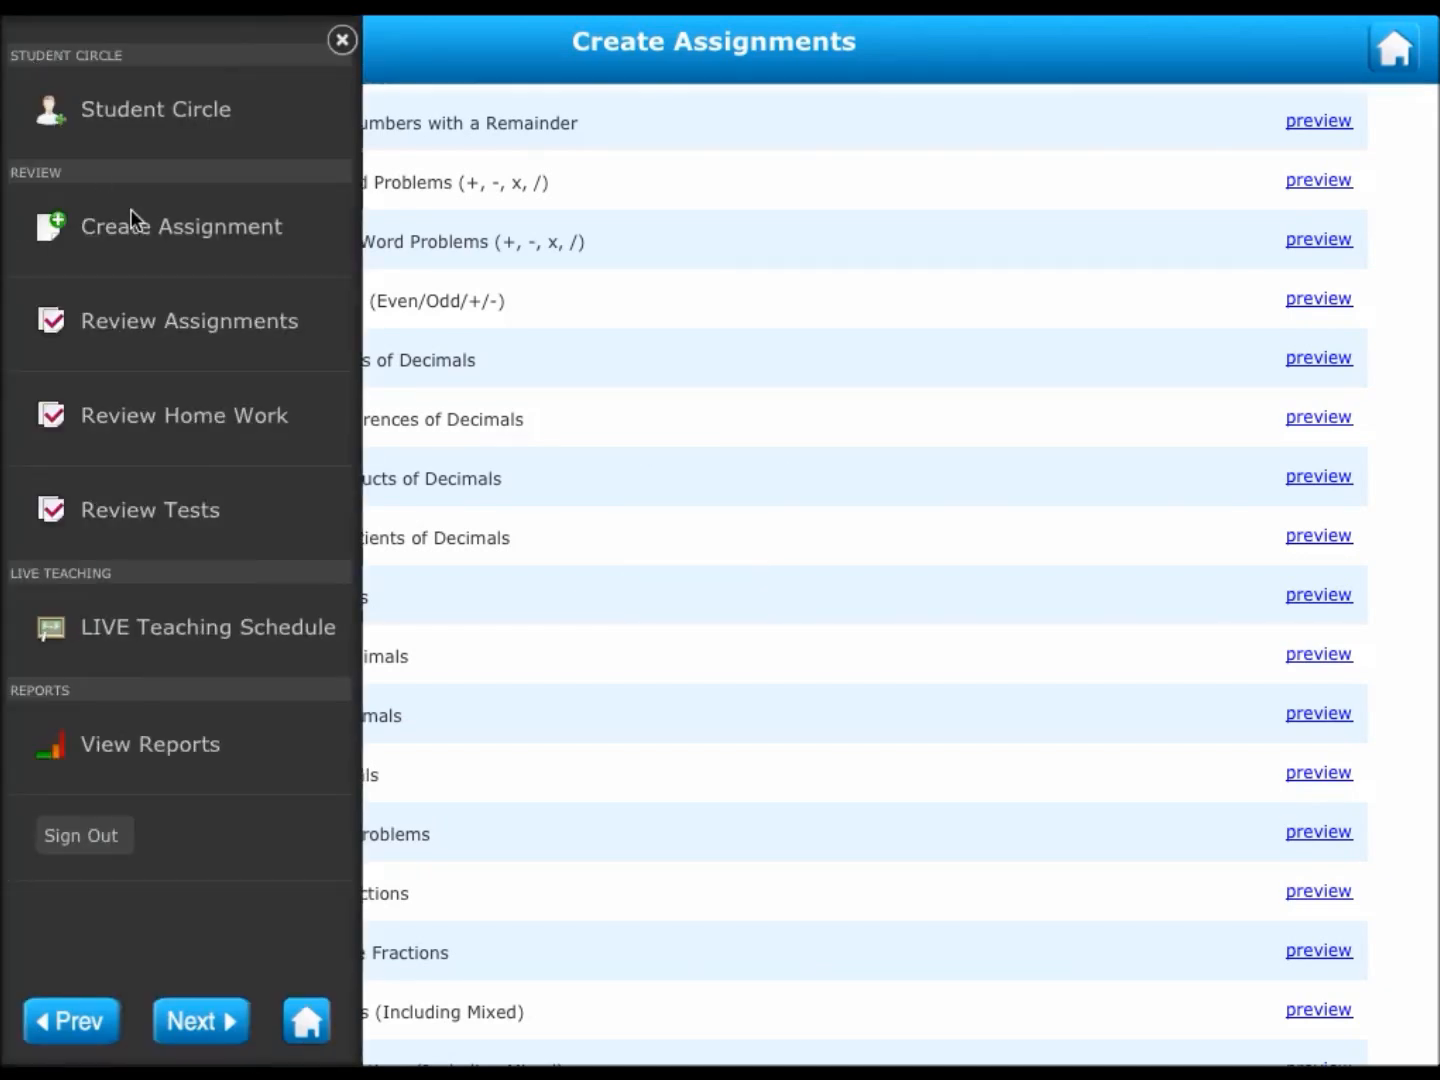
{"action": "mouse_move", "coordinate": [175, 380]}
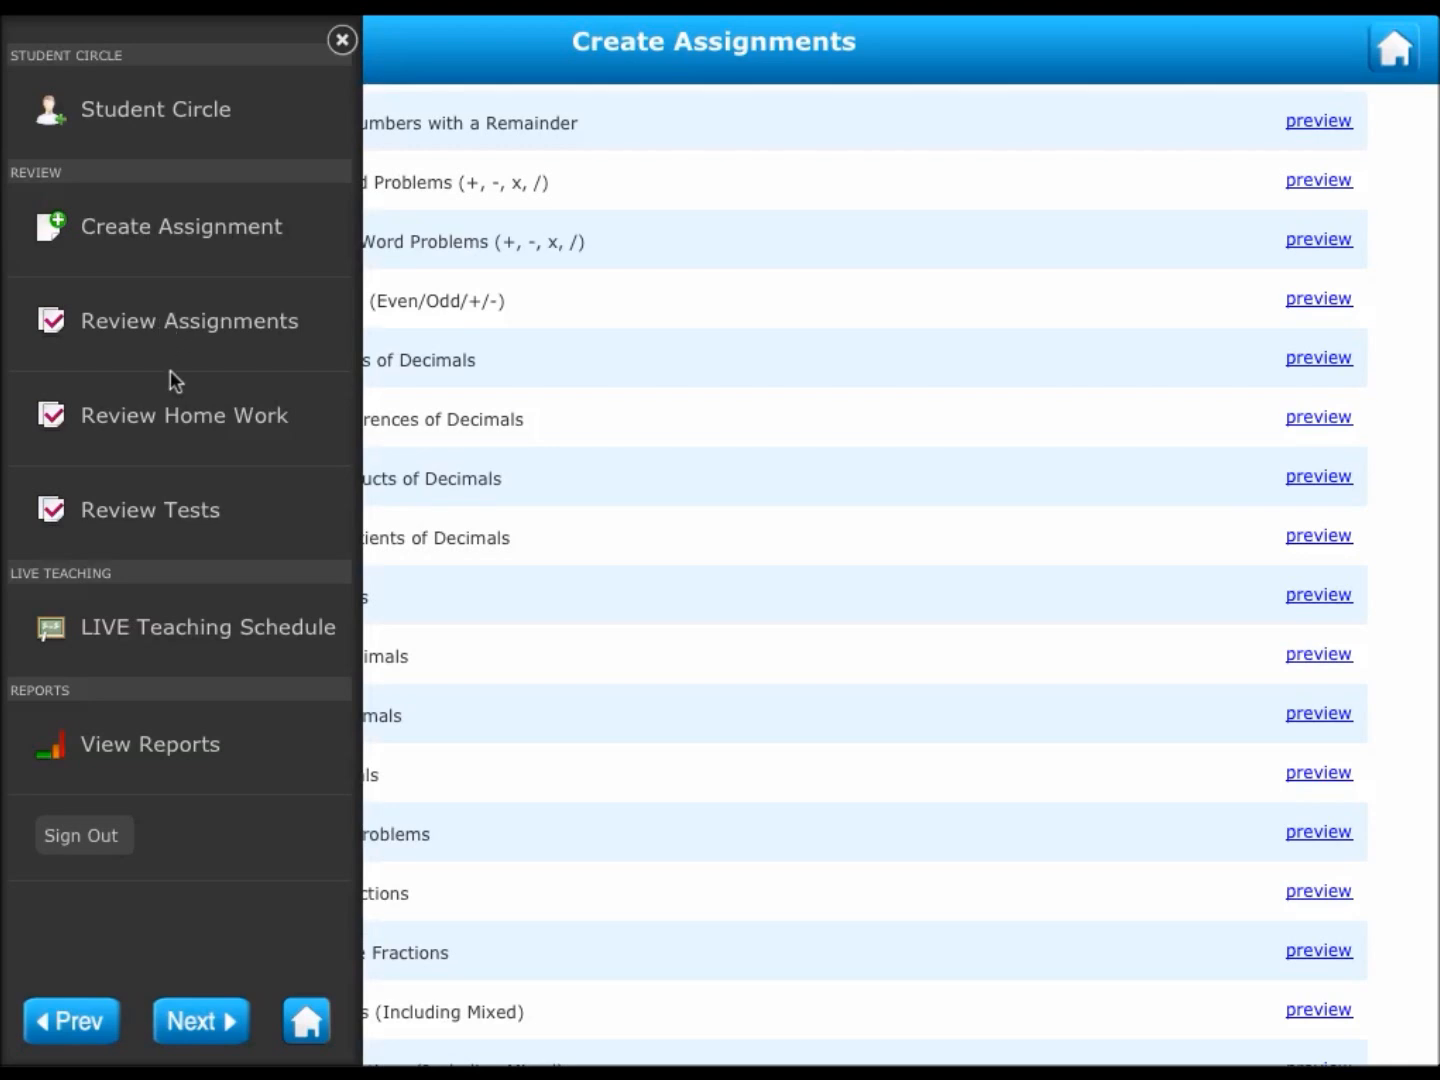
{"action": "mouse_move", "coordinate": [218, 344]}
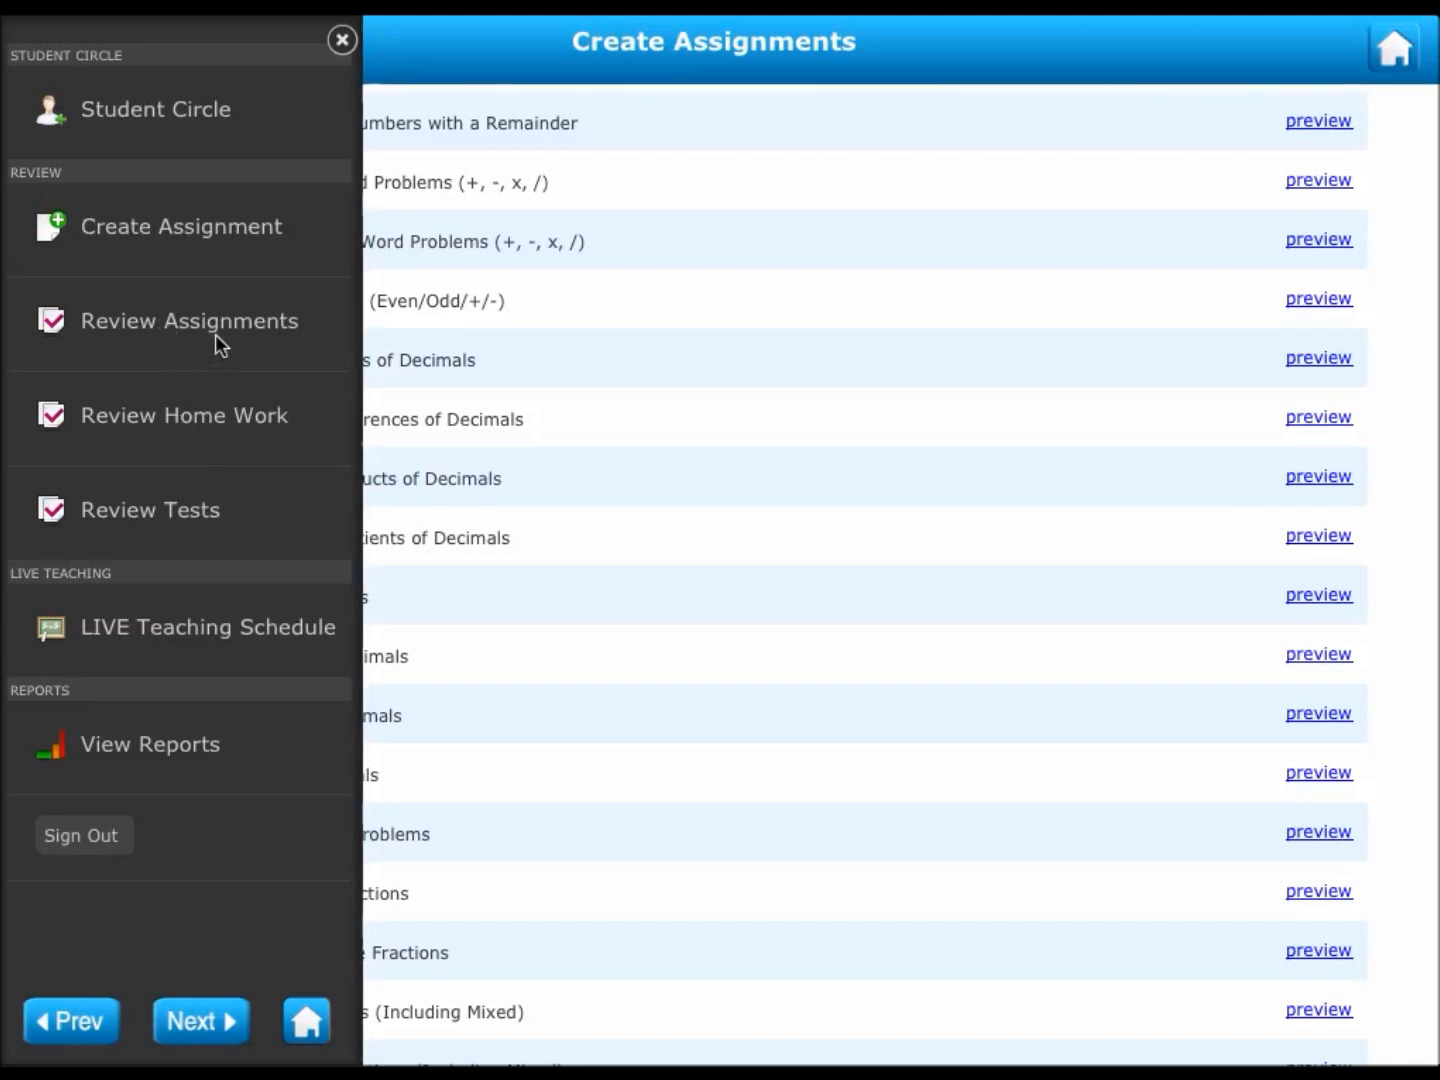
{"action": "left_click", "coordinate": [341, 39]}
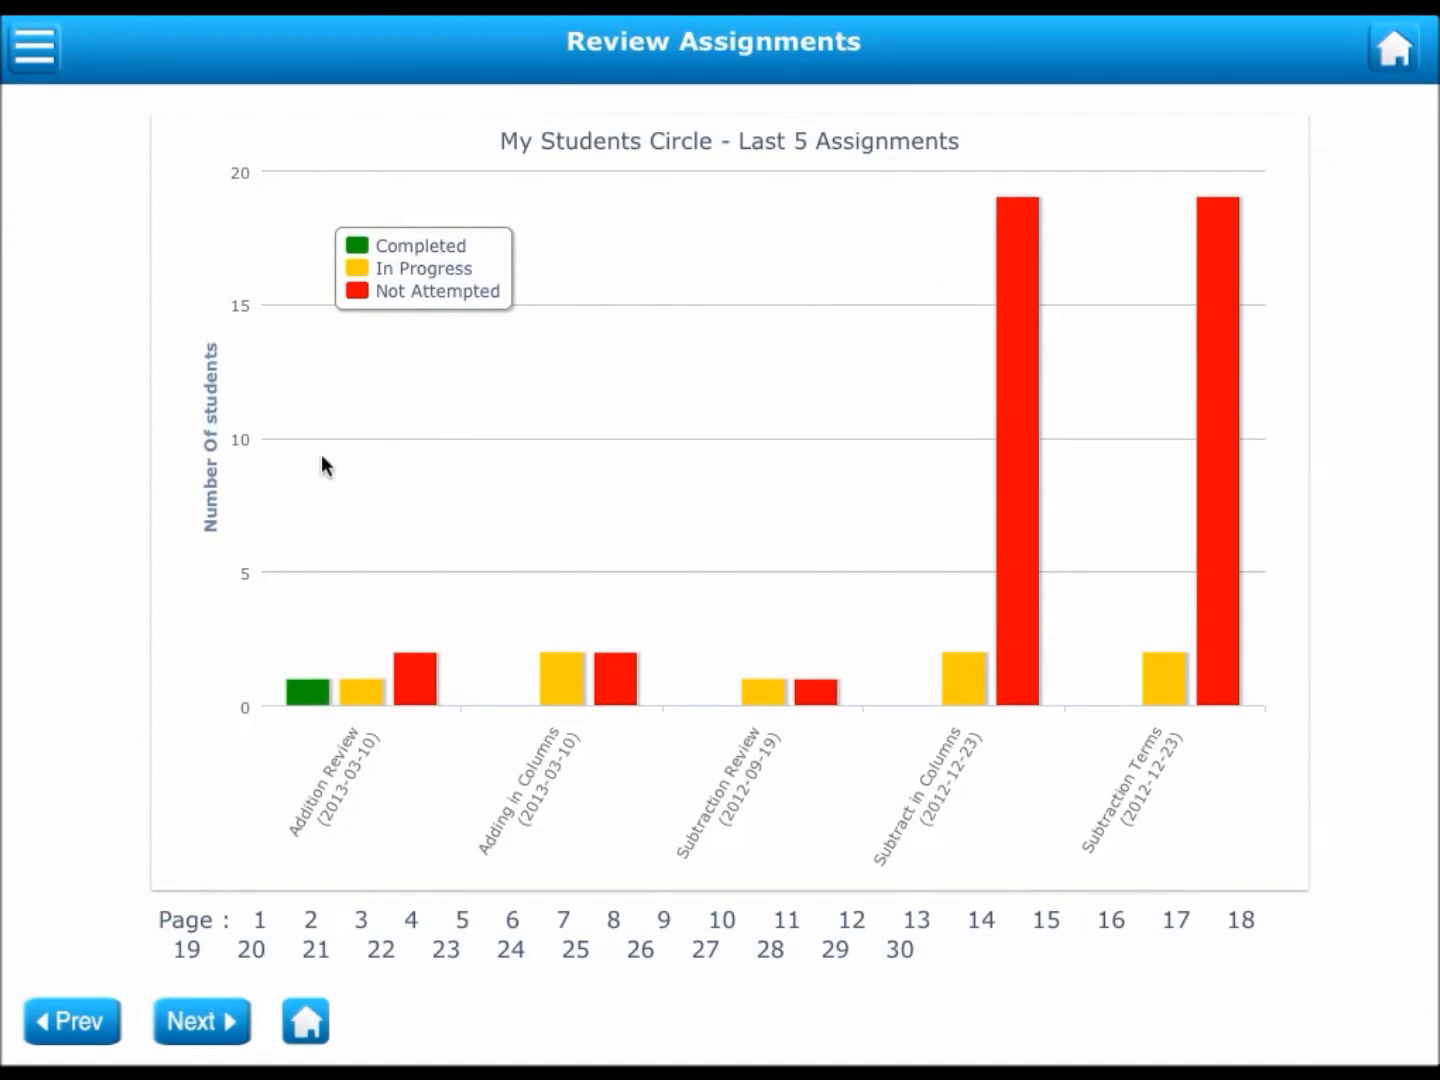
{"action": "mouse_move", "coordinate": [1264, 752]}
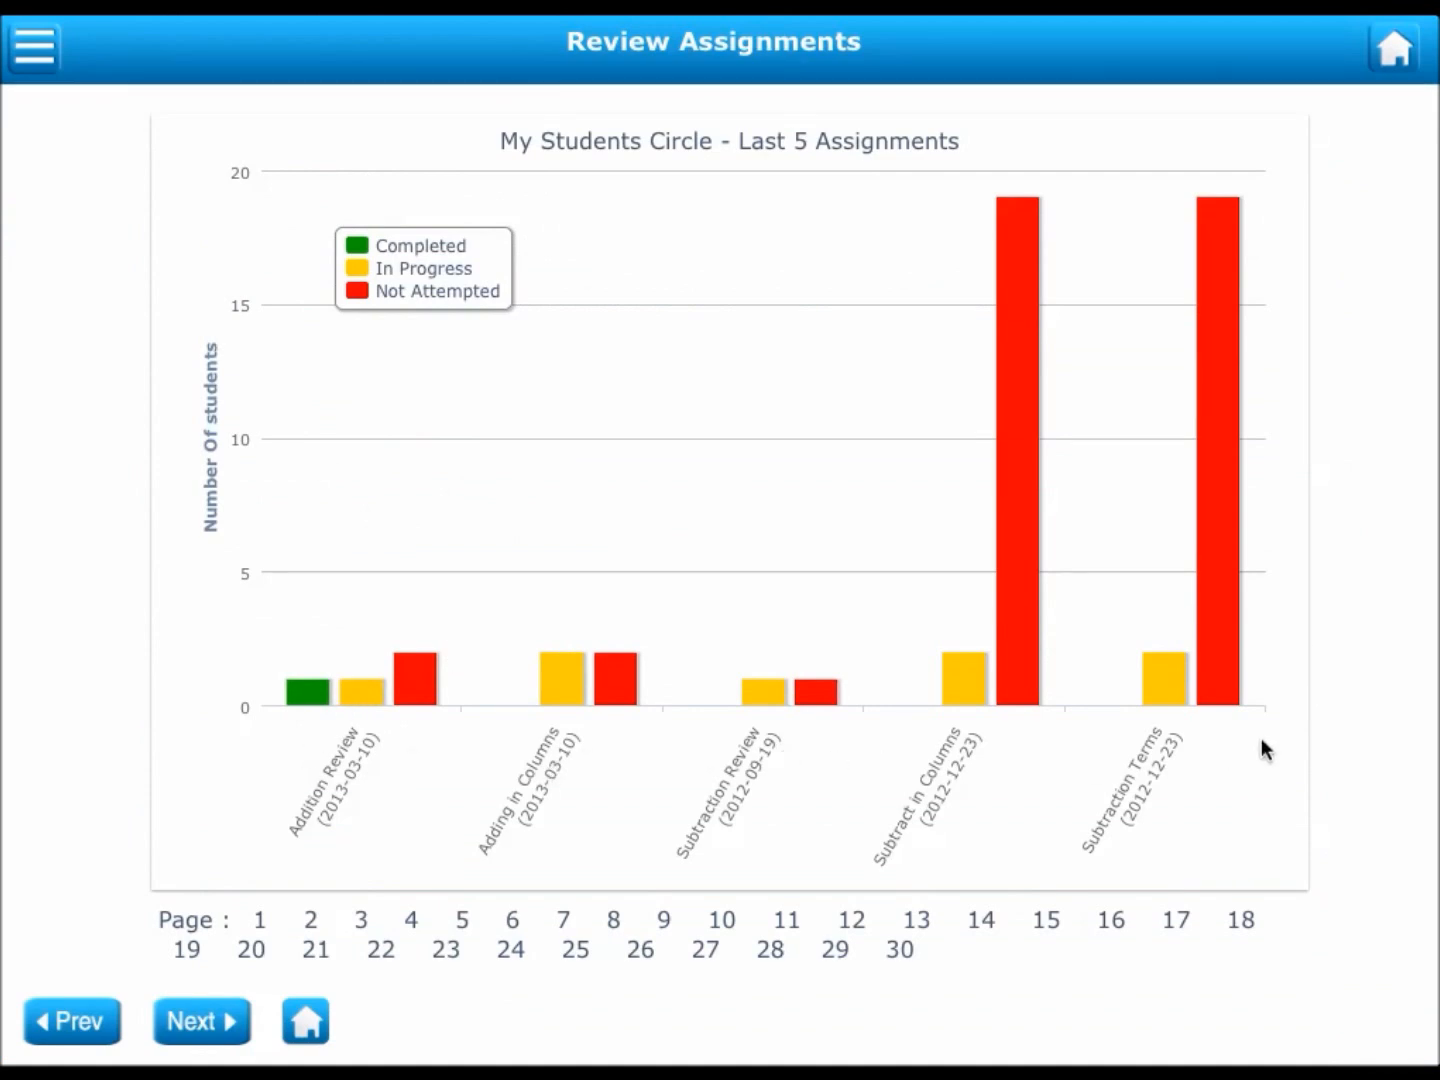
{"action": "mouse_move", "coordinate": [310, 705]}
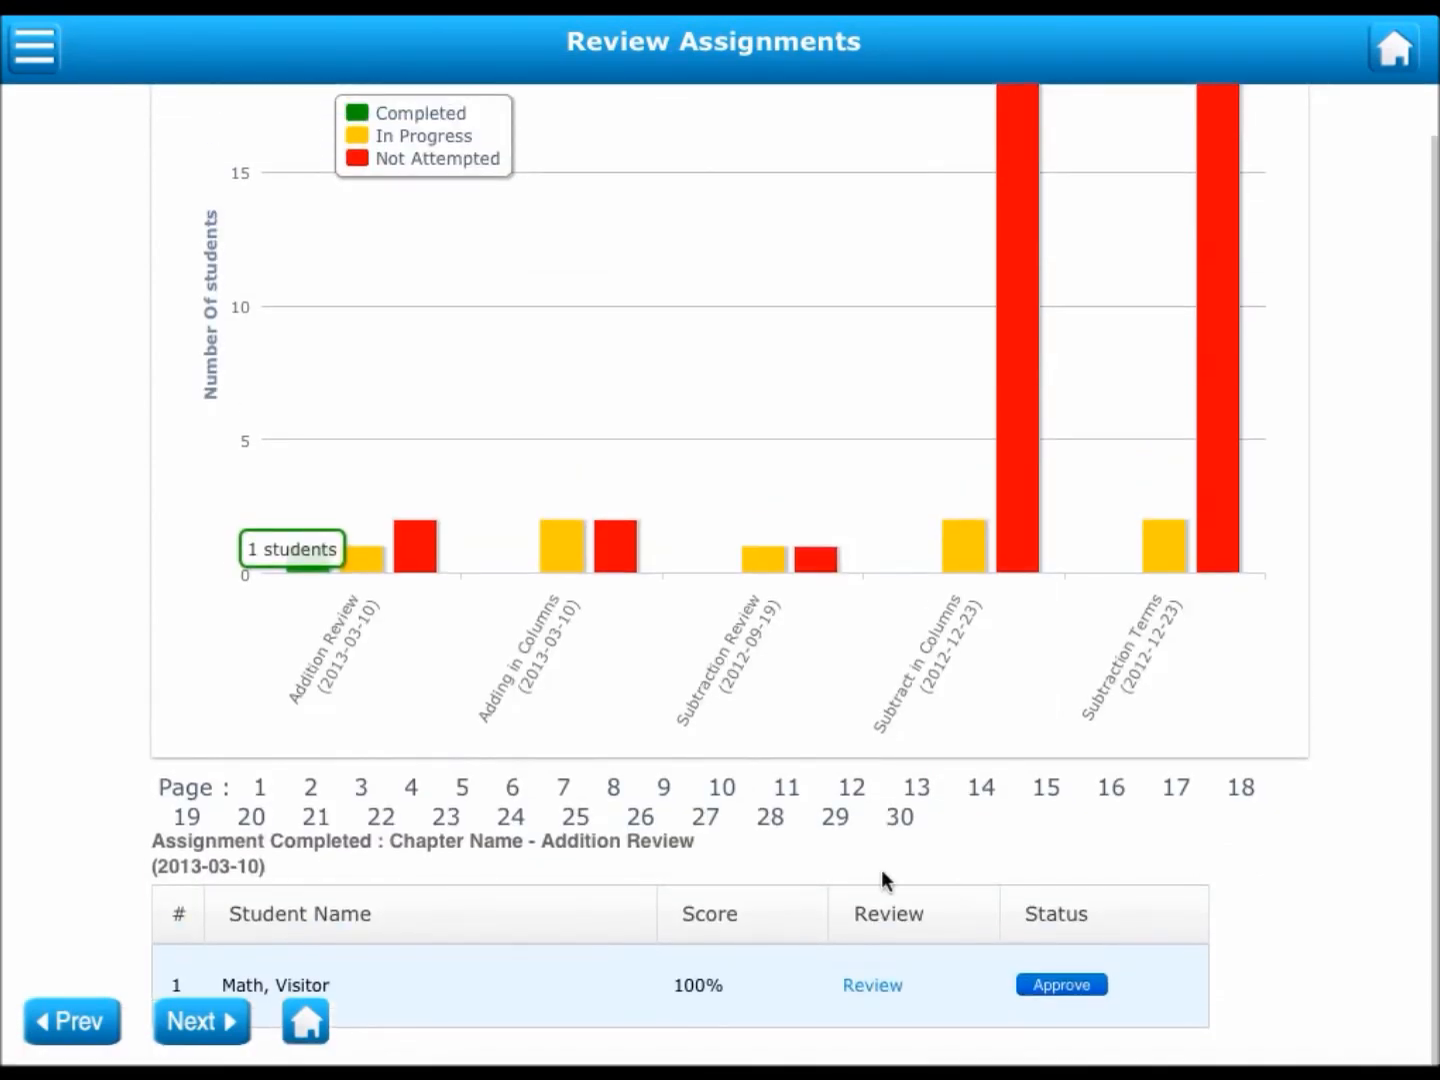
{"action": "left_click", "coordinate": [871, 985]}
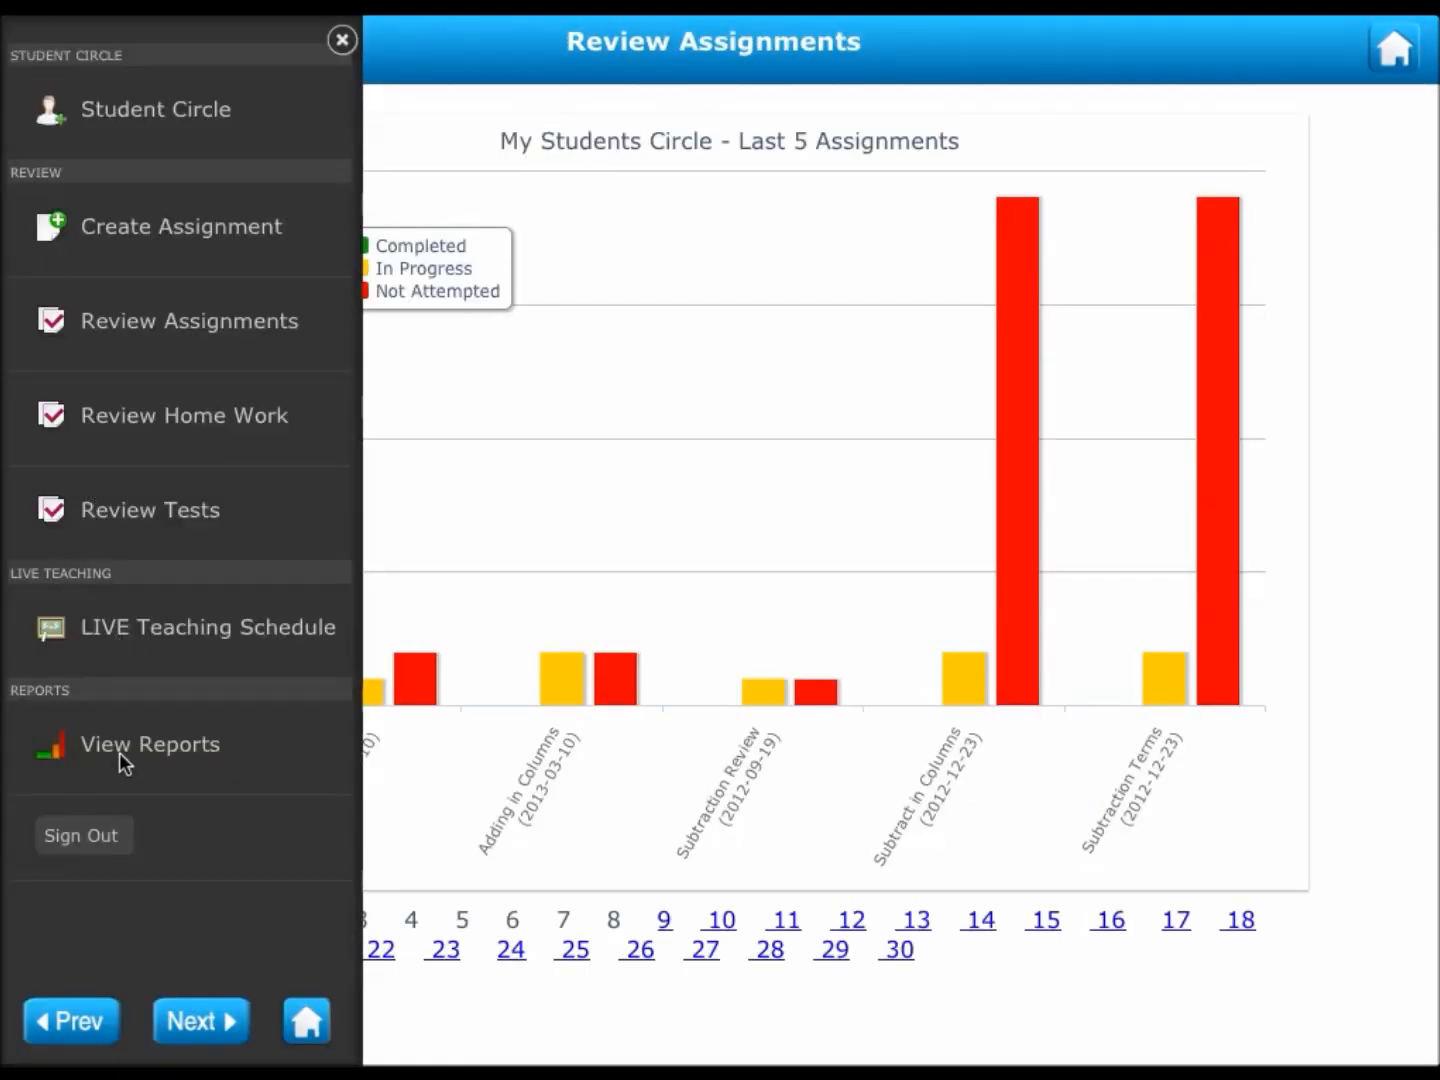
Step: Open the Students Circle 1 performance report and list the 60%–80% scorer at 62.5%
{"action": "left_click", "coordinate": [150, 744]}
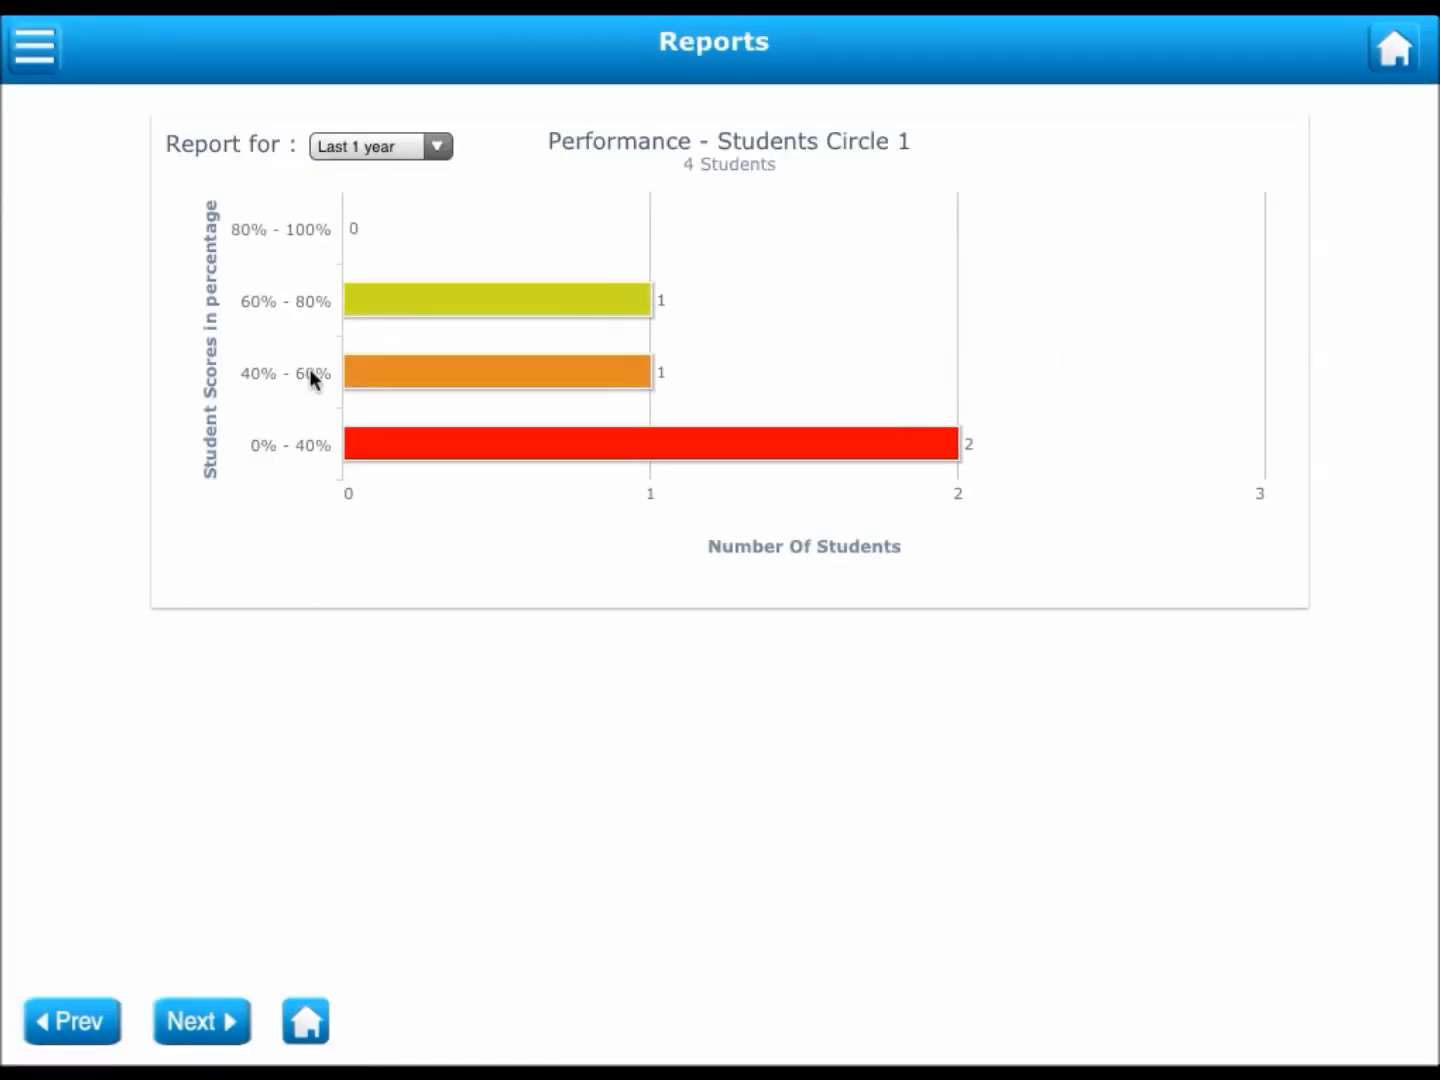
{"action": "mouse_move", "coordinate": [883, 480]}
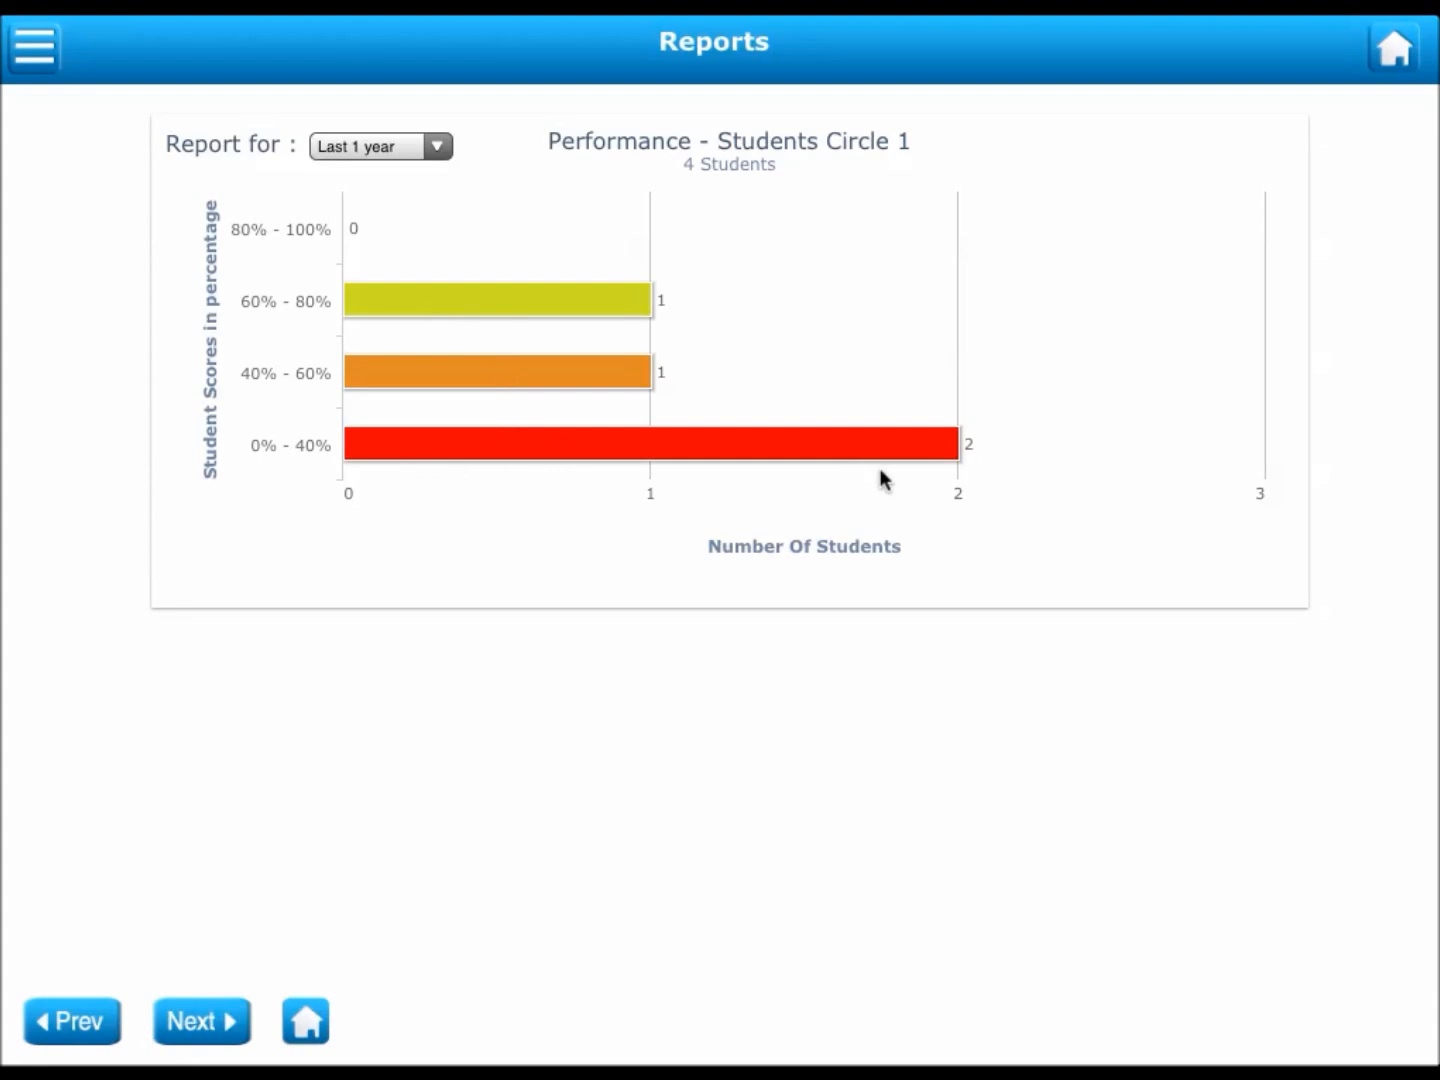
{"action": "mouse_move", "coordinate": [595, 378]}
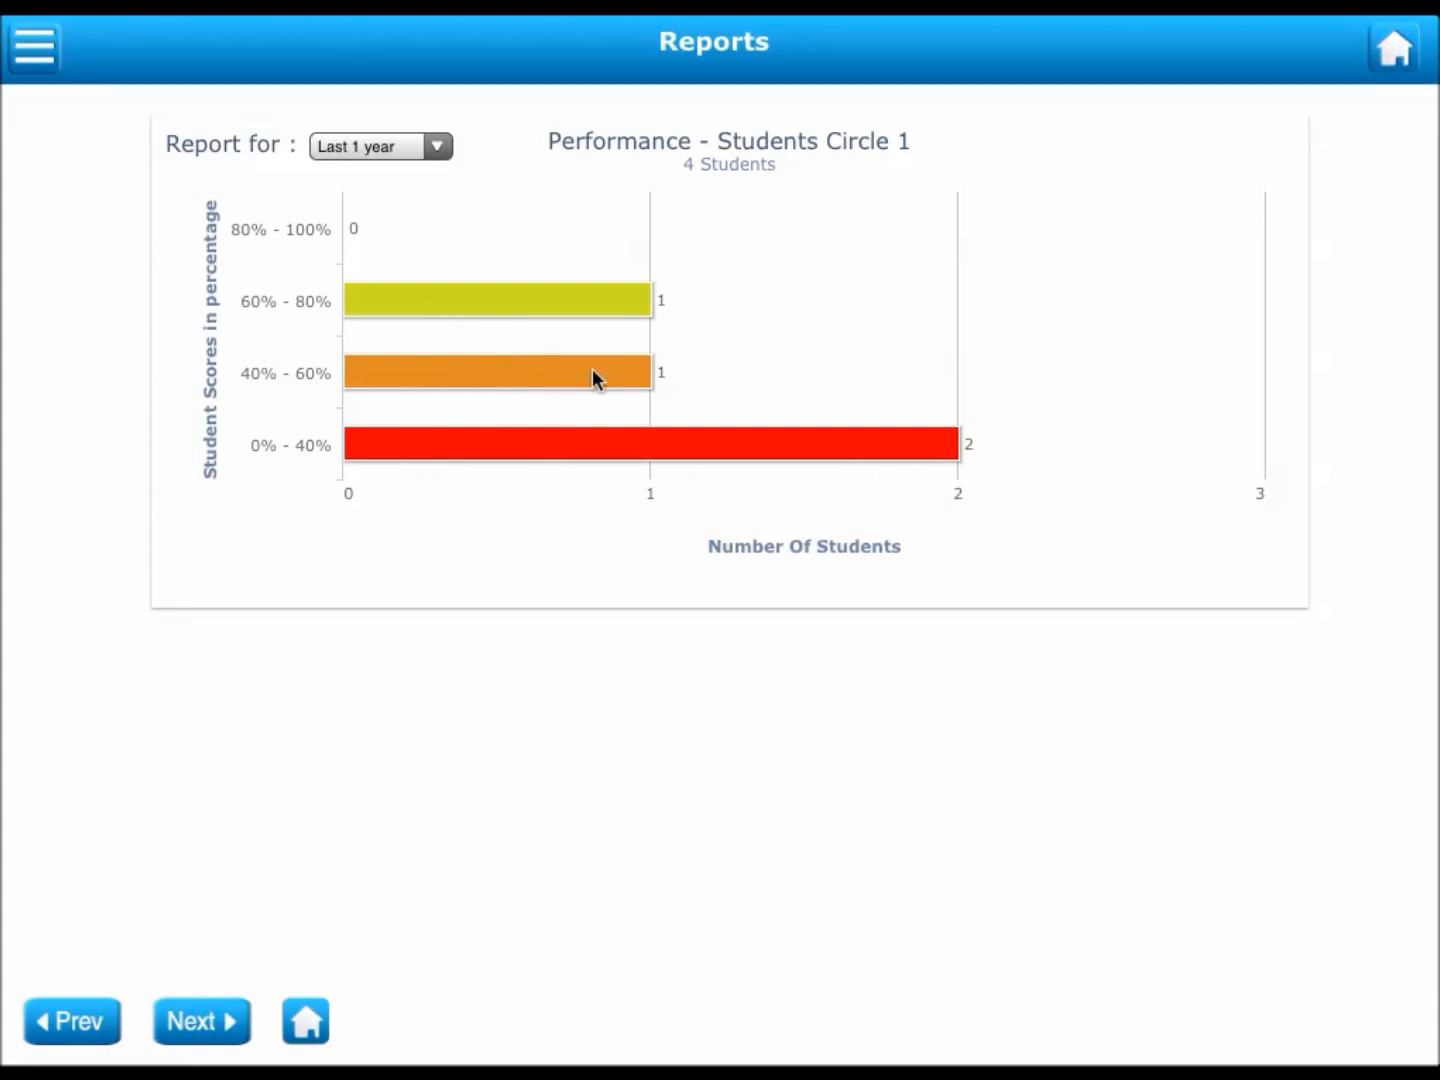
{"action": "mouse_move", "coordinate": [582, 300]}
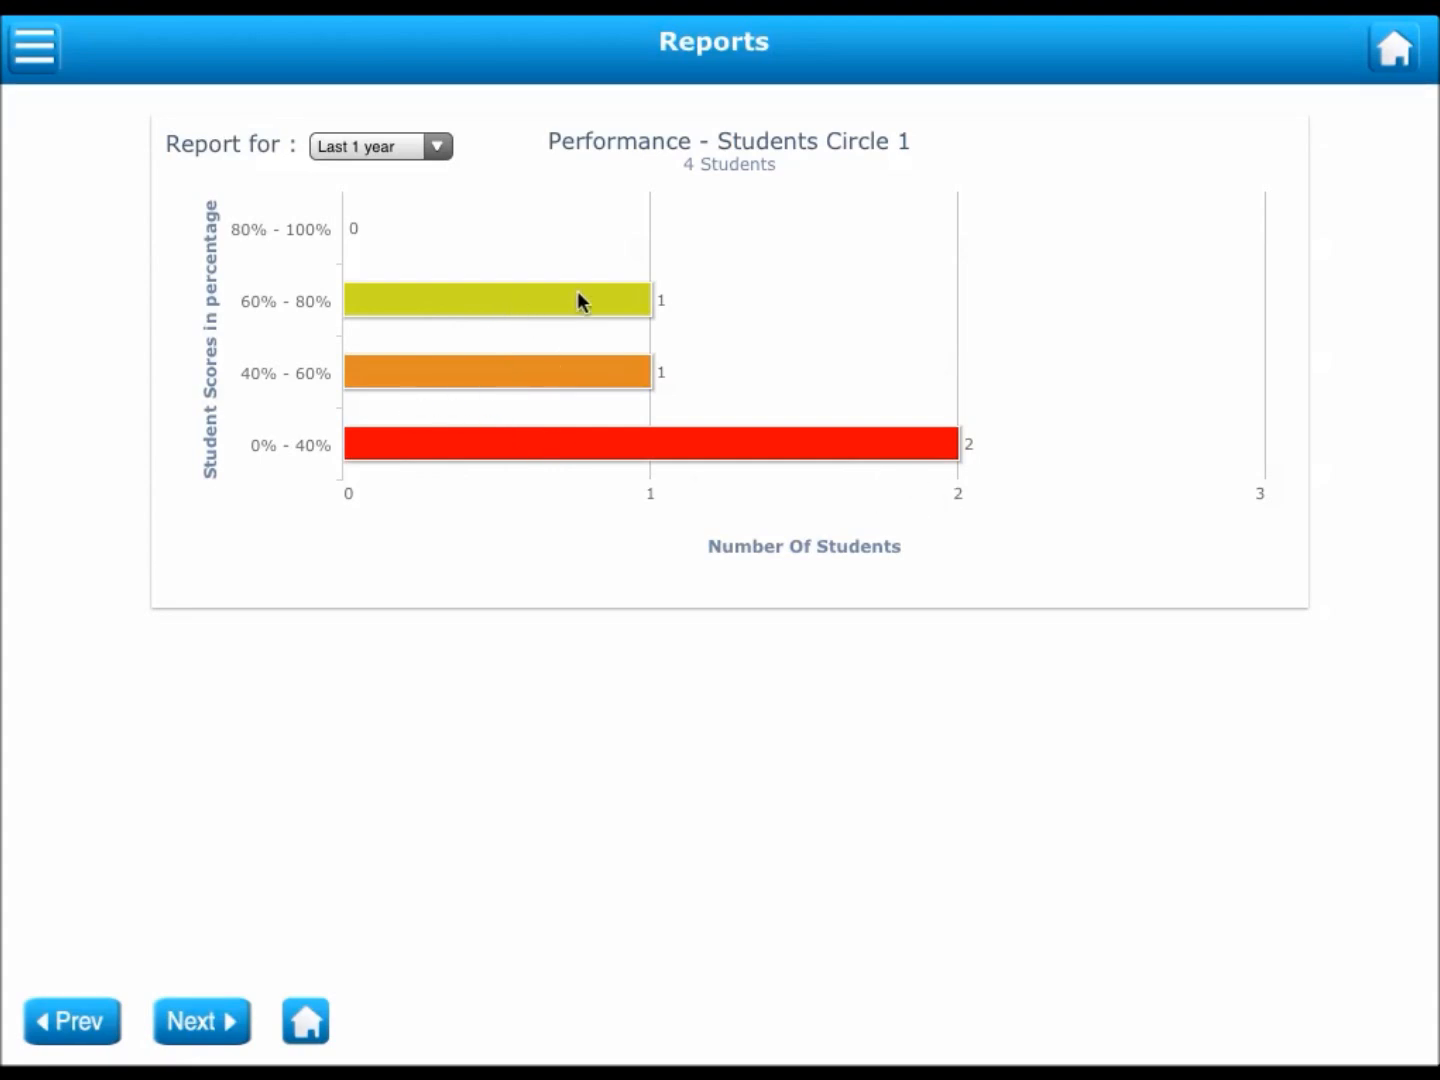
{"action": "left_click", "coordinate": [497, 300]}
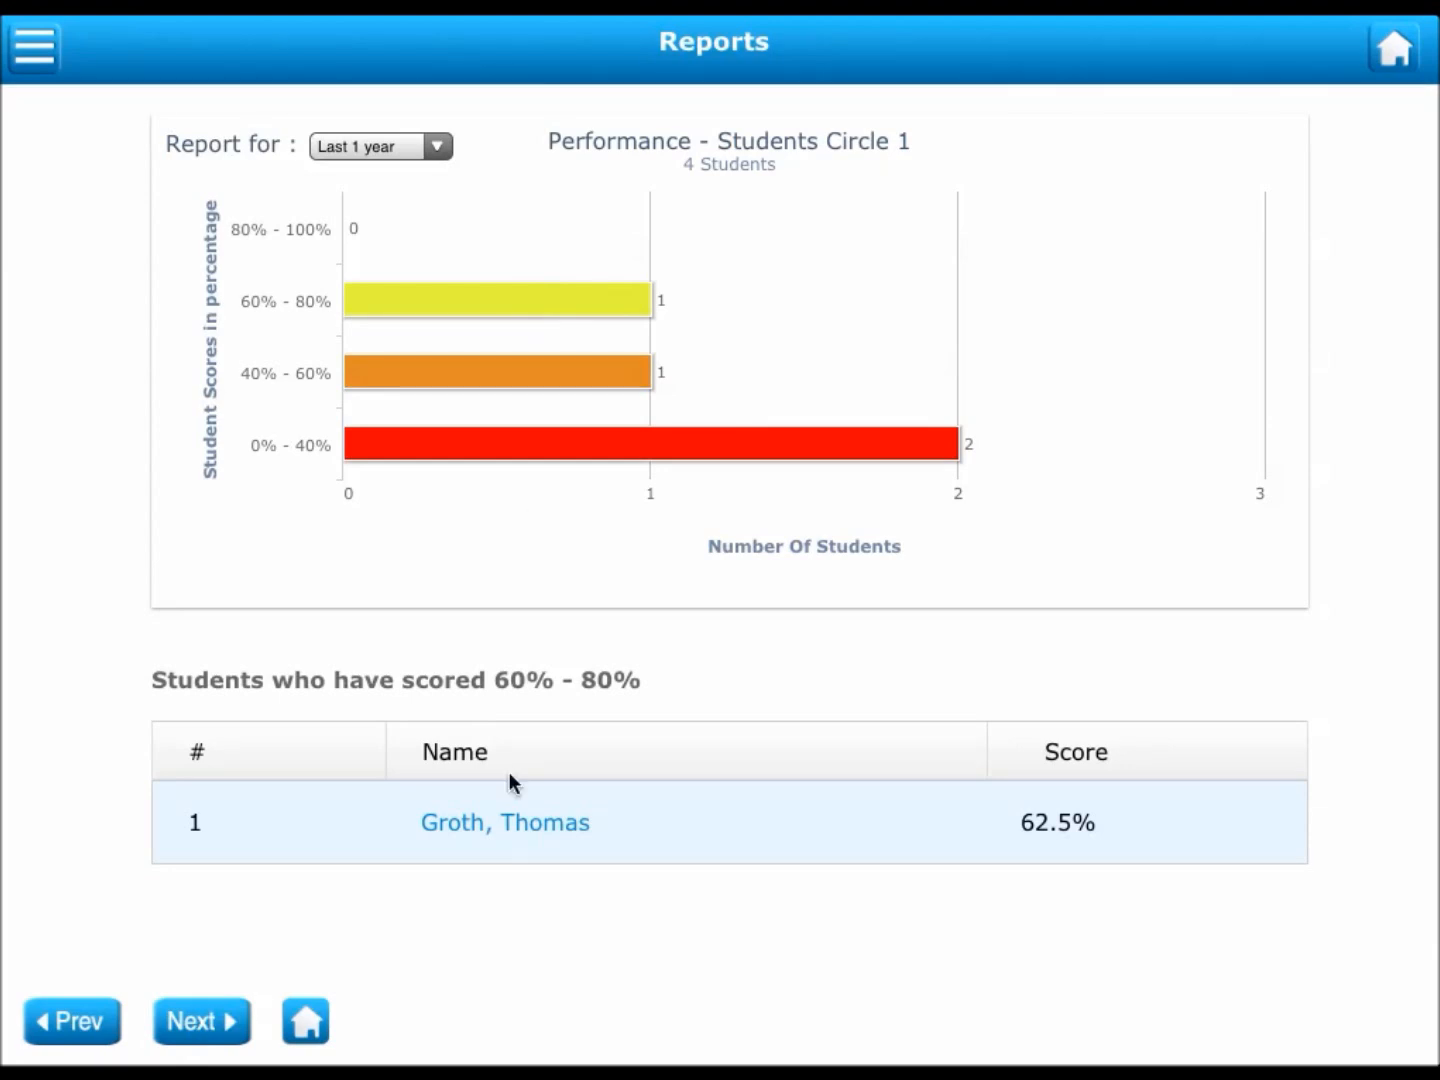
{"action": "mouse_move", "coordinate": [776, 917]}
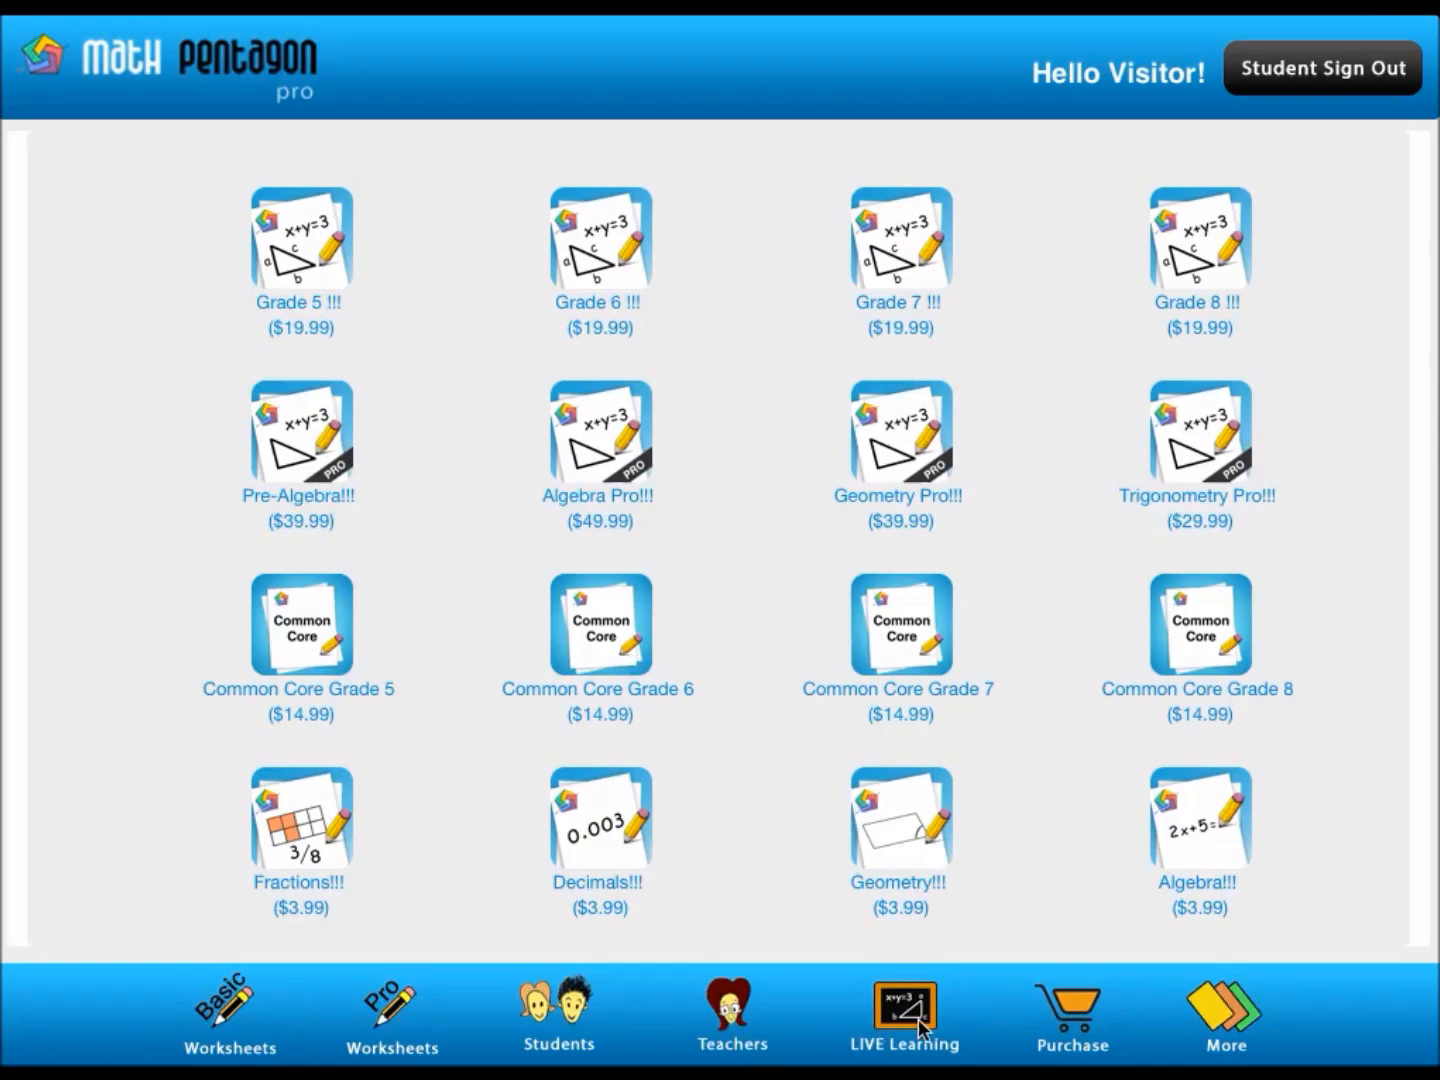
{"action": "mouse_move", "coordinate": [200, 1000]}
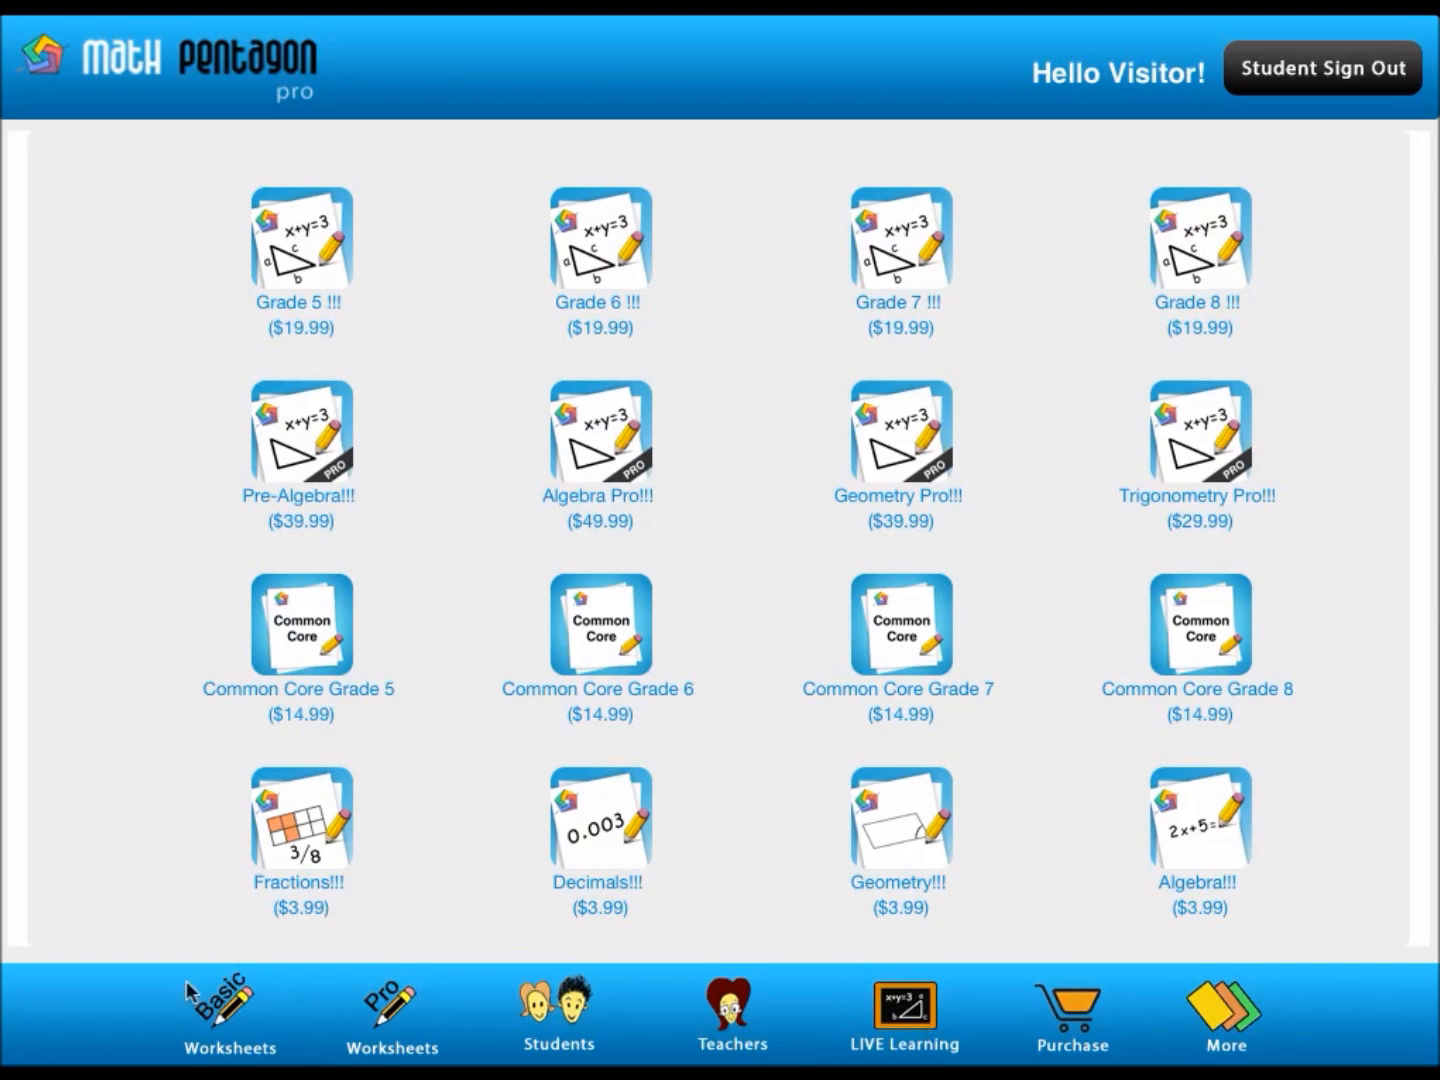
Step: Go from the Basic Worksheets collection to the Math Pro Workbooks shelf
{"action": "left_click", "coordinate": [228, 1010]}
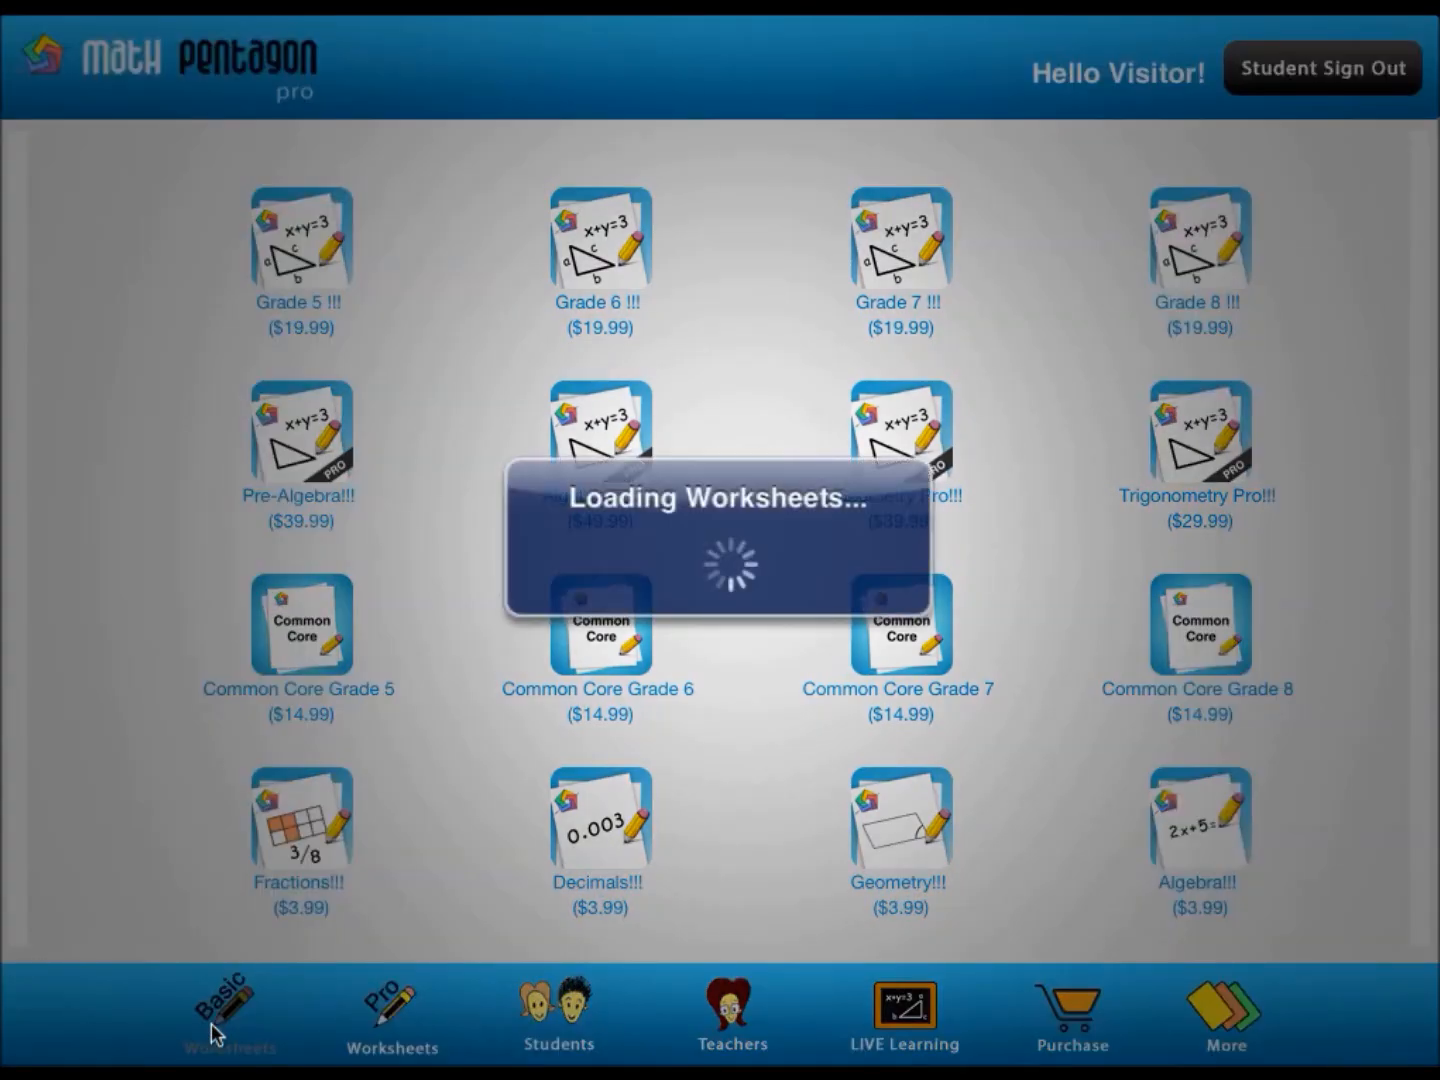
{"action": "left_click", "coordinate": [228, 1015]}
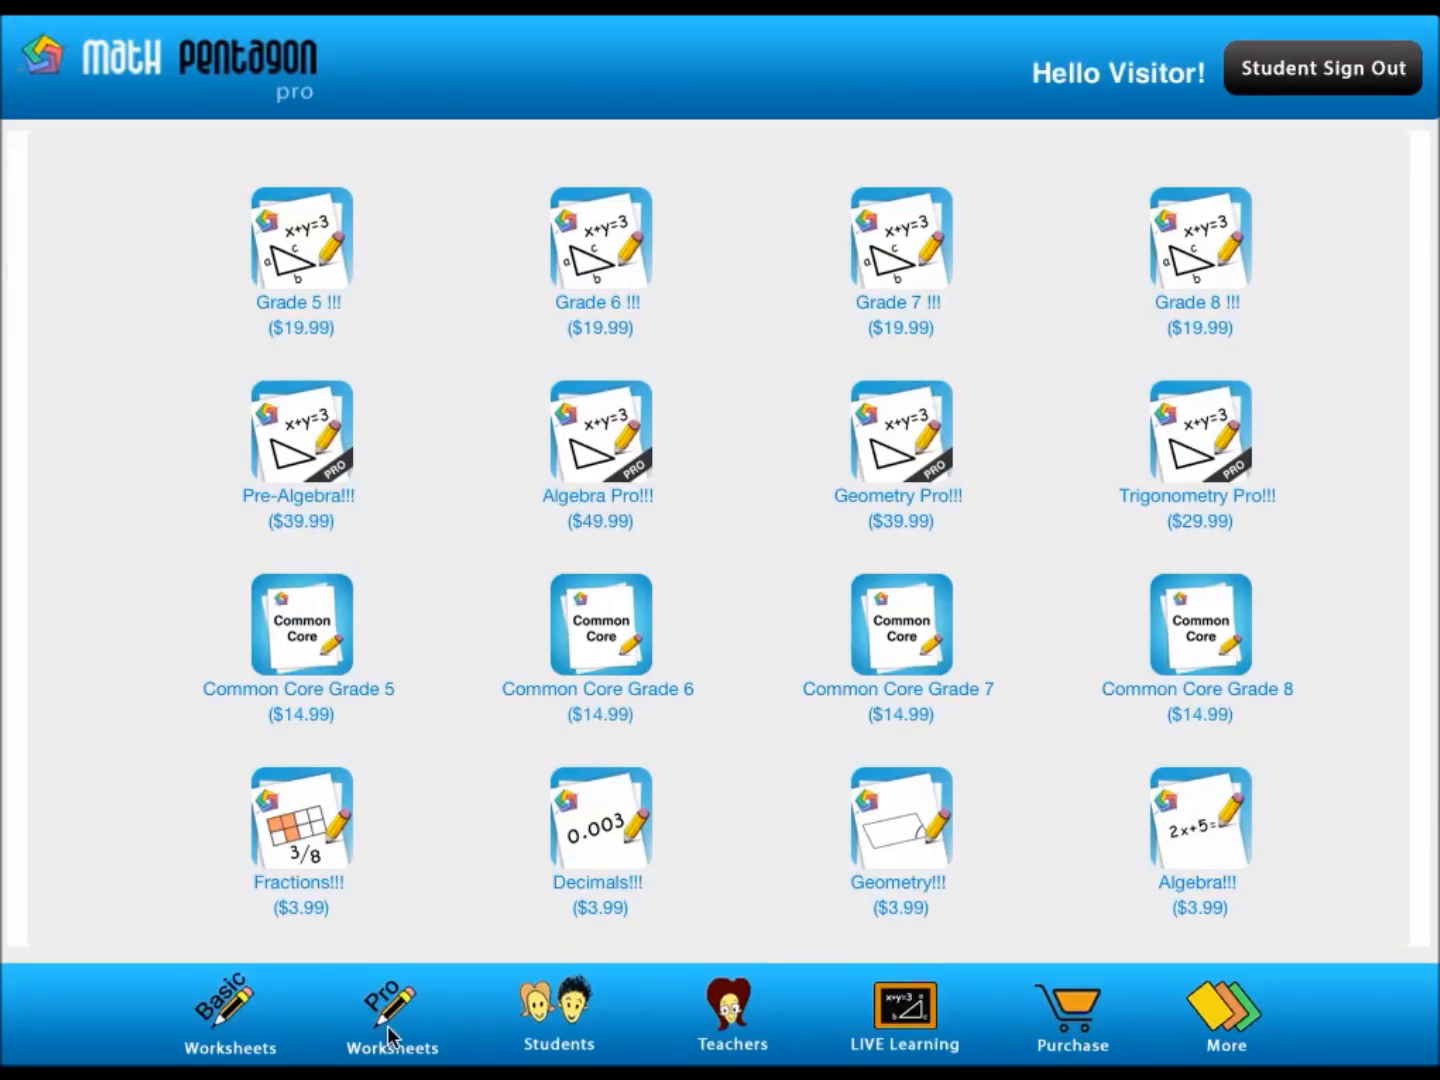
{"action": "left_click", "coordinate": [390, 1015]}
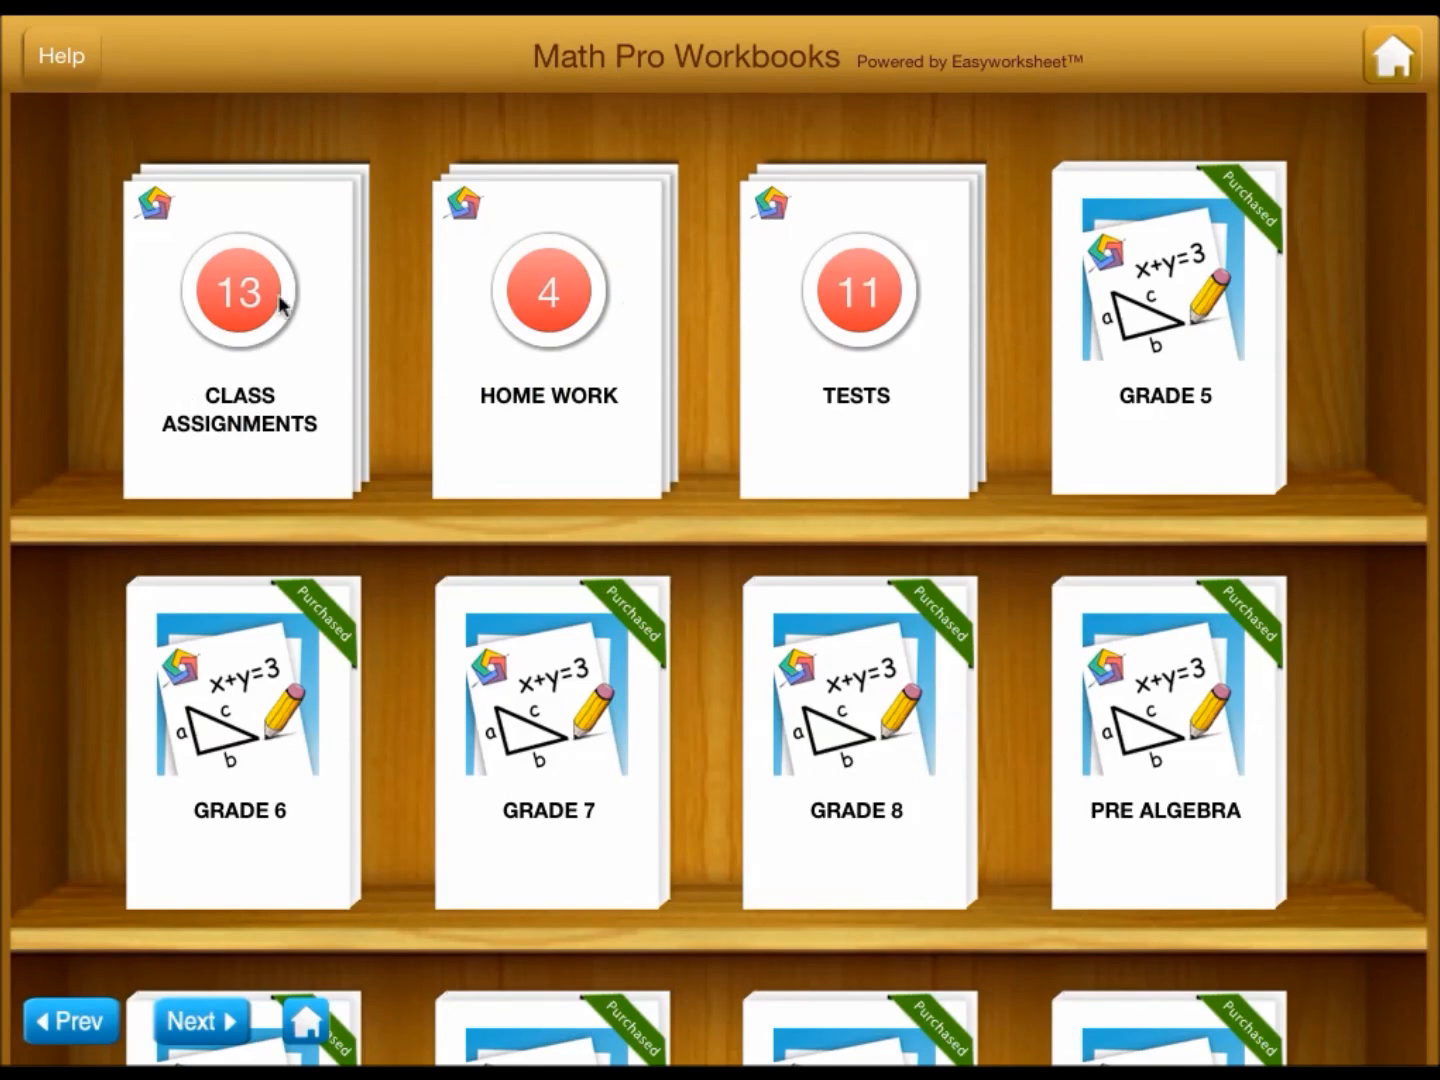